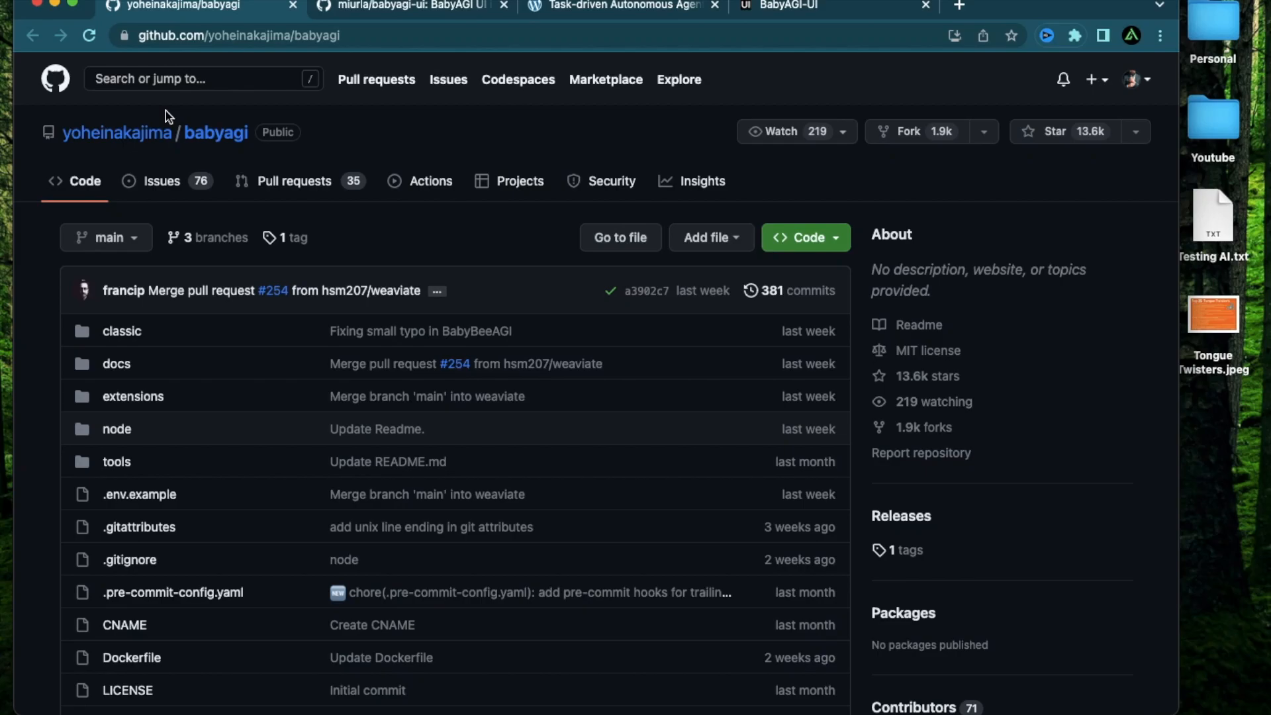
# Step: Zoom in on the babyagi README to bring its Objective section into view
pyautogui.press('ctrl+plus')
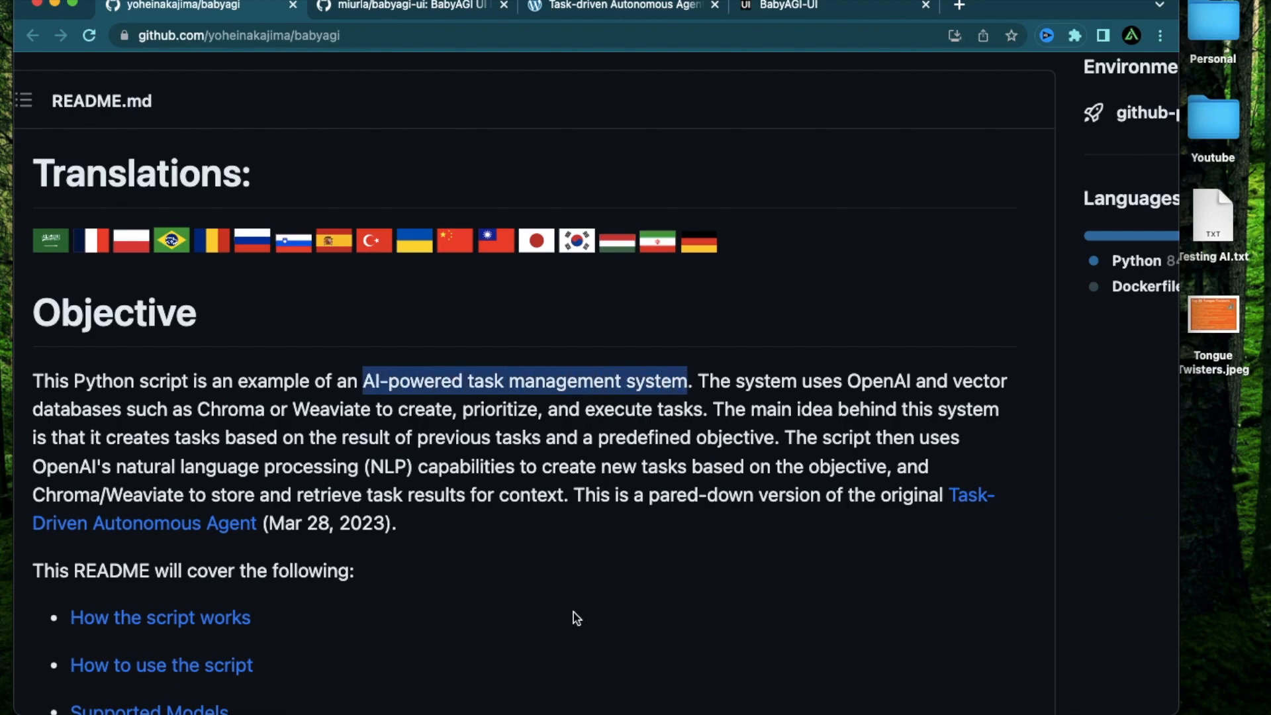
pyautogui.moveTo(596, 604)
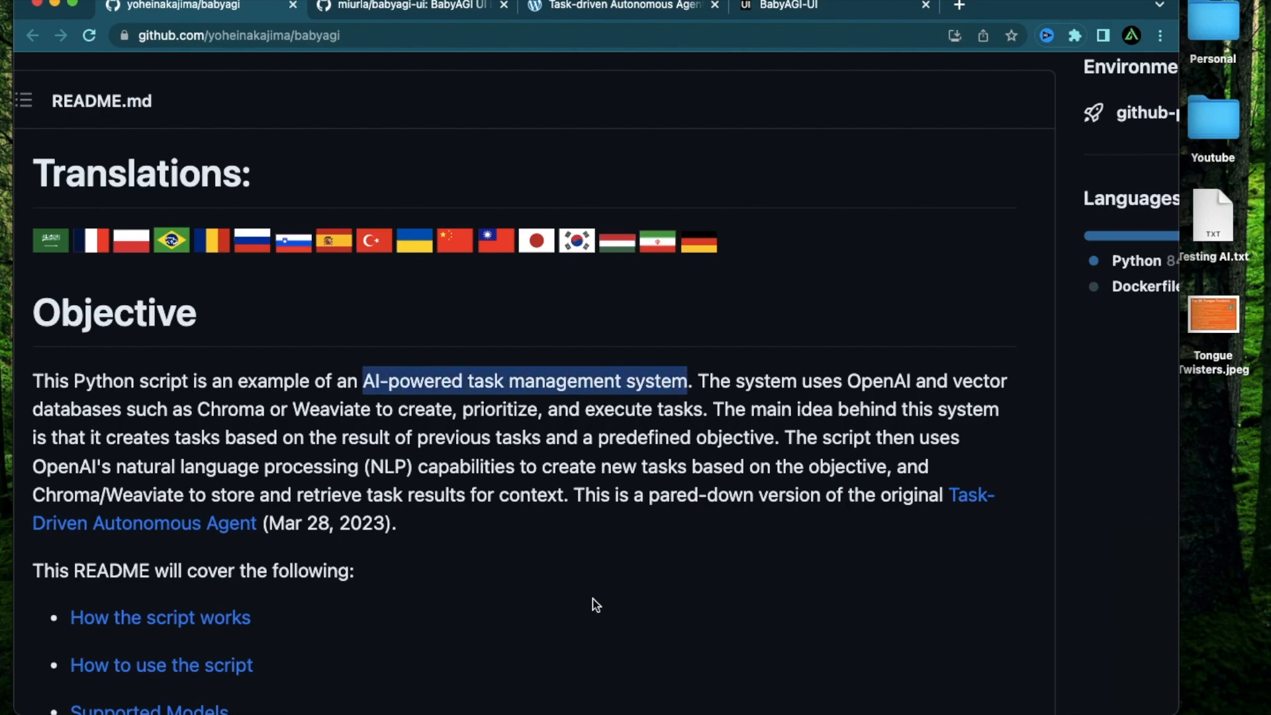
pyautogui.click(600, 452)
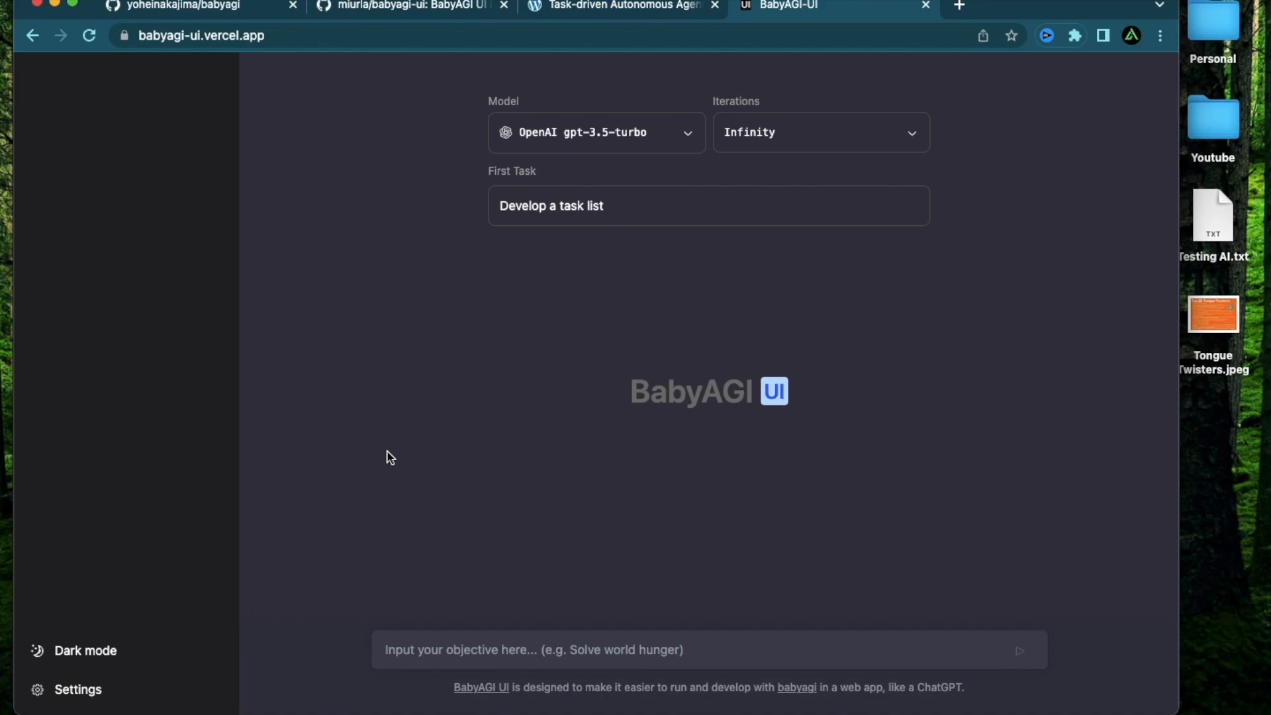
pyautogui.moveTo(549, 519)
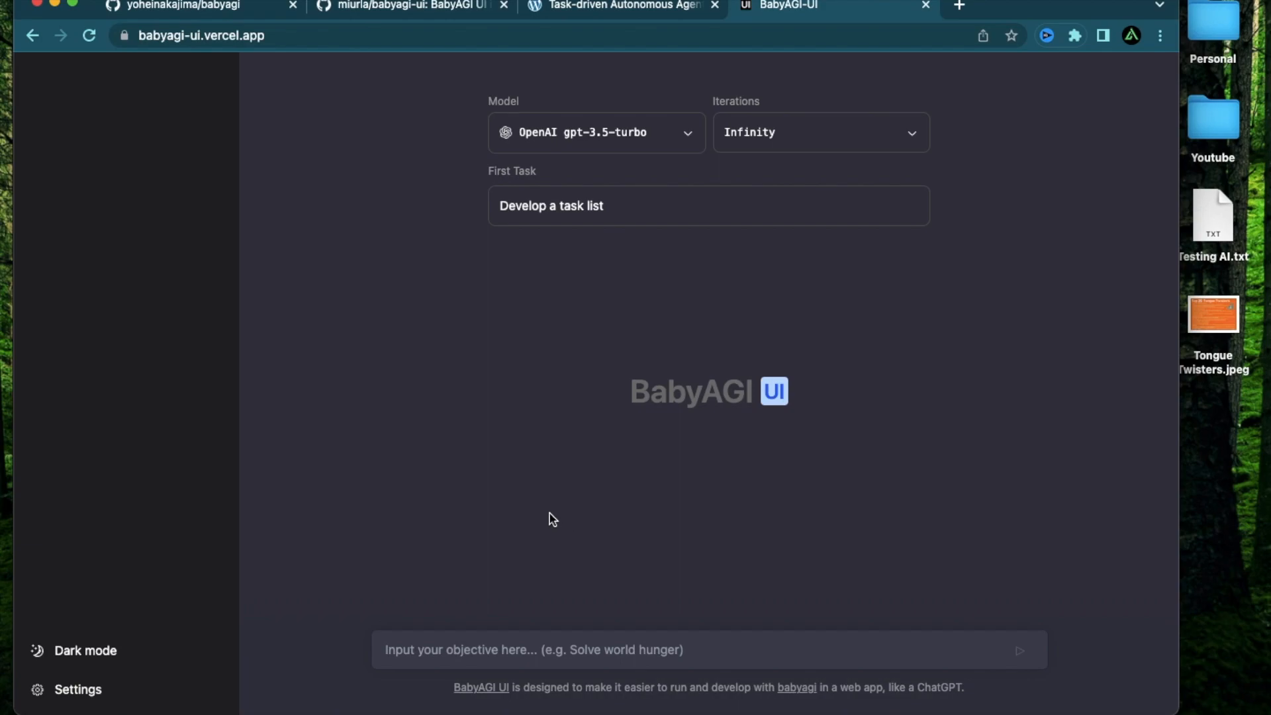
pyautogui.moveTo(824, 427)
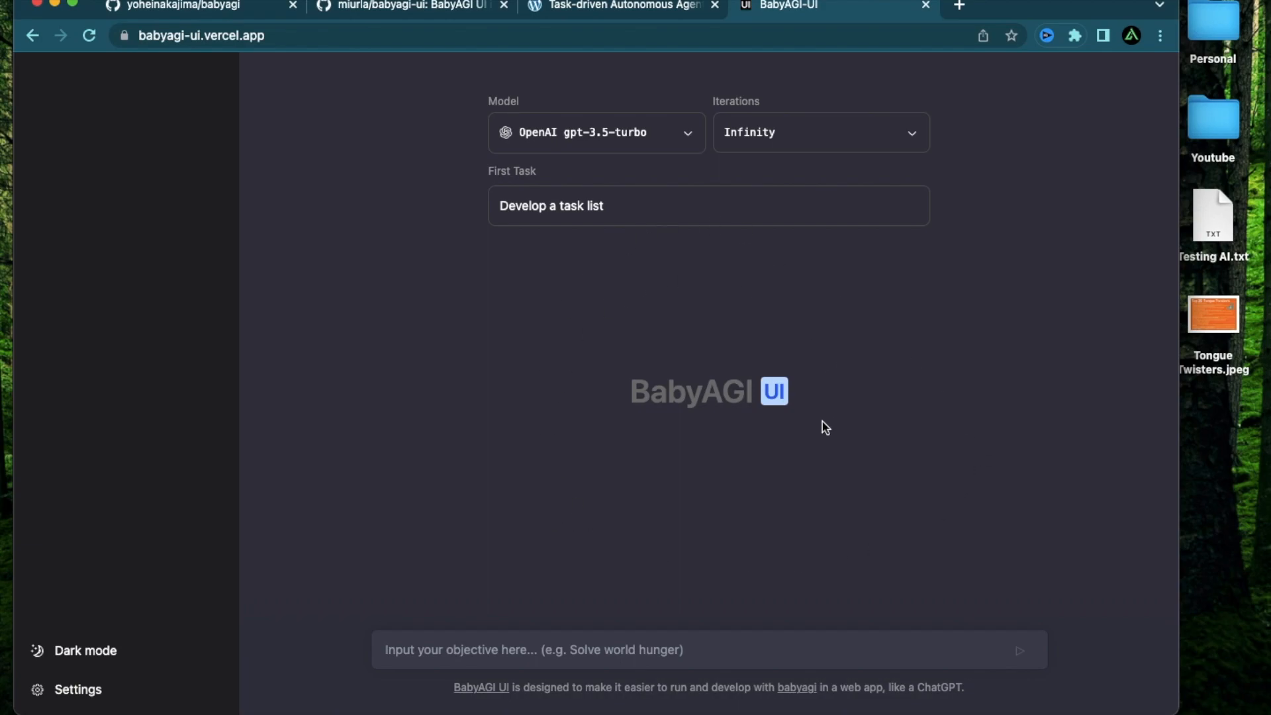
pyautogui.moveTo(390, 340)
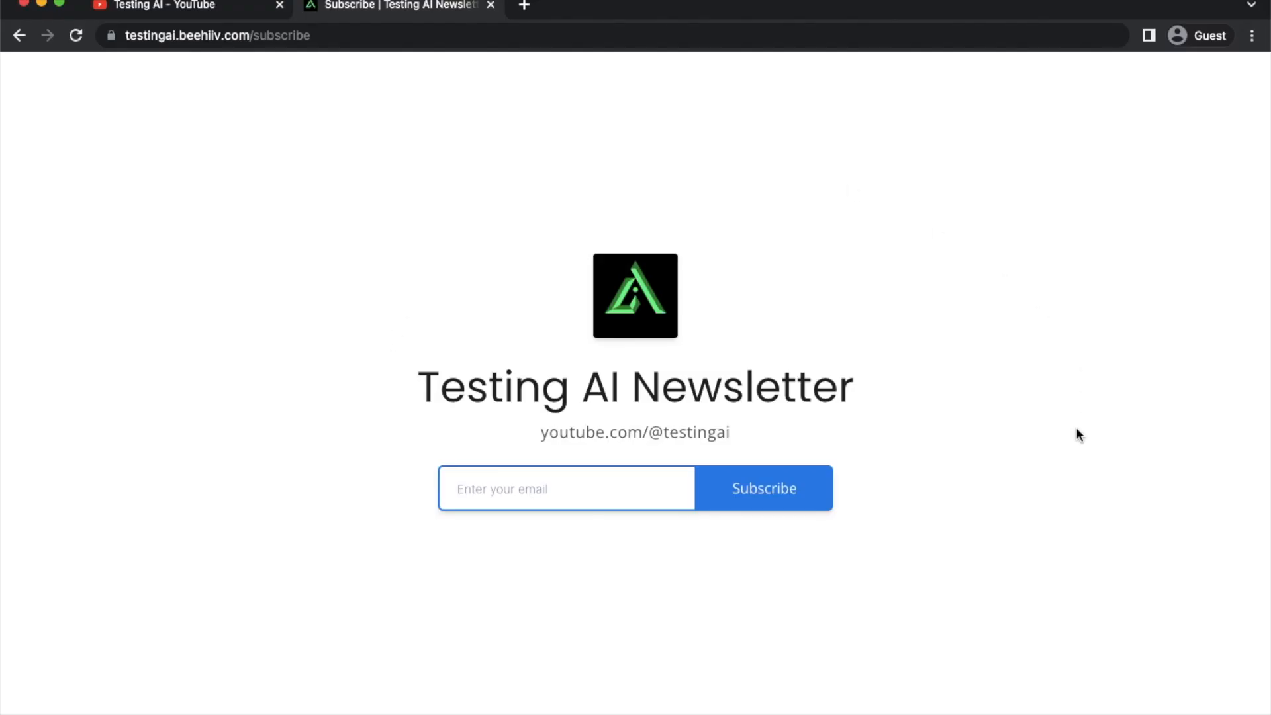
pyautogui.moveTo(574, 662)
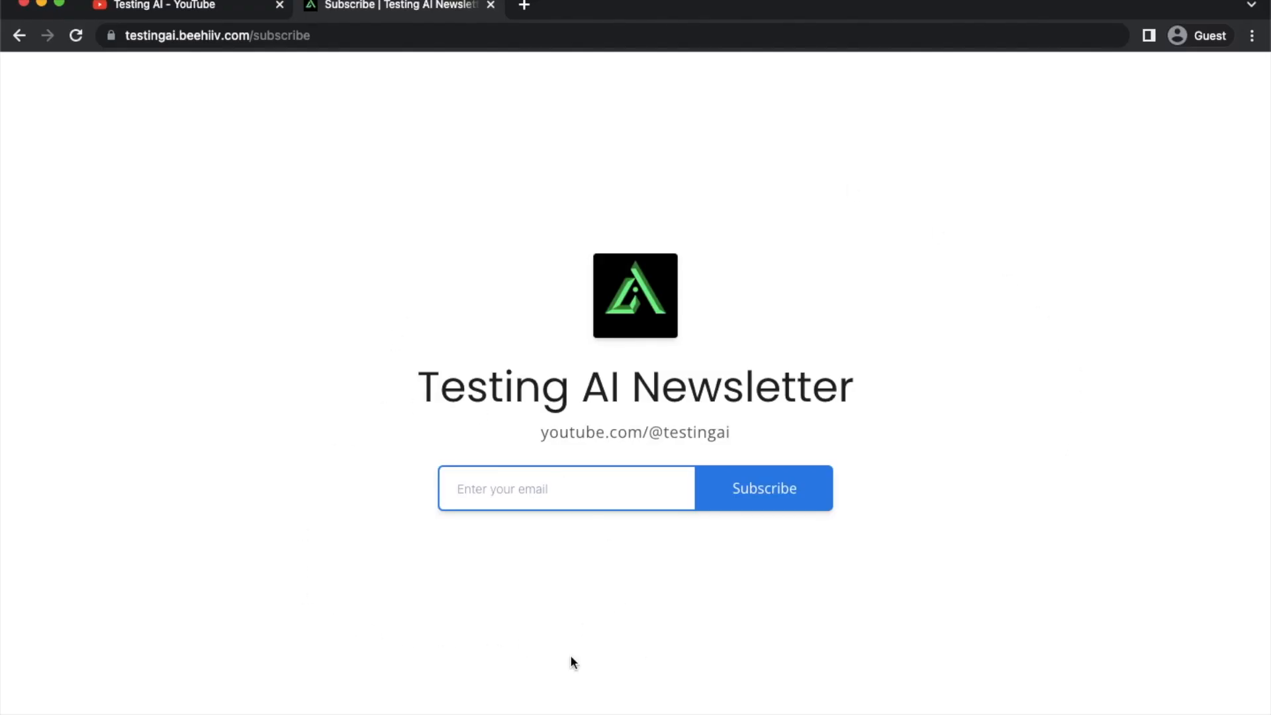
pyautogui.moveTo(506, 607)
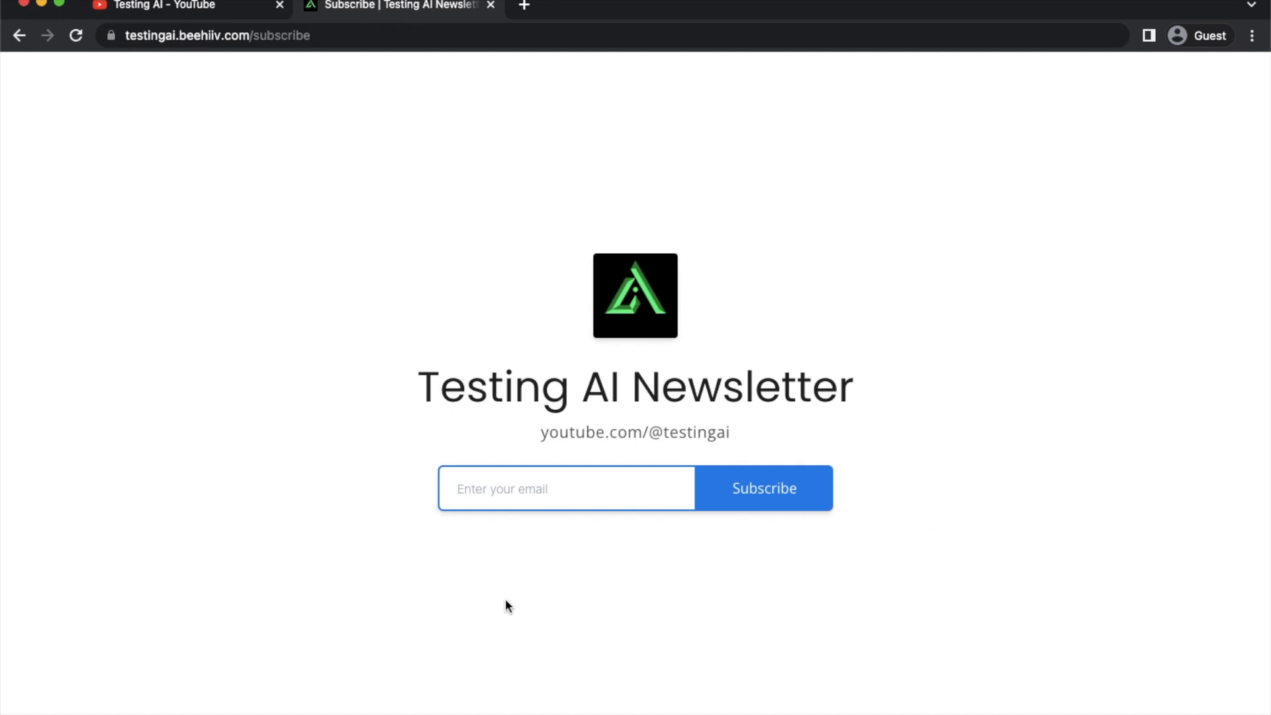
# Step: Switch from the beehiiv subscribe page to the Testing AI YouTube tab
pyautogui.click(163, 6)
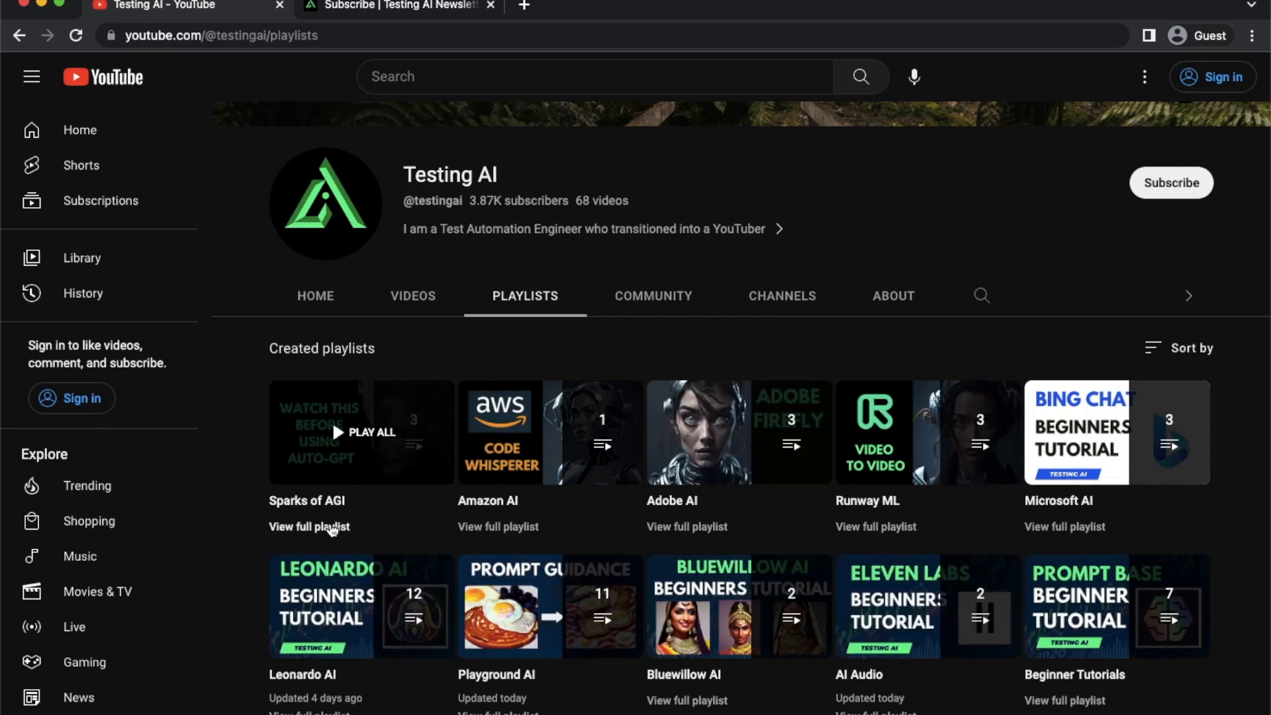
# Step: View the full Sparks of AGI playlist from the channel's Playlists tab
pyautogui.click(308, 526)
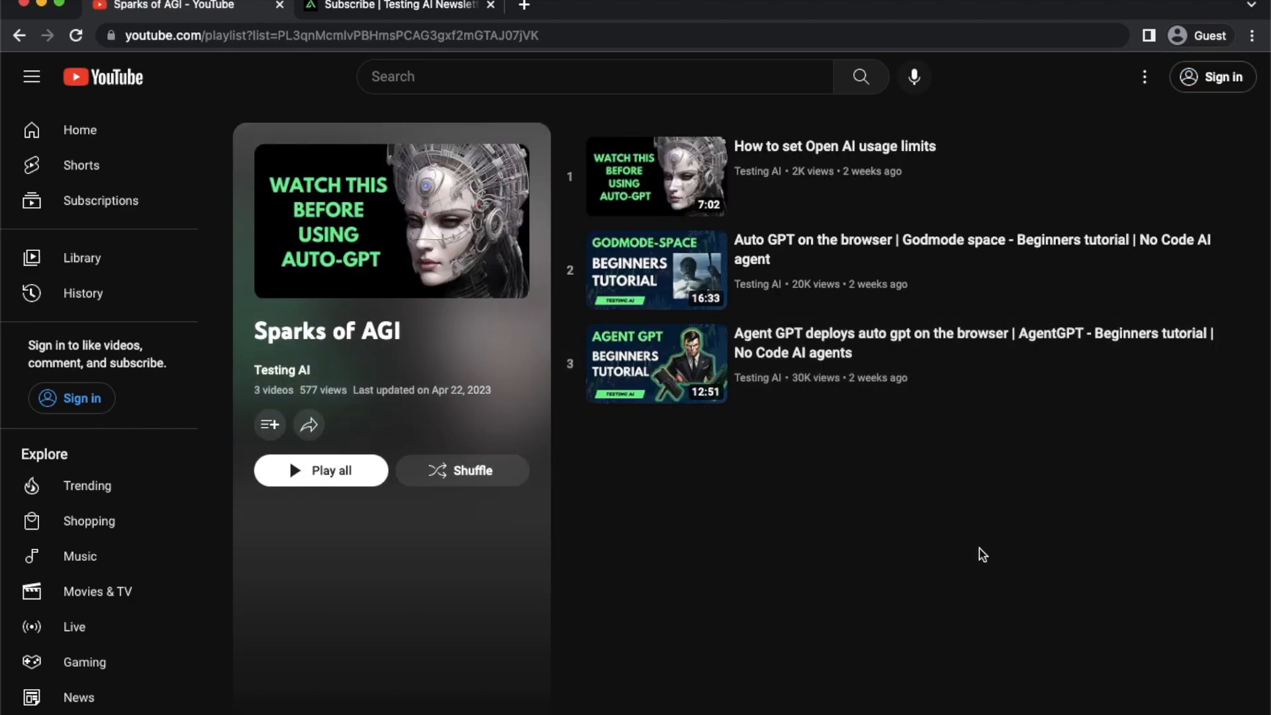
pyautogui.moveTo(770, 158)
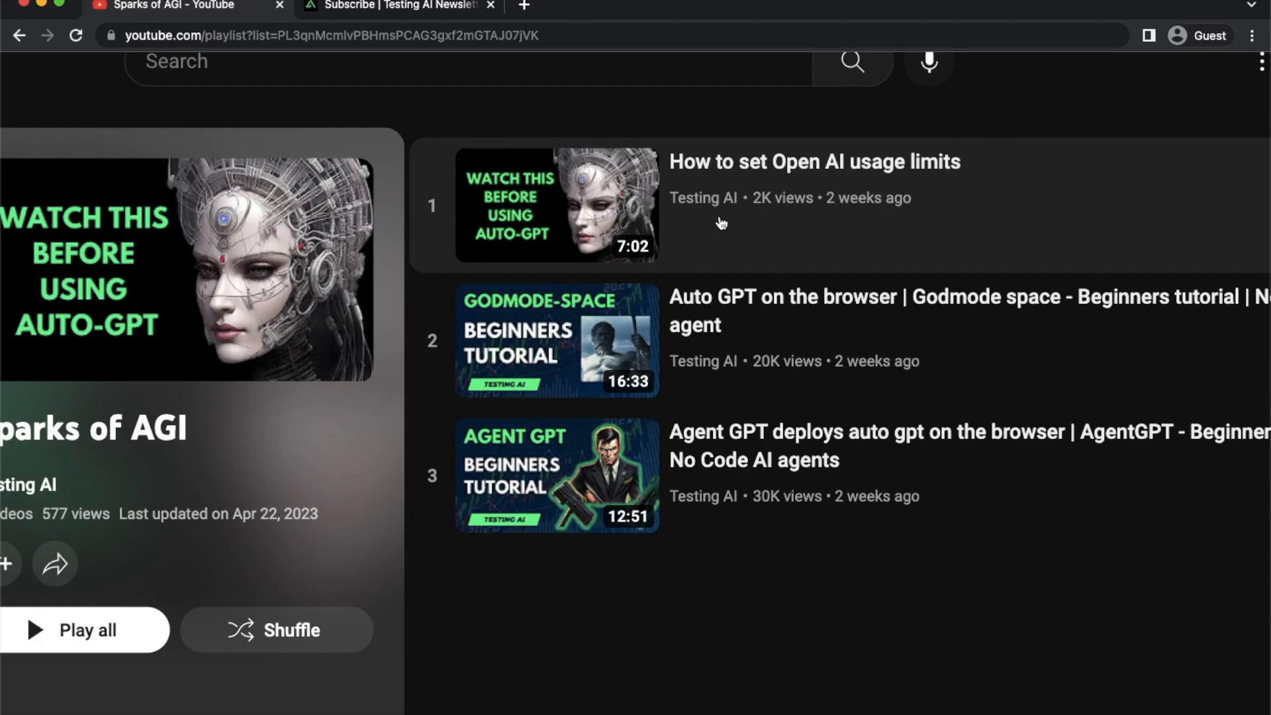
pyautogui.moveTo(596, 672)
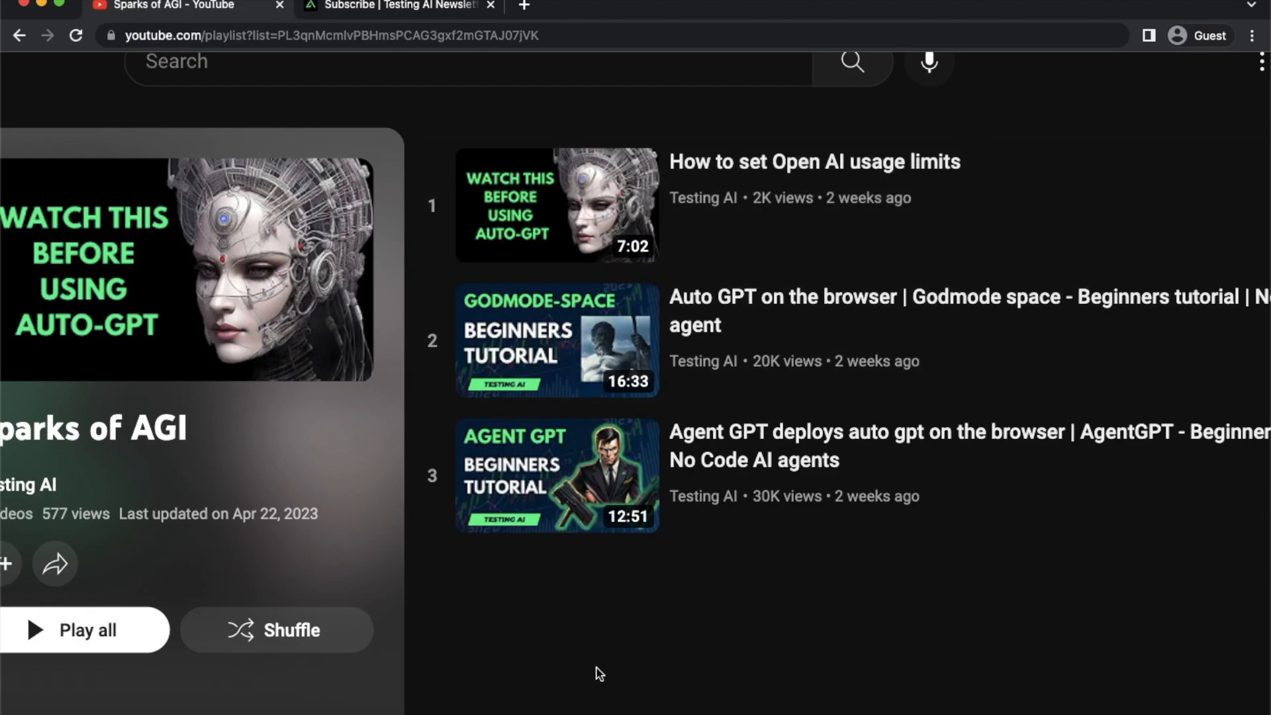
pyautogui.moveTo(744, 673)
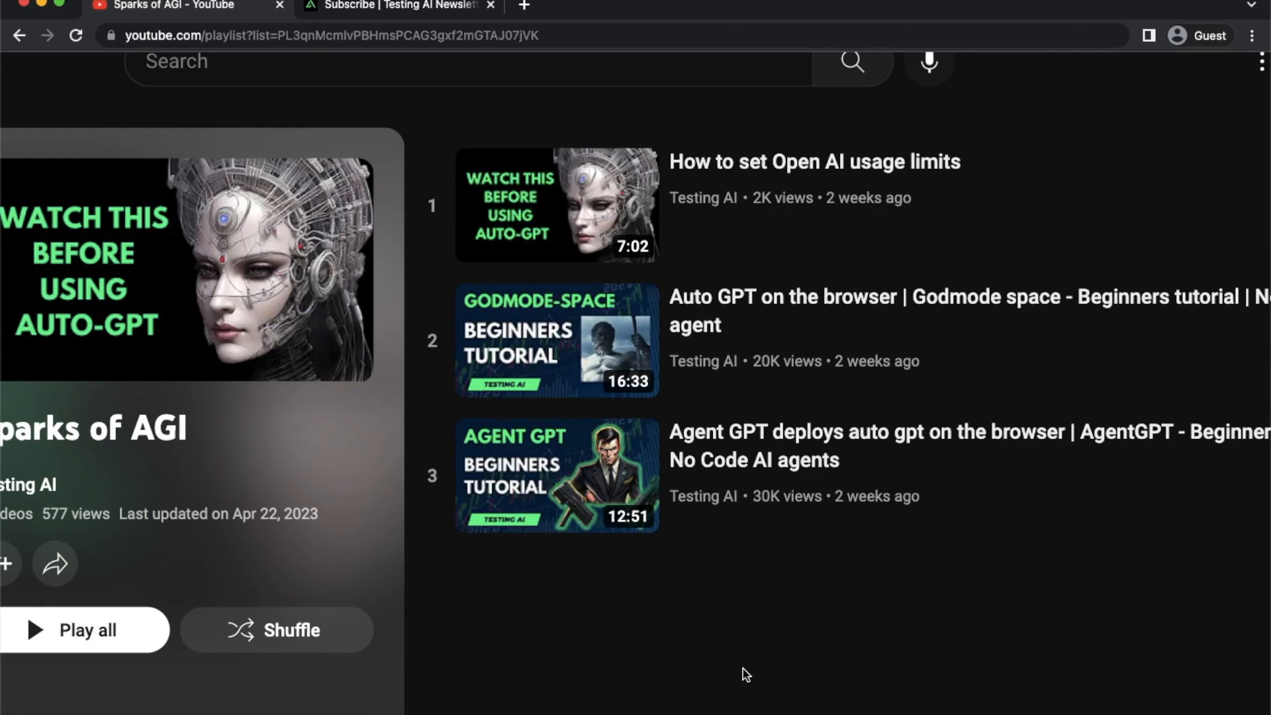
pyautogui.moveTo(759, 610)
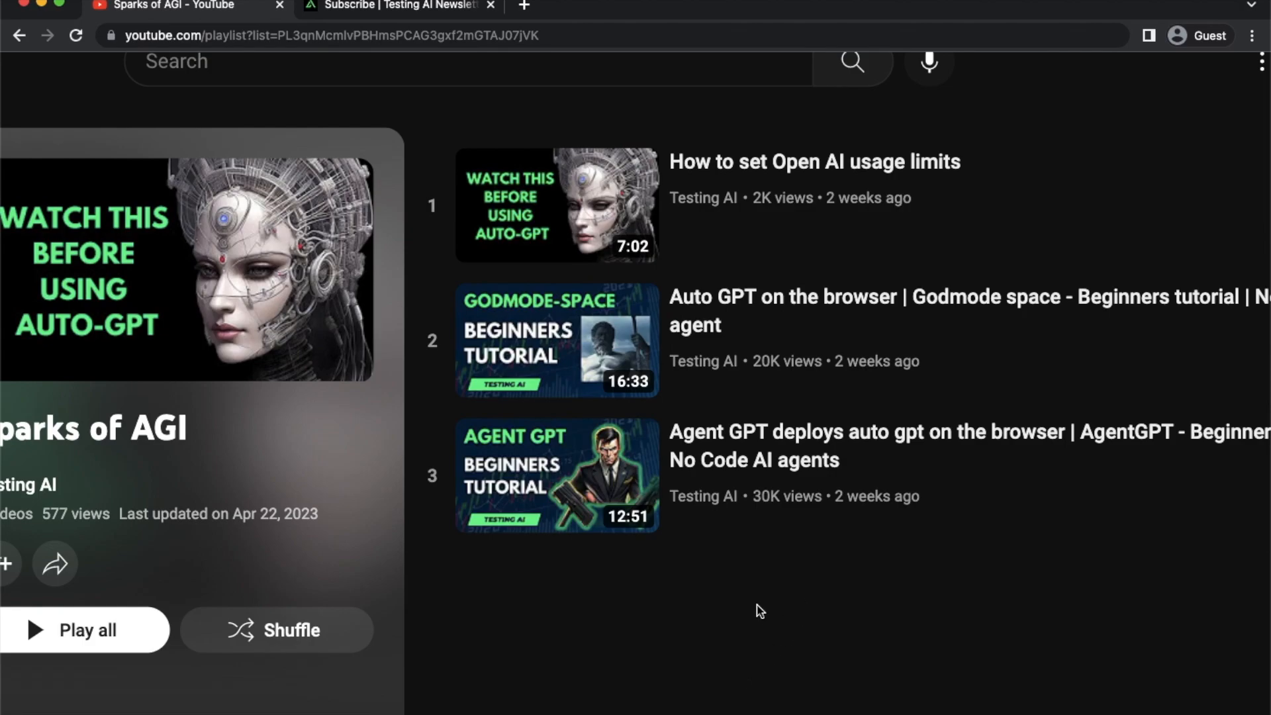
pyautogui.moveTo(640, 216)
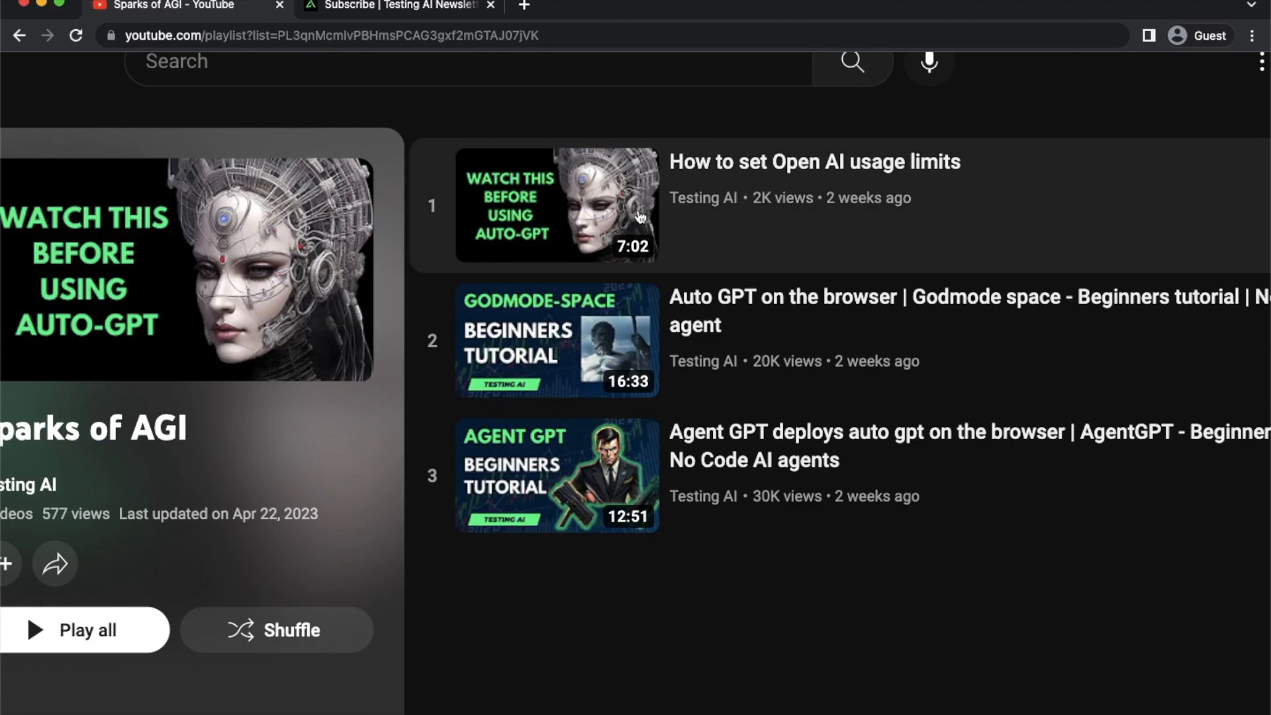
pyautogui.moveTo(870, 178)
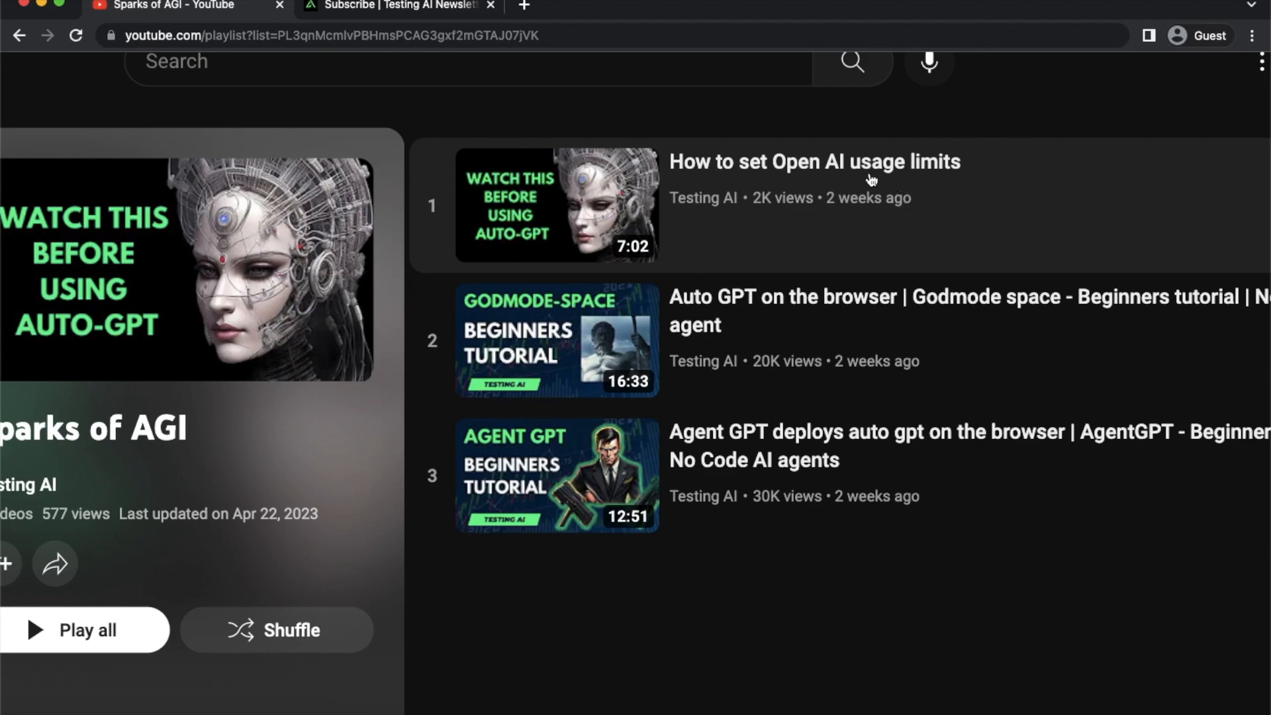
pyautogui.moveTo(1014, 261)
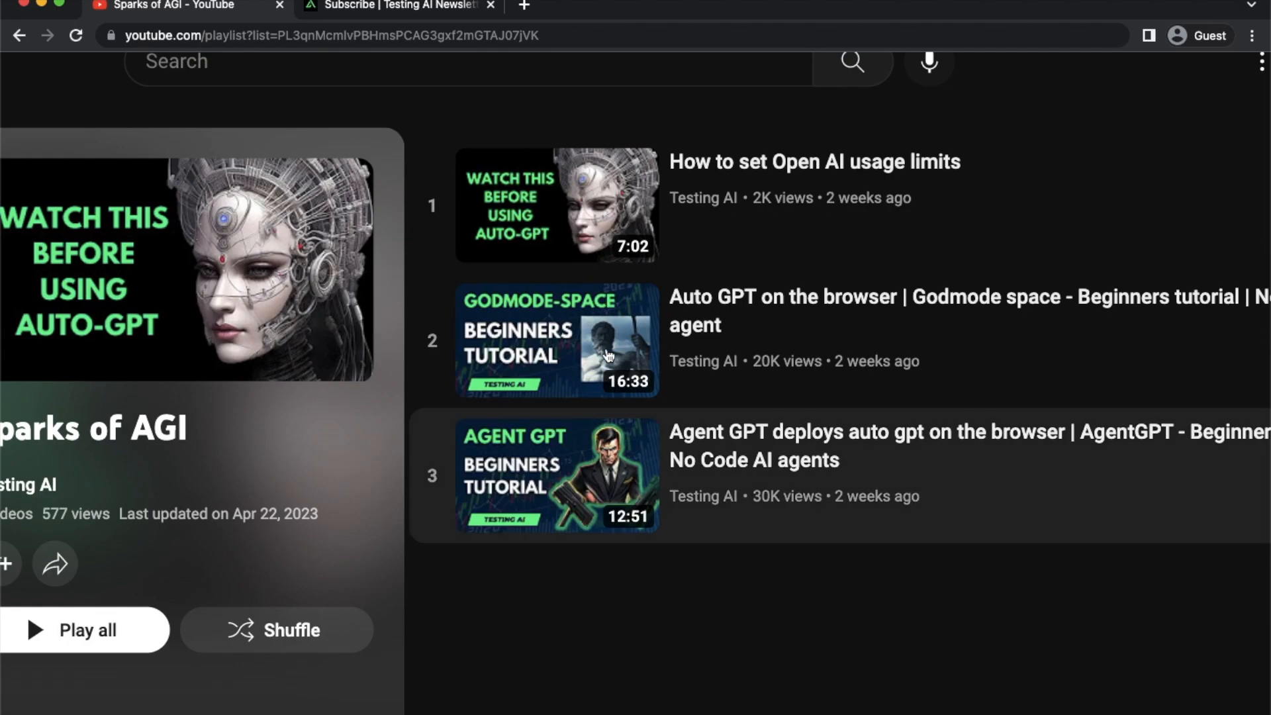
pyautogui.moveTo(715, 642)
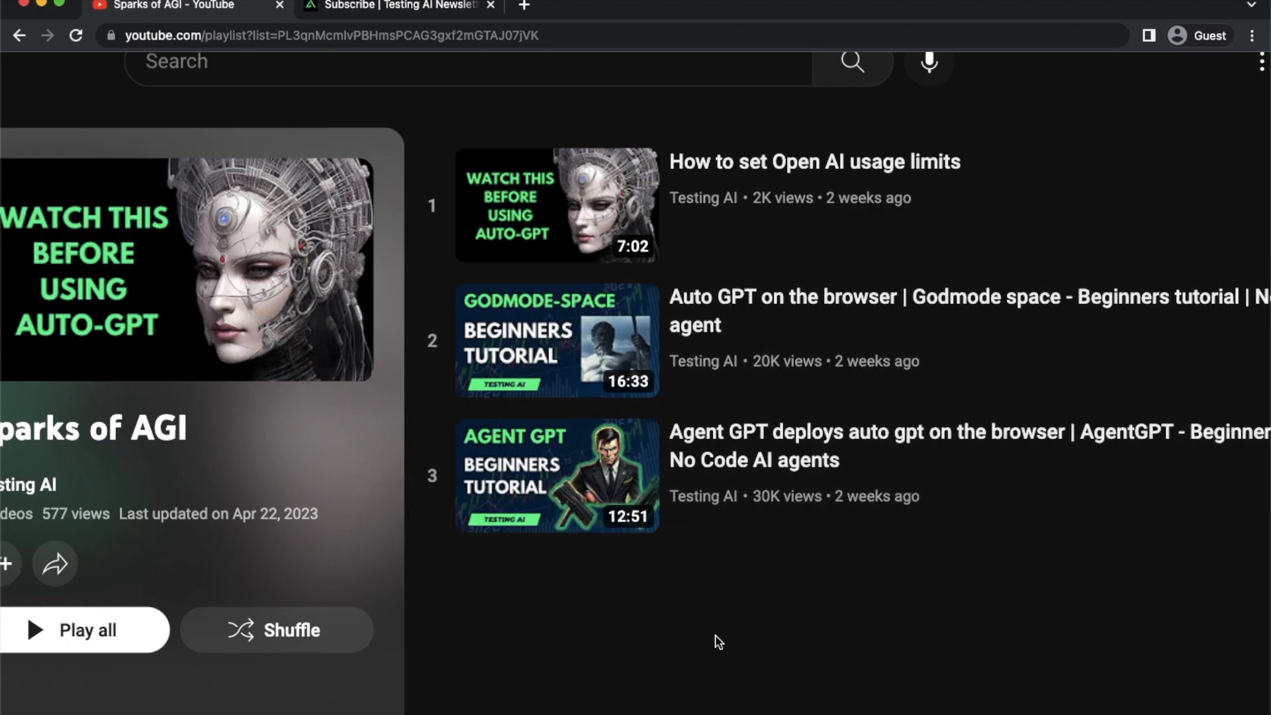
pyautogui.moveTo(975, 202)
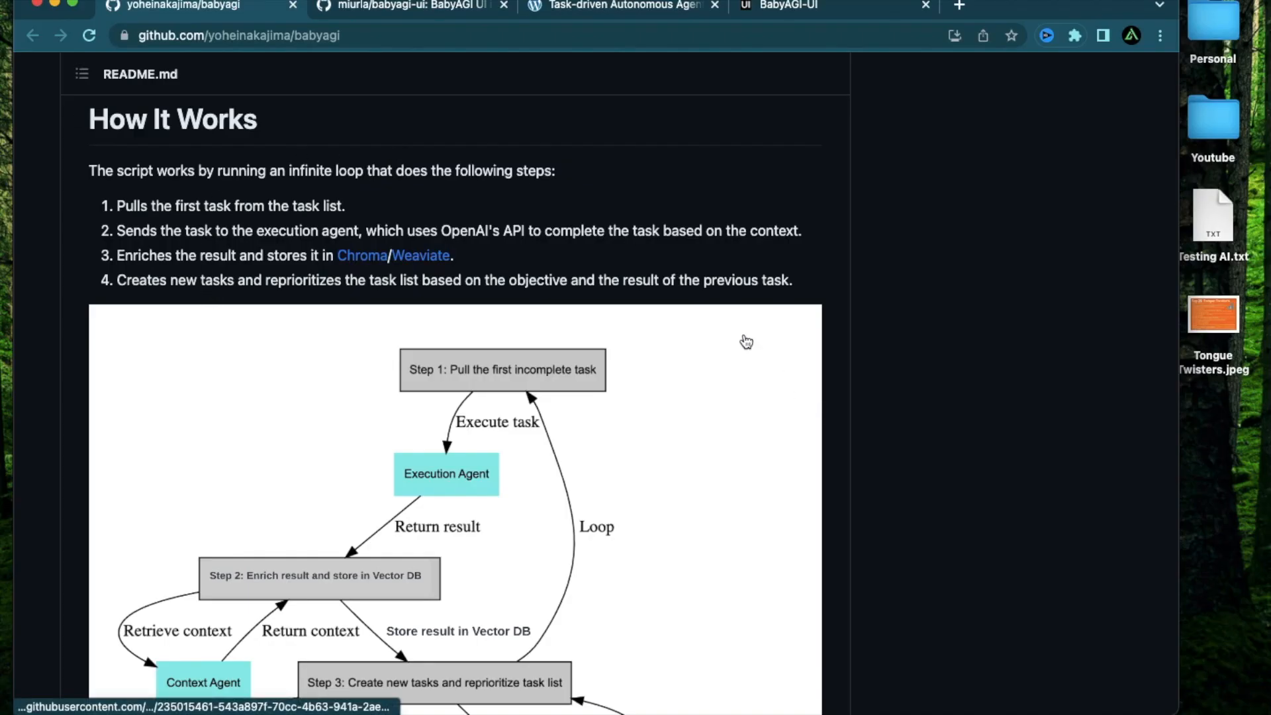
# Step: Scroll to How It Works, highlight the OpenAI API phrase, then reach the flowchart
pyautogui.scroll(-3)
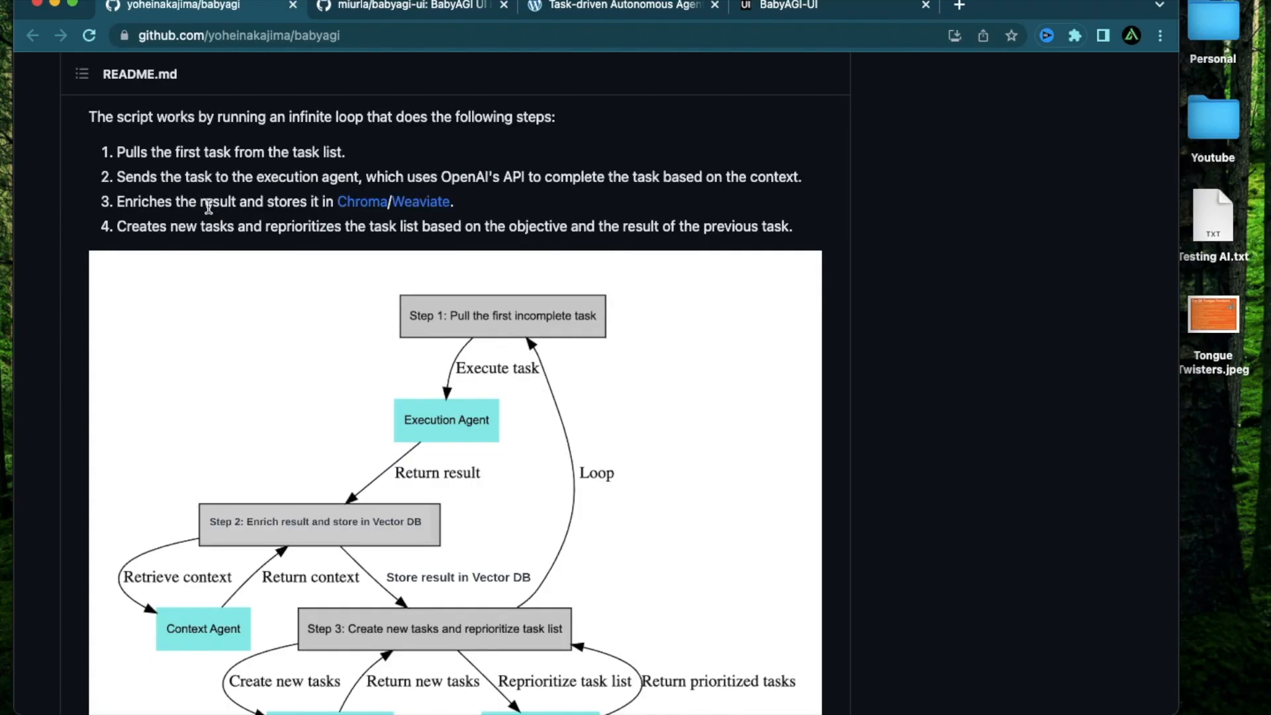
pyautogui.scroll(-3)
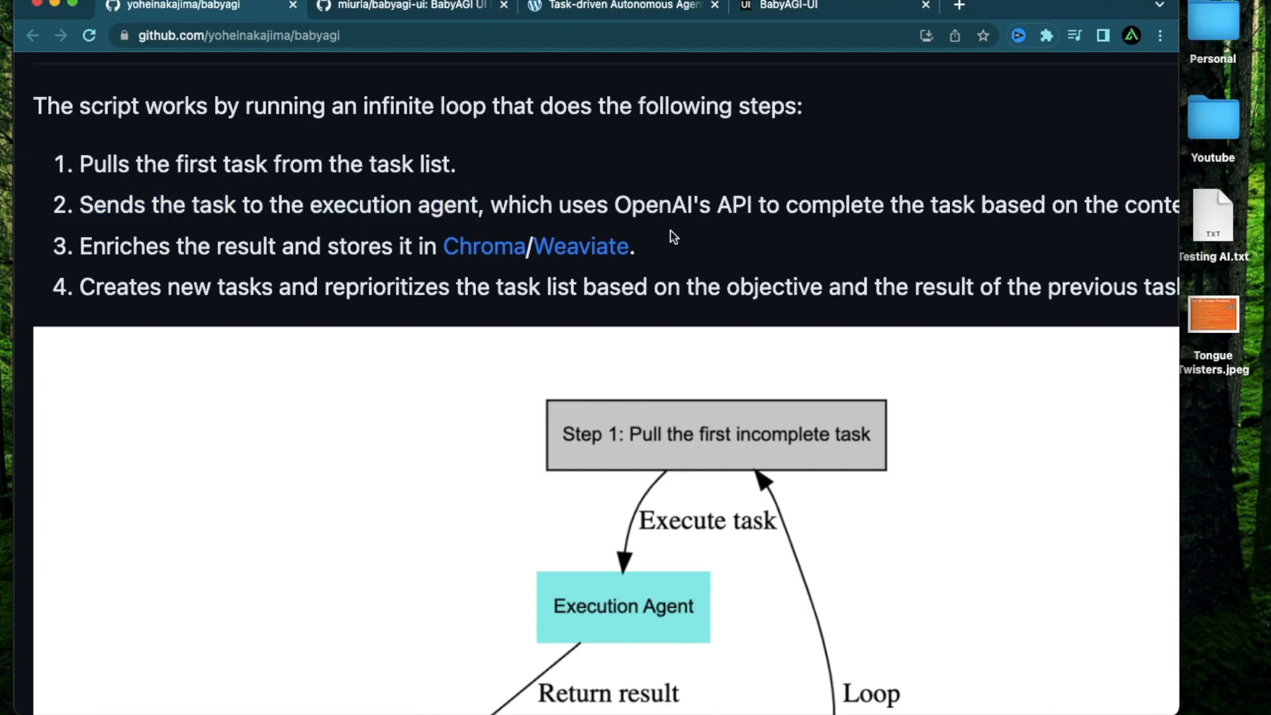
pyautogui.moveTo(616, 205); pyautogui.dragTo(852, 205)
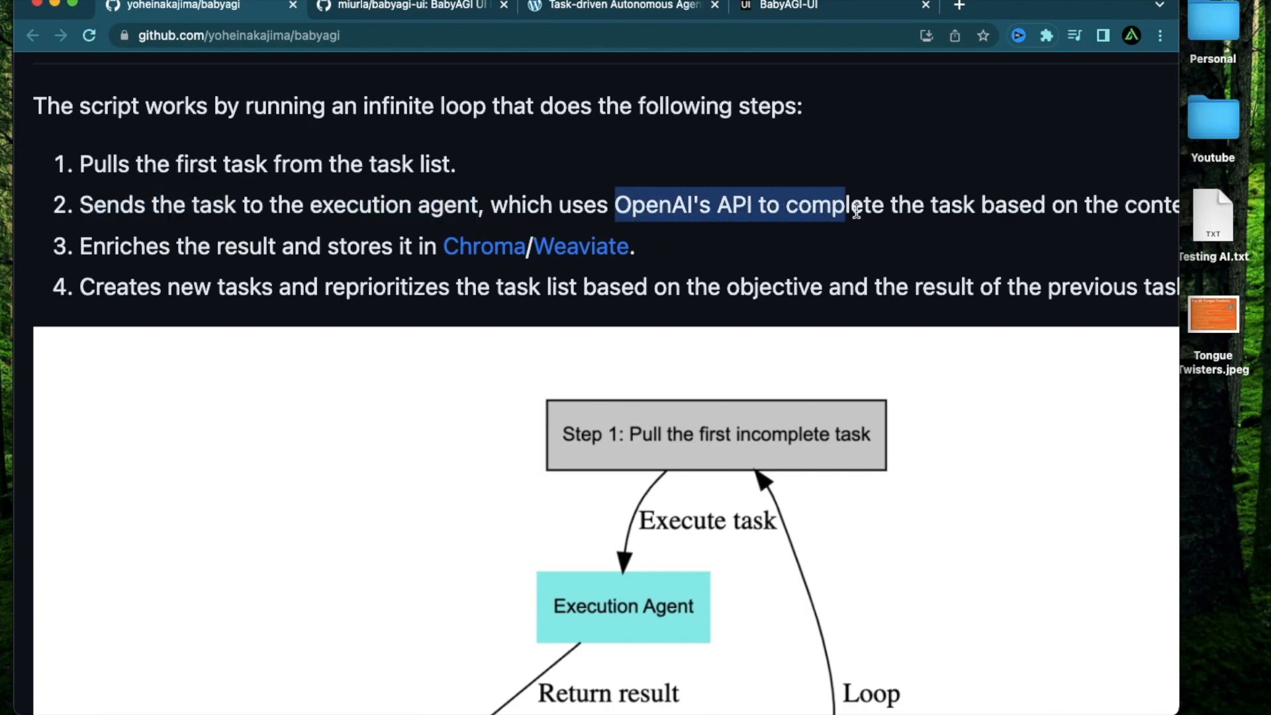
pyautogui.scroll(-3)
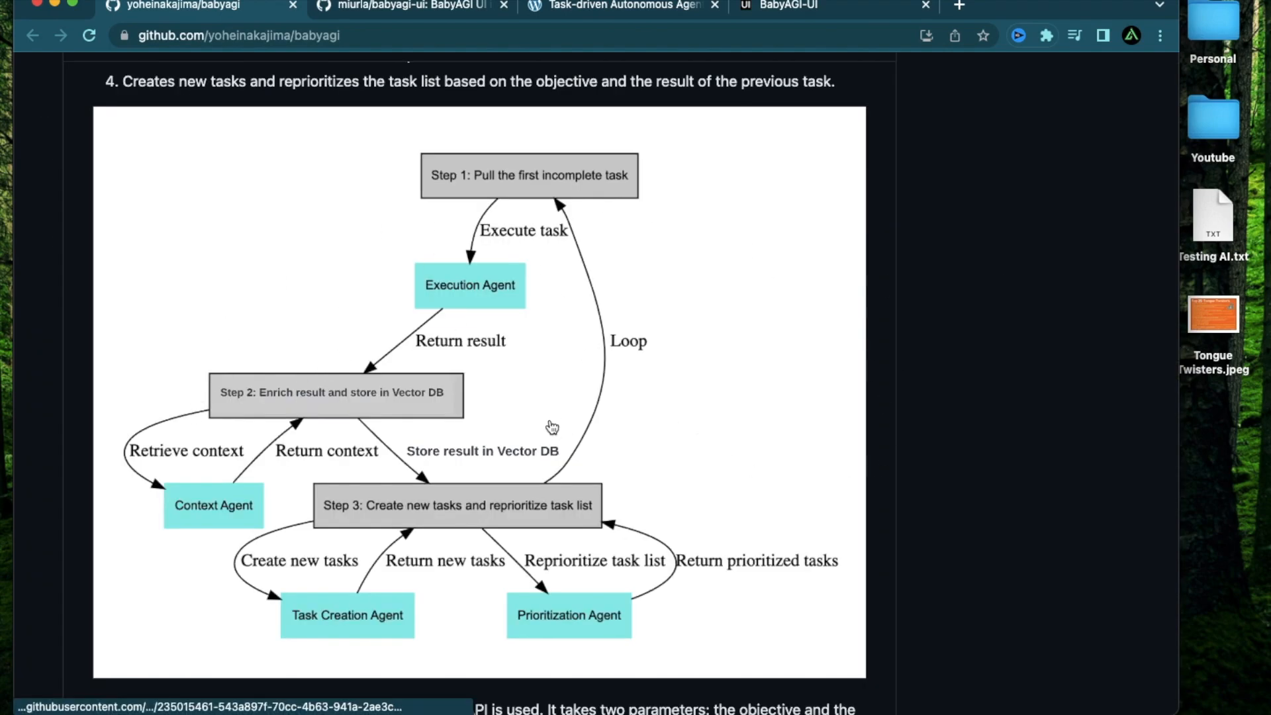
pyautogui.click(624, 7)
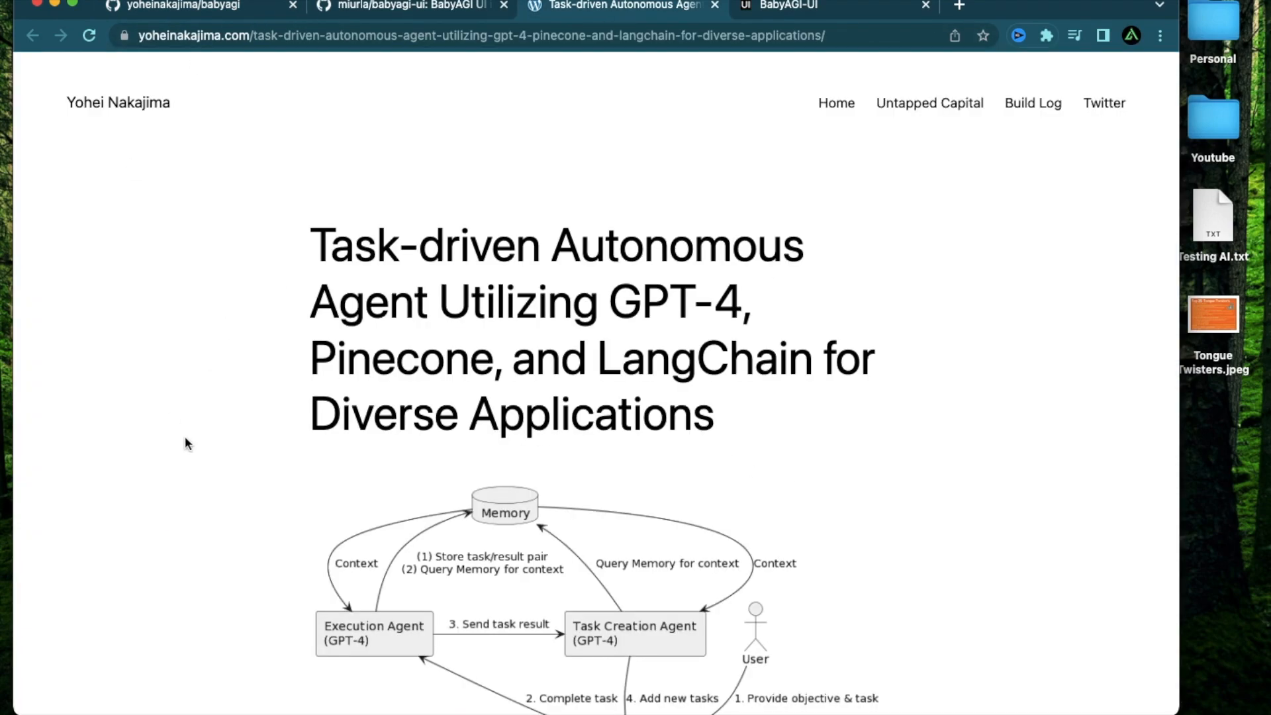
pyautogui.moveTo(48, 95)
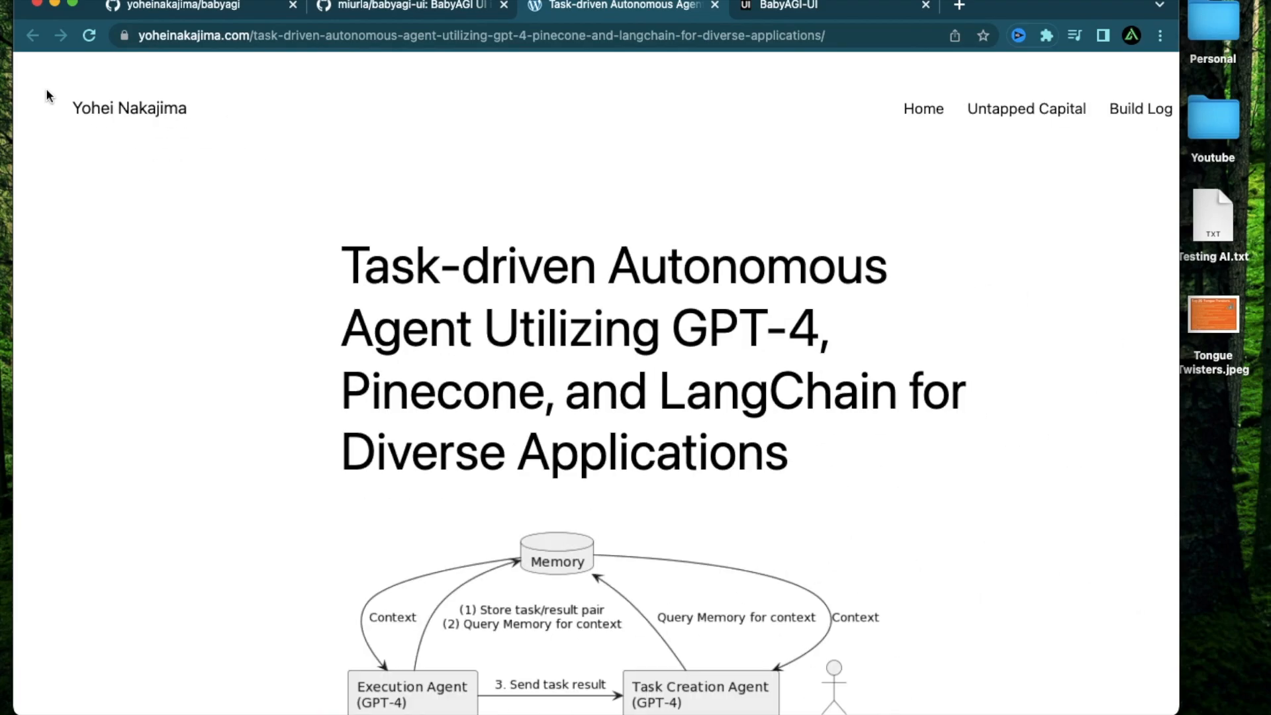
pyautogui.scroll(-3)
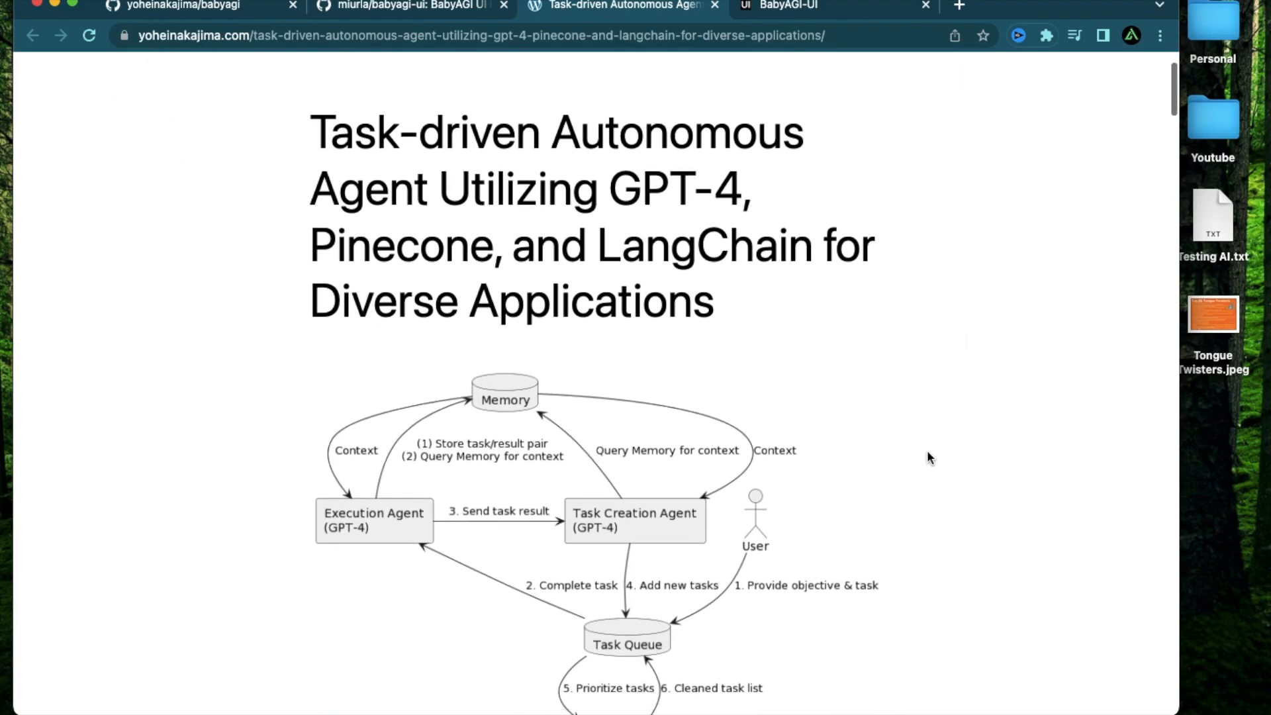
pyautogui.scroll(-3)
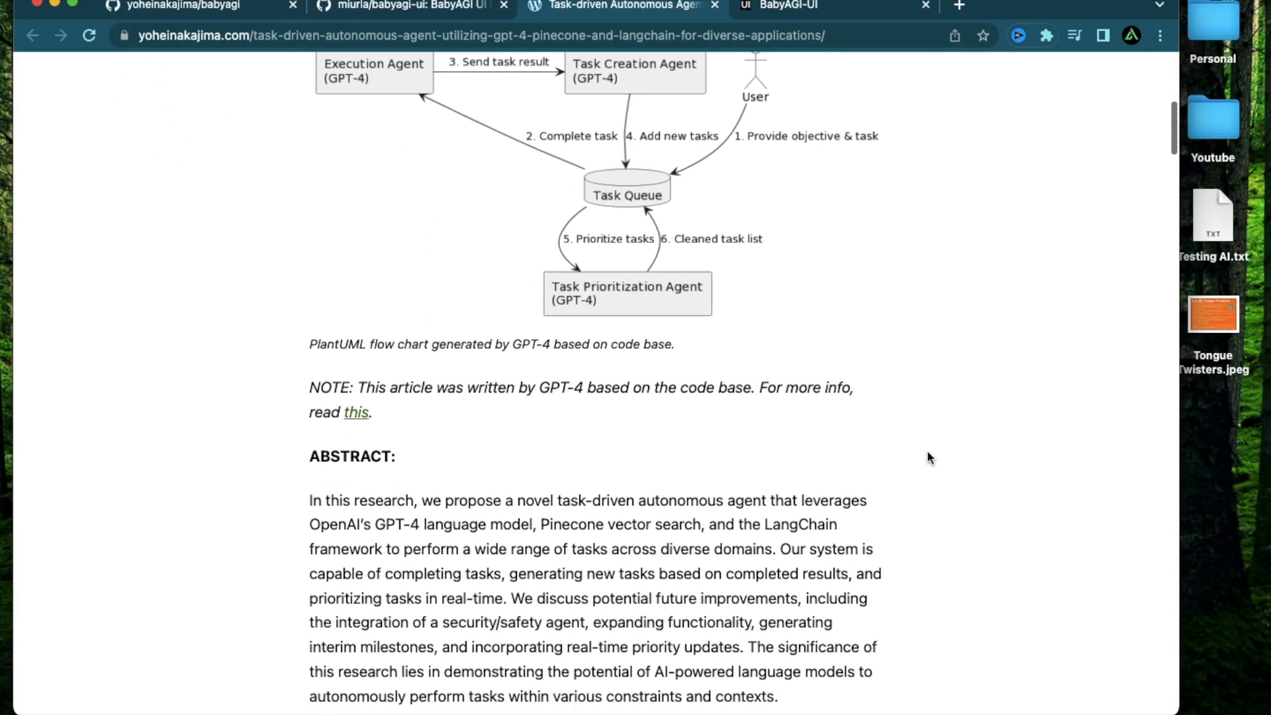
pyautogui.scroll(-3)
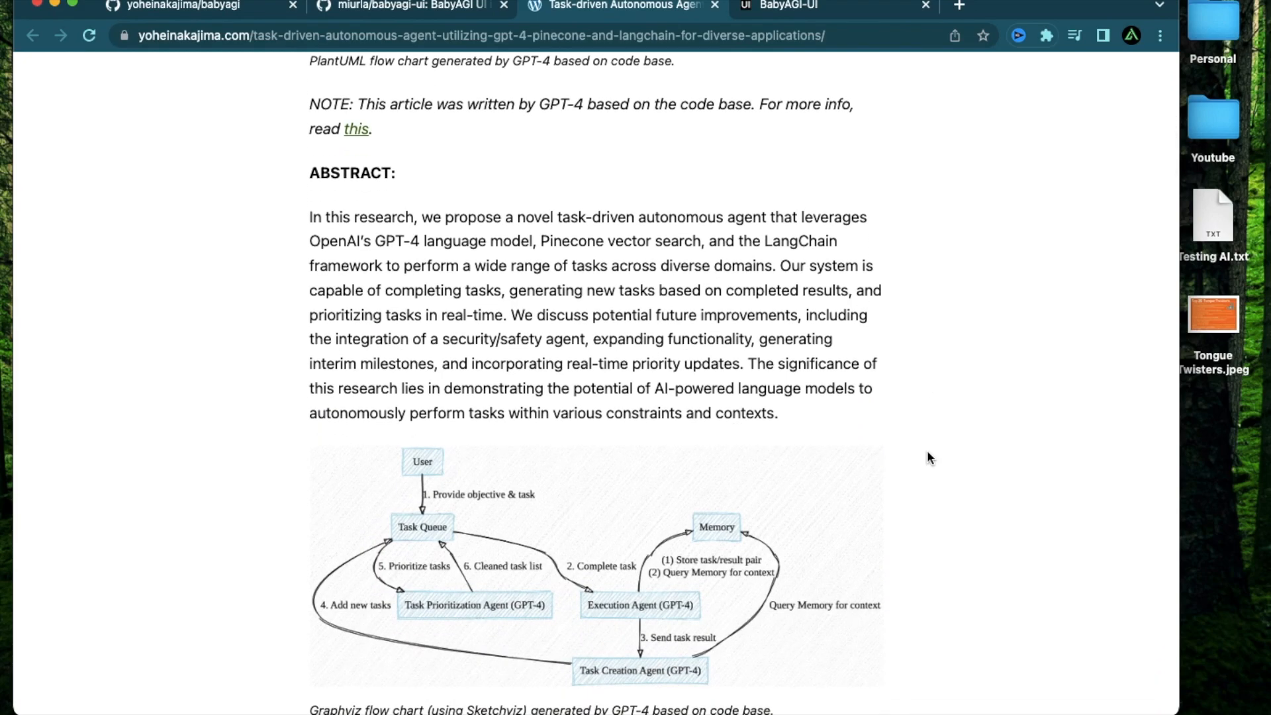
pyautogui.scroll(-3)
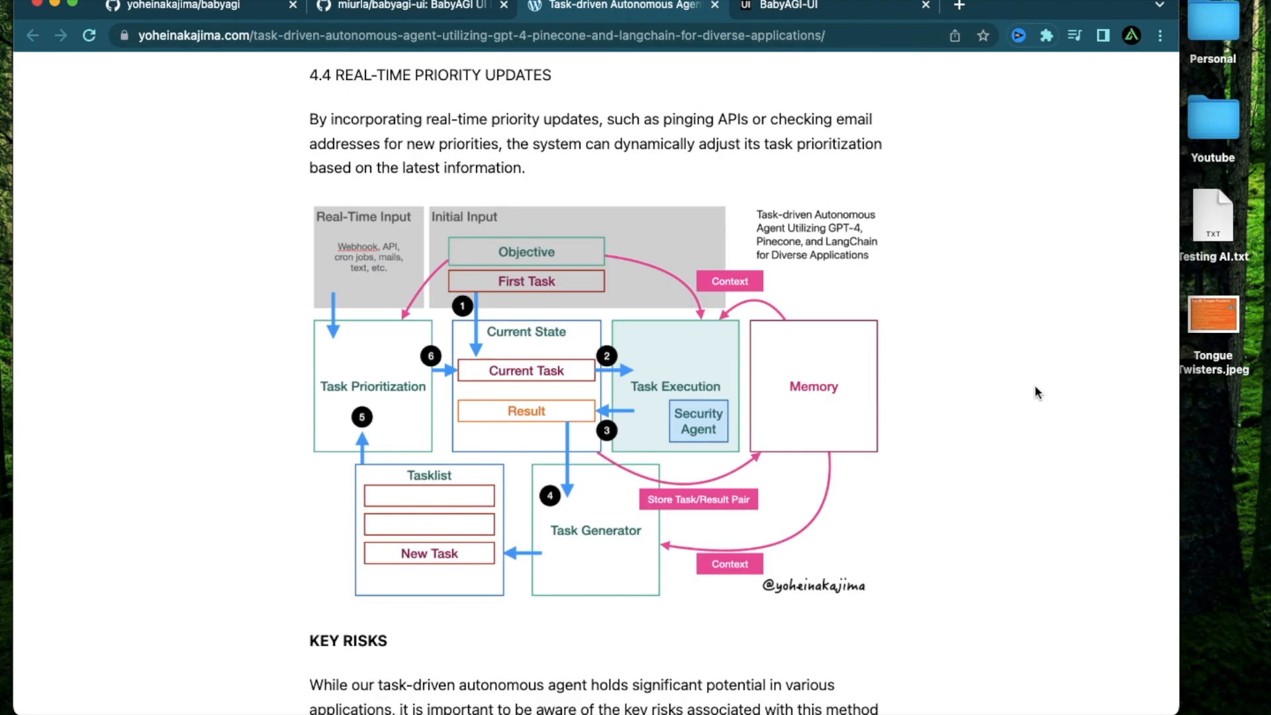
pyautogui.scroll(-3)
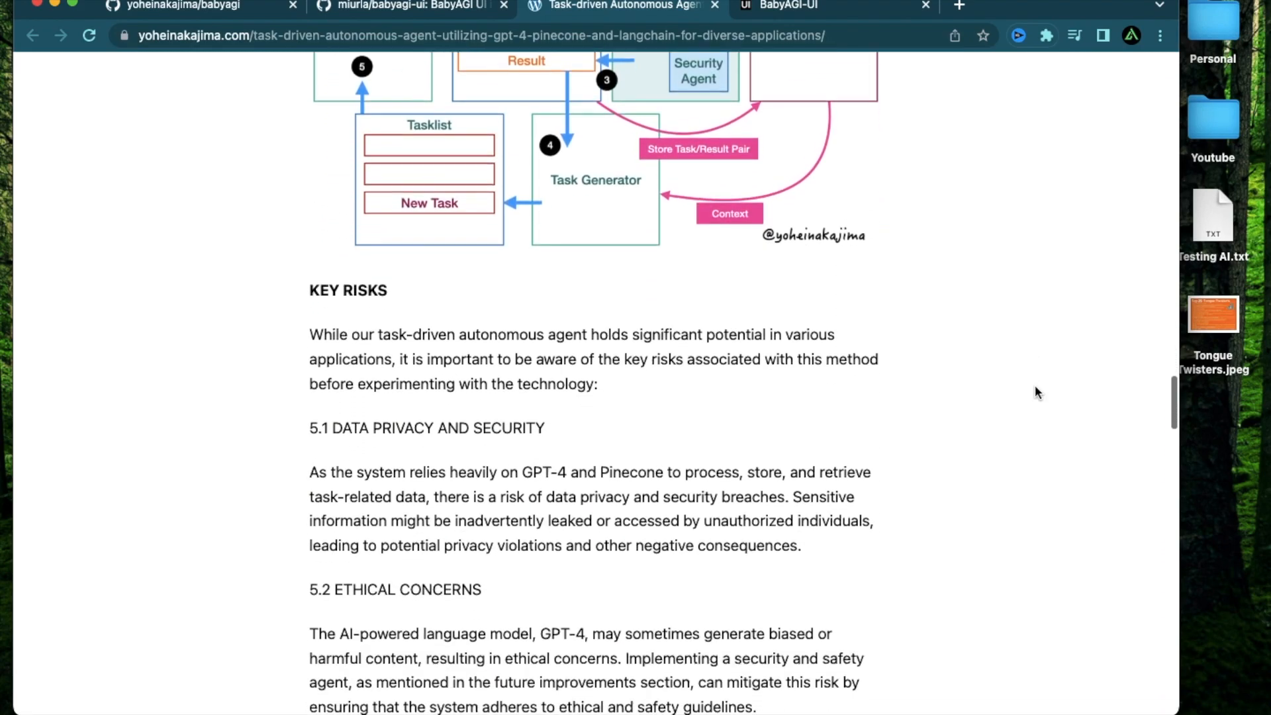
pyautogui.scroll(-3)
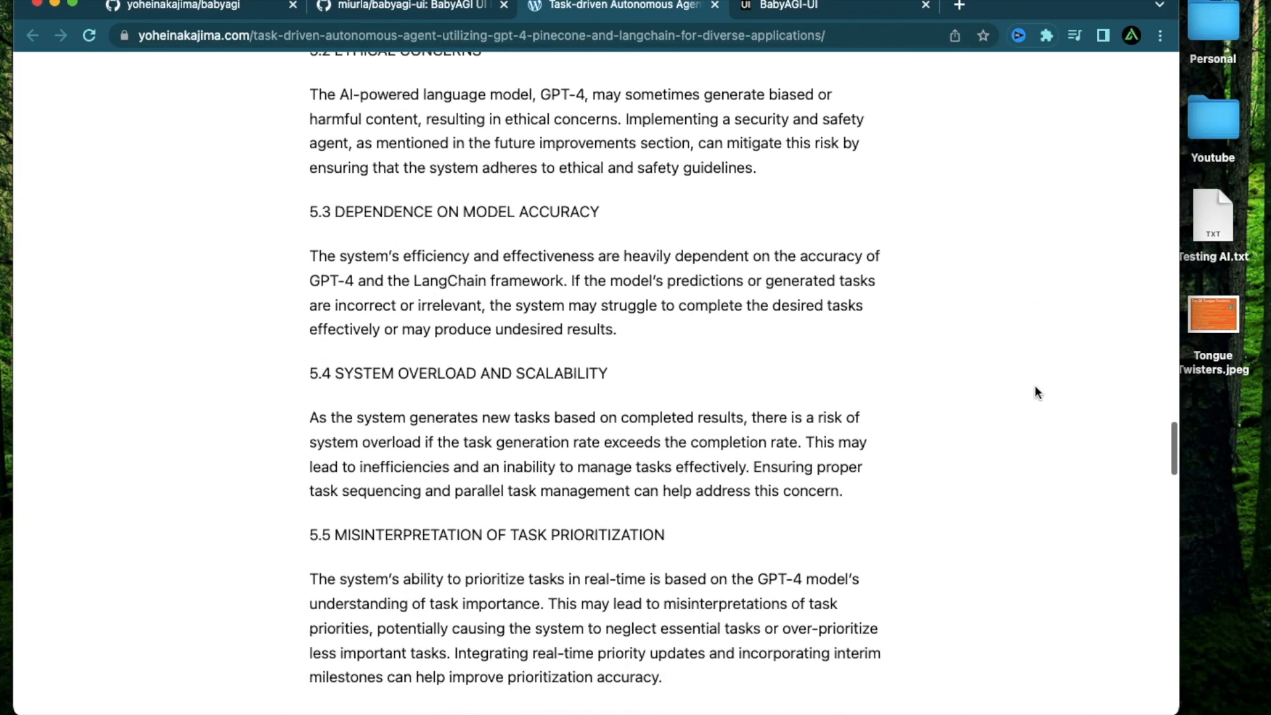
pyautogui.scroll(-3)
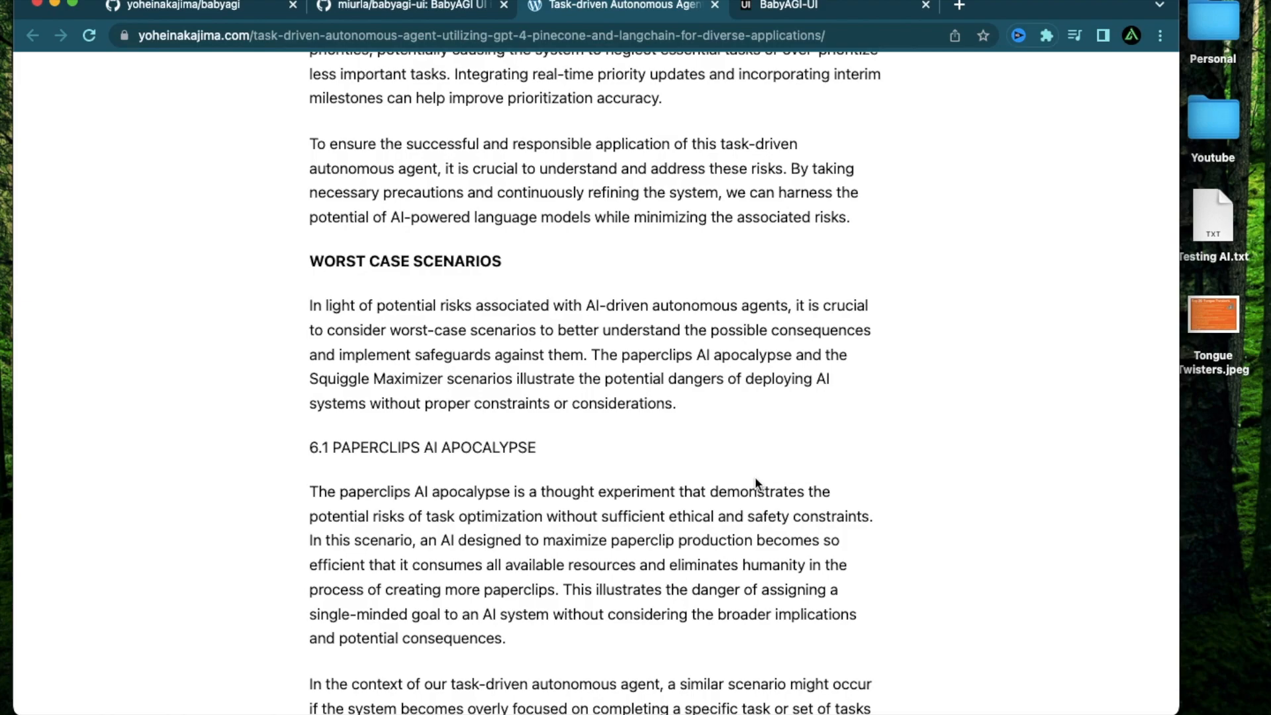
pyautogui.scroll(-3)
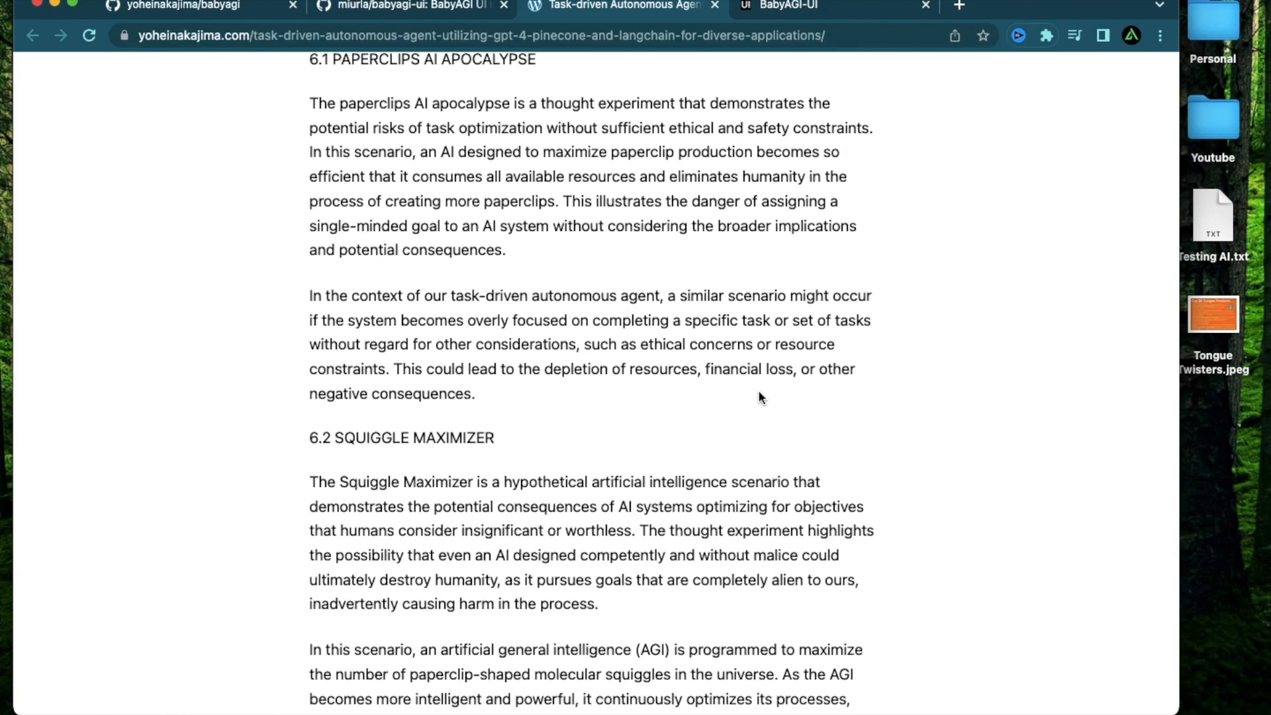
# Step: Read the babyagi-ui README's Stack and Roadmap, then return to the BabyAGI UI app
pyautogui.click(410, 7)
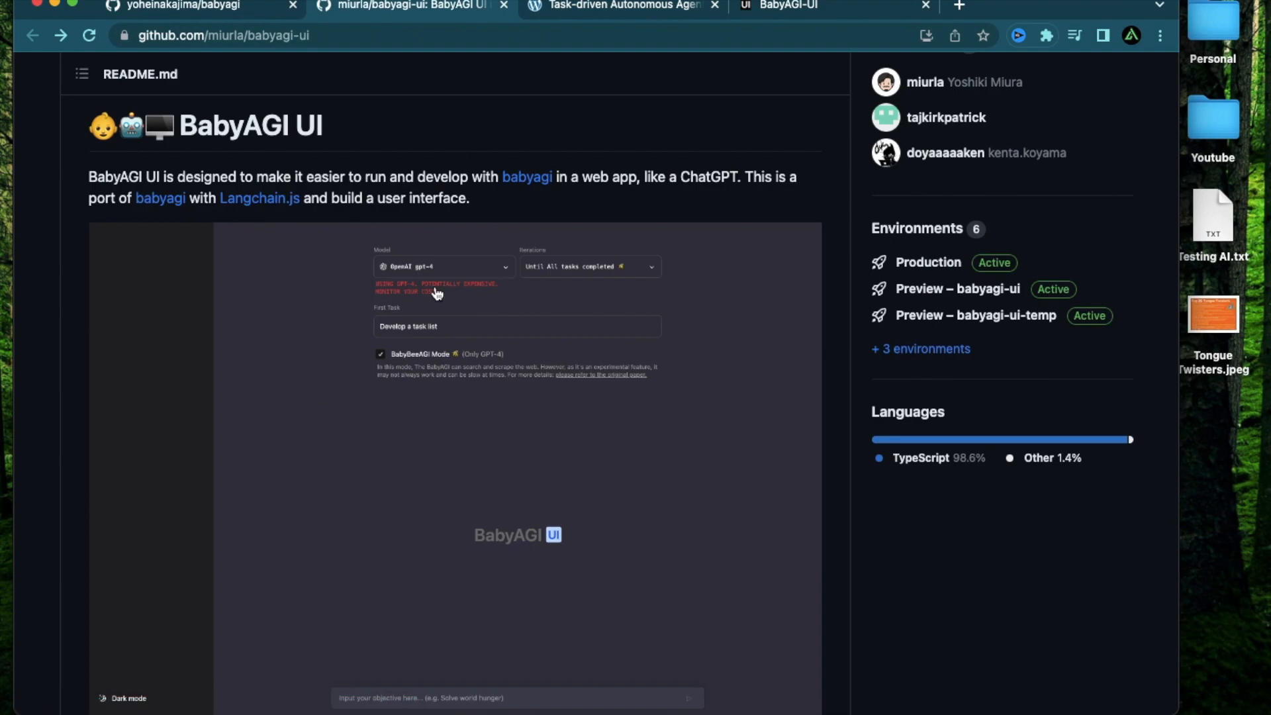
pyautogui.moveTo(397, 238)
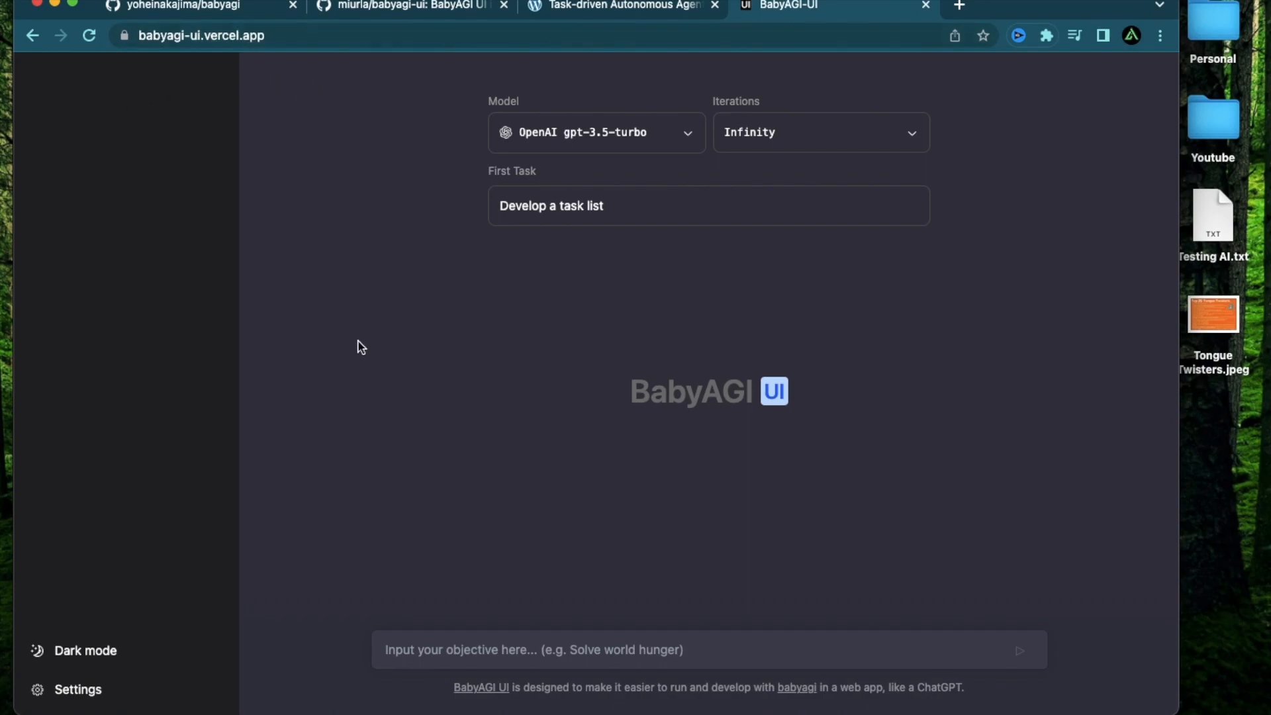
pyautogui.moveTo(996, 354)
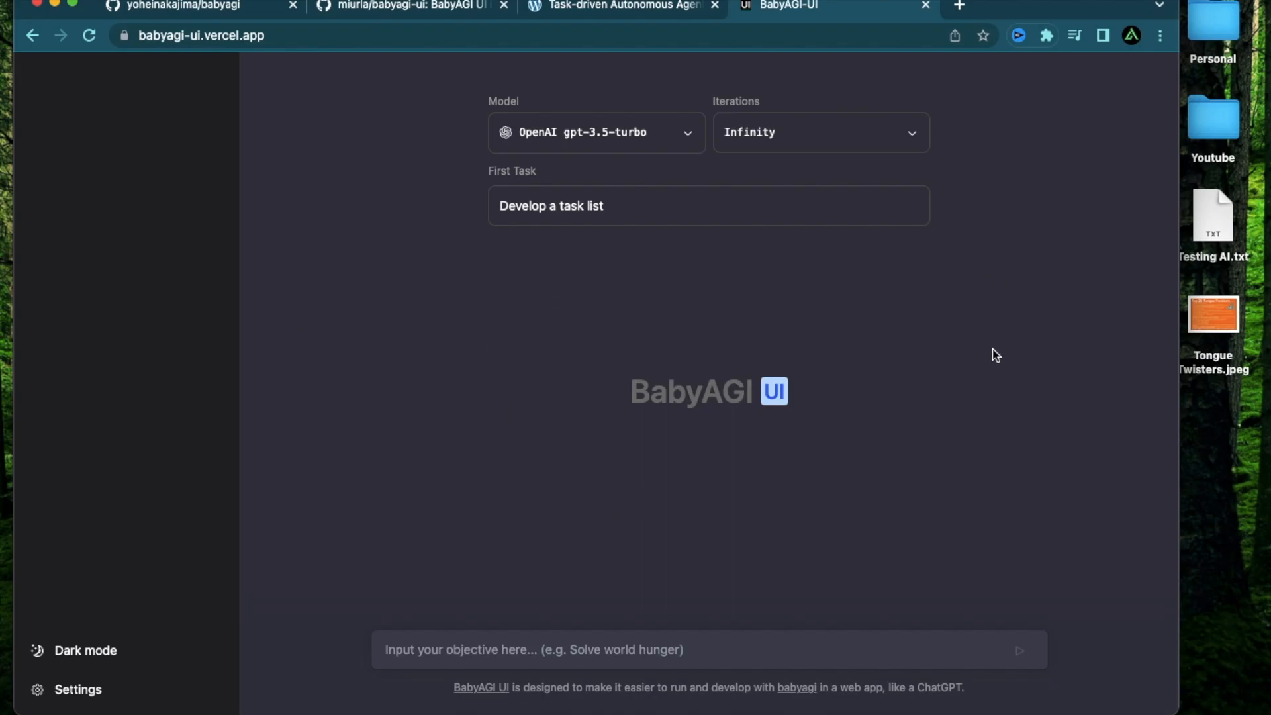
pyautogui.moveTo(490, 404)
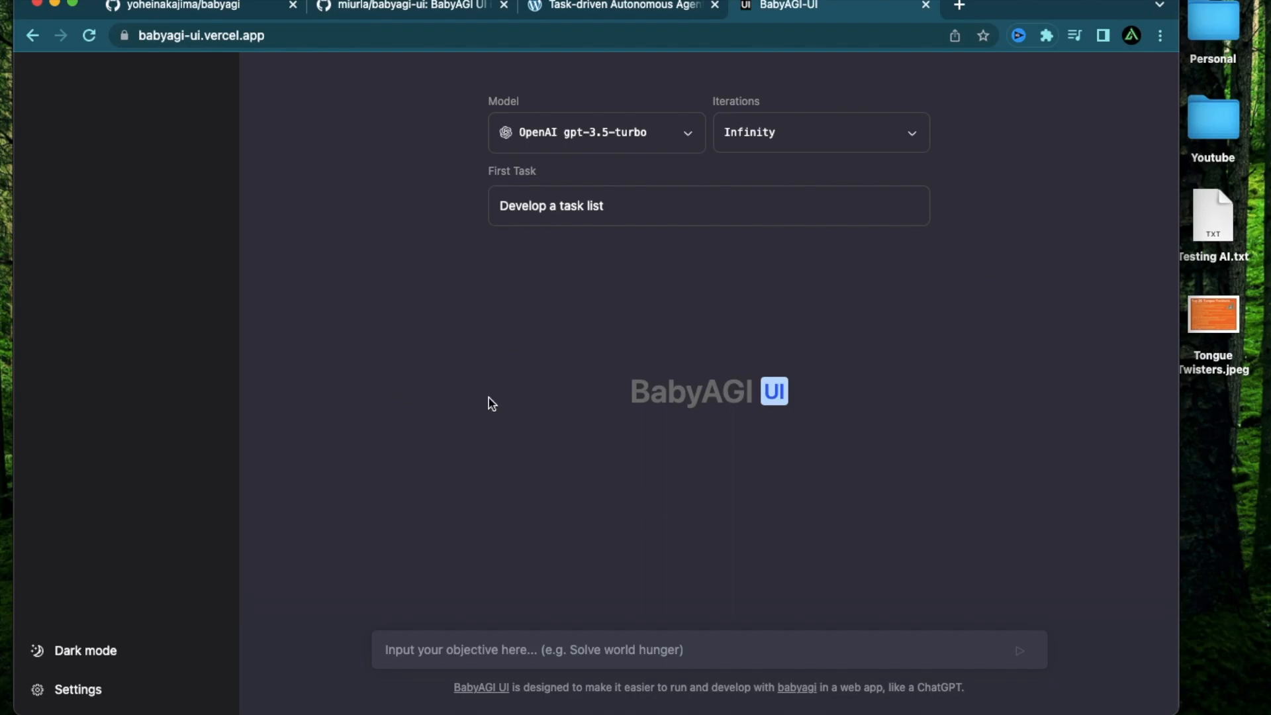
pyautogui.click(397, 6)
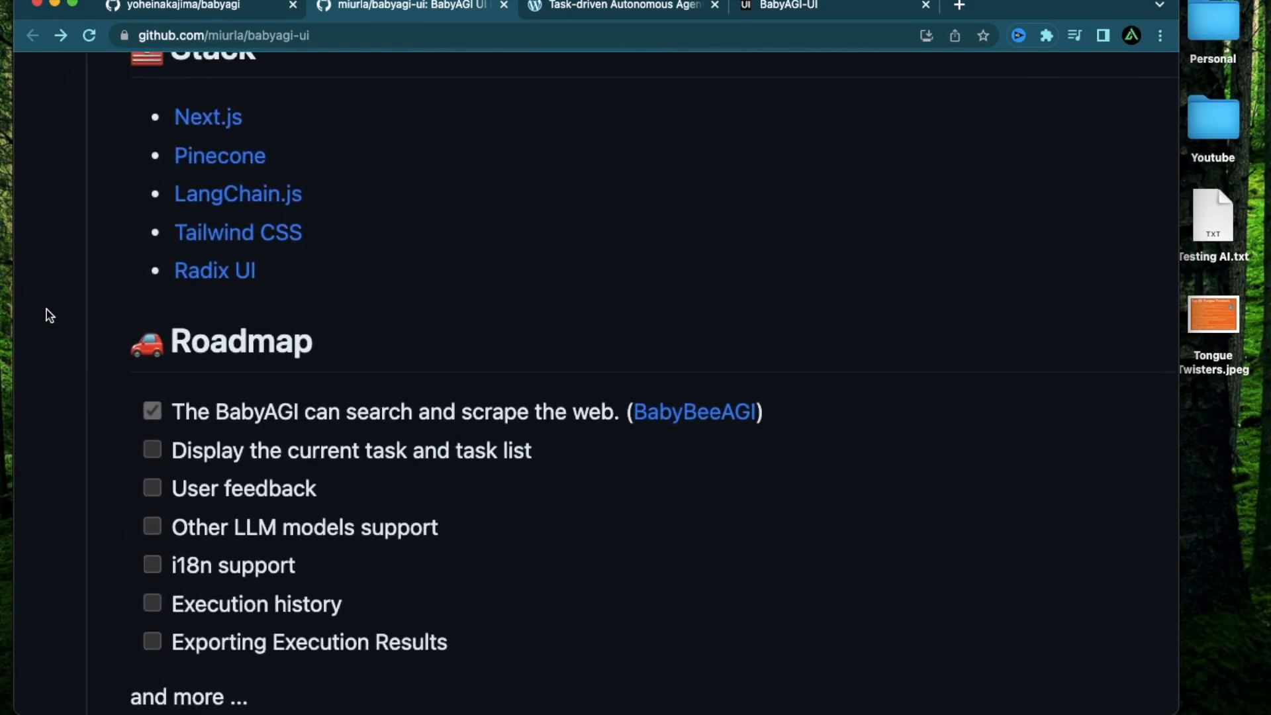
pyautogui.scroll(3)
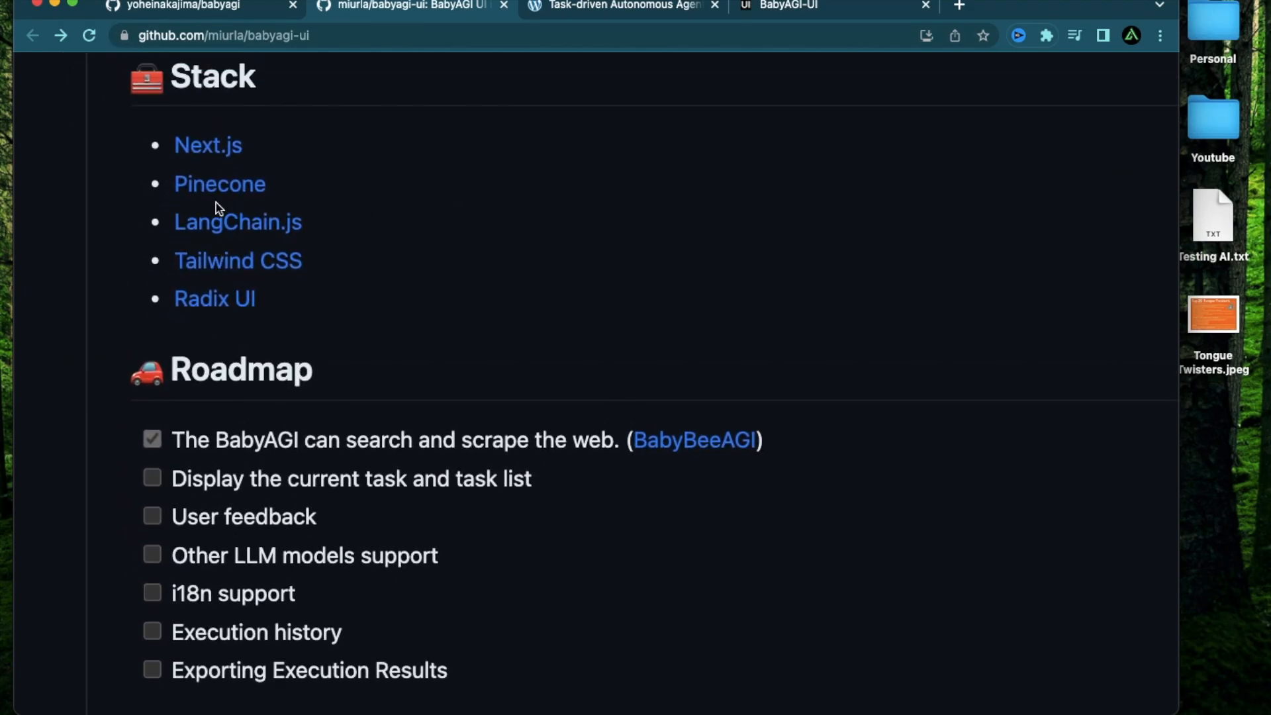
pyautogui.moveTo(271, 343)
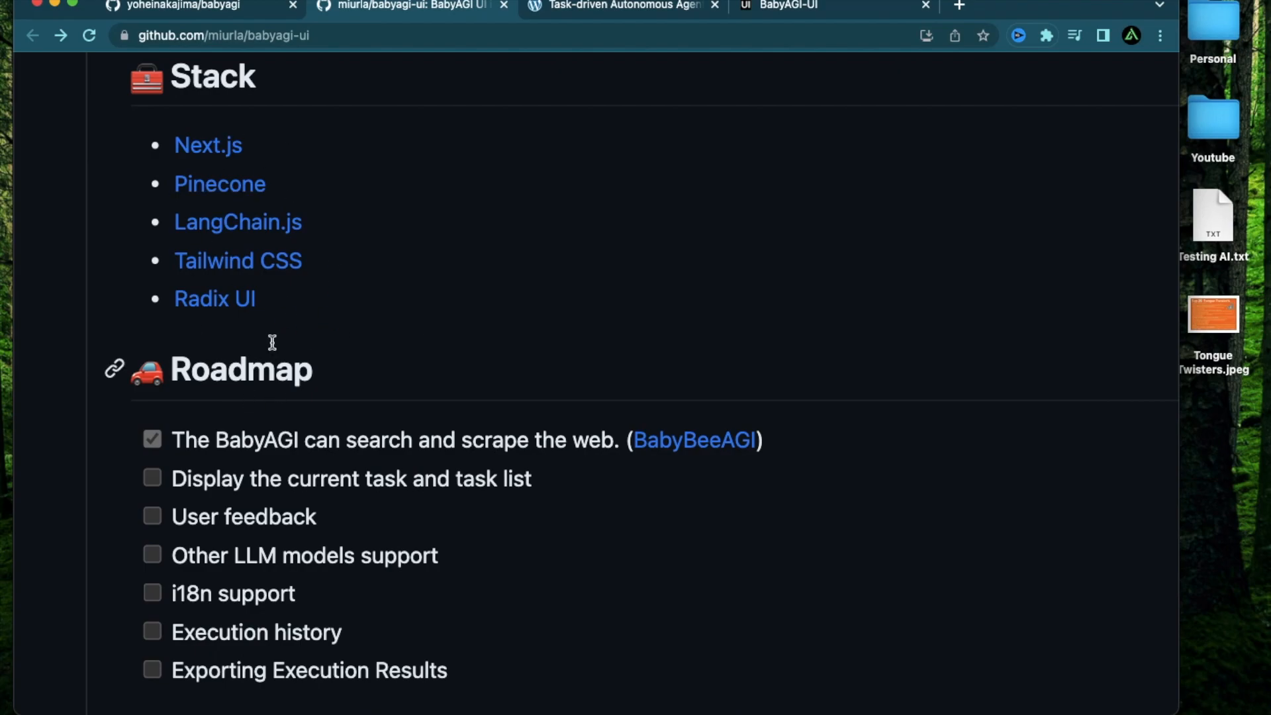
pyautogui.scroll(-3)
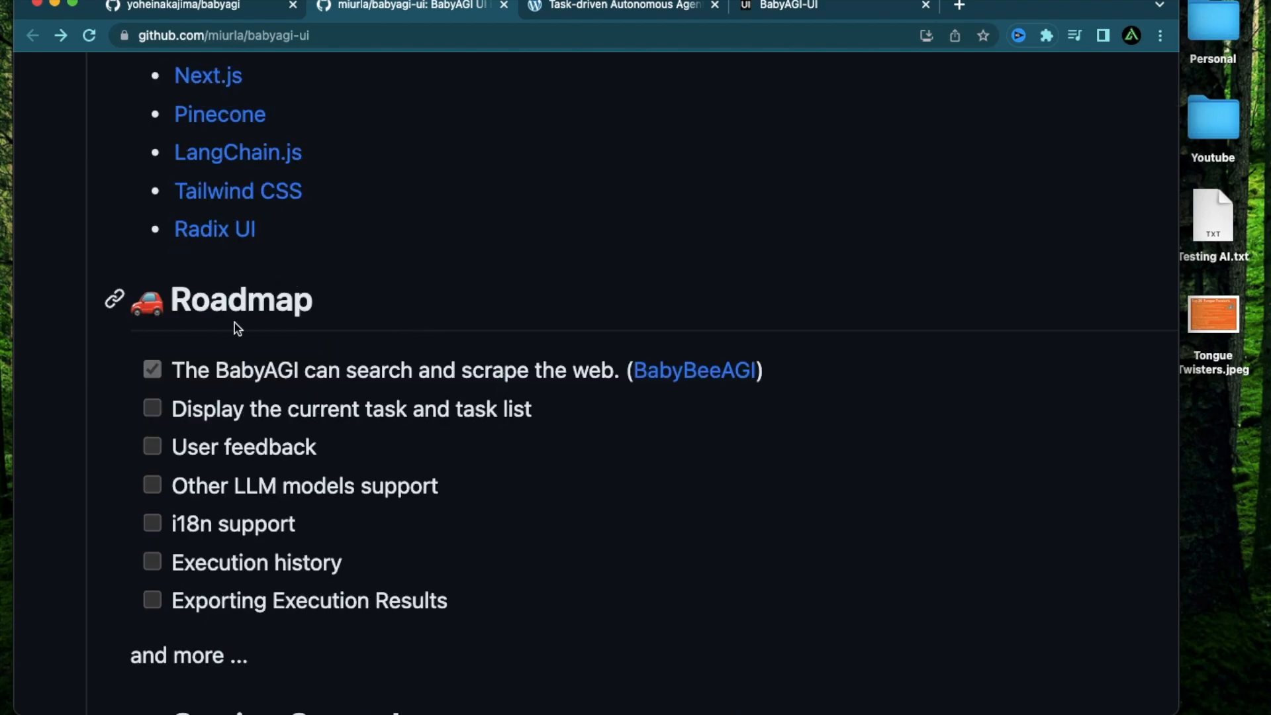
pyautogui.scroll(-3)
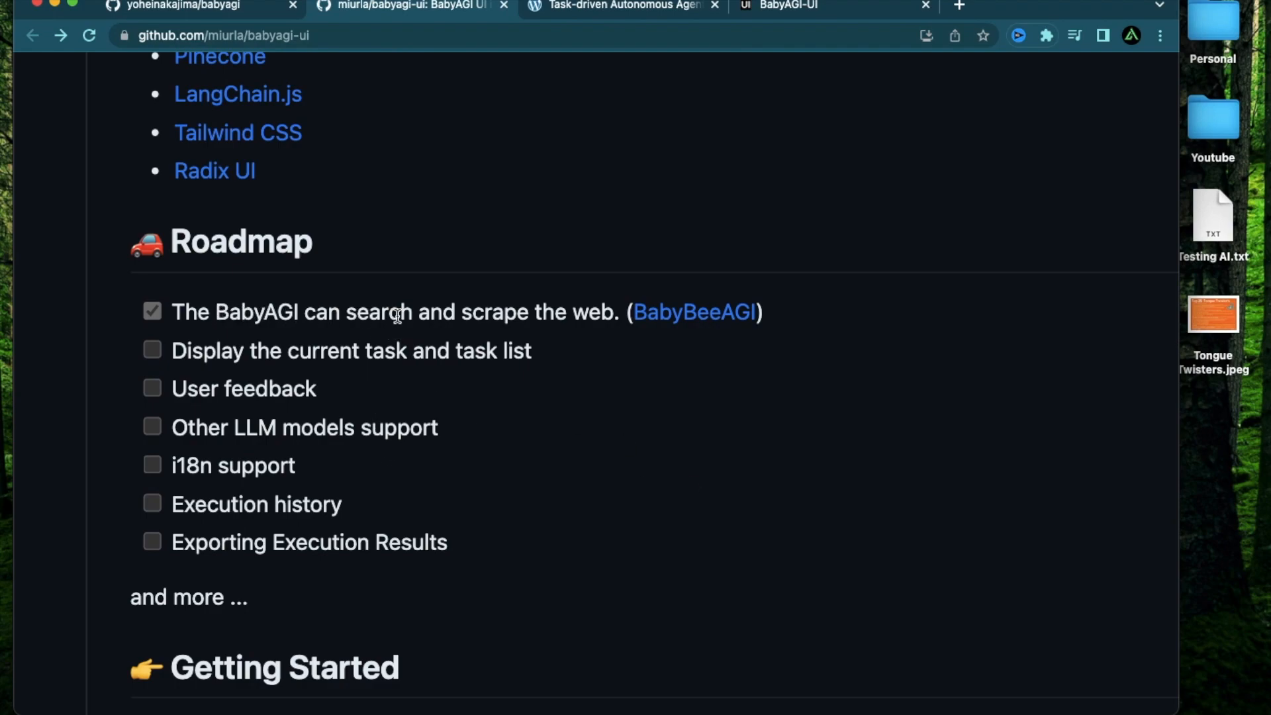
pyautogui.moveTo(604, 312)
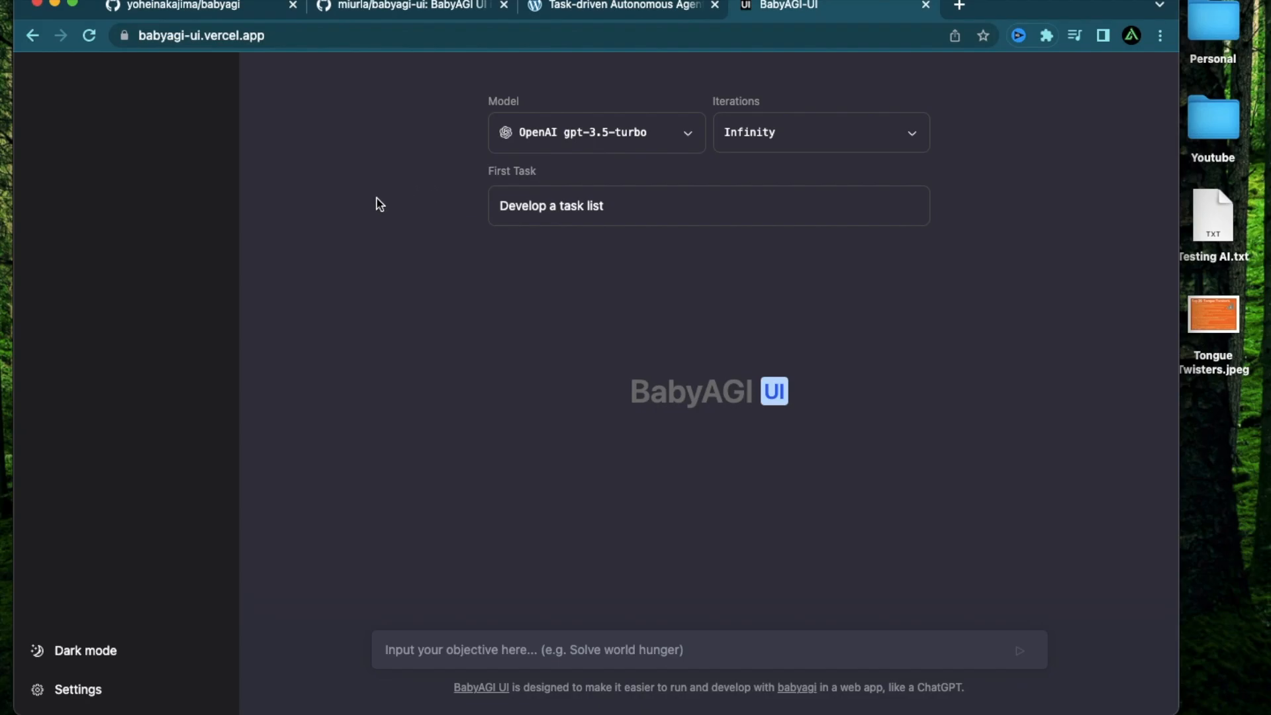
pyautogui.click(397, 6)
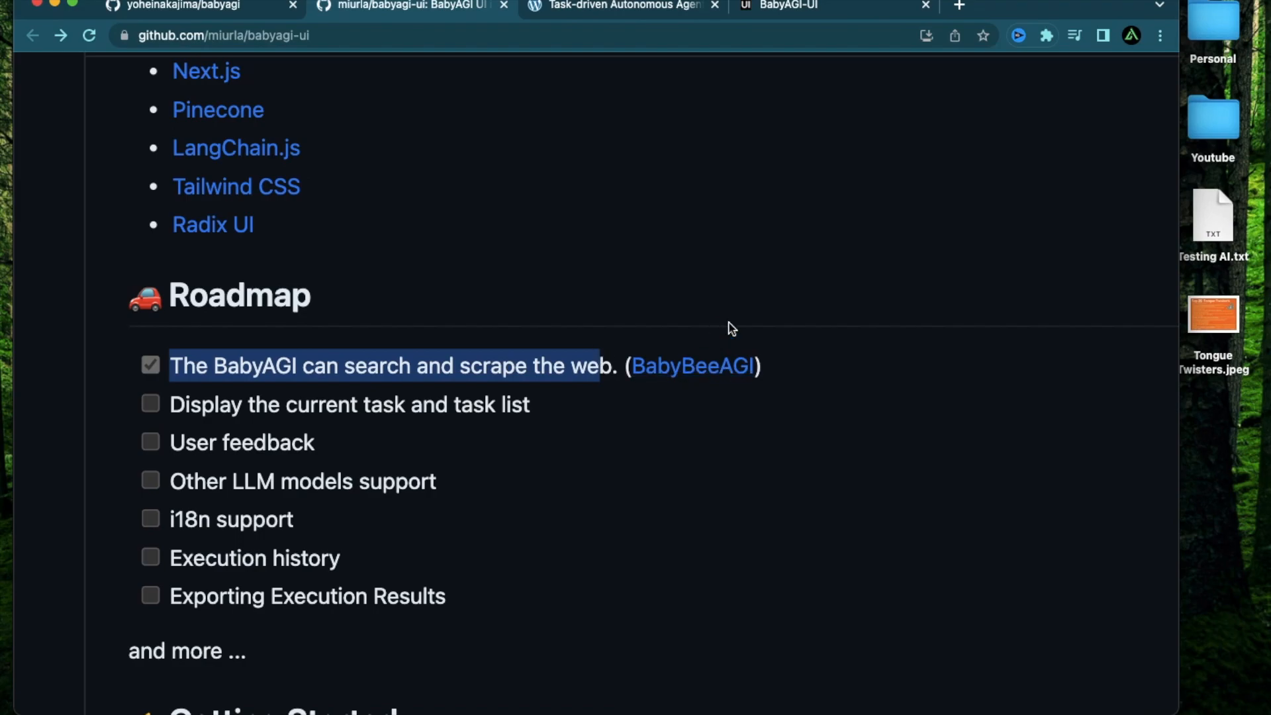
pyautogui.moveTo(688, 220)
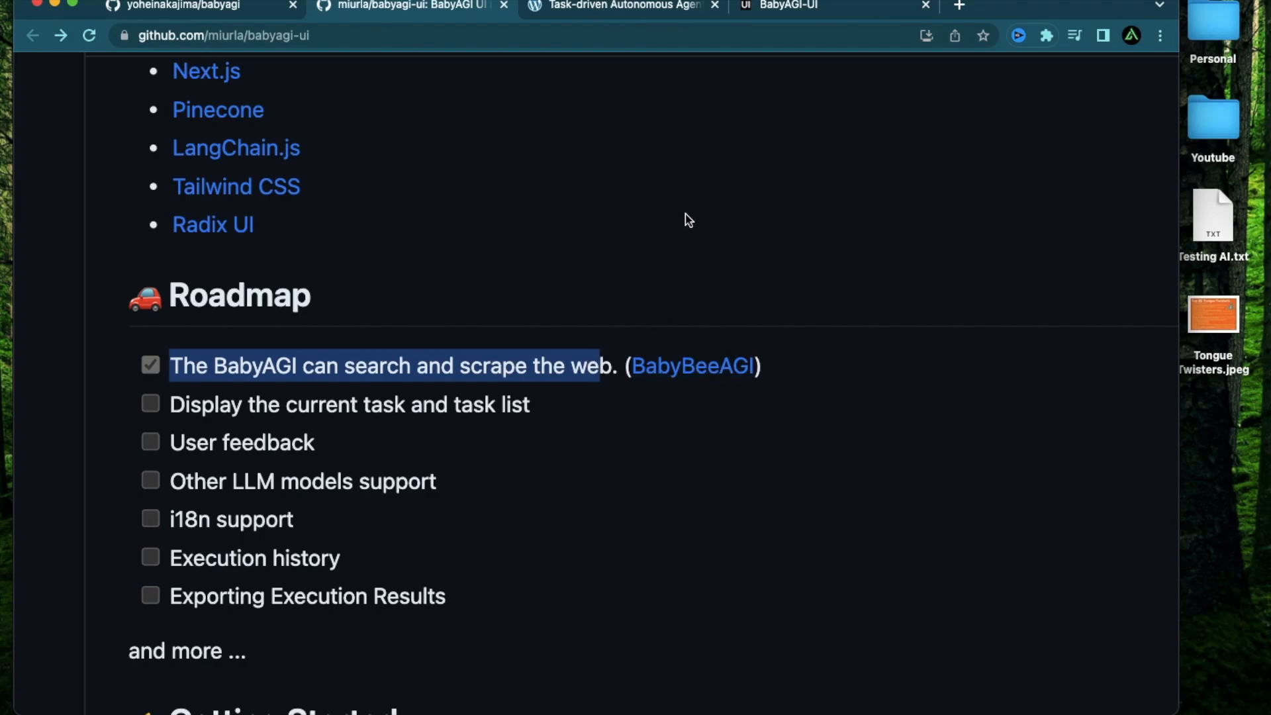
pyautogui.click(787, 6)
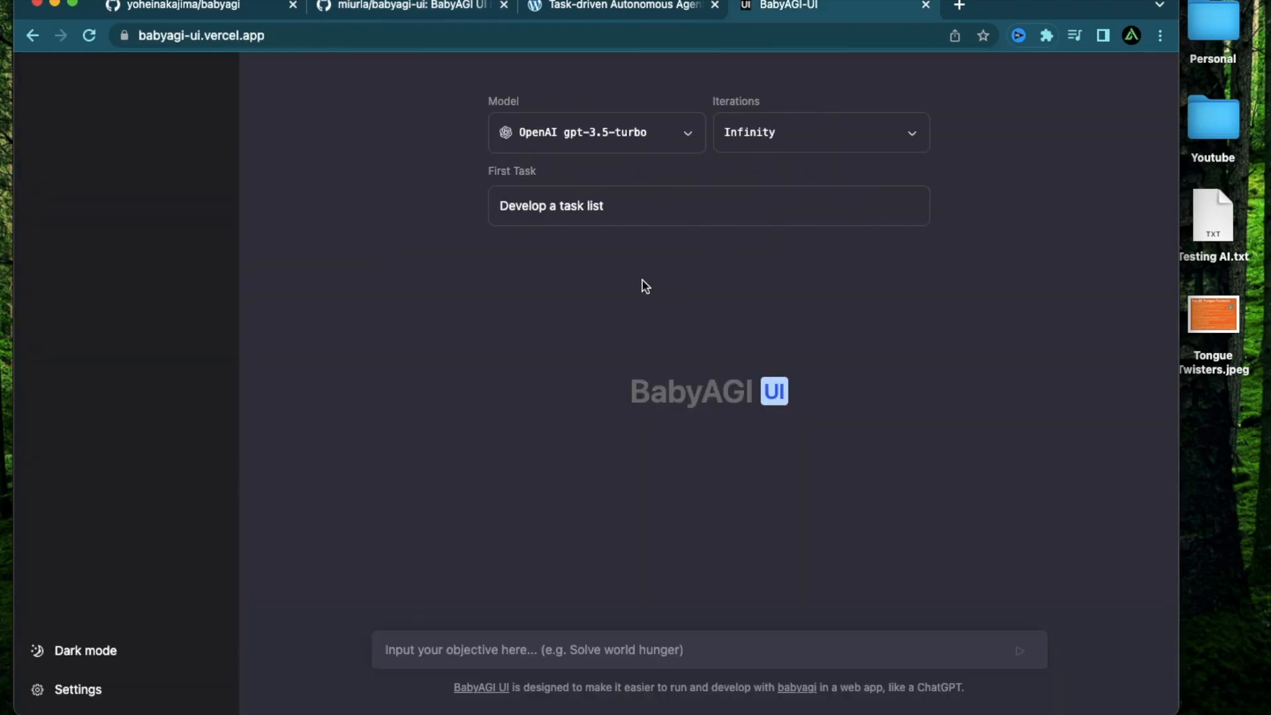
# Step: Select OpenAI gpt-4, enable BabyBeeAGI Mode, and highlight its experimental-feature caveat
pyautogui.click(596, 133)
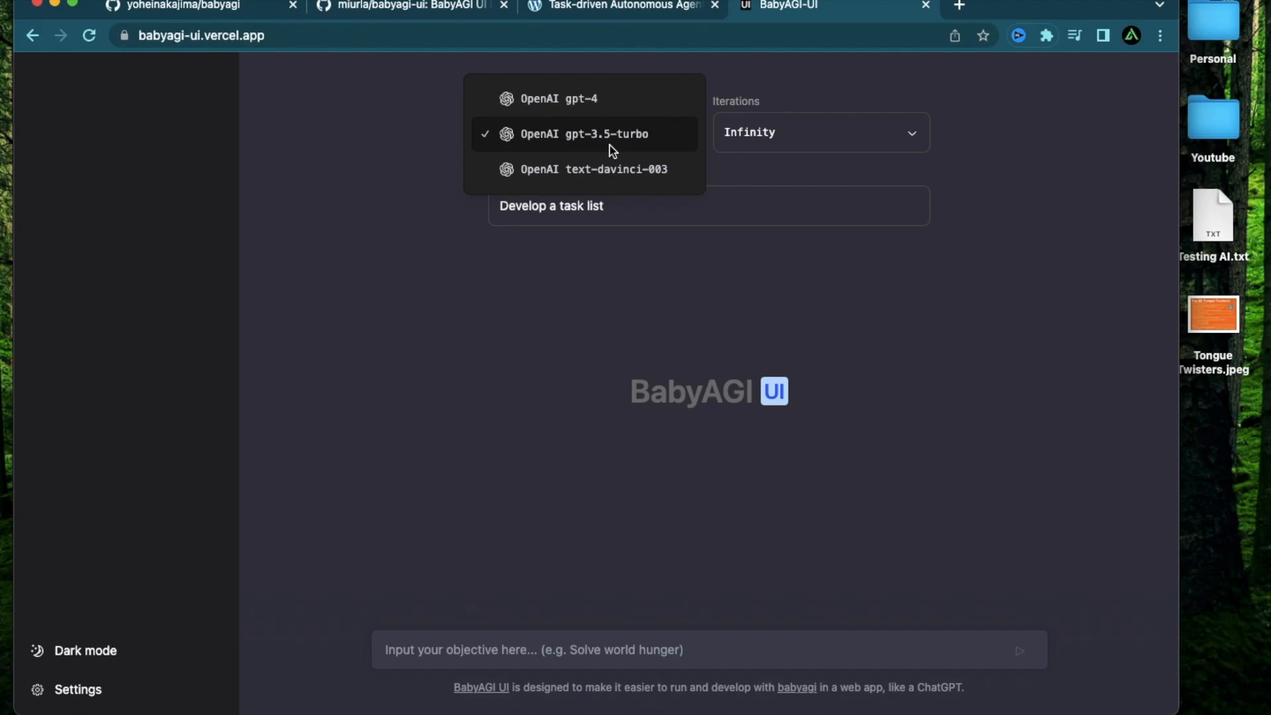
pyautogui.moveTo(584, 98)
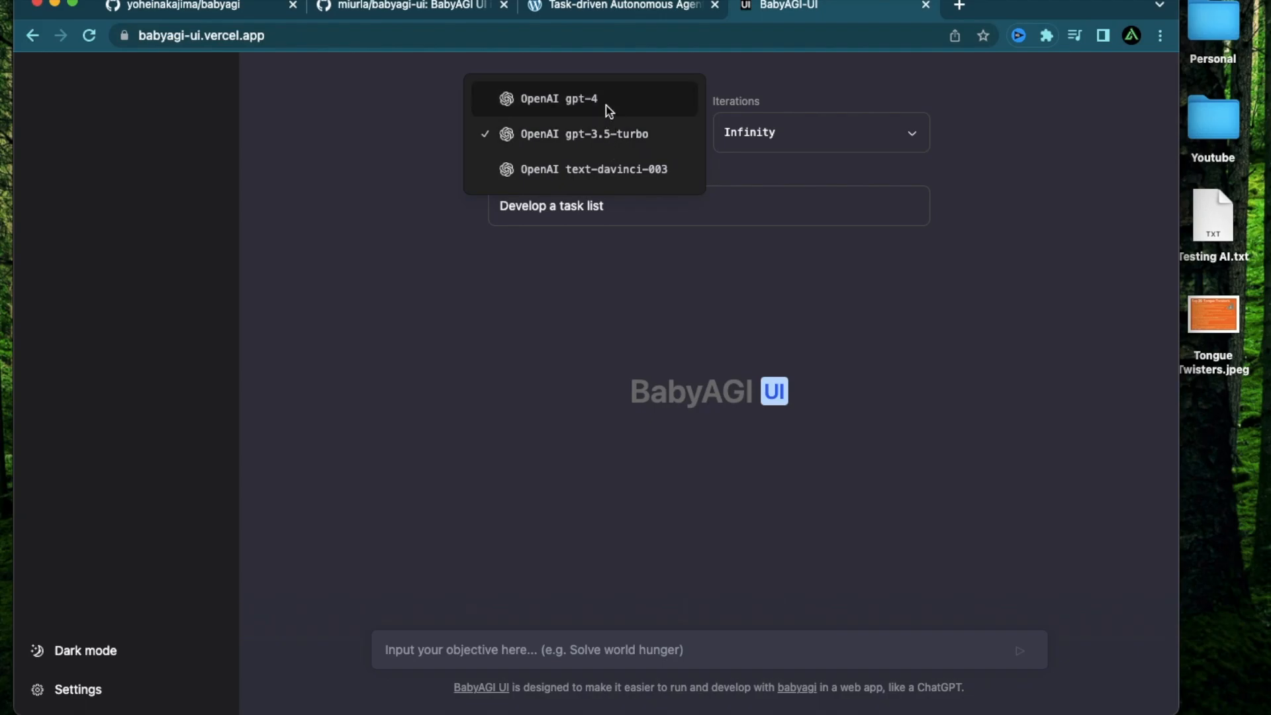
pyautogui.click(584, 98)
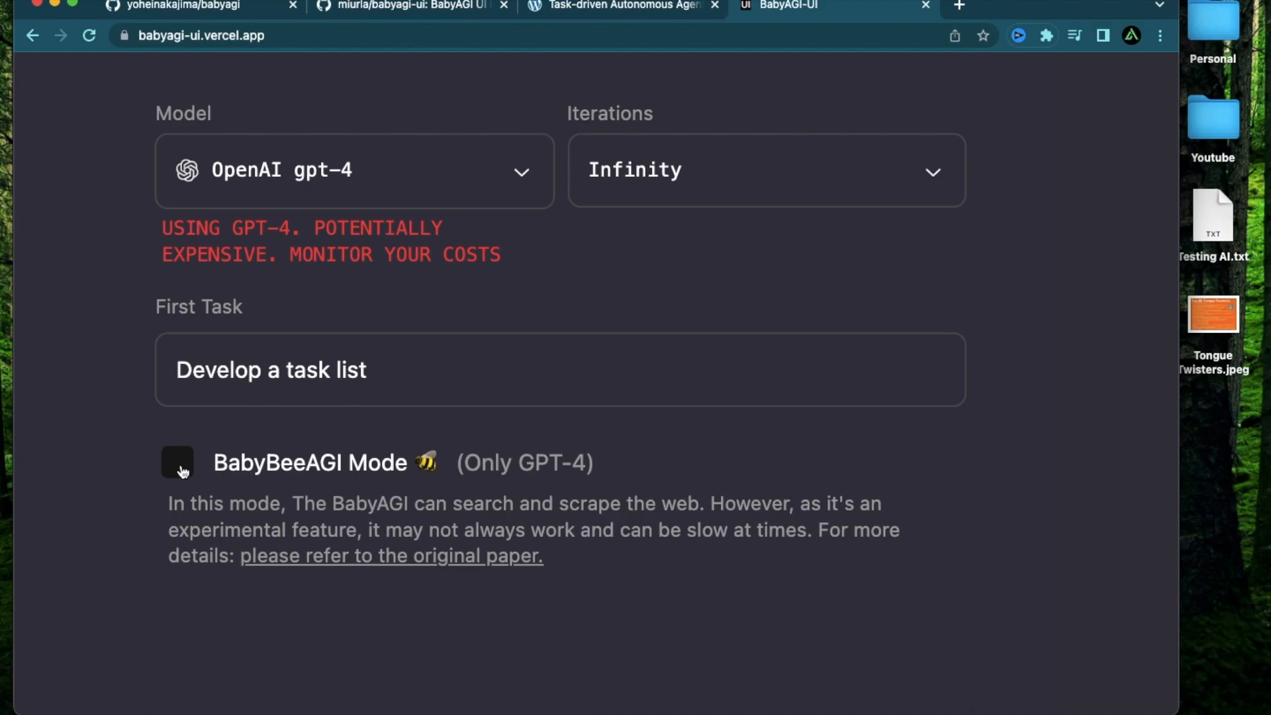
pyautogui.click(176, 462)
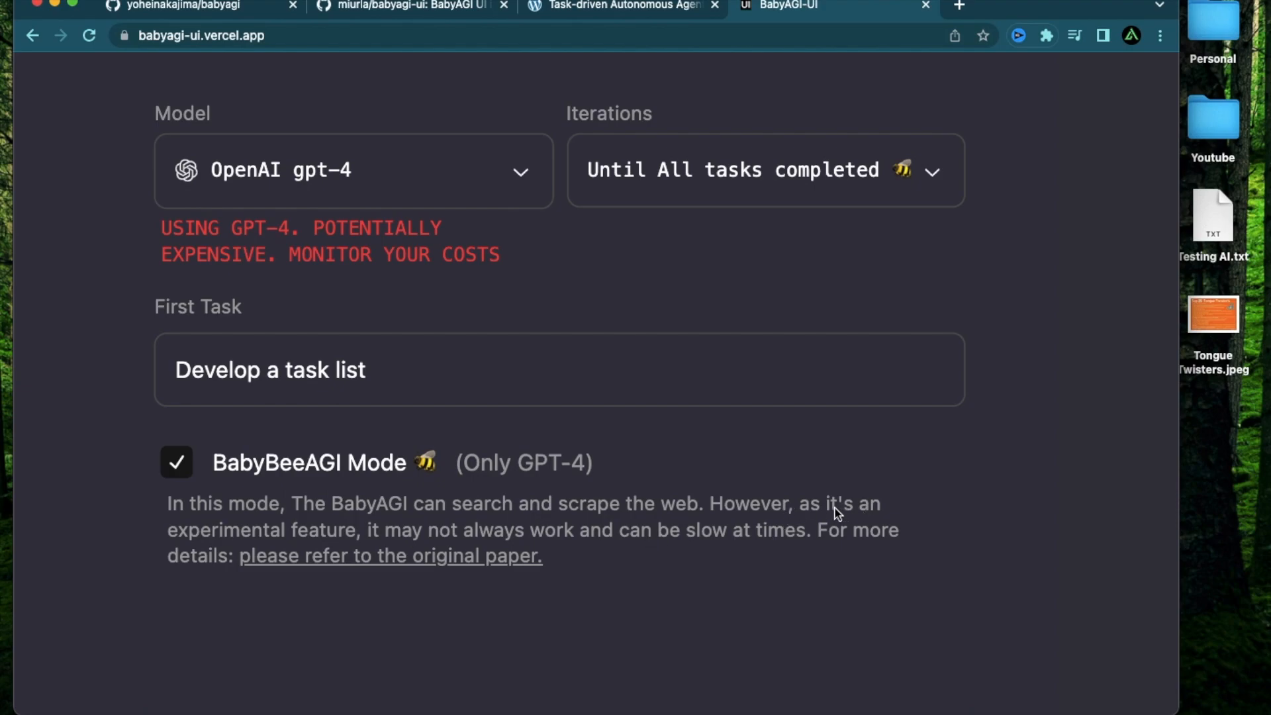
pyautogui.moveTo(820, 503); pyautogui.dragTo(835, 530)
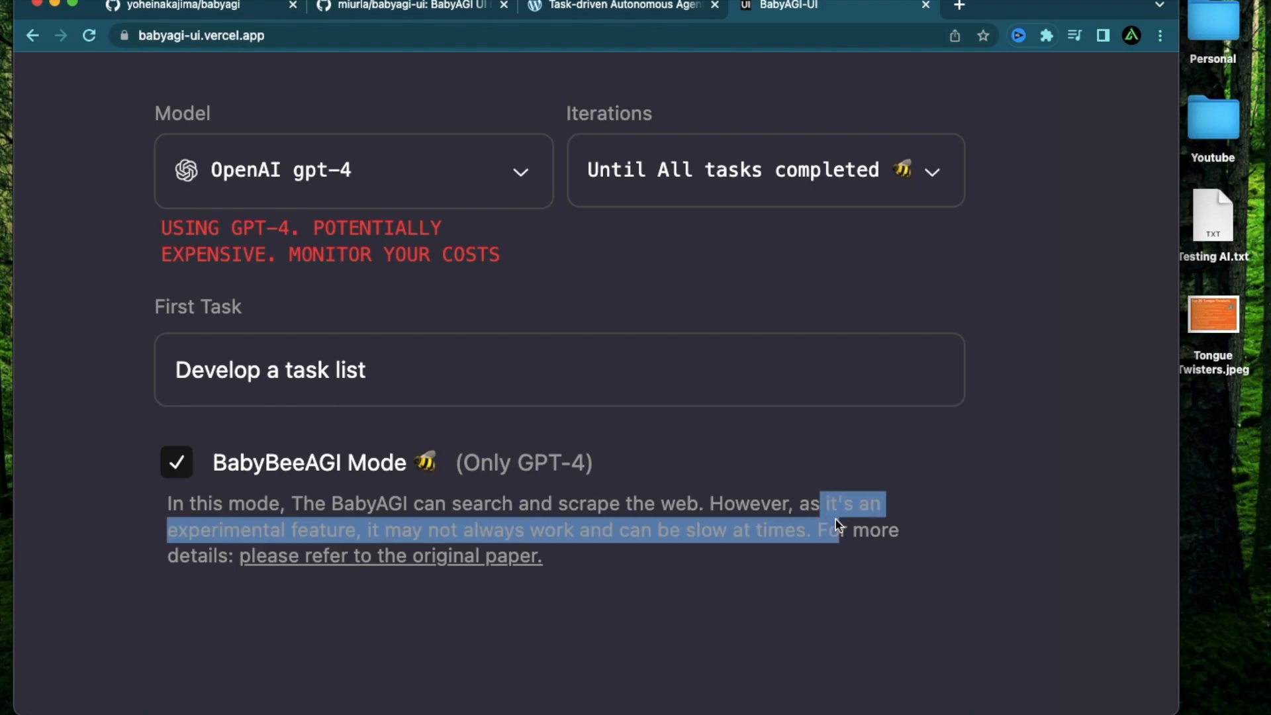
pyautogui.moveTo(839, 525); pyautogui.dragTo(733, 549)
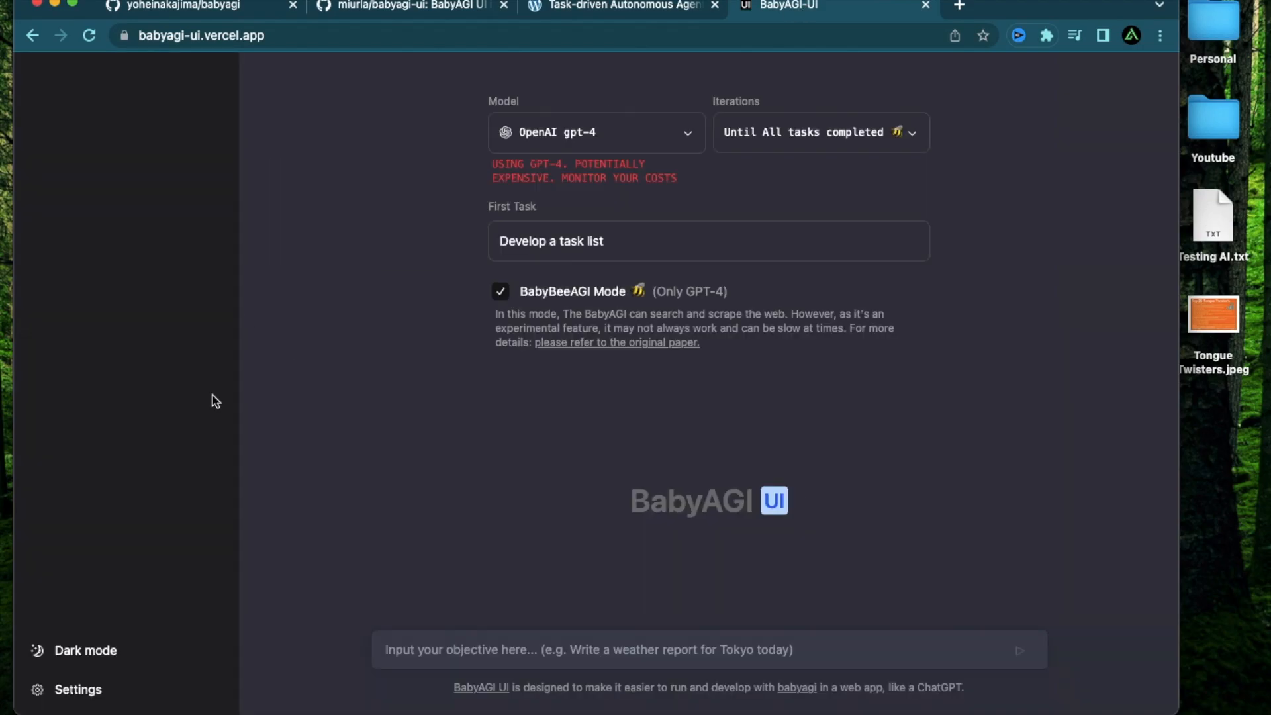
pyautogui.moveTo(403, 241)
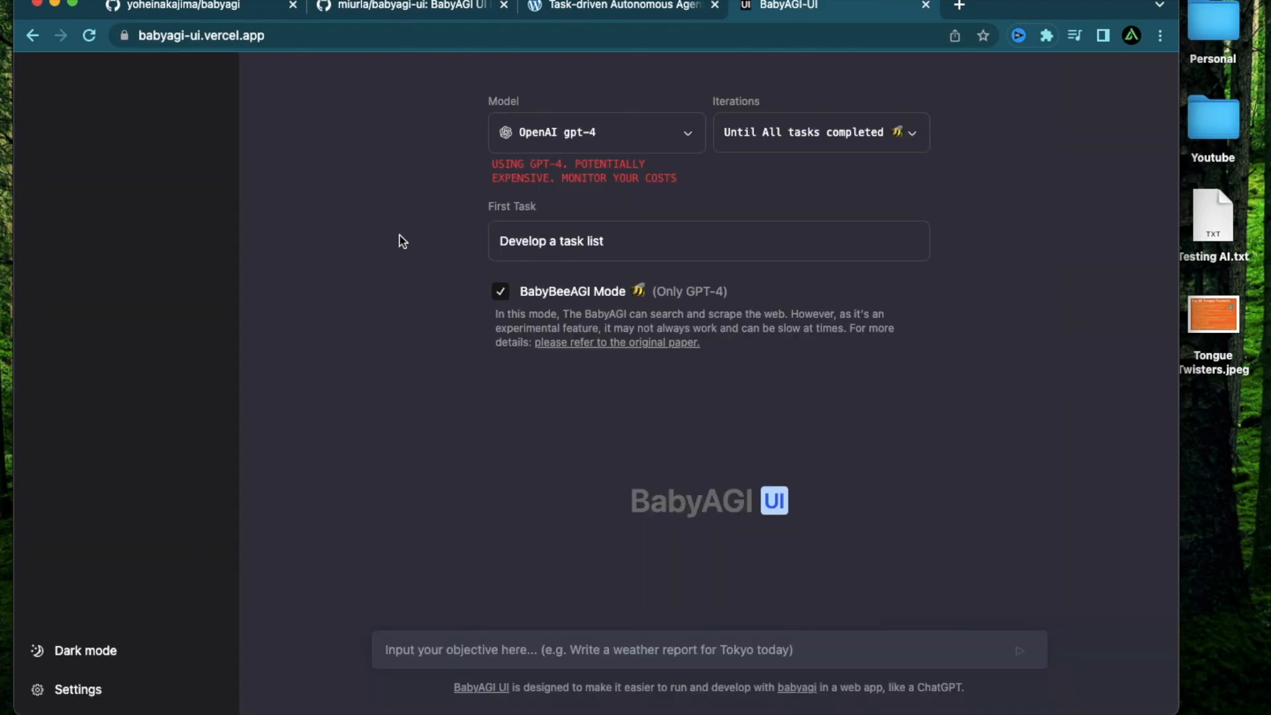
pyautogui.moveTo(598, 203)
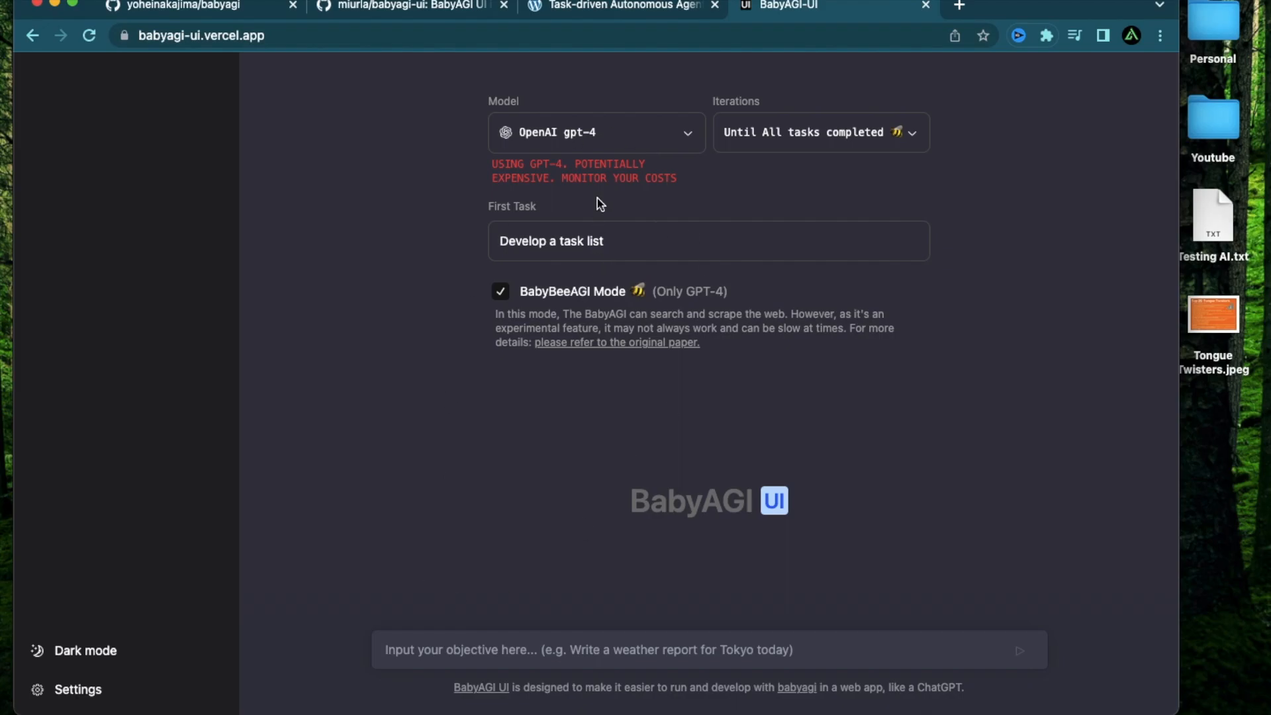
# Step: Return to the babyagi-ui Roadmap checklist, where only web search and scraping is ticked
pyautogui.click(405, 7)
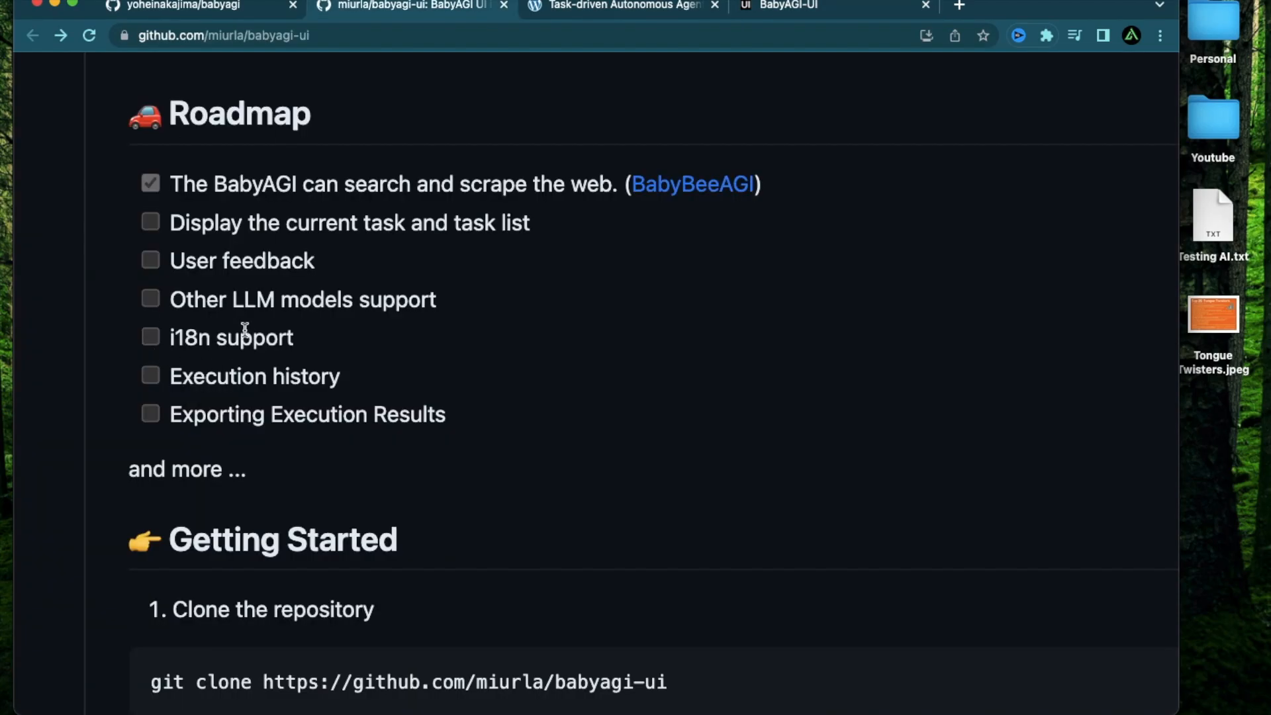
pyautogui.moveTo(171, 376)
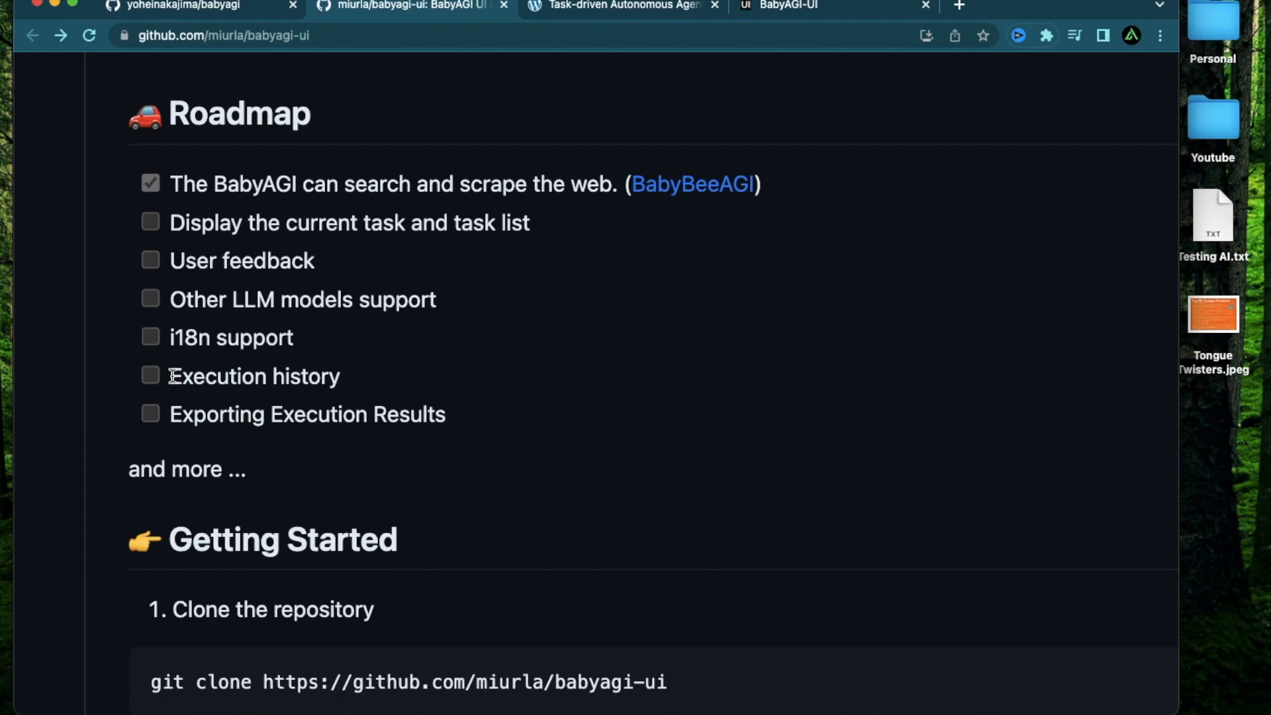
pyautogui.doubleClick(253, 376)
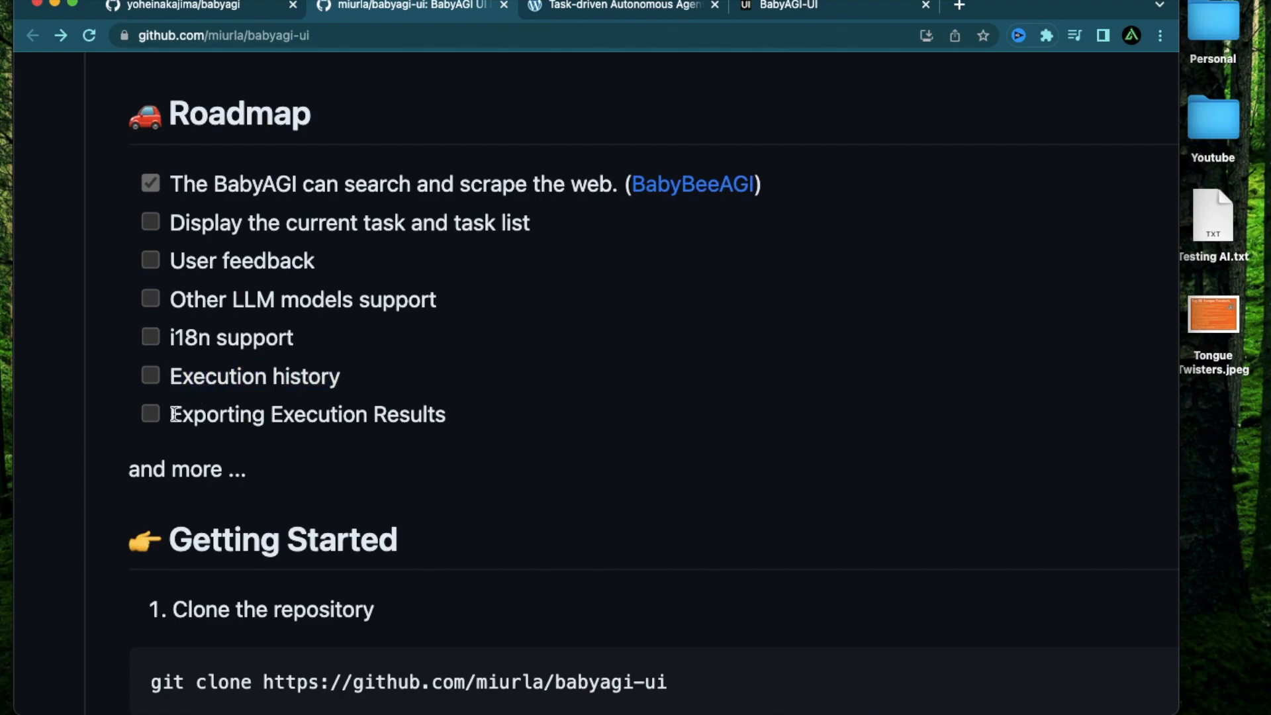
pyautogui.doubleClick(306, 413)
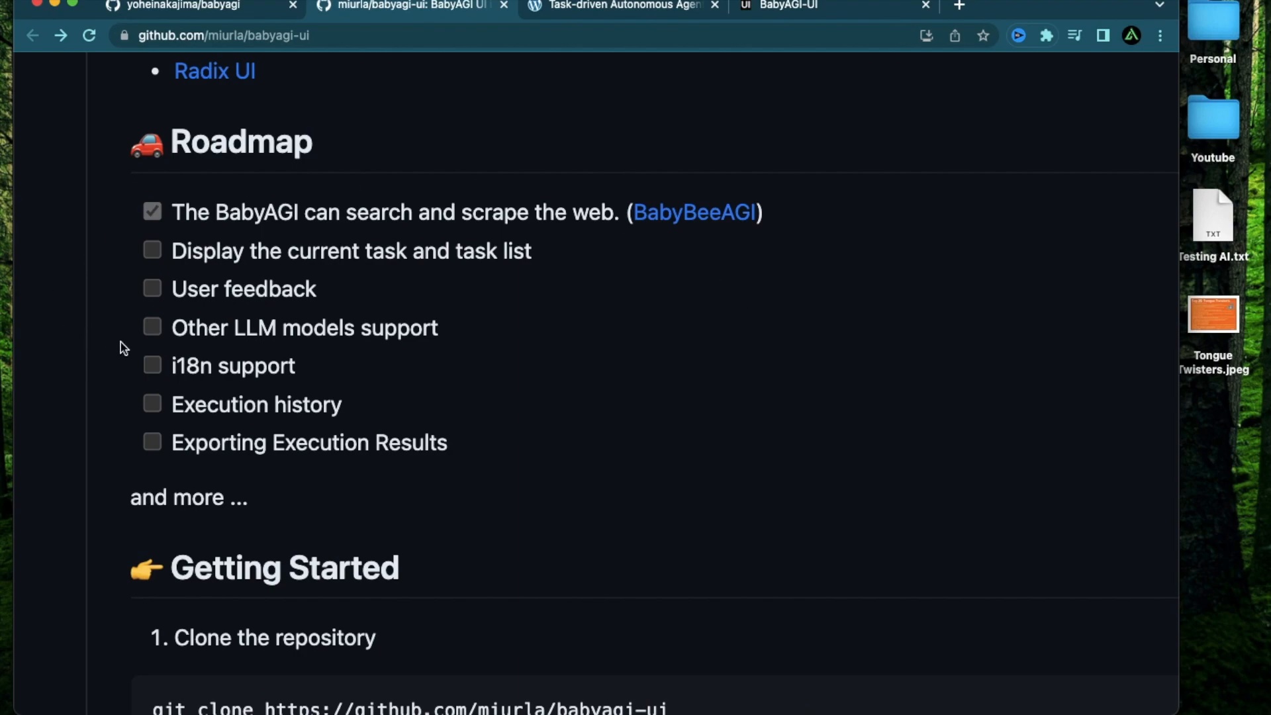
pyautogui.moveTo(66, 362)
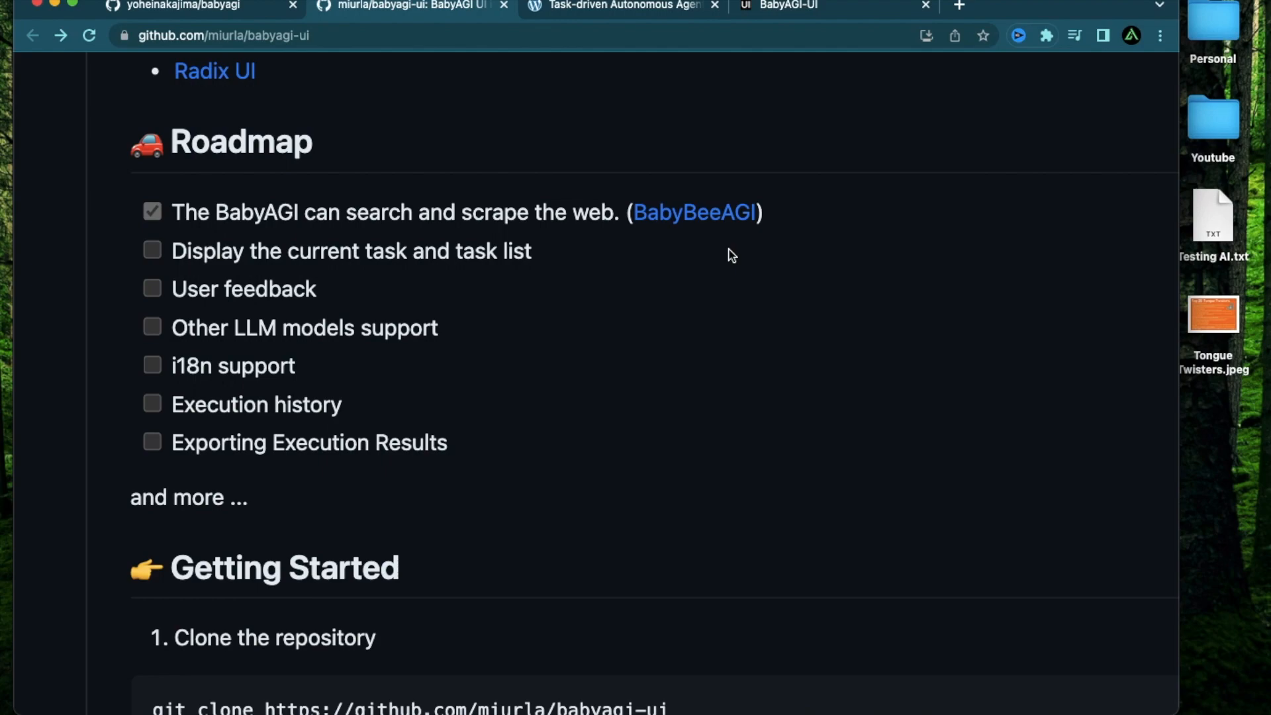
pyautogui.moveTo(525, 188)
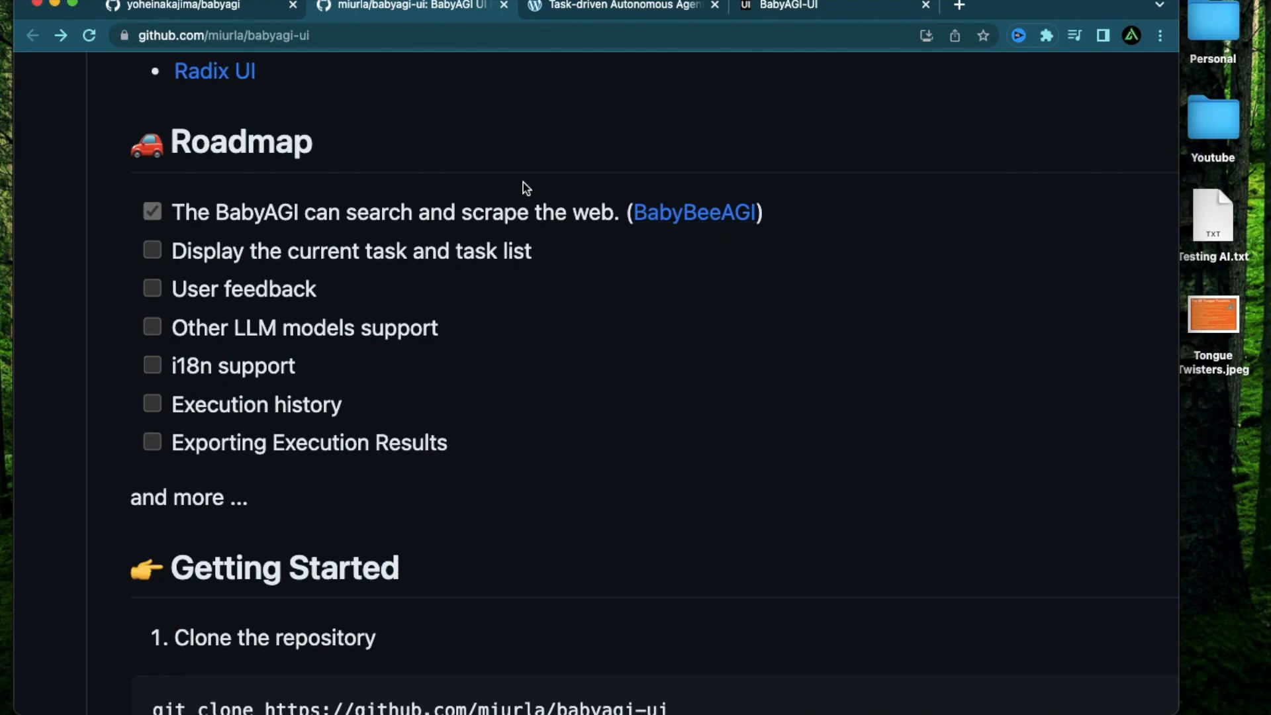
pyautogui.moveTo(138, 328)
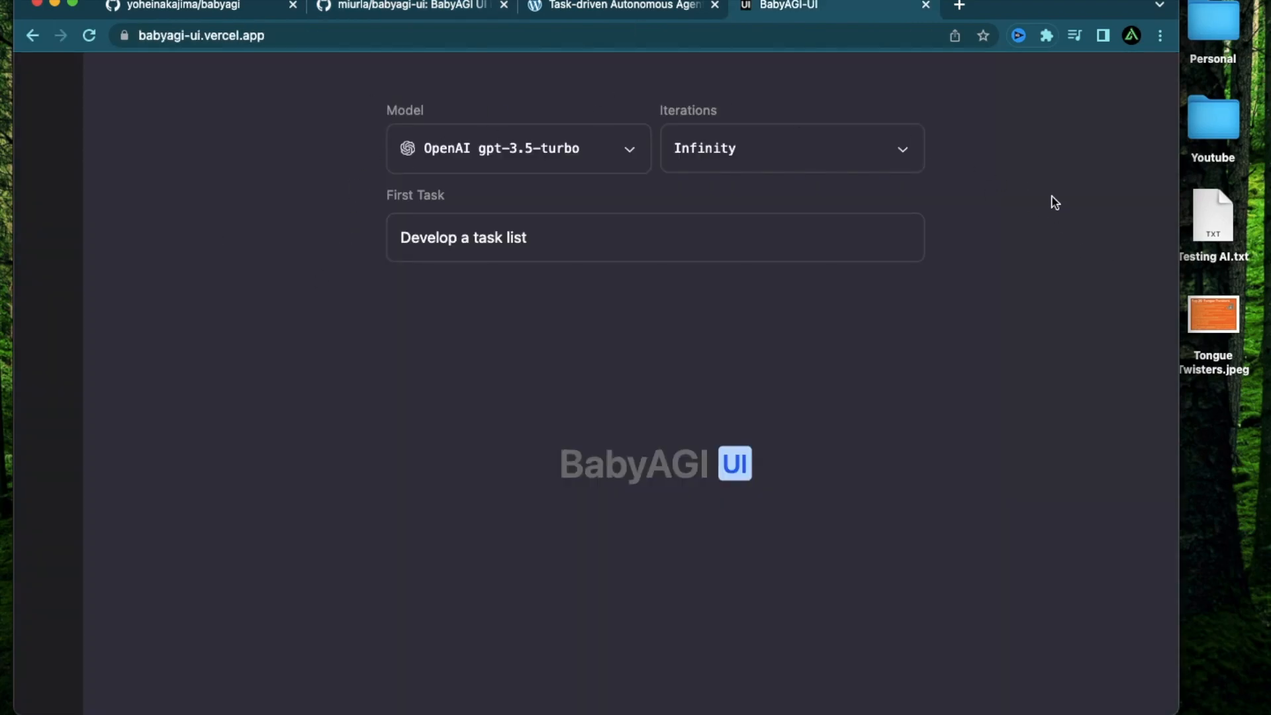
pyautogui.moveTo(1018, 275)
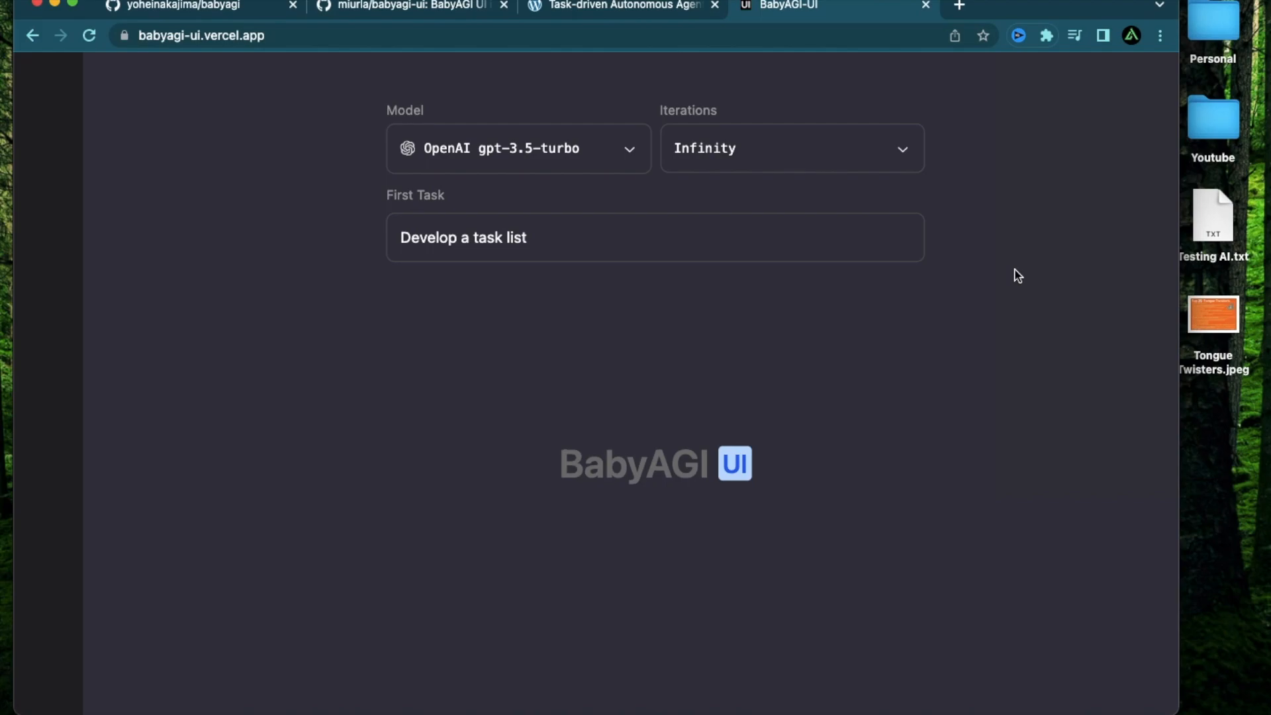
pyautogui.moveTo(989, 395)
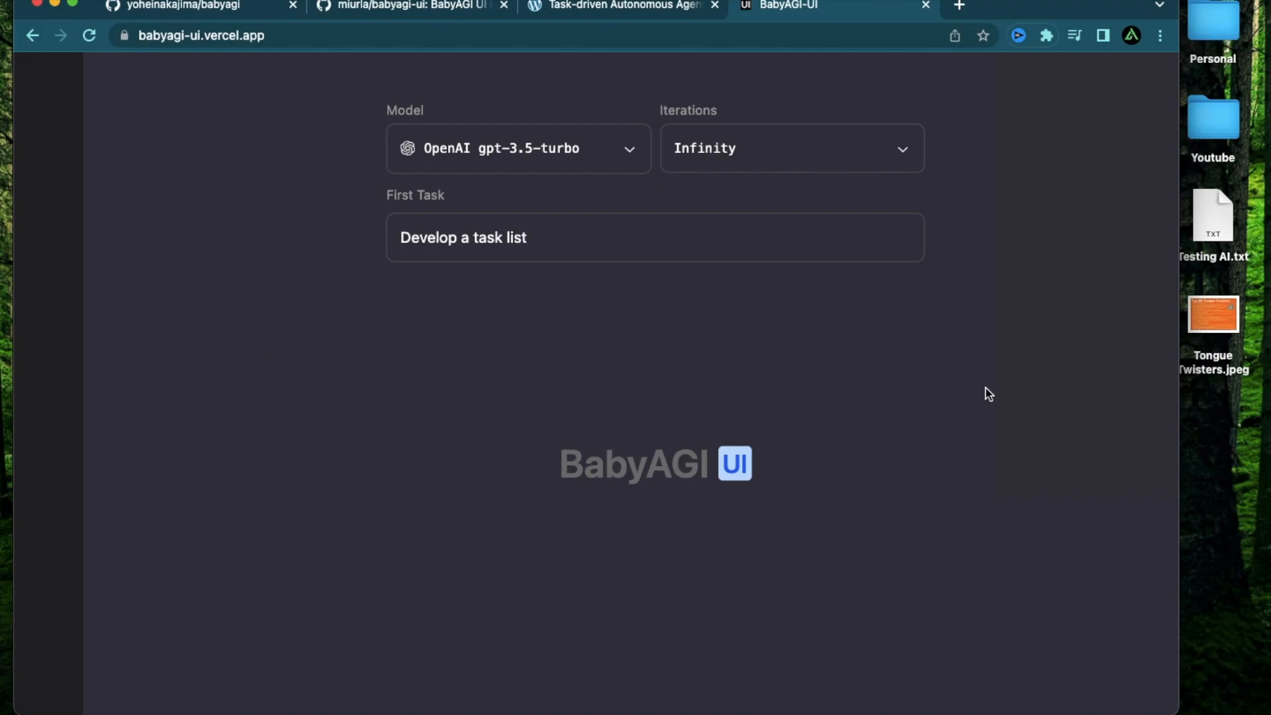
pyautogui.moveTo(974, 387)
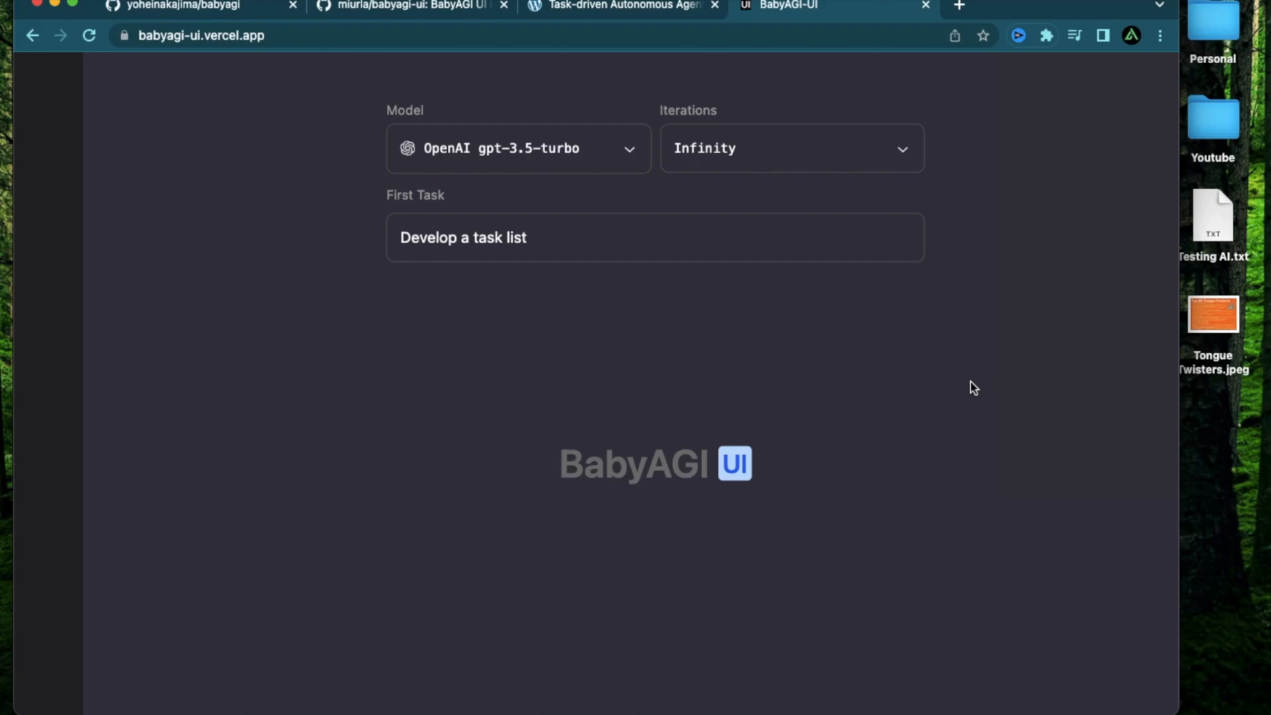
# Step: Switch to the BabyAGI-UI tab showing gpt-3.5-turbo, Infinity iterations and 'Develop a task list'
pyautogui.click(178, 7)
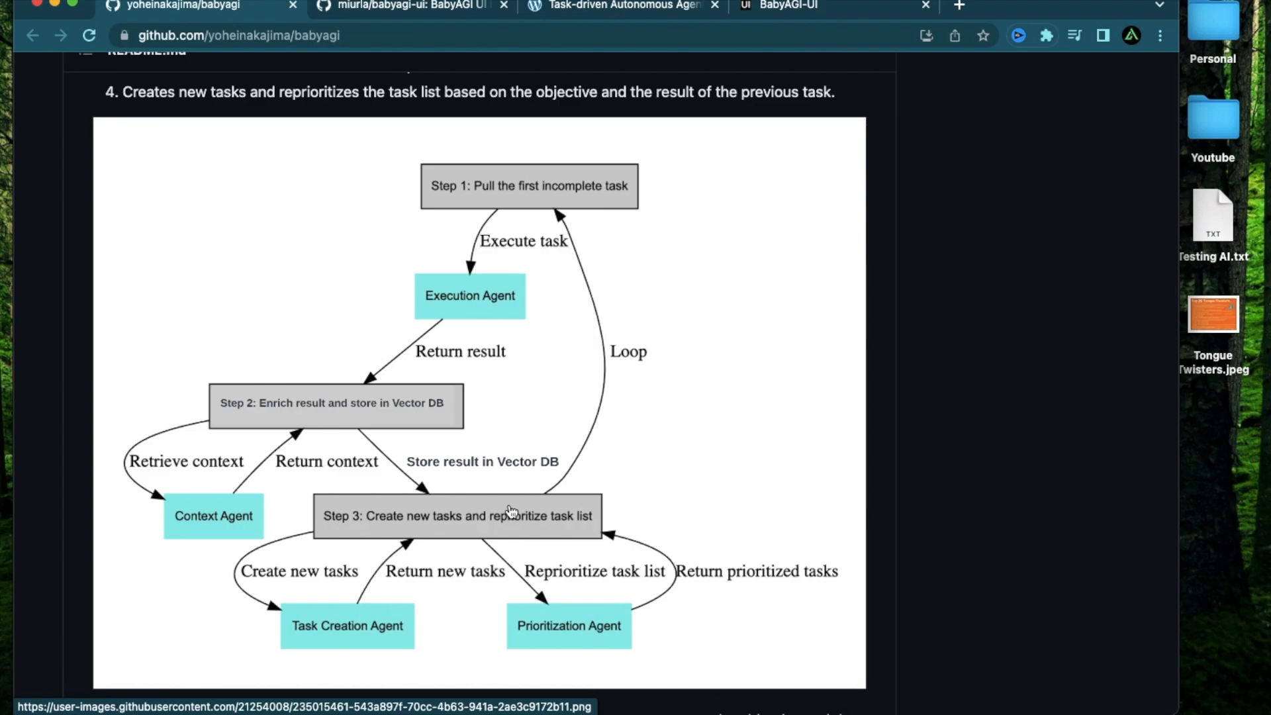
pyautogui.moveTo(451, 393)
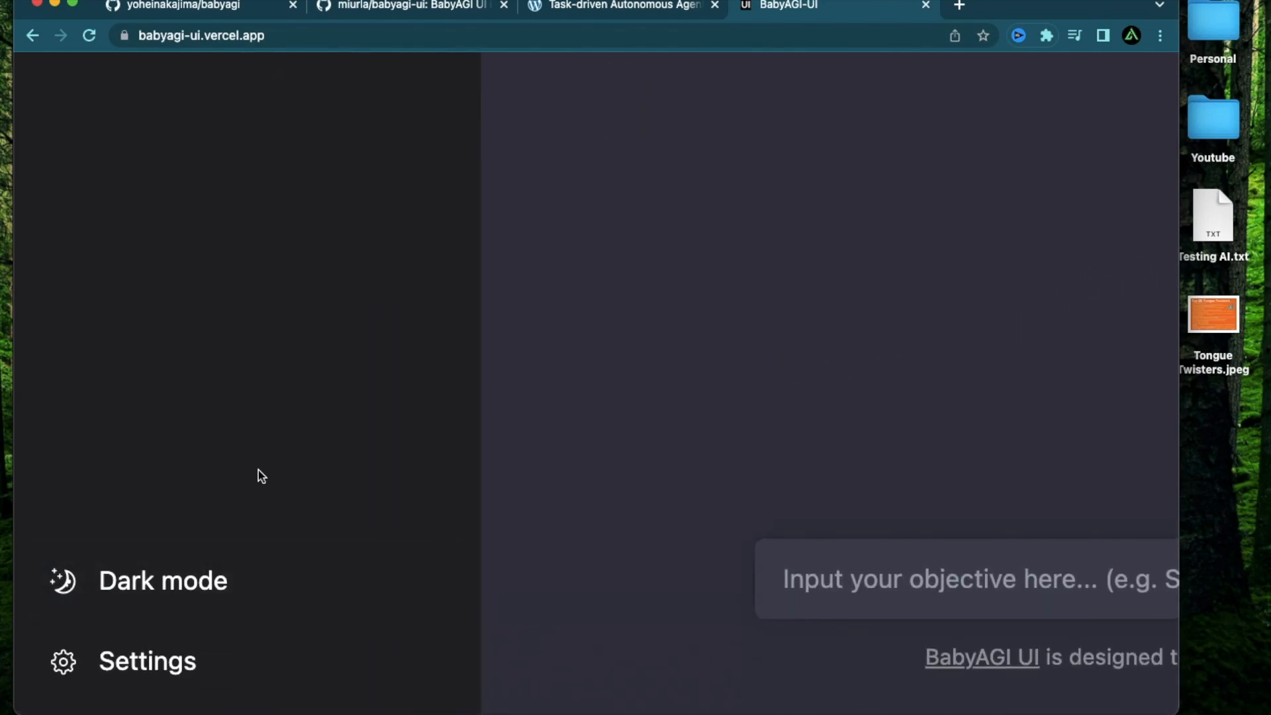
pyautogui.moveTo(248, 404)
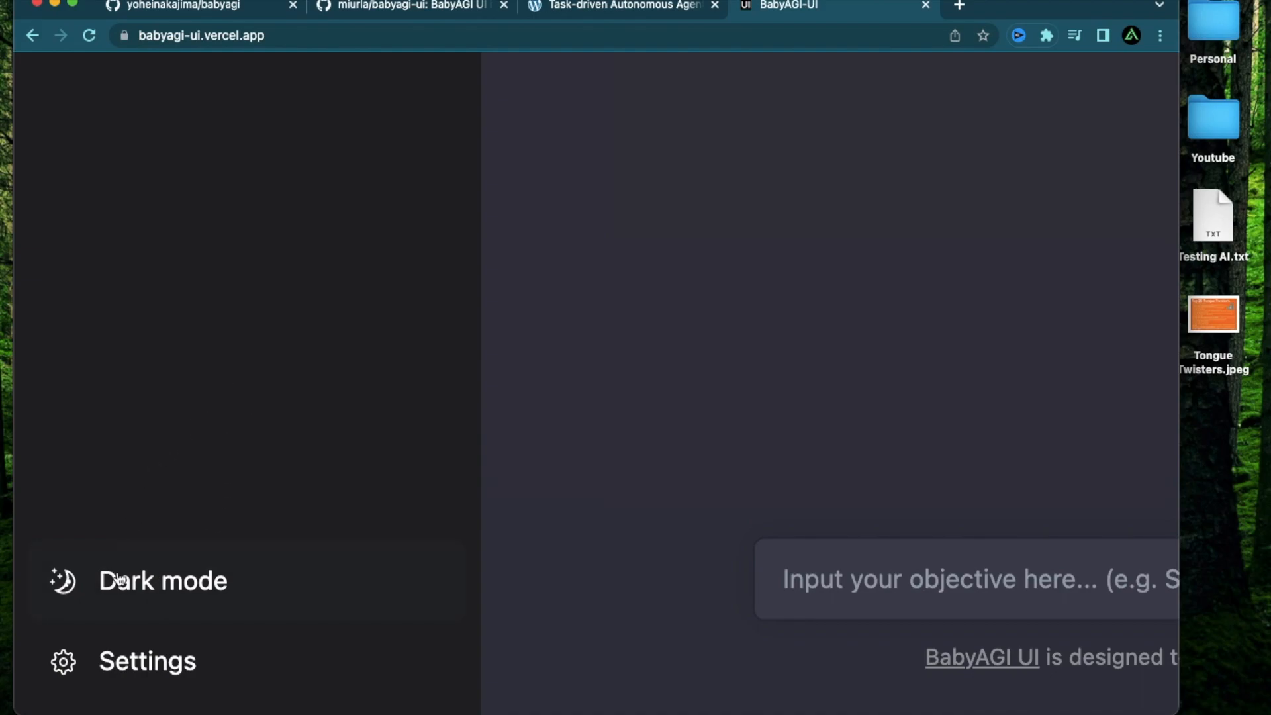
# Step: Open Settings in the sidebar to show gpt-3.5-turbo, Infinity iterations and 'Develop a task list'
pyautogui.click(163, 580)
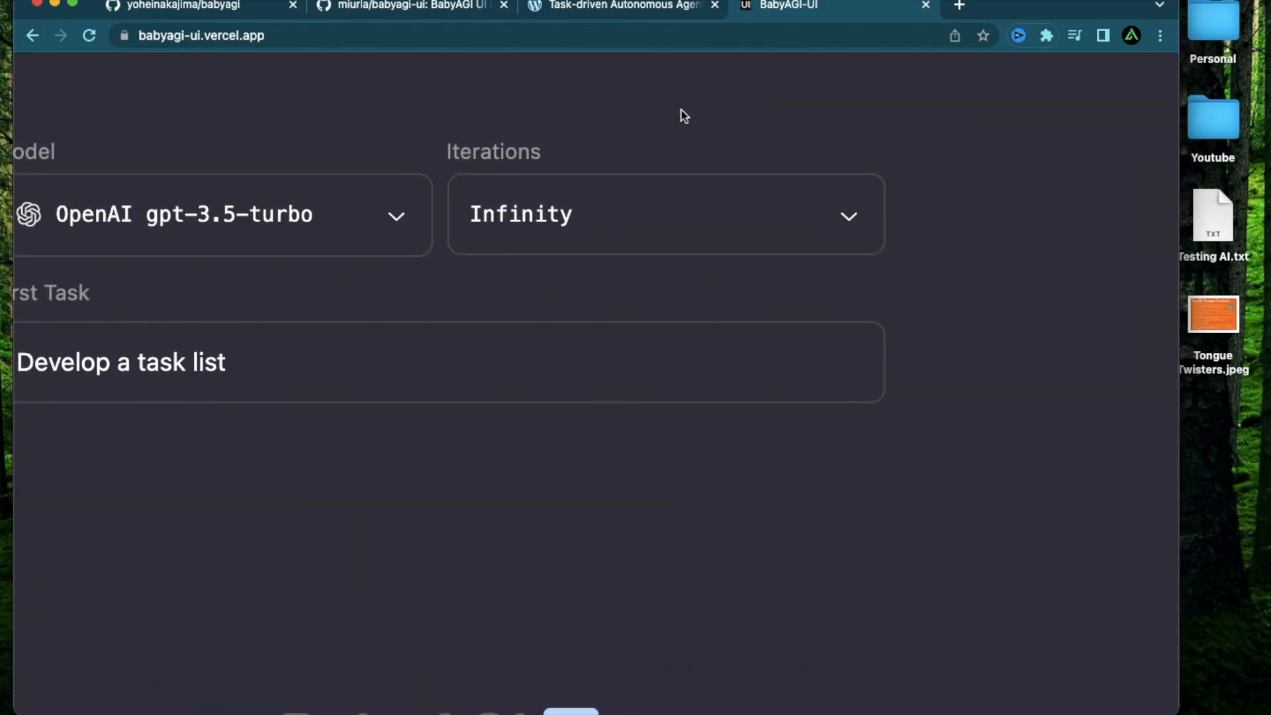
pyautogui.moveTo(1032, 226)
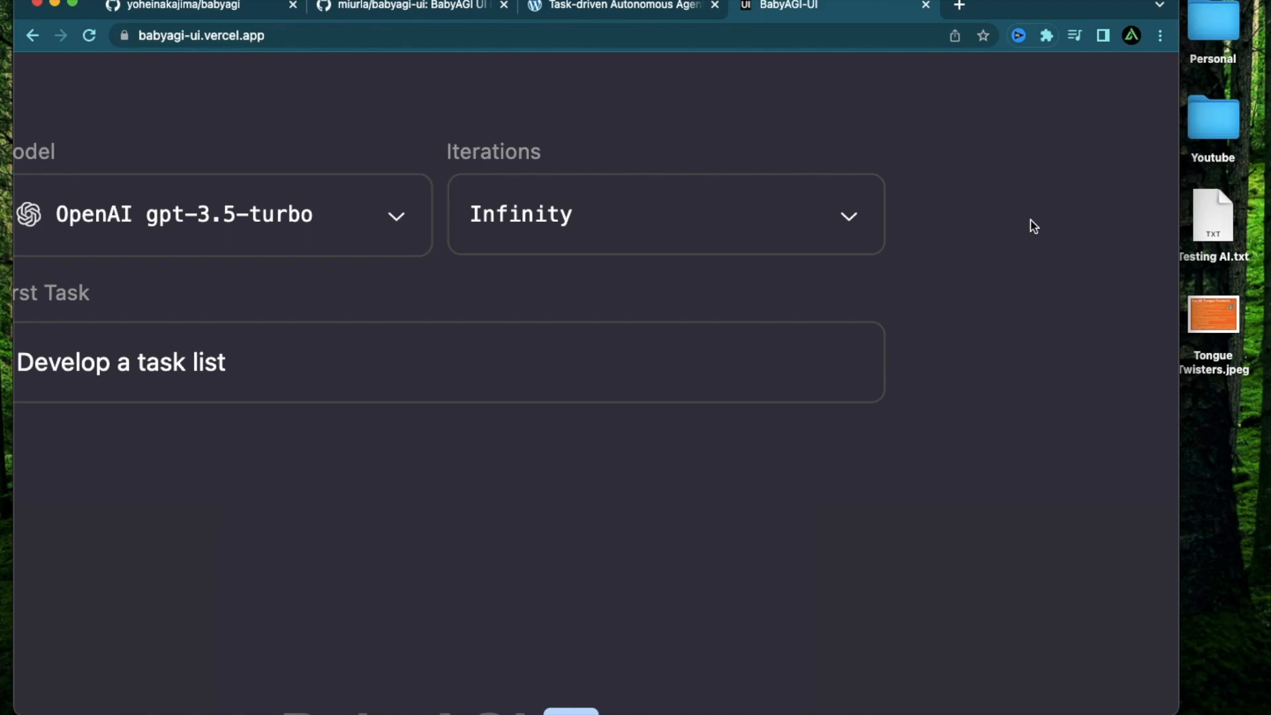
pyautogui.click(665, 214)
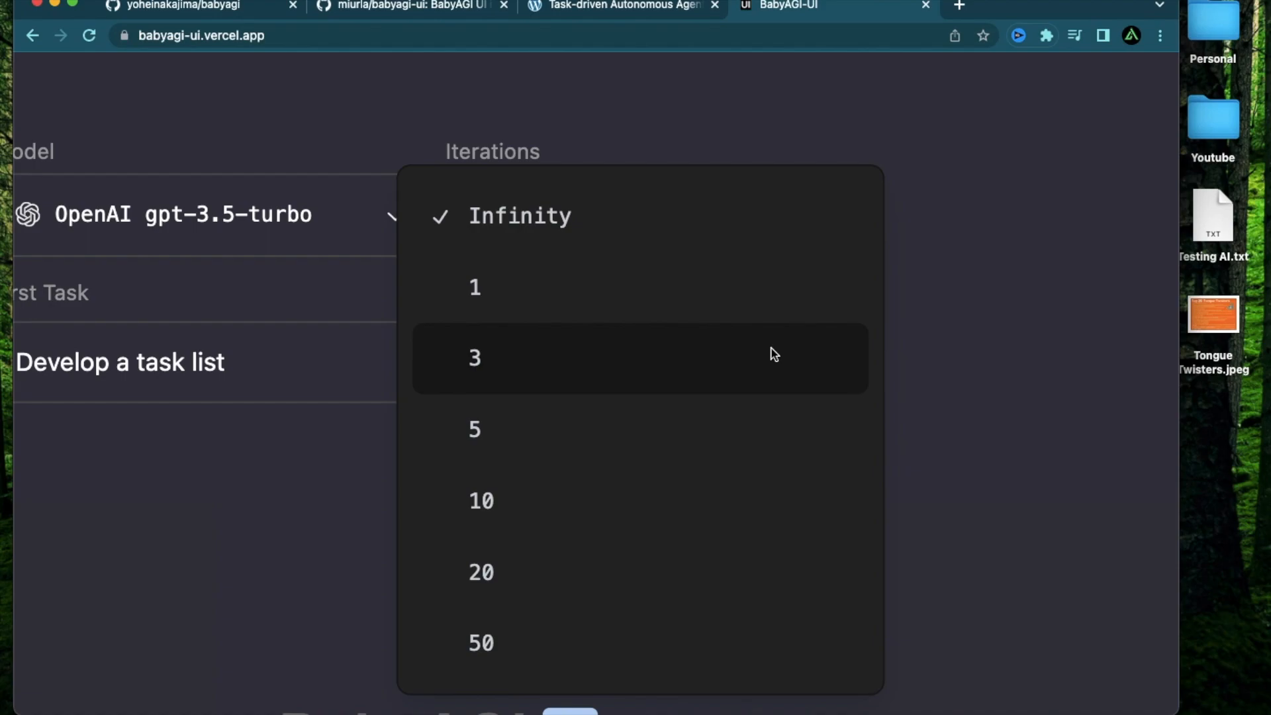
pyautogui.moveTo(482, 365)
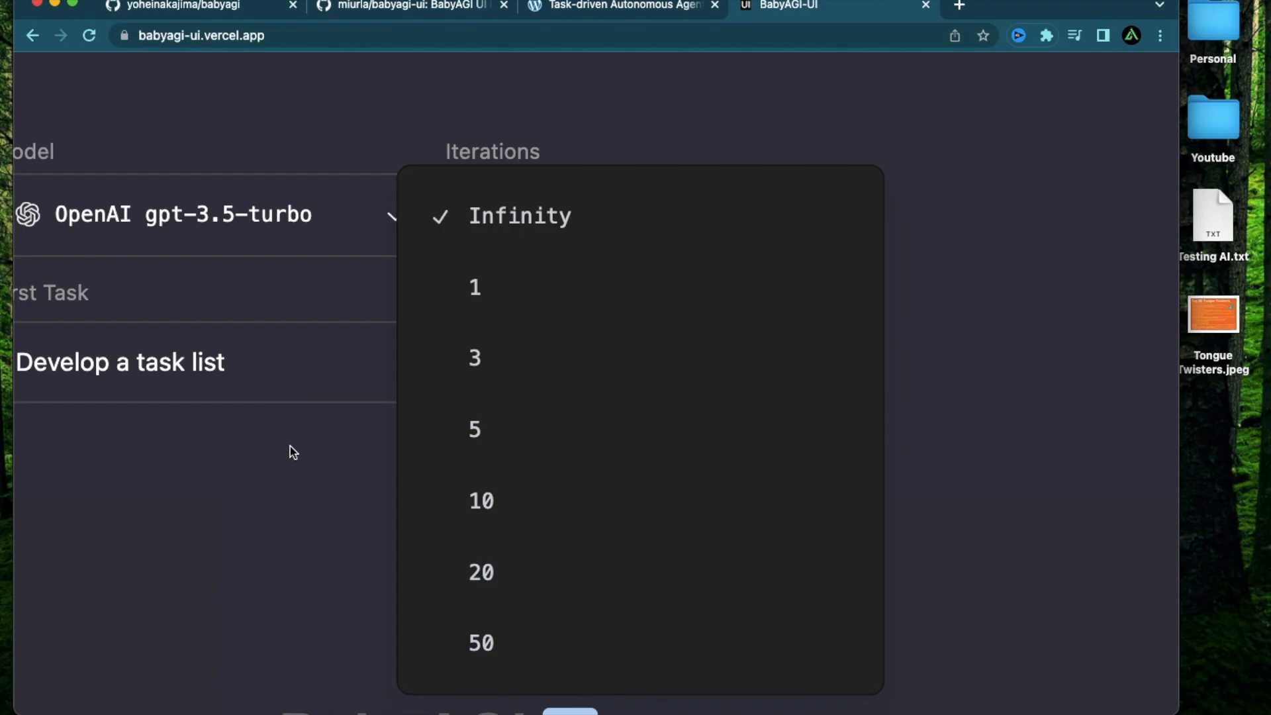
pyautogui.moveTo(575, 386)
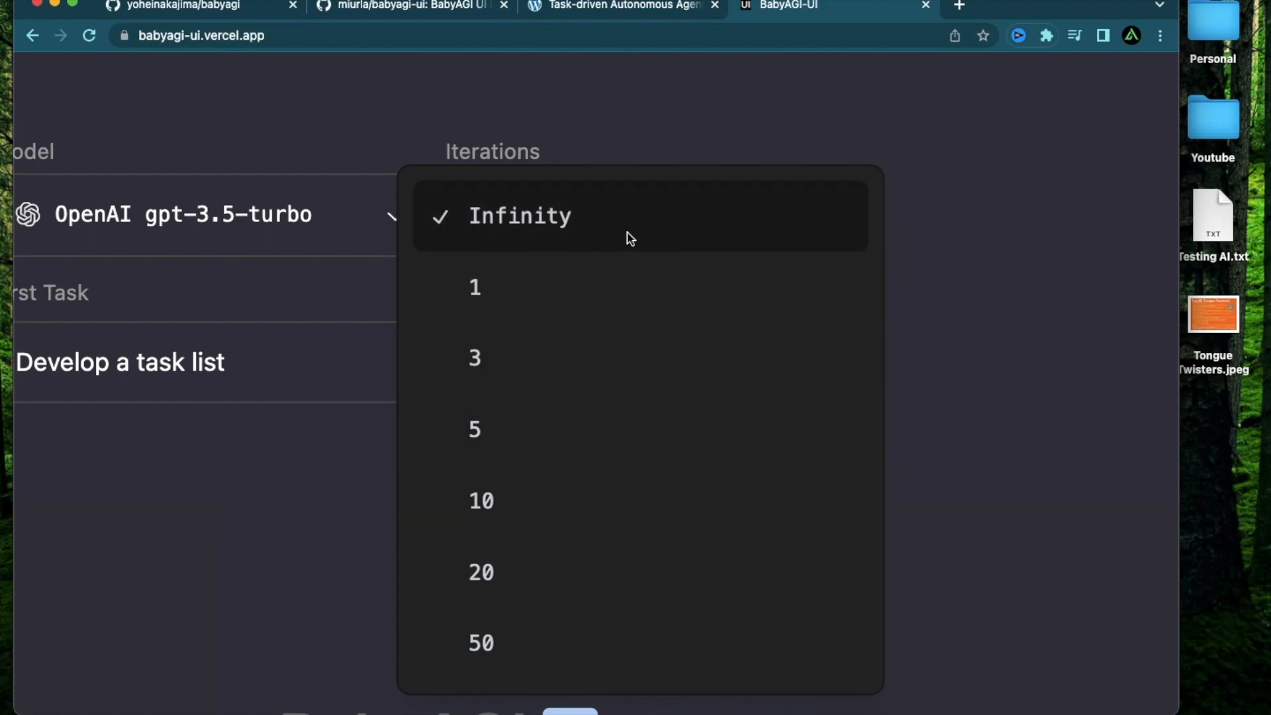
pyautogui.moveTo(503, 640)
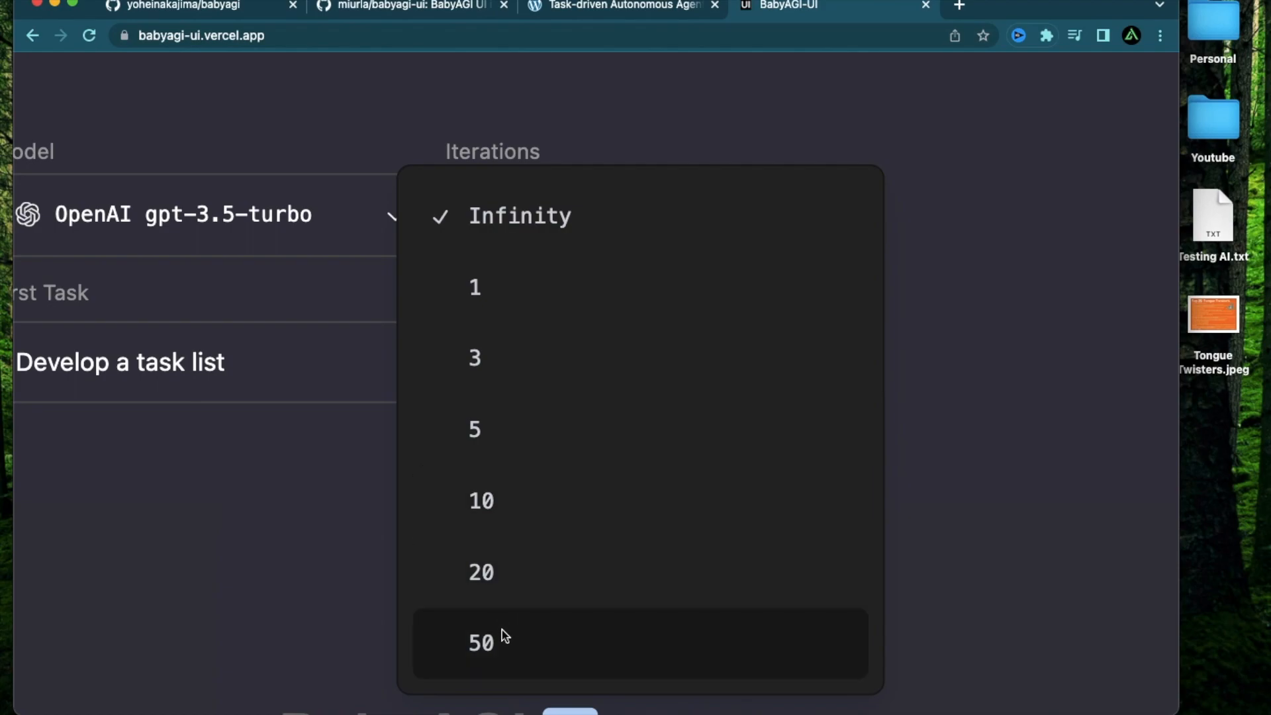
pyautogui.moveTo(520, 624)
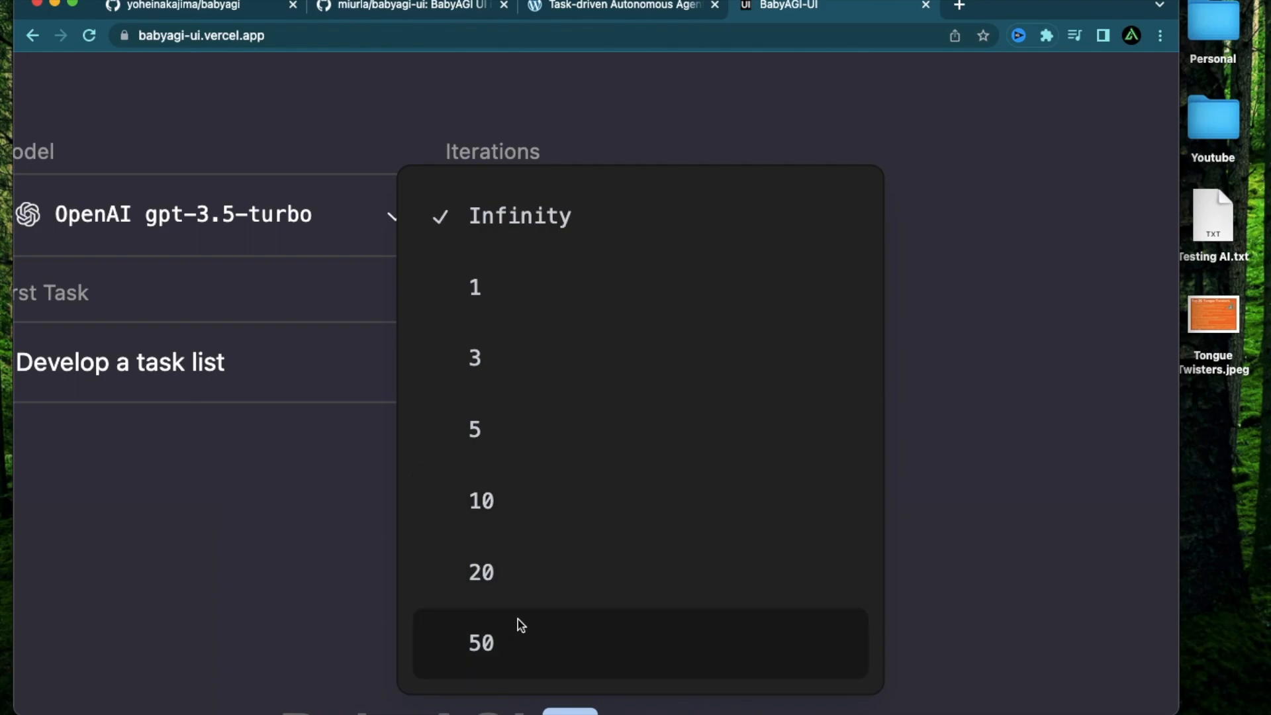
pyautogui.moveTo(534, 616)
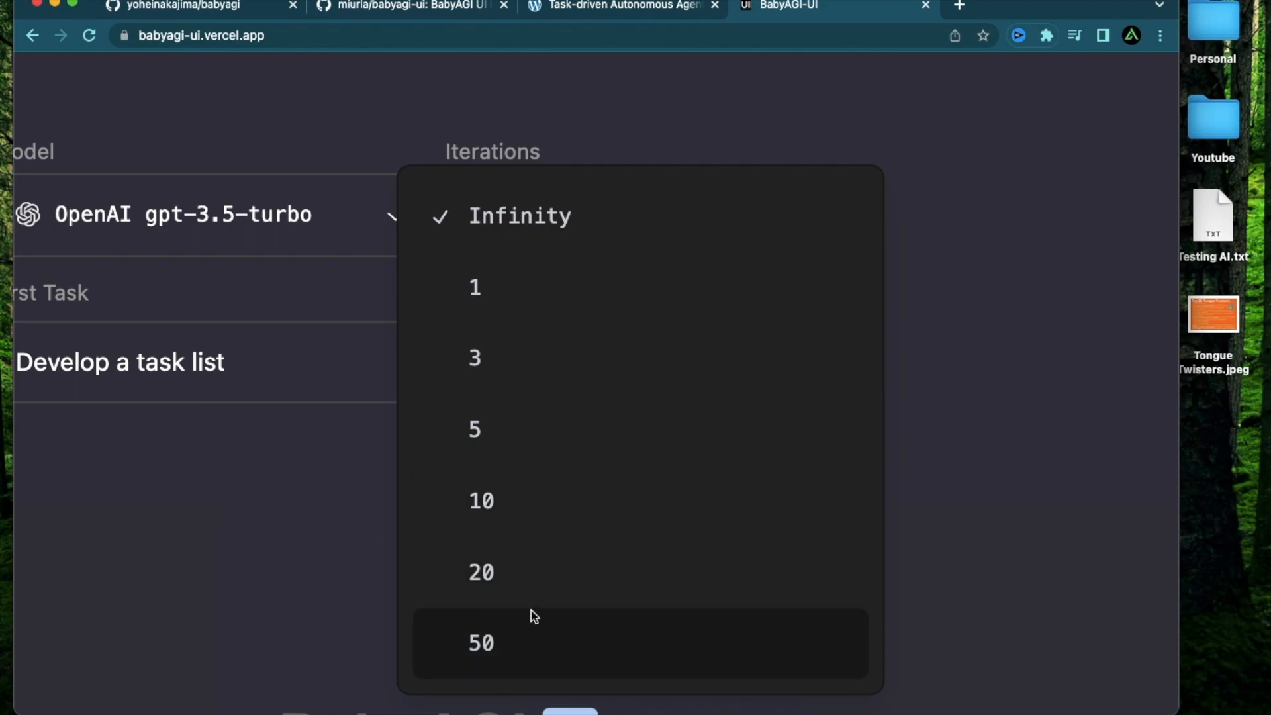
pyautogui.moveTo(492, 646)
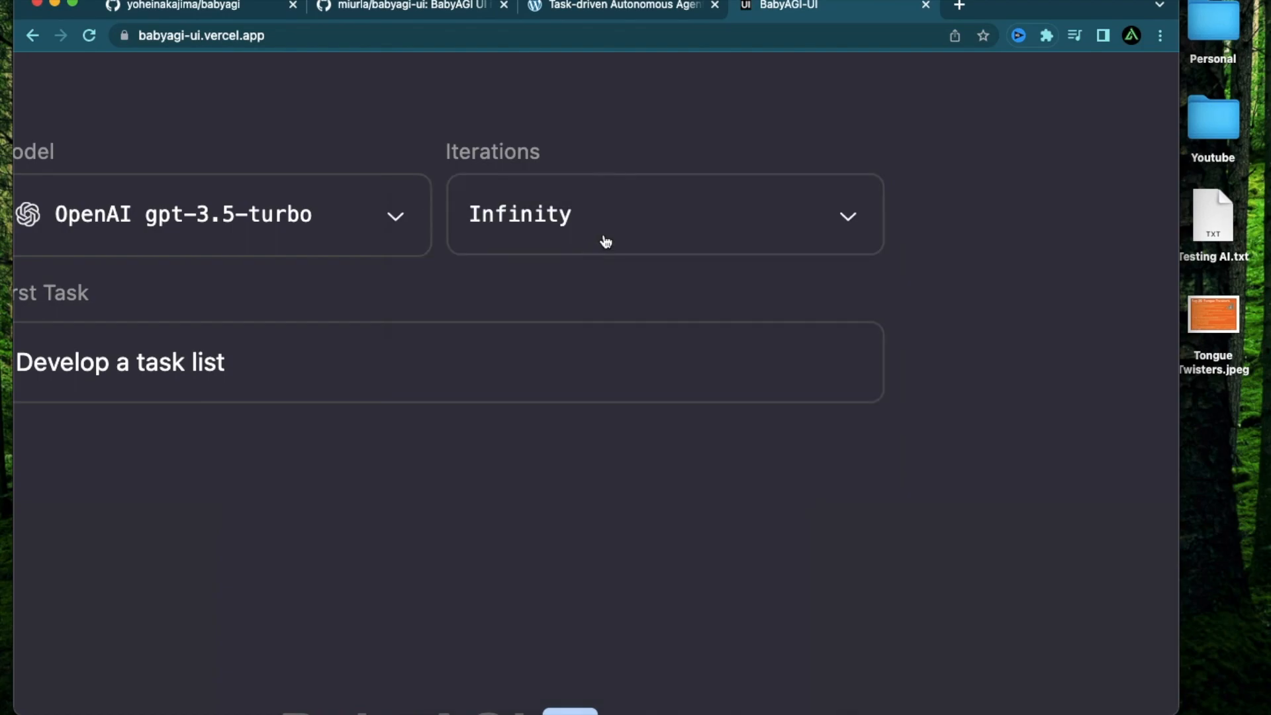
pyautogui.moveTo(976, 321)
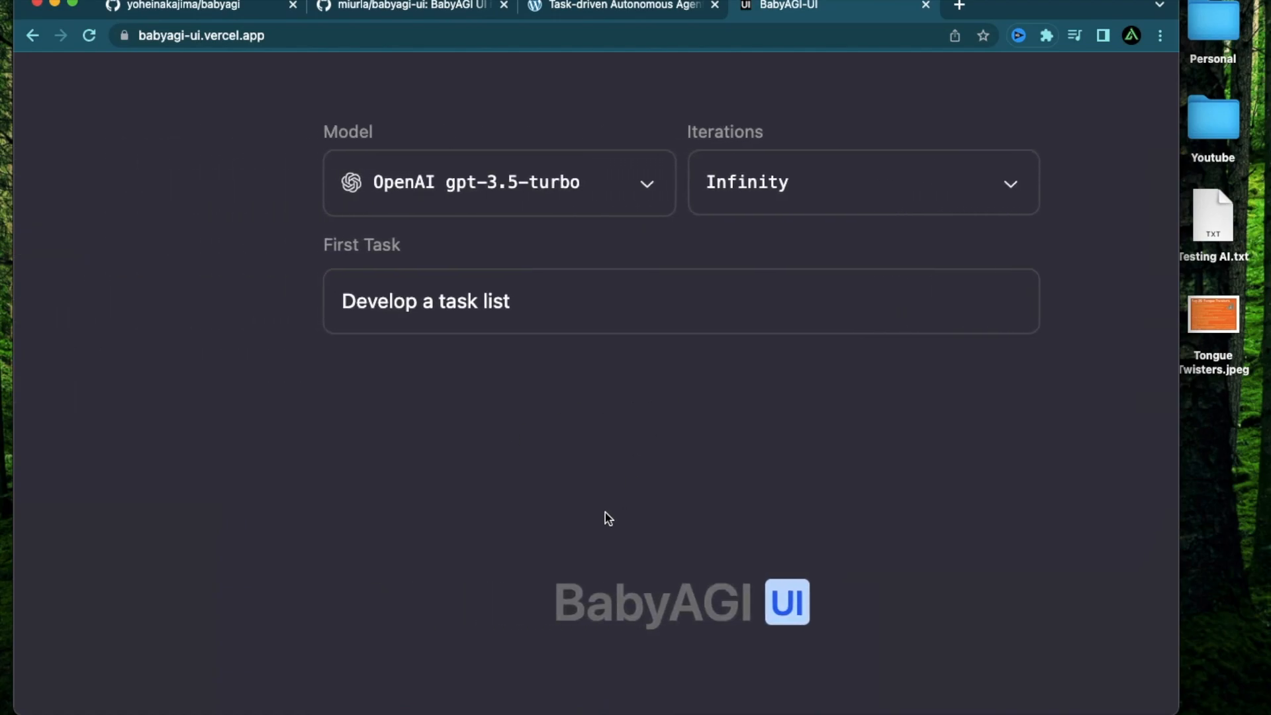
pyautogui.moveTo(592, 452)
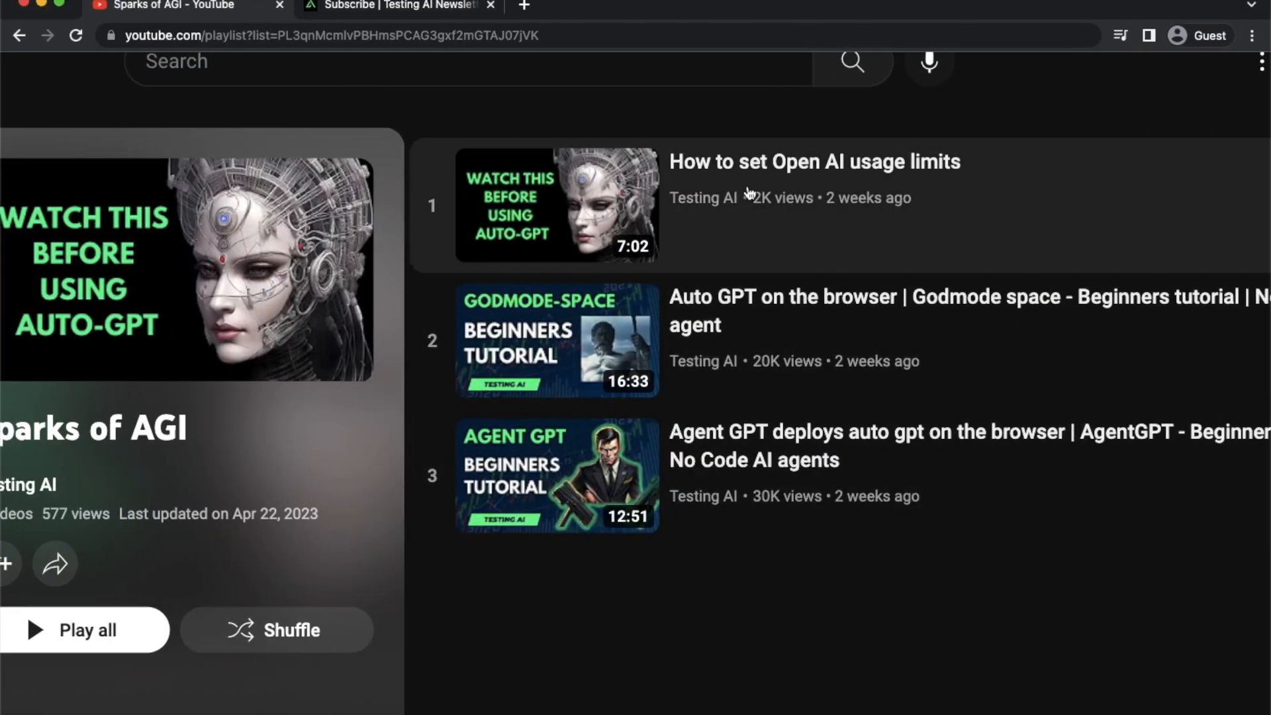
pyautogui.moveTo(922, 176)
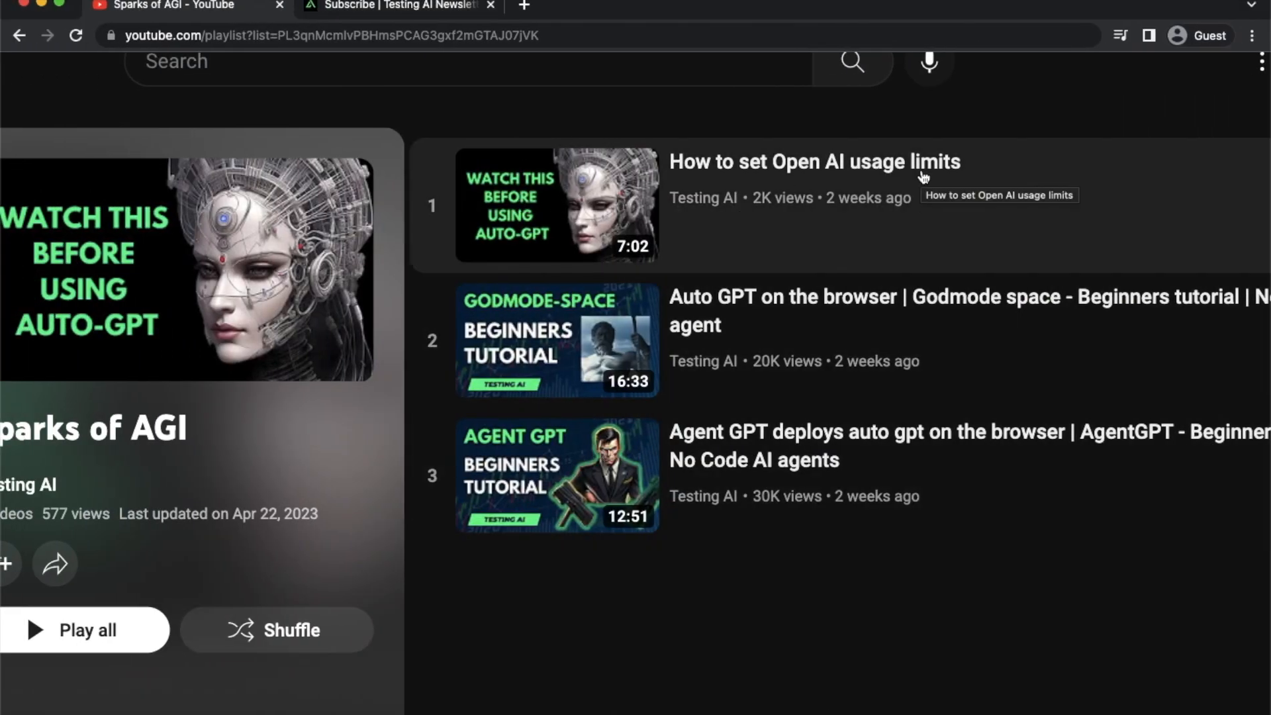
# Step: Enter the objective 'Build my AI newsletter and scale it to 100,000 user'
pyautogui.click(819, 7)
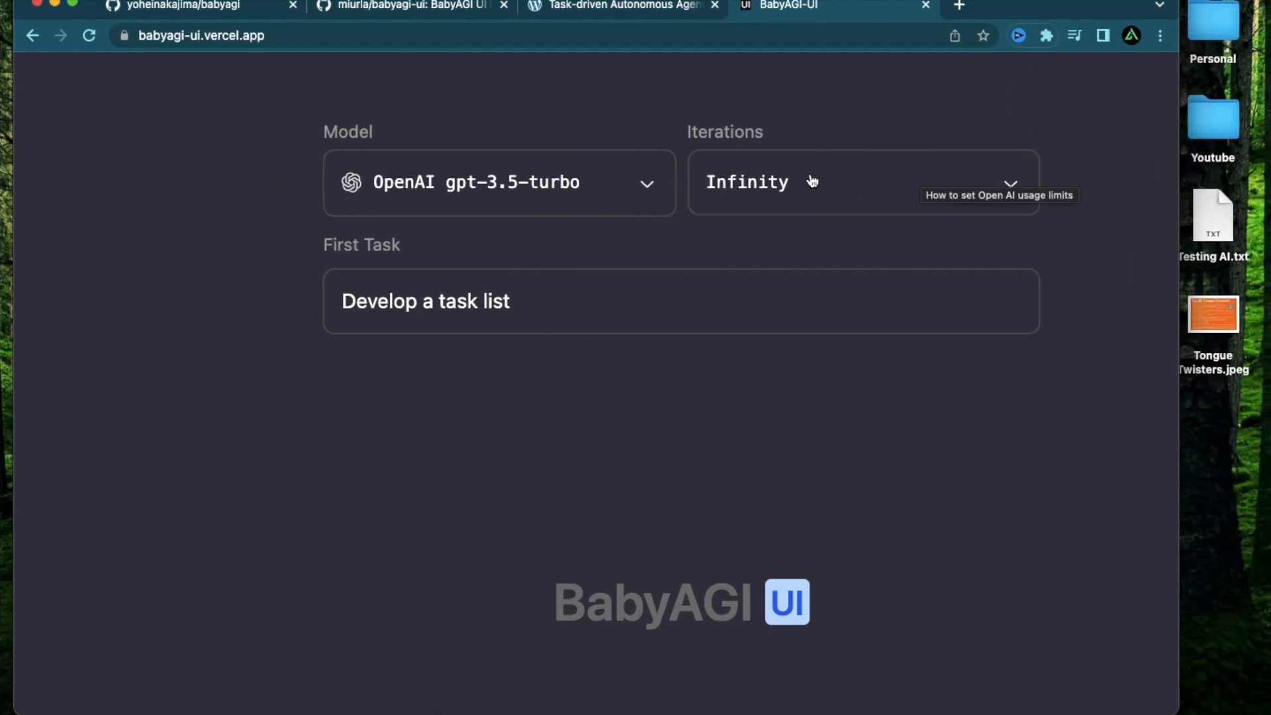
pyautogui.moveTo(779, 438)
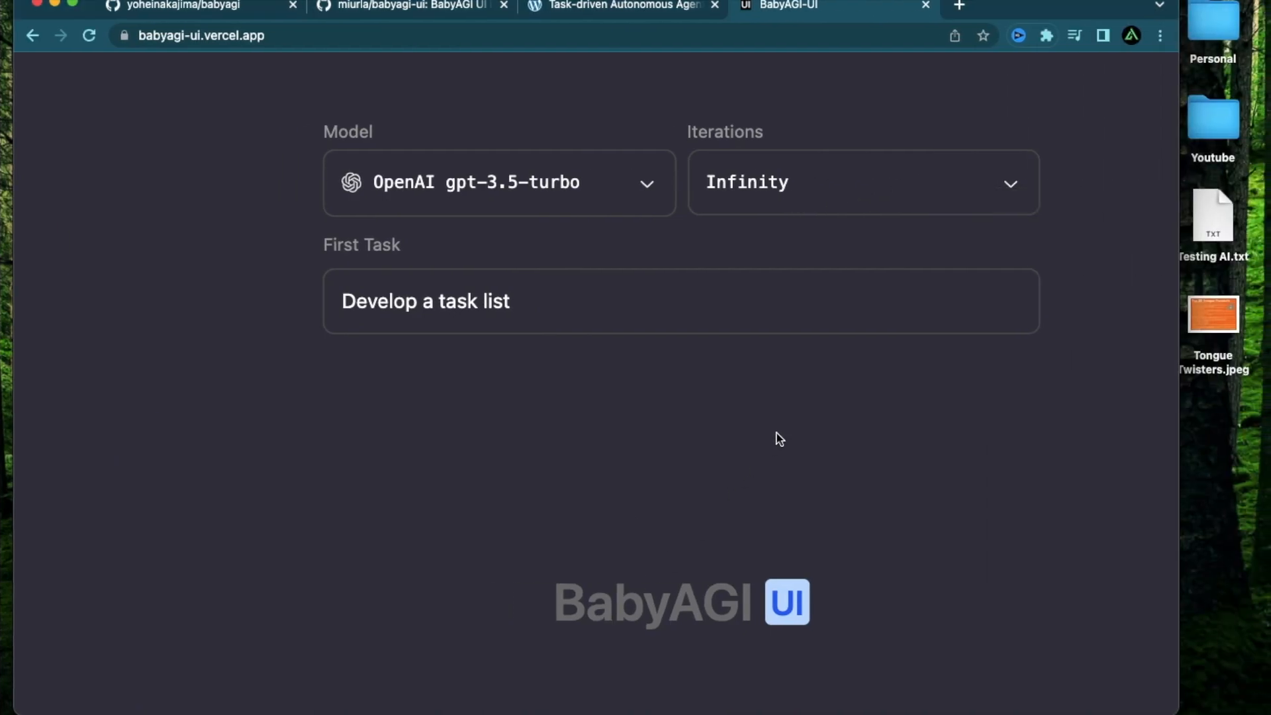
pyautogui.moveTo(835, 195)
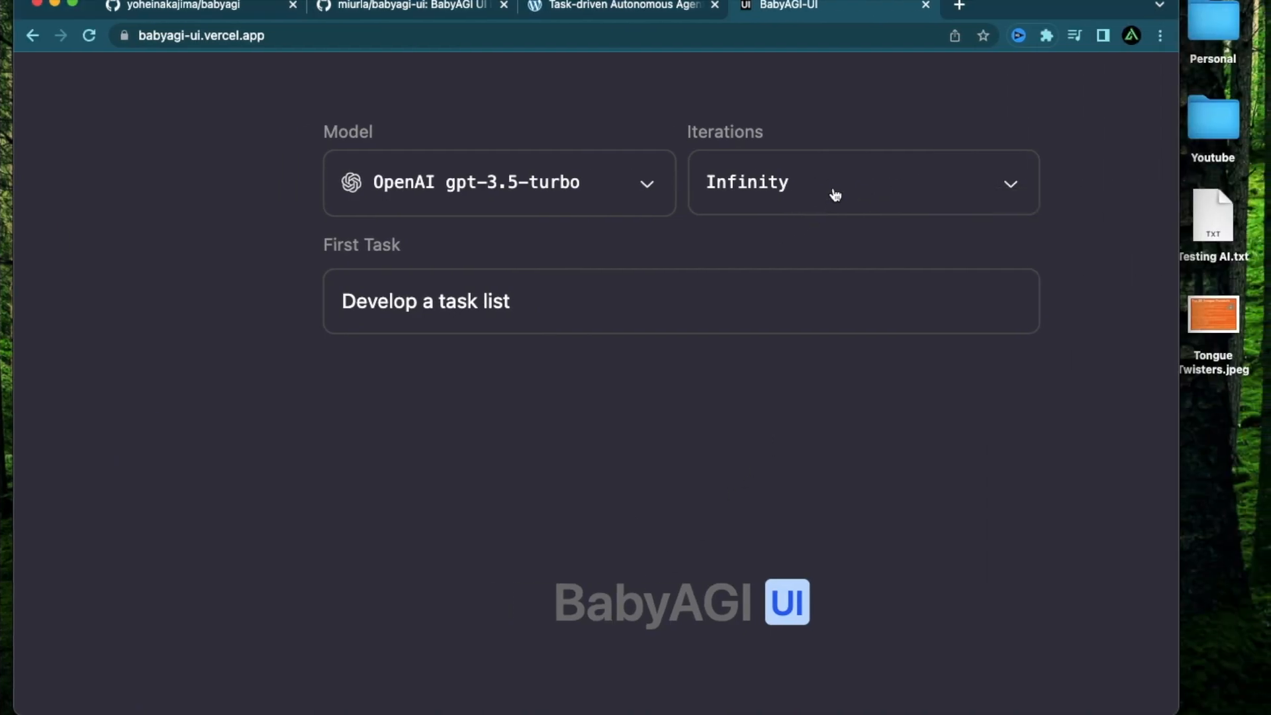
pyautogui.click(862, 182)
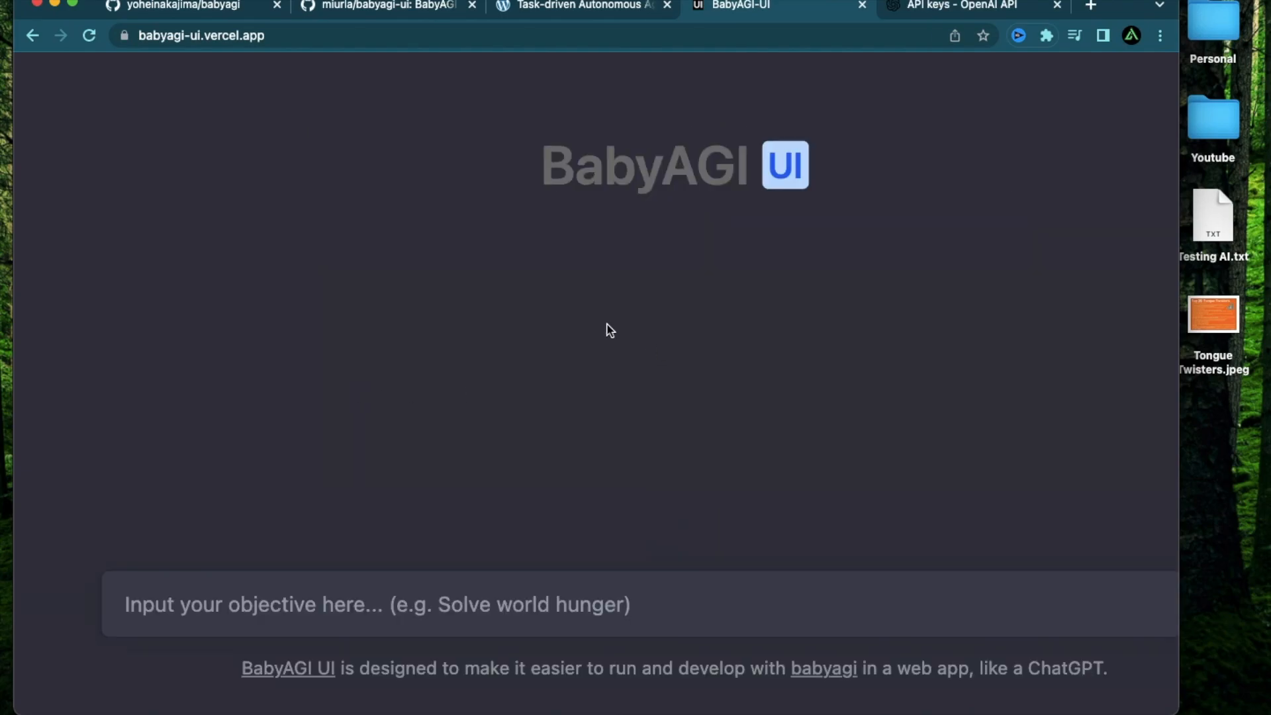
pyautogui.moveTo(422, 452)
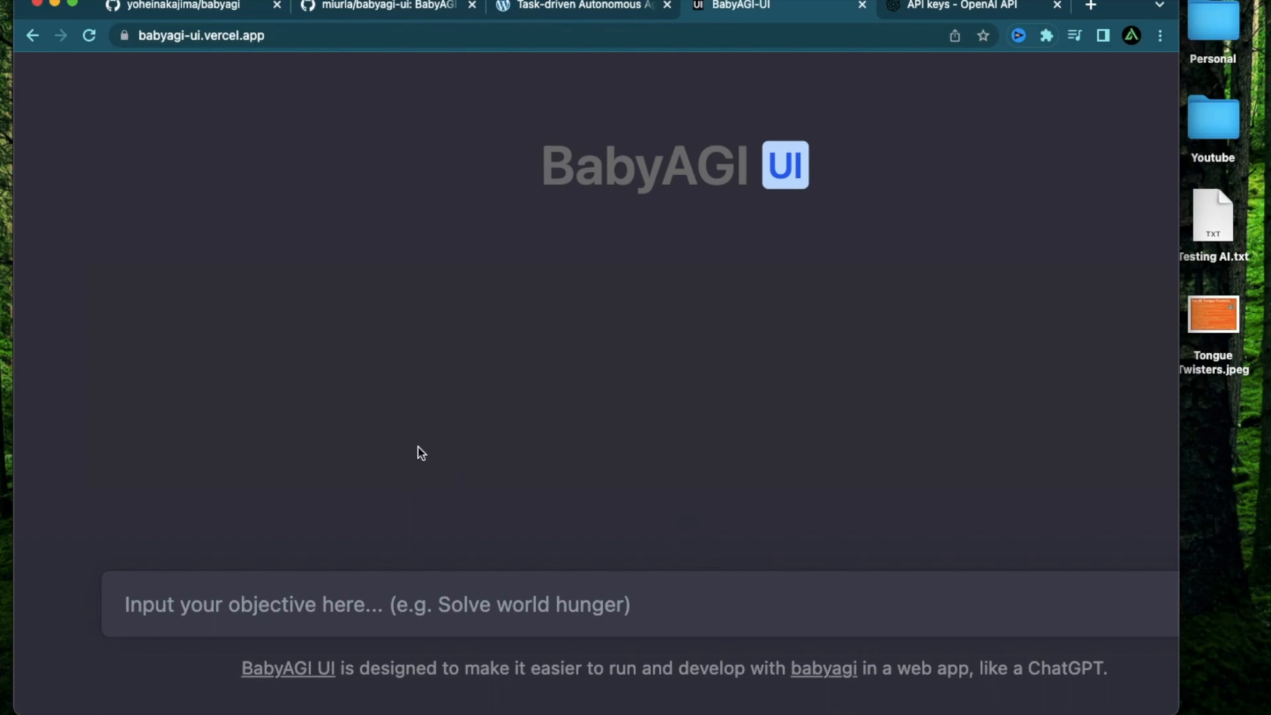
pyautogui.write('Build my AI newsletter and sca')
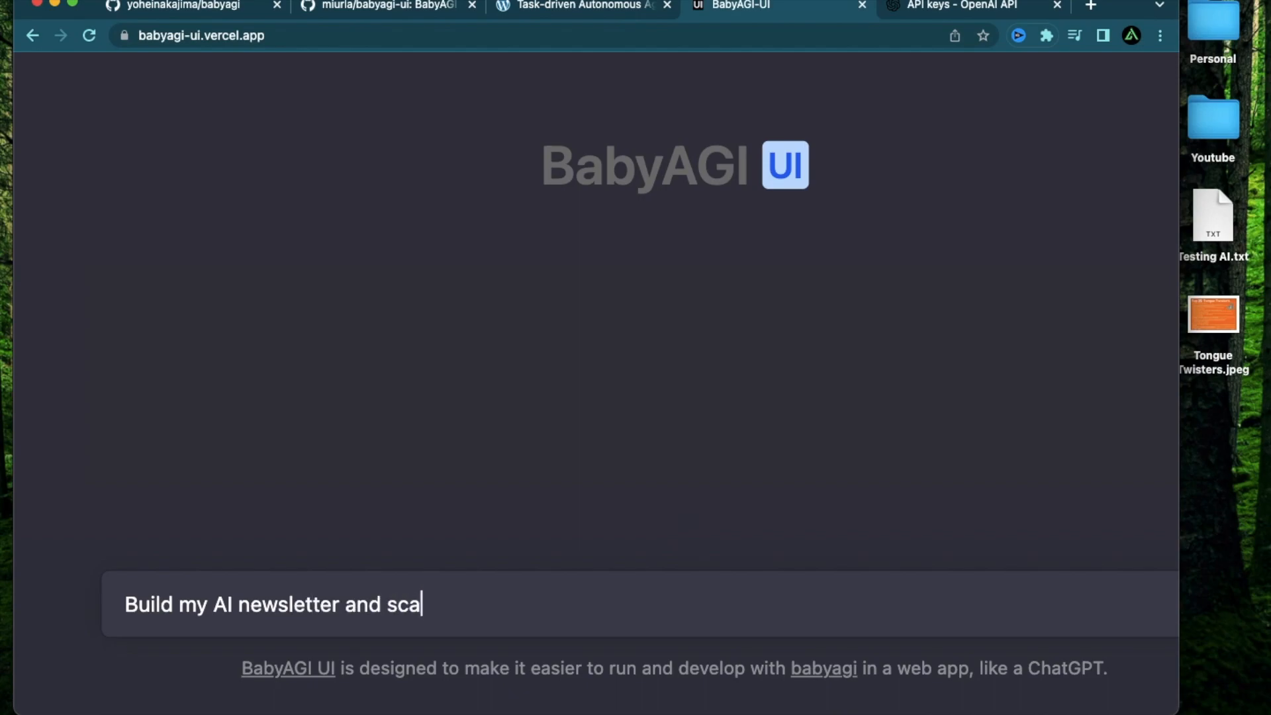
pyautogui.write('le it to 100,00')
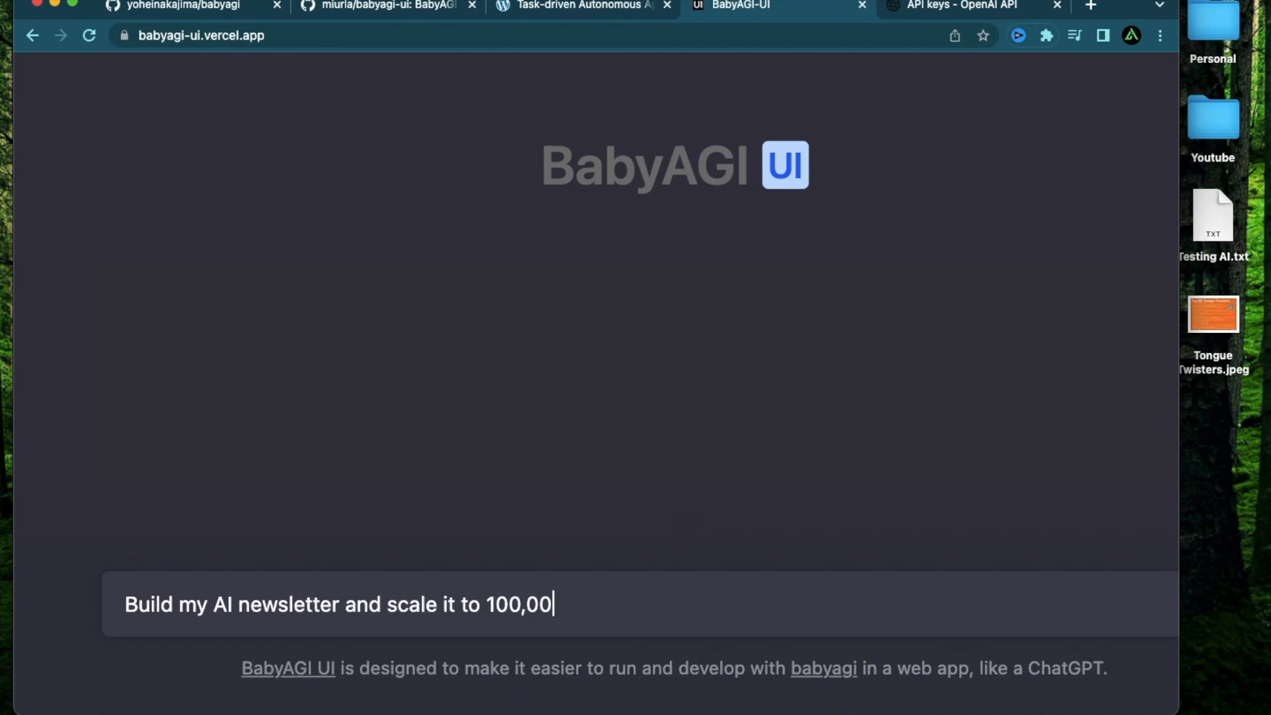
pyautogui.write('0 user')
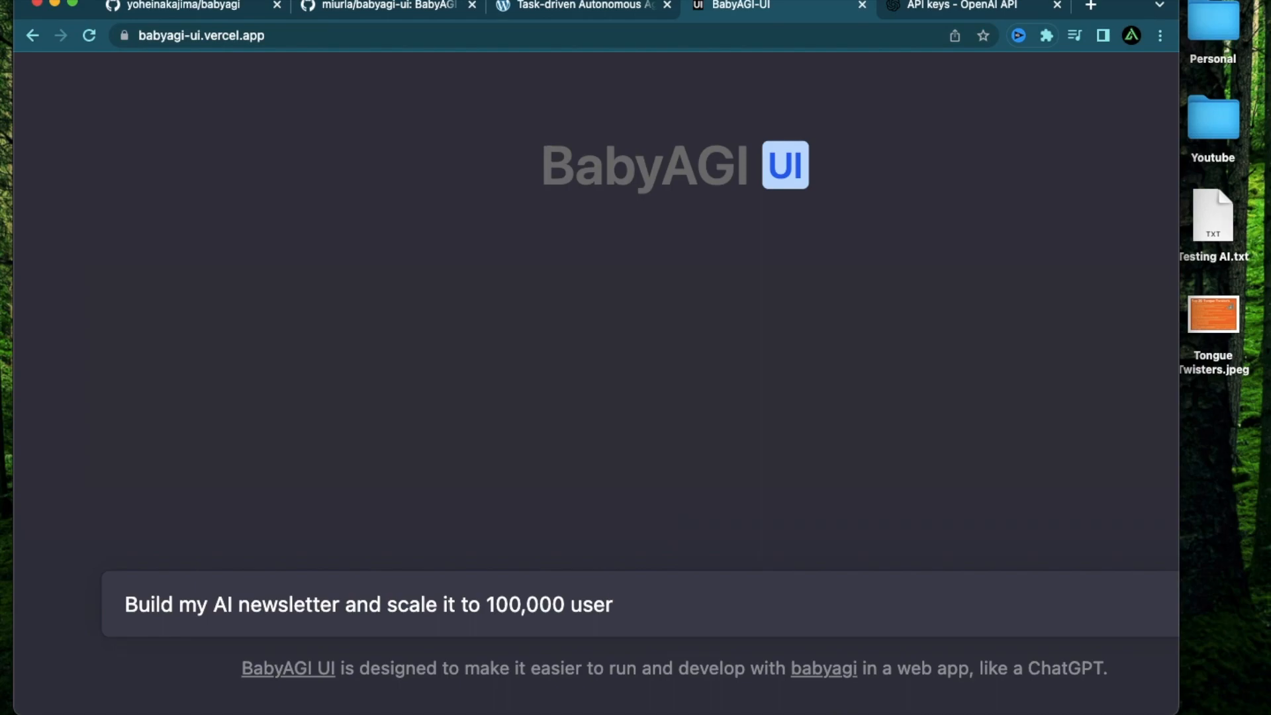
pyautogui.moveTo(624, 378)
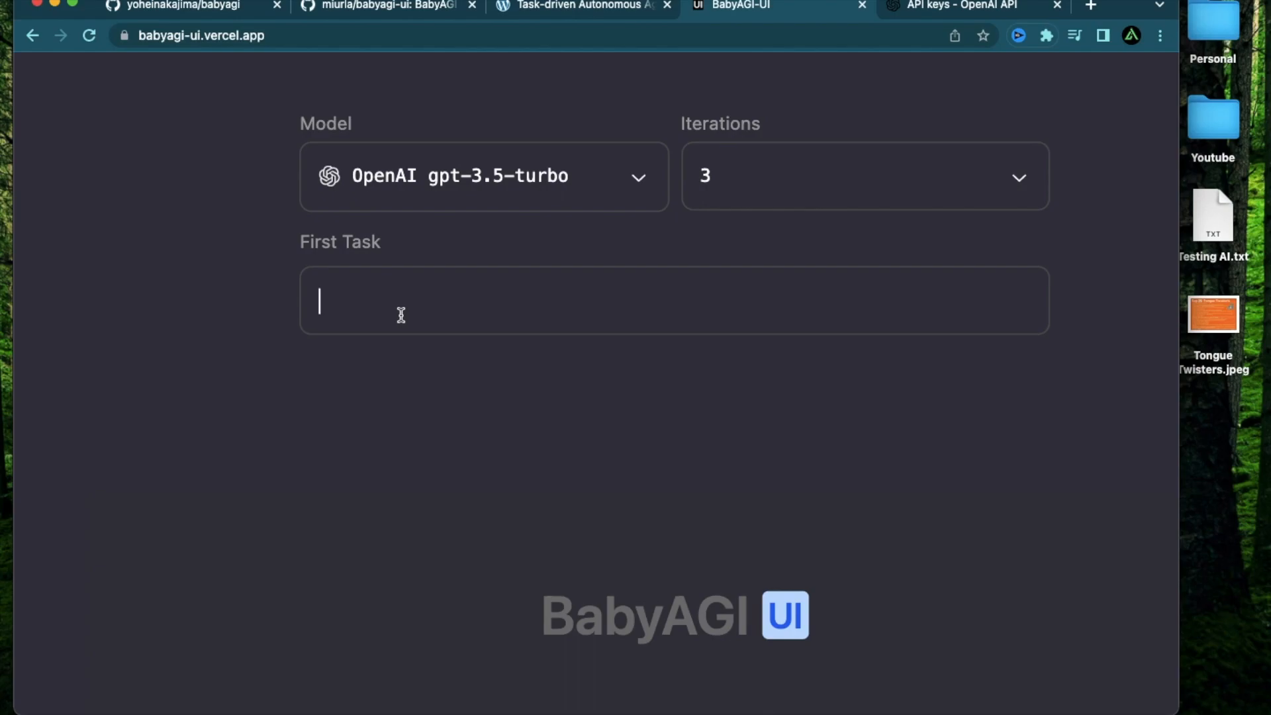
pyautogui.moveTo(447, 306)
pyautogui.write('Build the s')
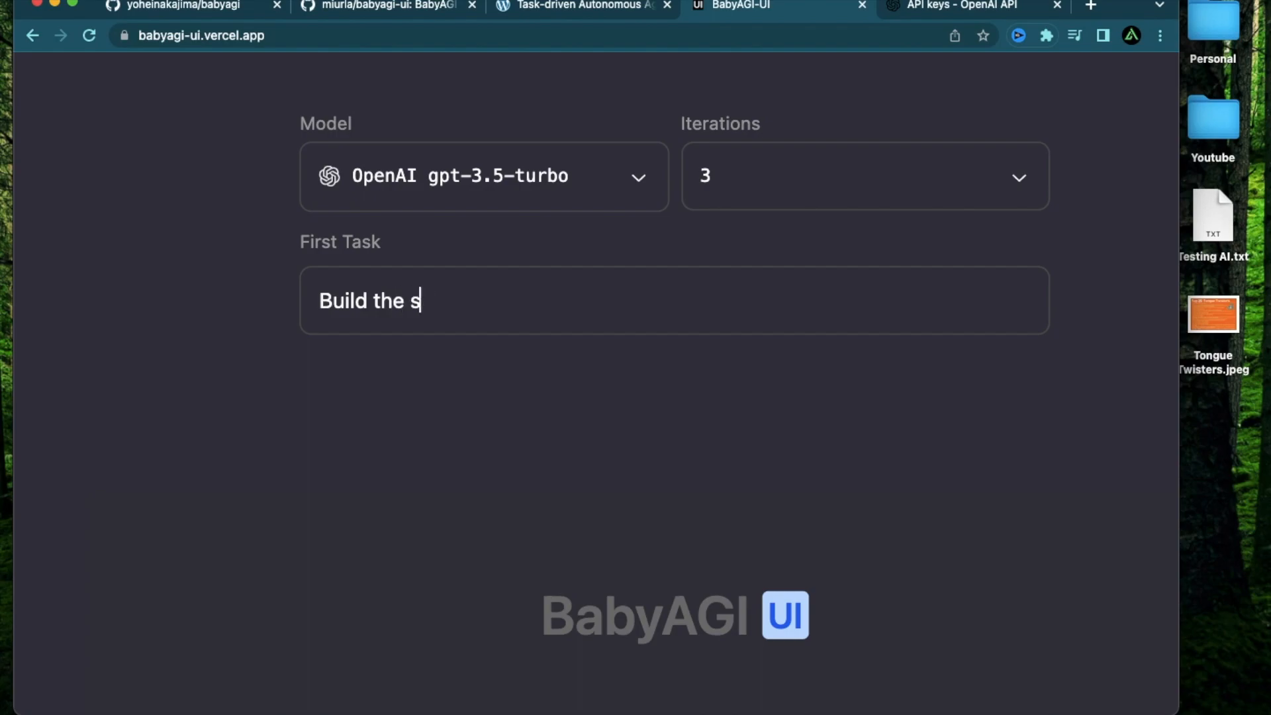
# Step: Enter 'Build the structure of my AI newsletter' as first task, then open Settings and the OpenAI tab
pyautogui.write('tructure of my')
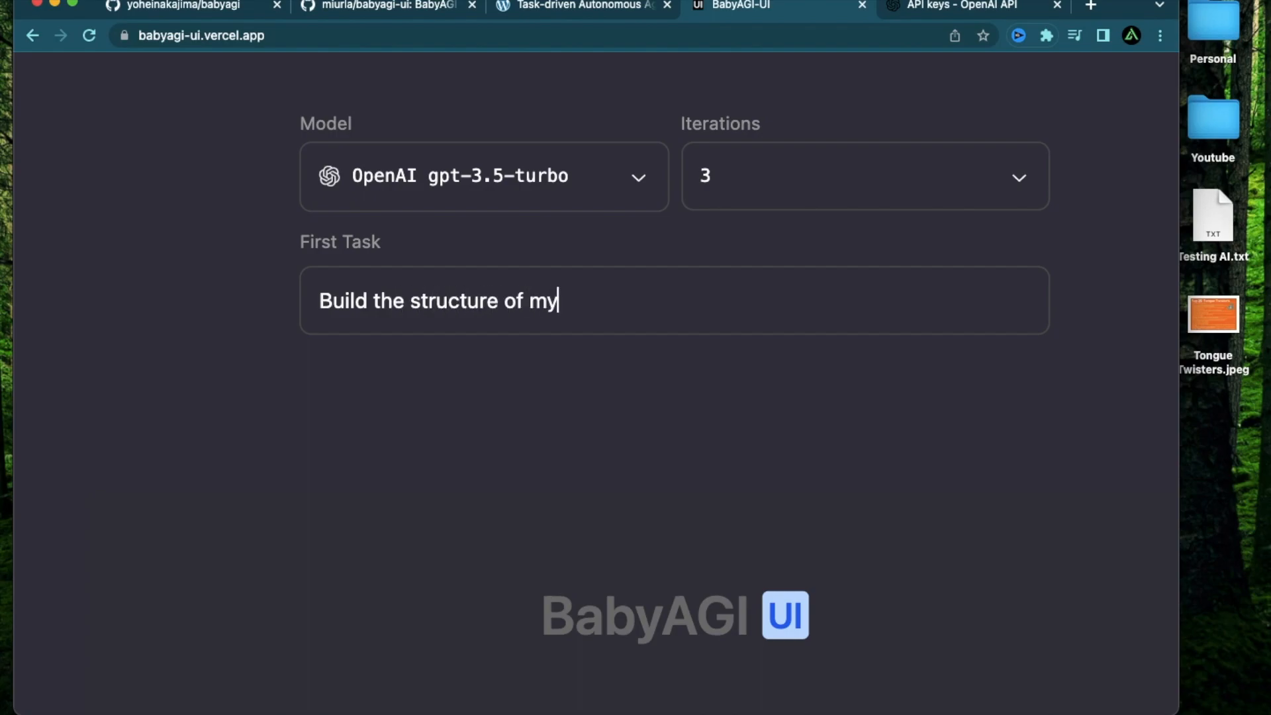
pyautogui.write('AI new')
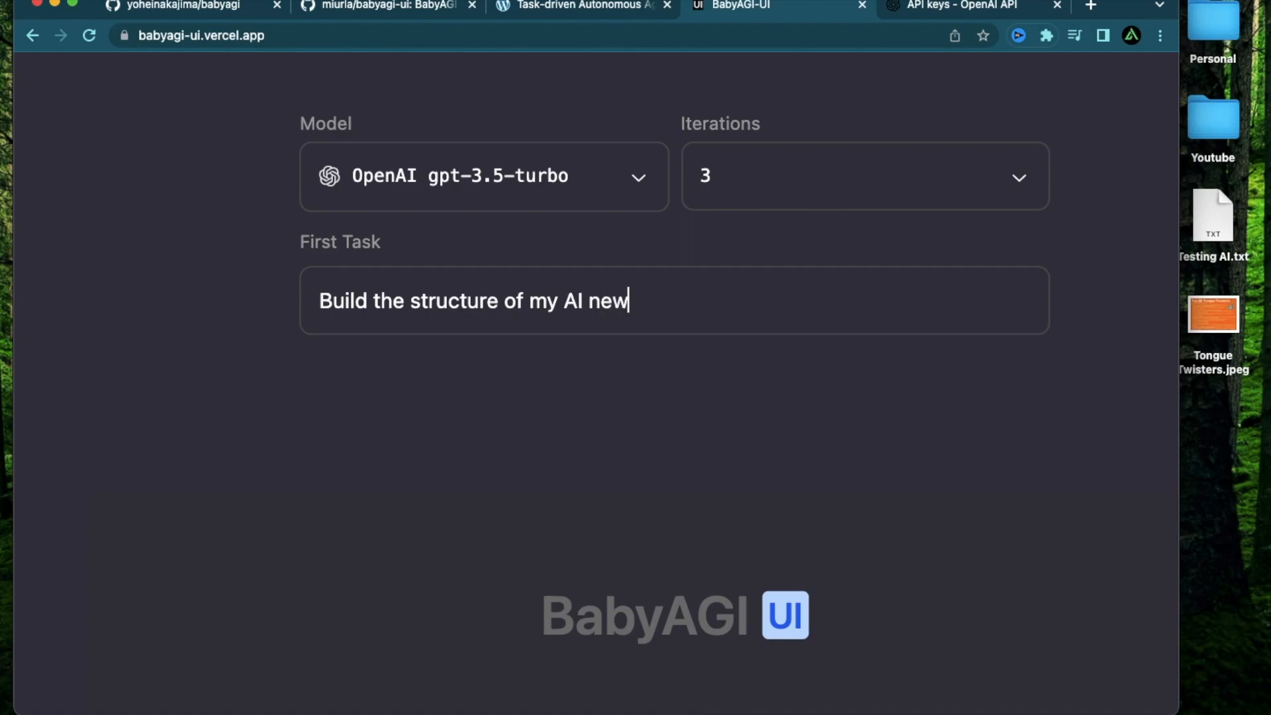
pyautogui.write('sletter')
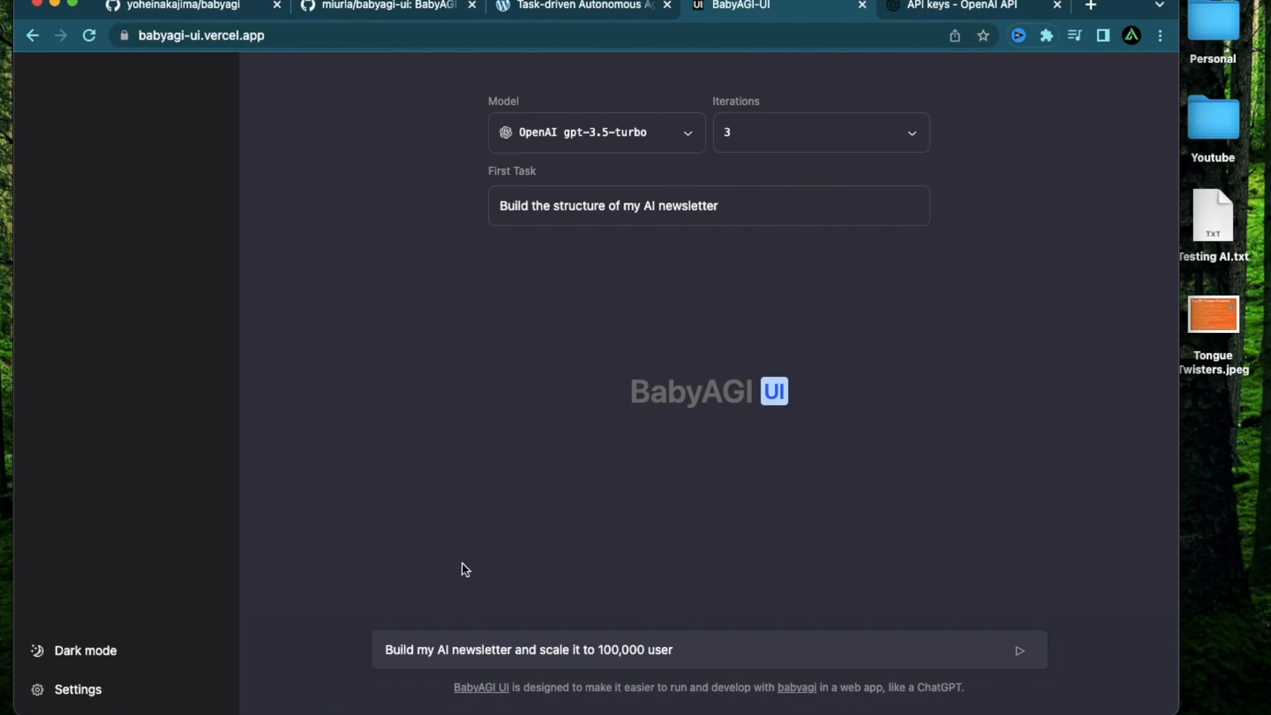
pyautogui.moveTo(84, 686)
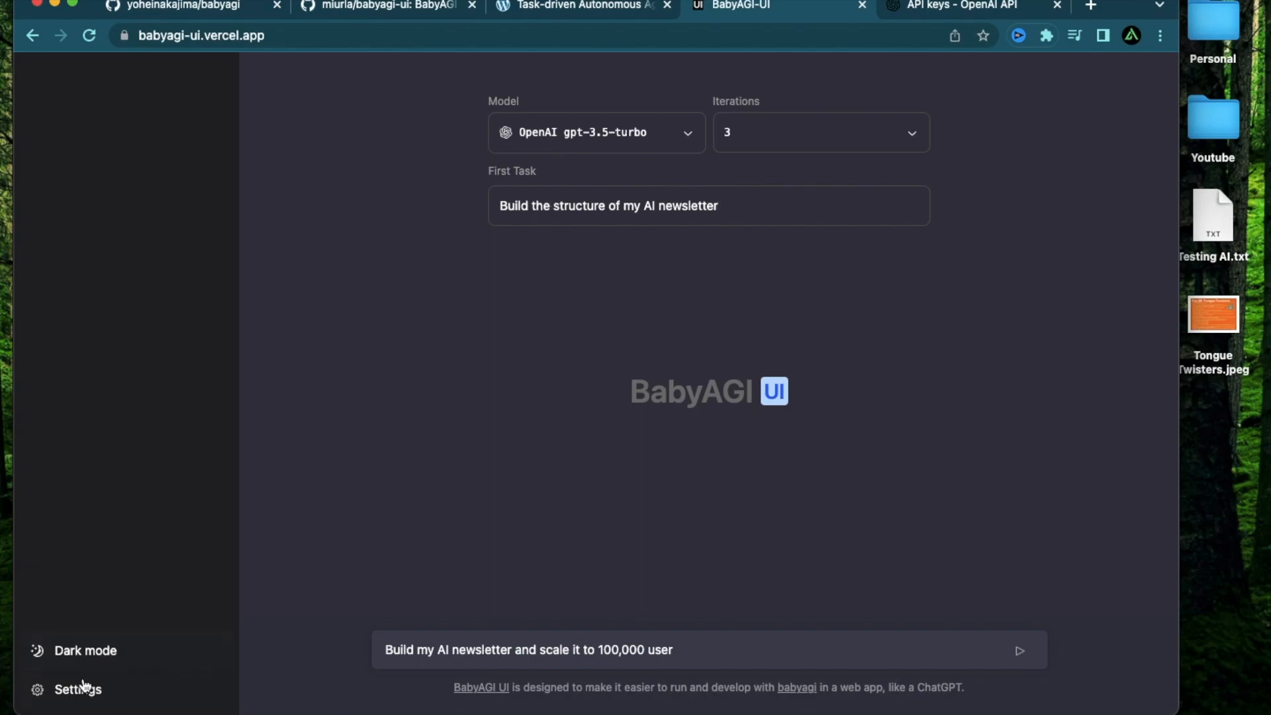
pyautogui.click(79, 689)
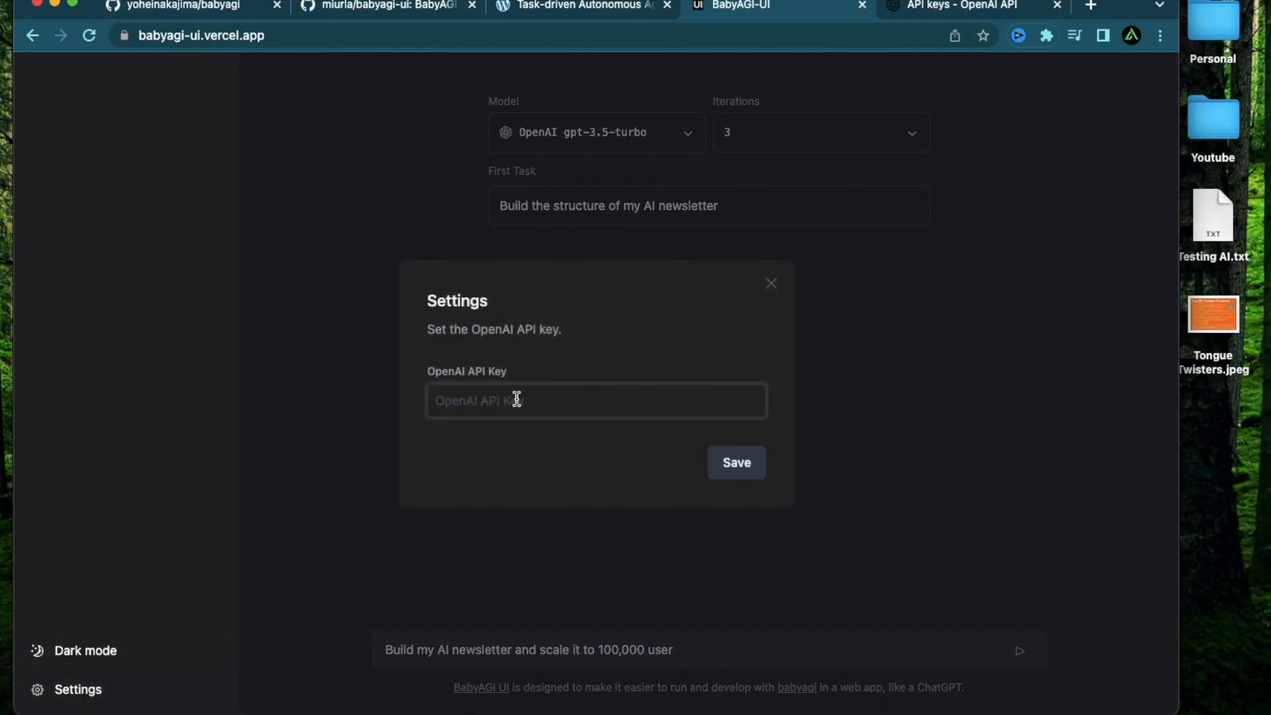
pyautogui.click(965, 6)
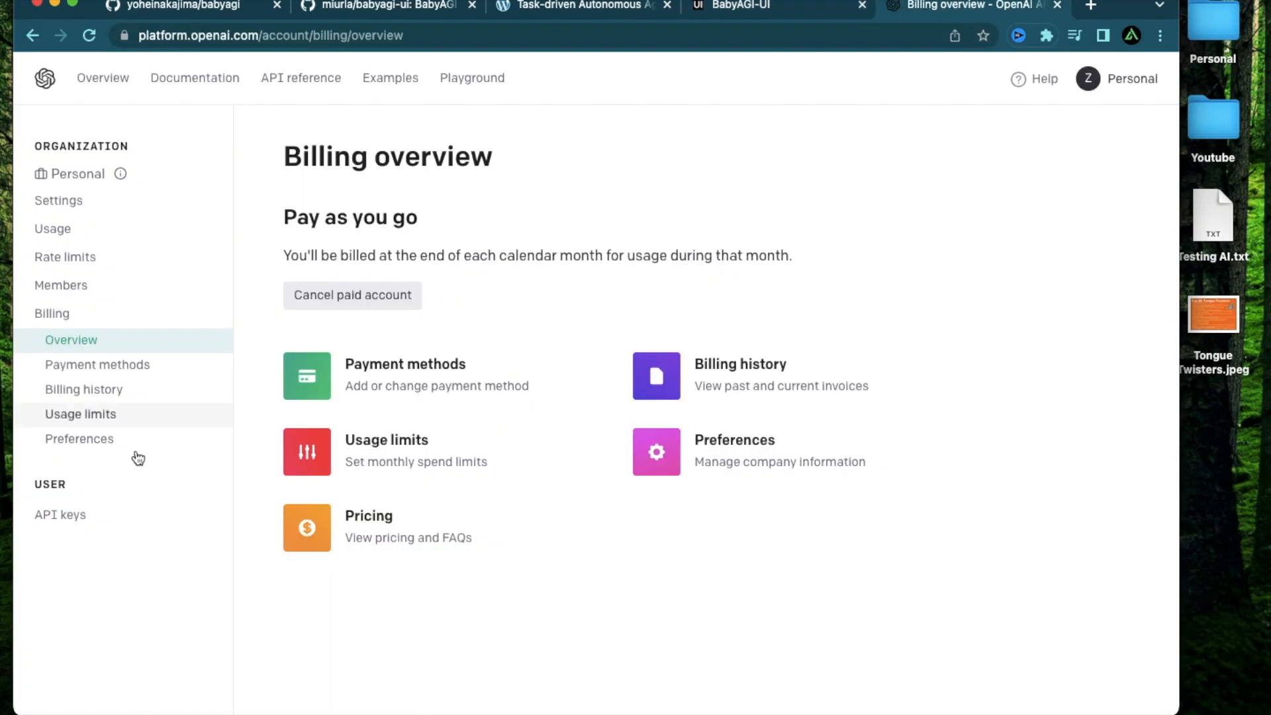
# Step: Create and copy an OpenAI secret key named 'Baby AGI - UI', then return to BabyAGI UI
pyautogui.click(61, 514)
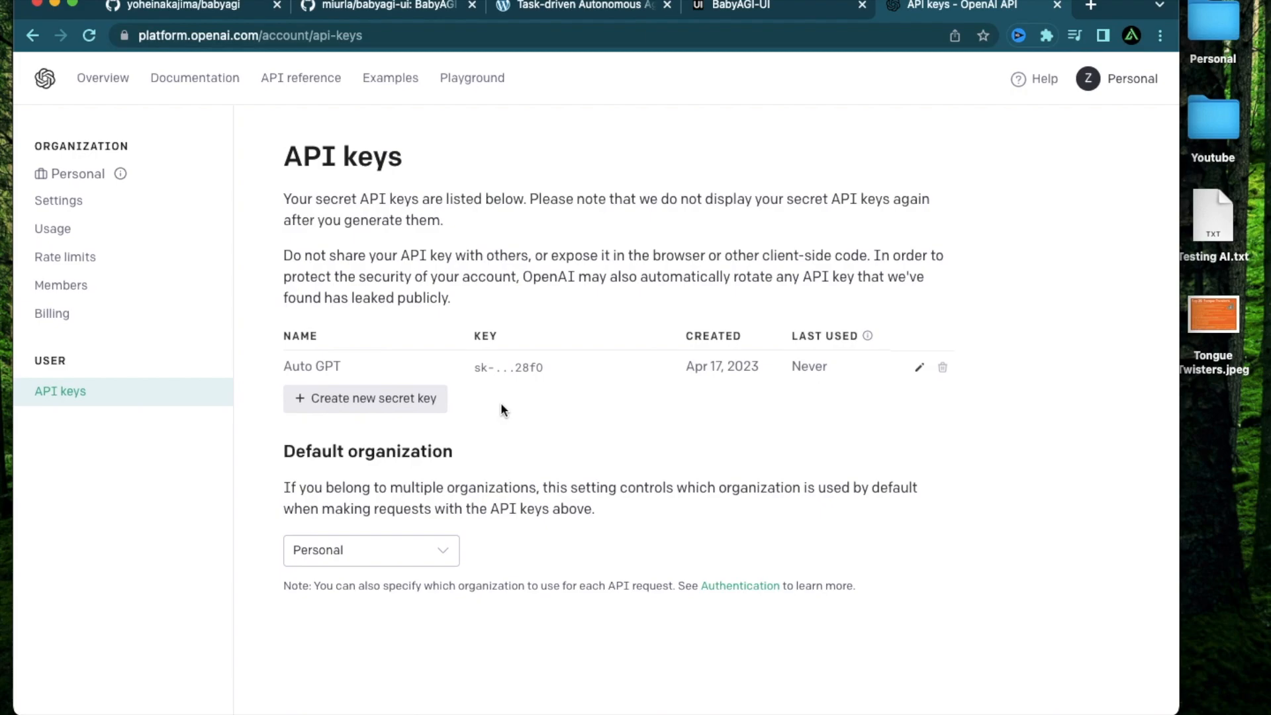
pyautogui.click(365, 397)
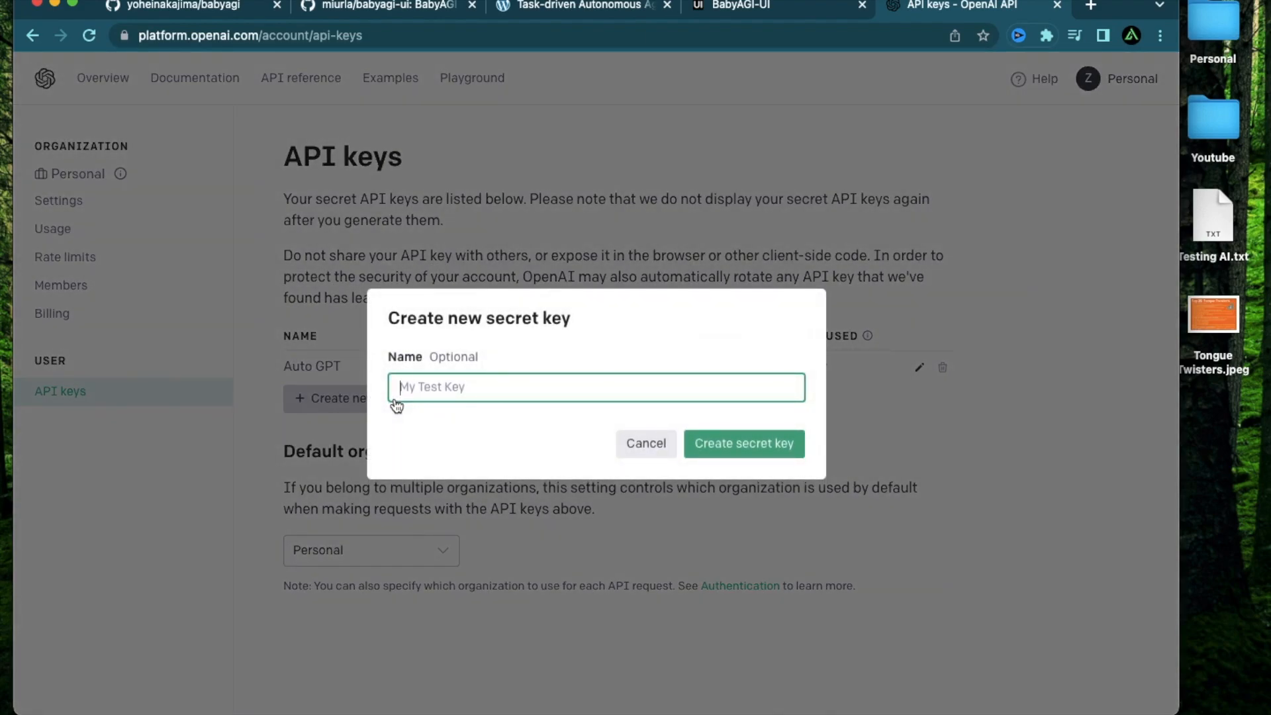
pyautogui.write('Baby')
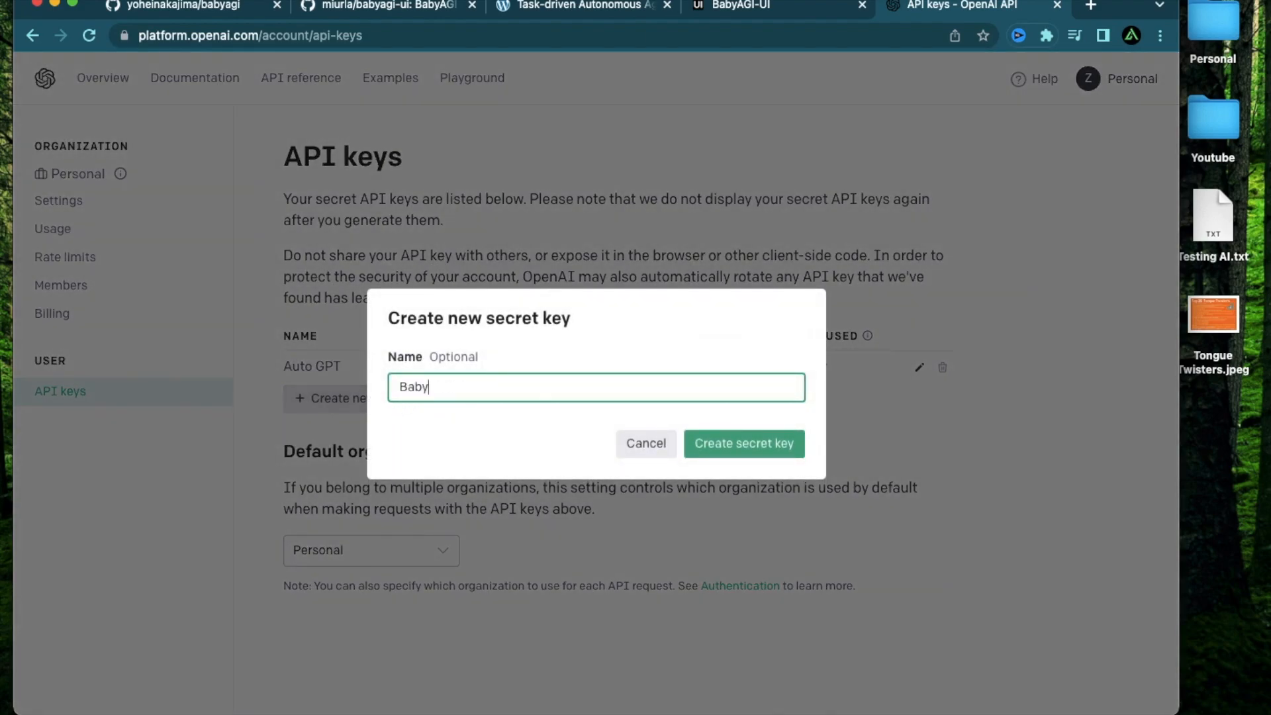
pyautogui.write('AGI - U')
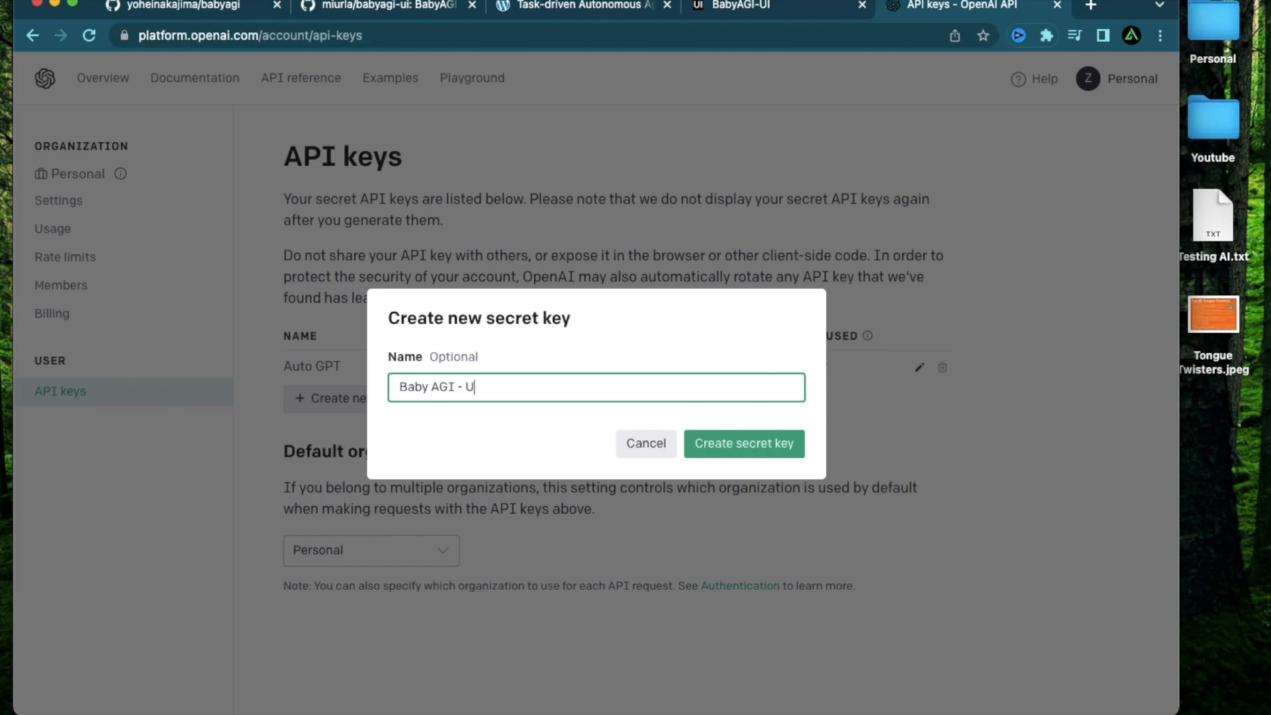
pyautogui.click(743, 444)
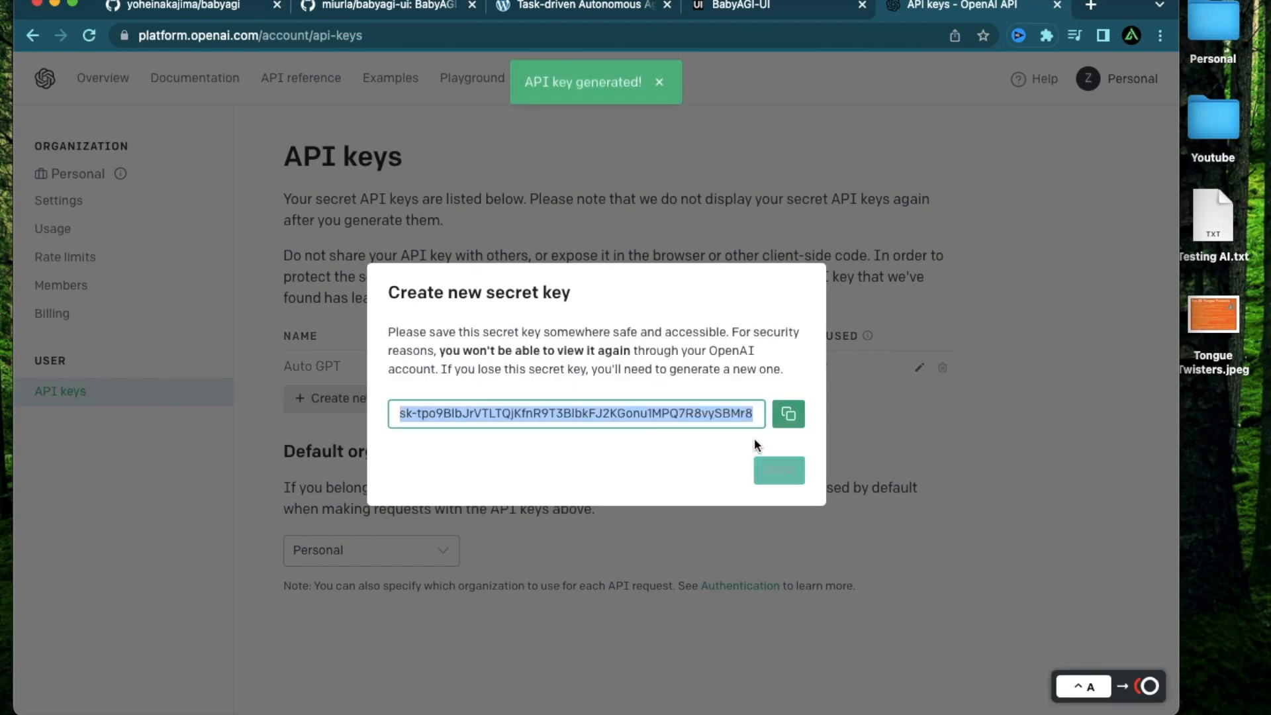
pyautogui.click(787, 413)
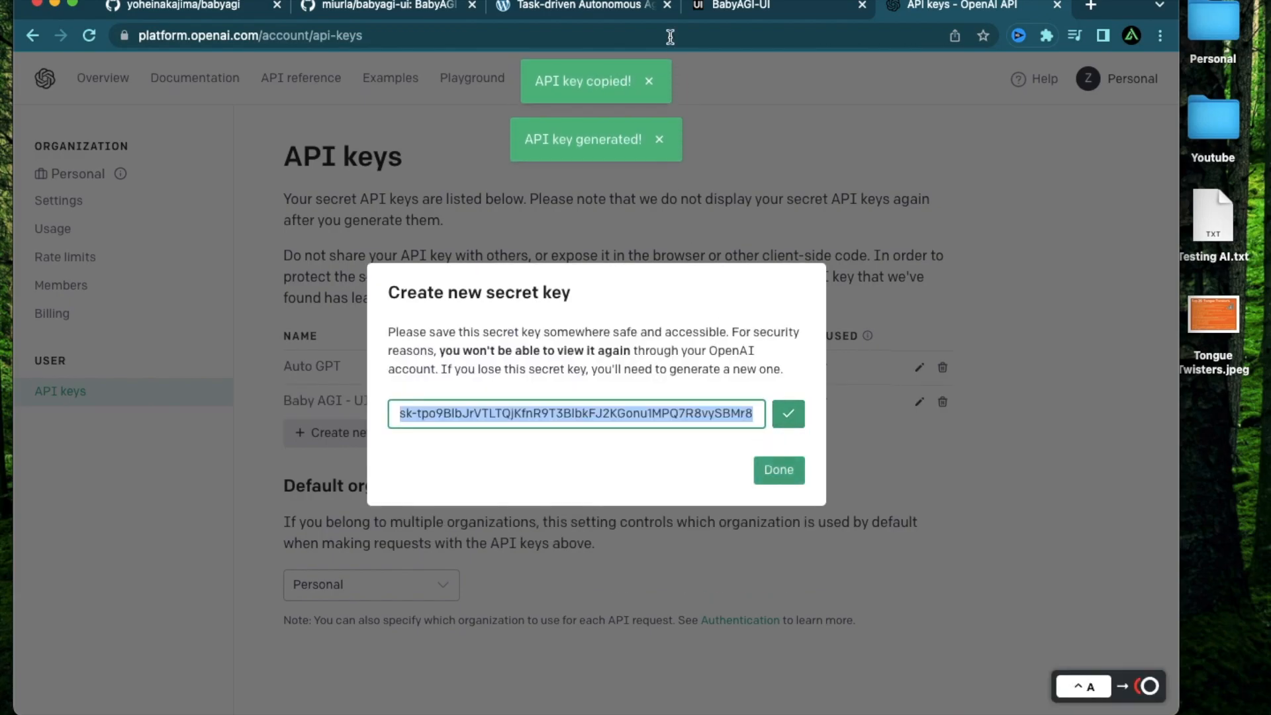
pyautogui.click(774, 7)
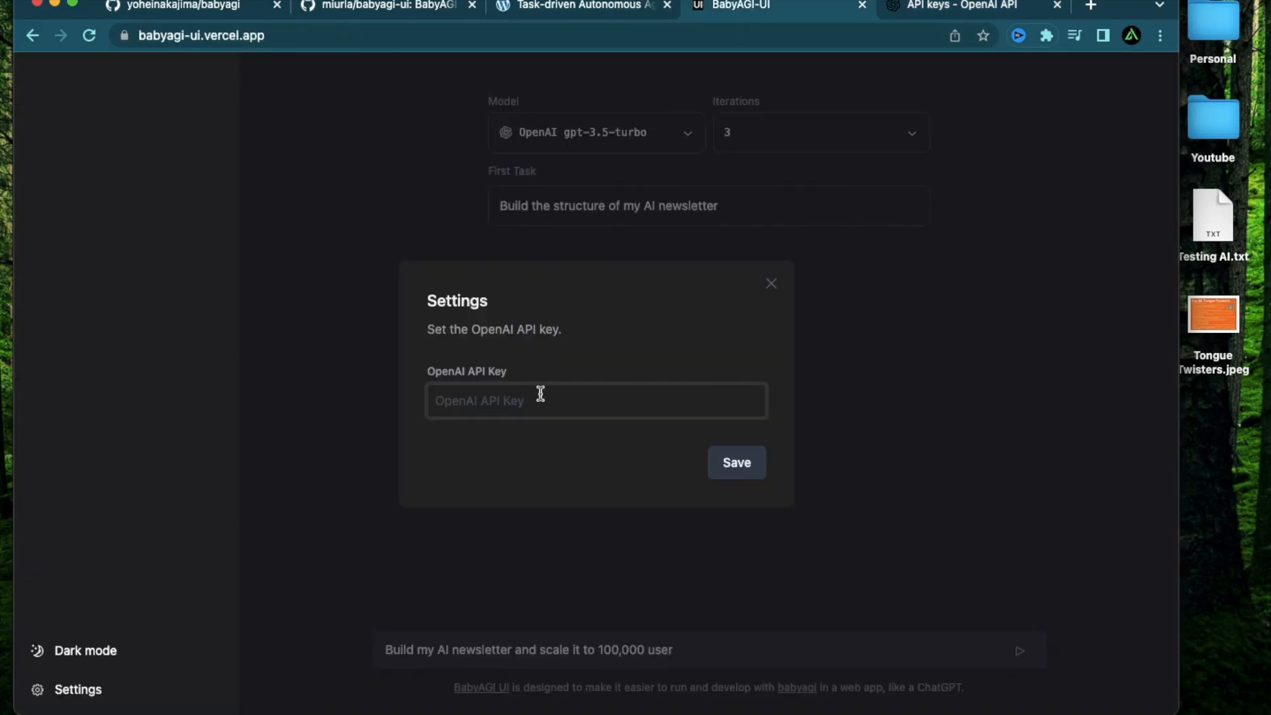
# Step: Paste the copied OpenAI key into the API Key field and save it
pyautogui.click(770, 283)
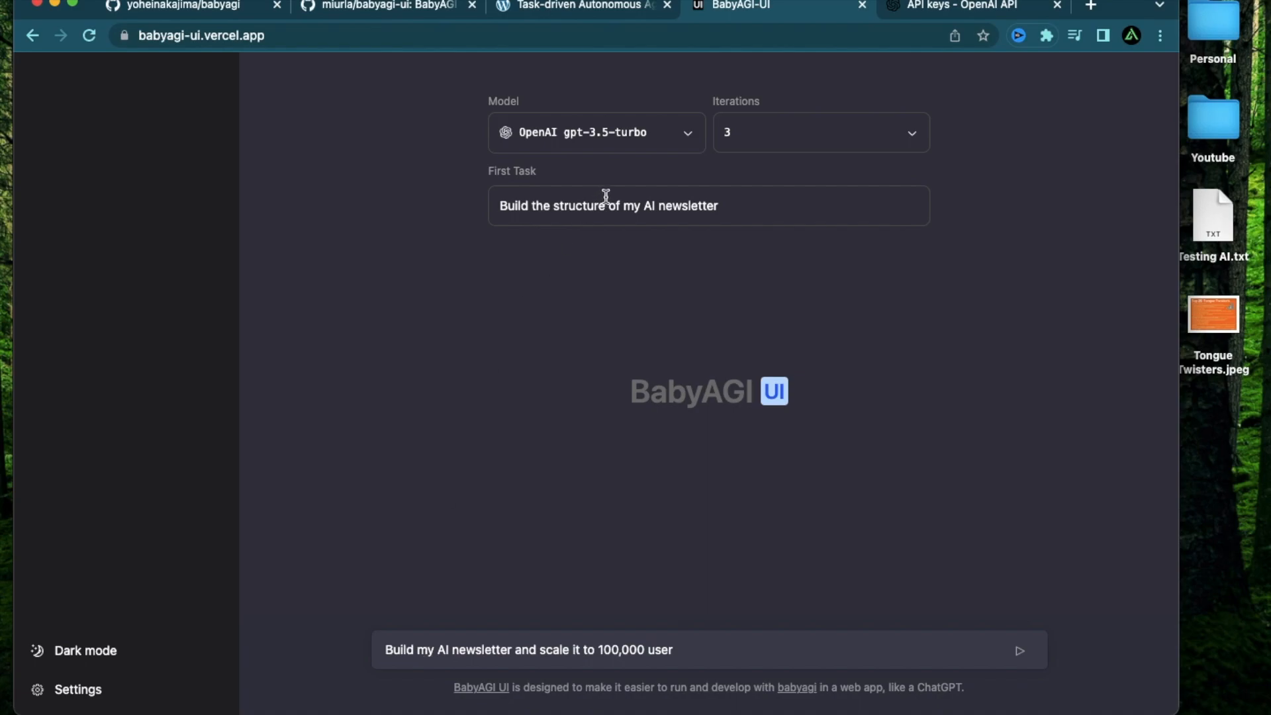
pyautogui.moveTo(835, 135)
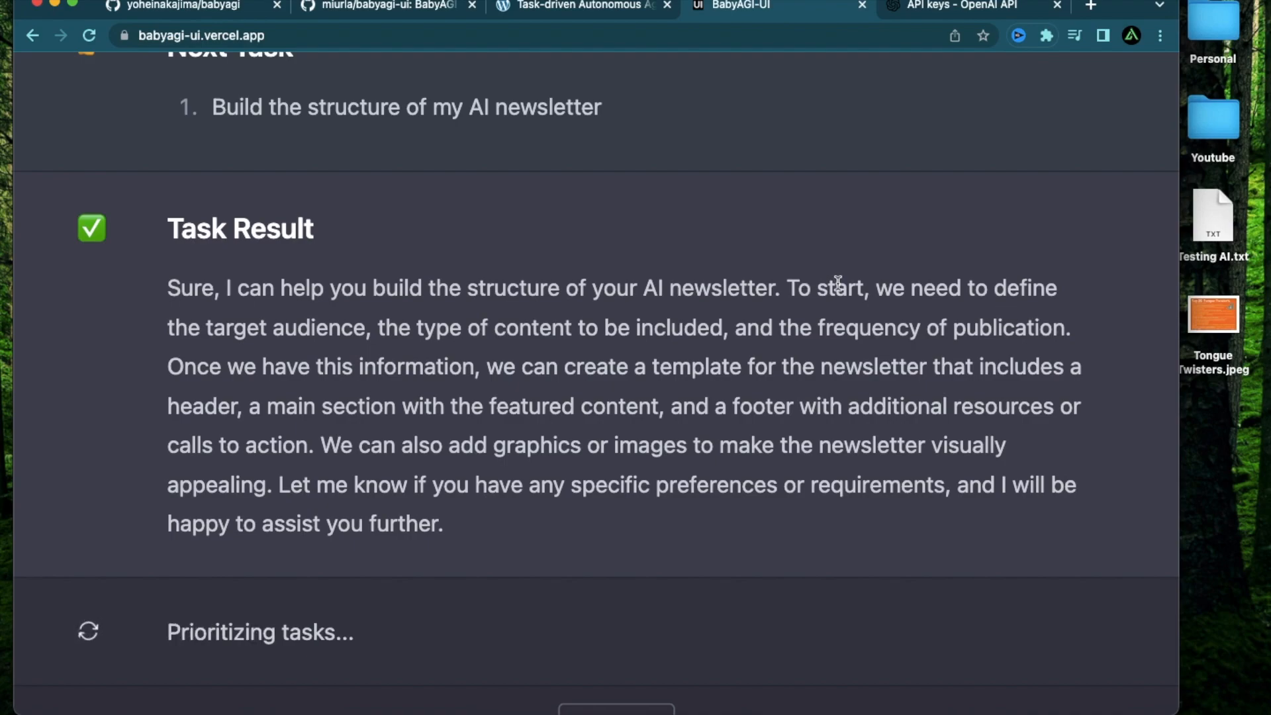
# Step: Scroll through the newsletter-structure result, highlighting passages including the footer and graphics section
pyautogui.scroll(-3)
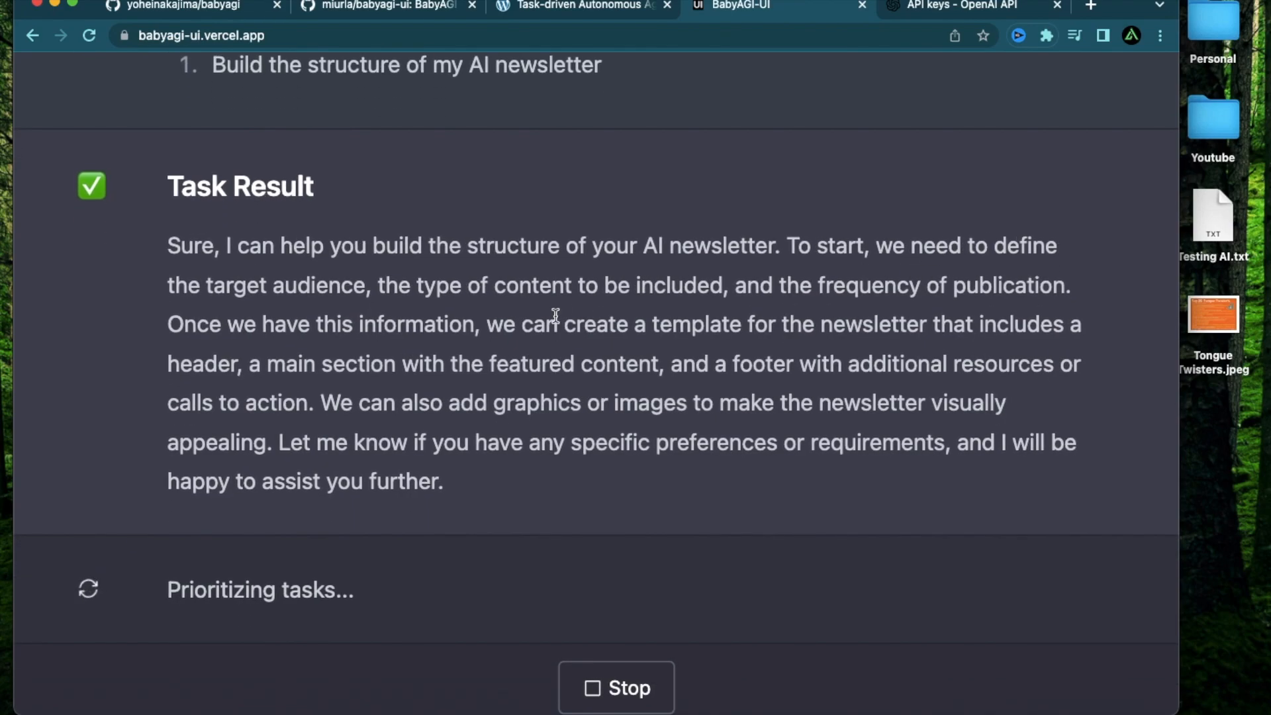
pyautogui.moveTo(508, 286)
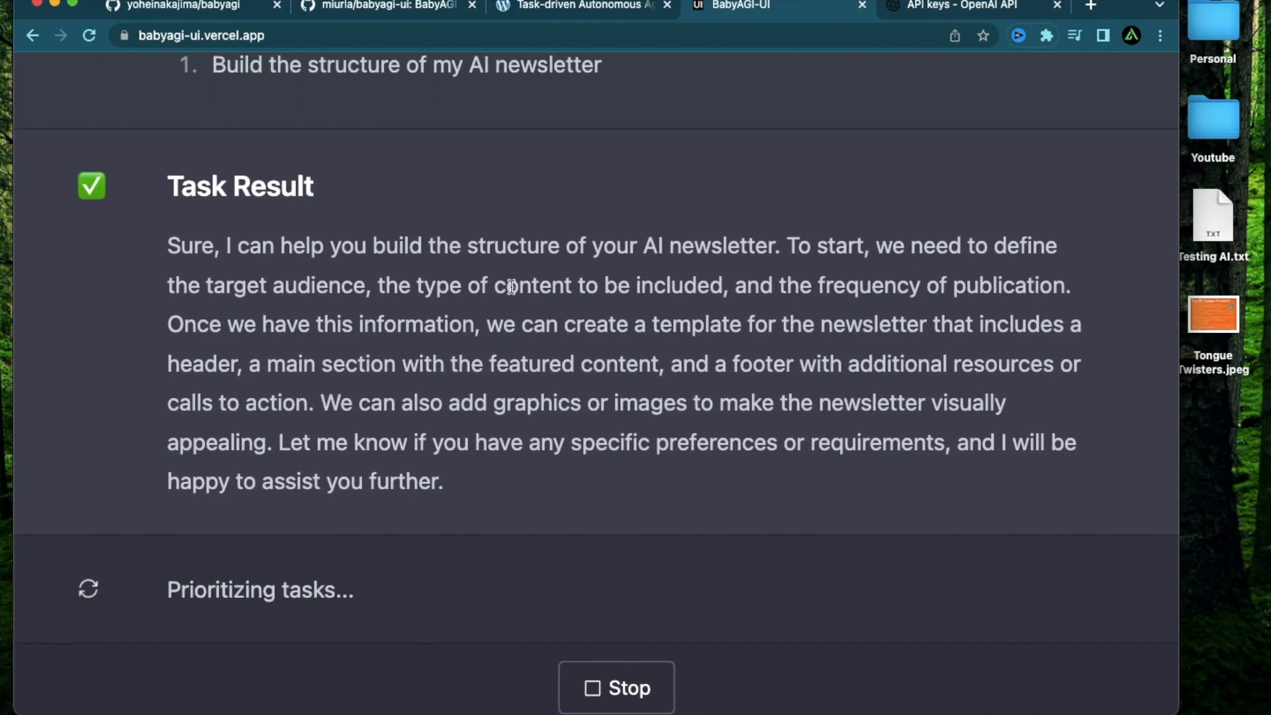
pyautogui.scroll(-3)
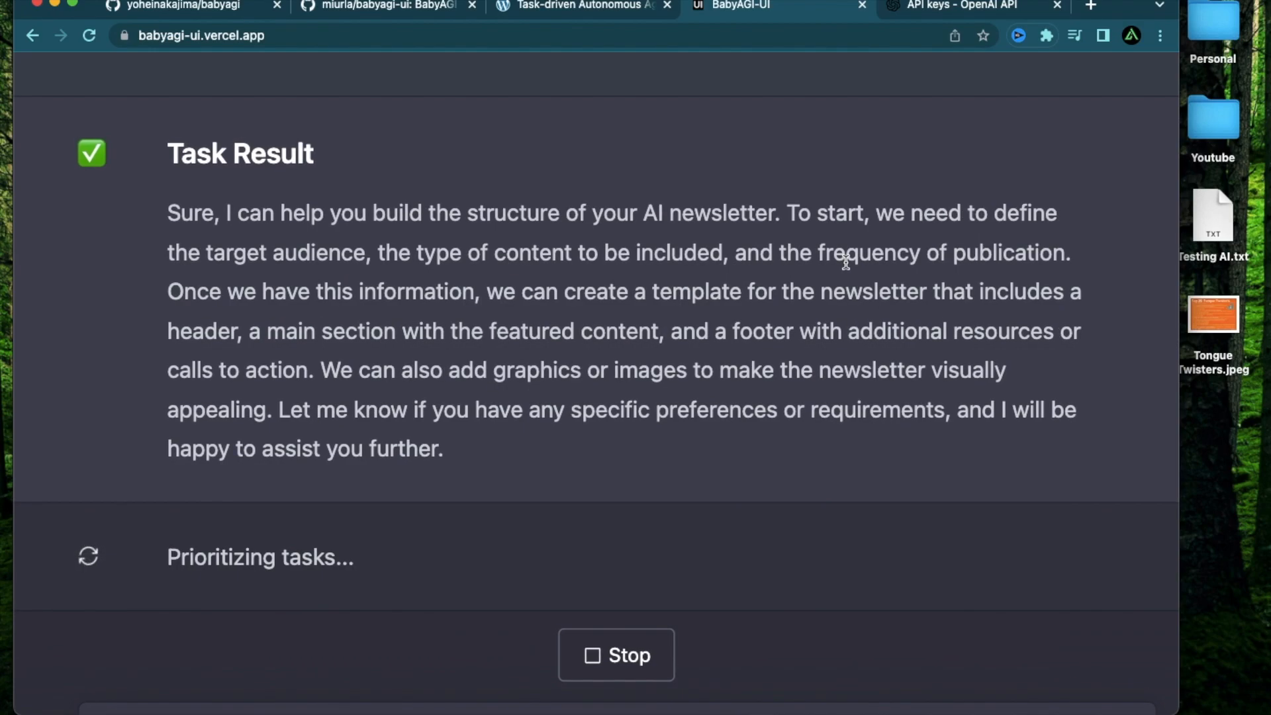
pyautogui.moveTo(166, 292); pyautogui.dragTo(311, 291)
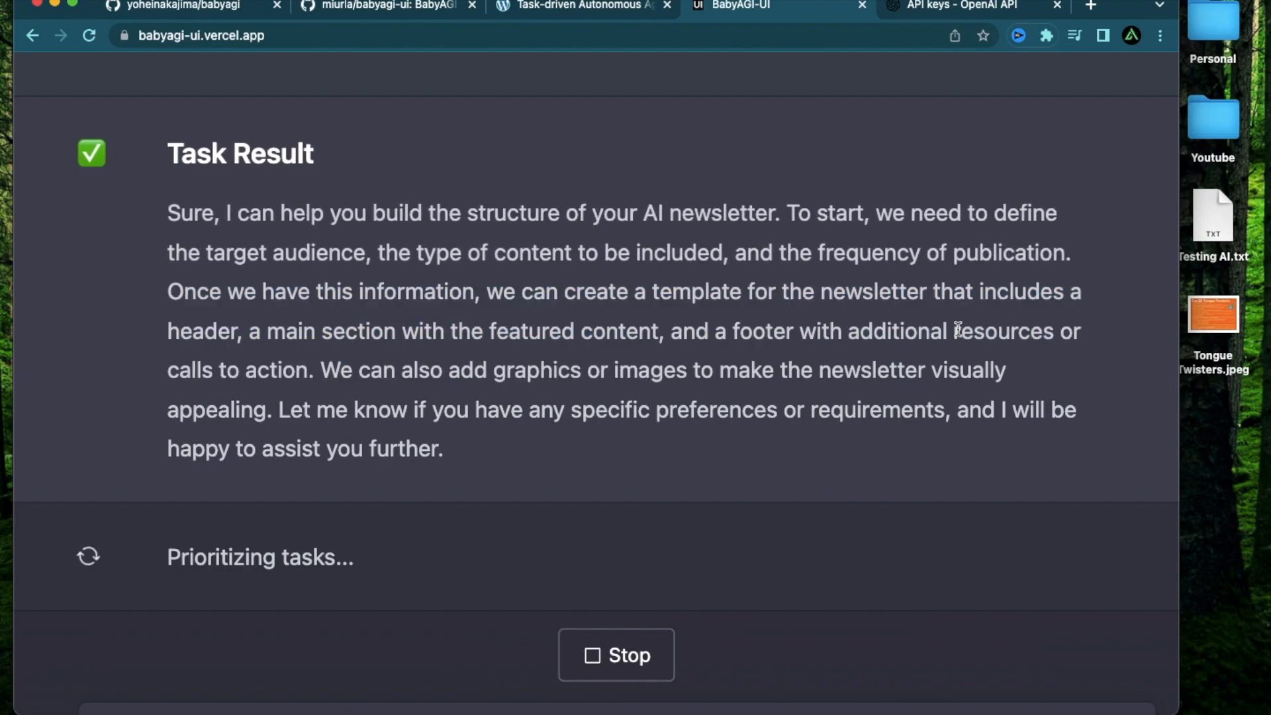
pyautogui.moveTo(167, 331); pyautogui.dragTo(519, 331)
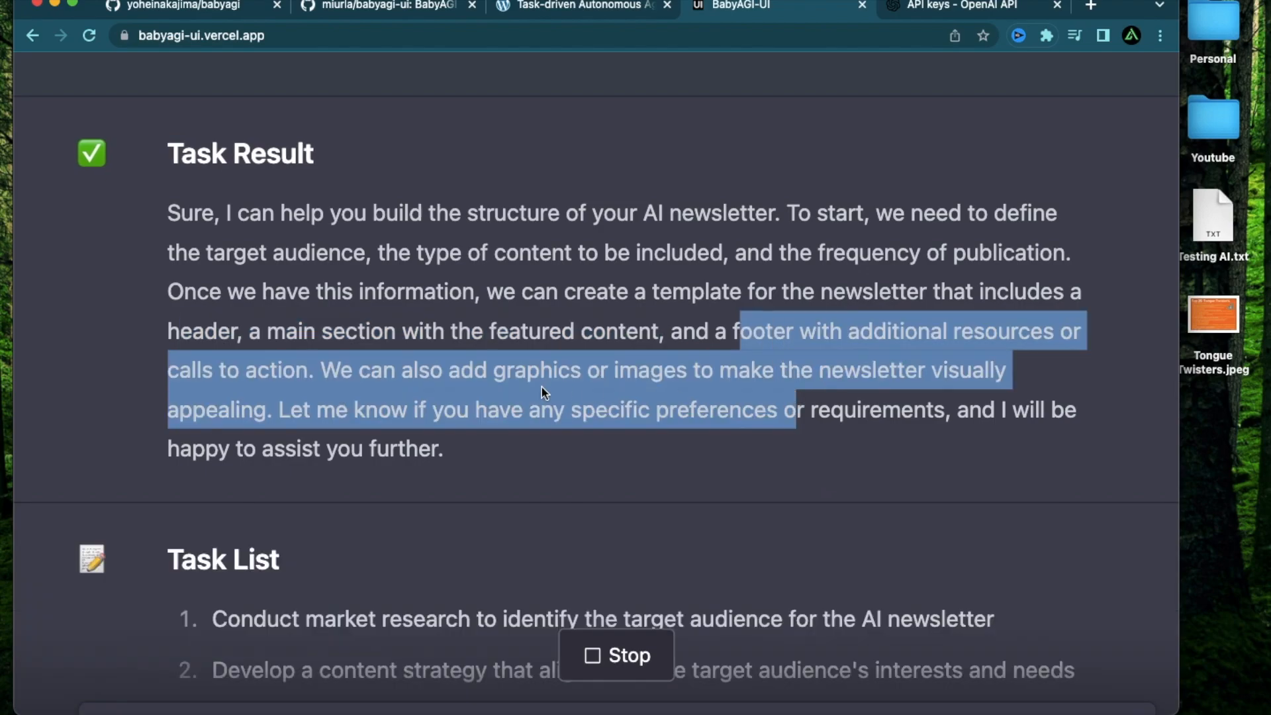
pyautogui.scroll(-3)
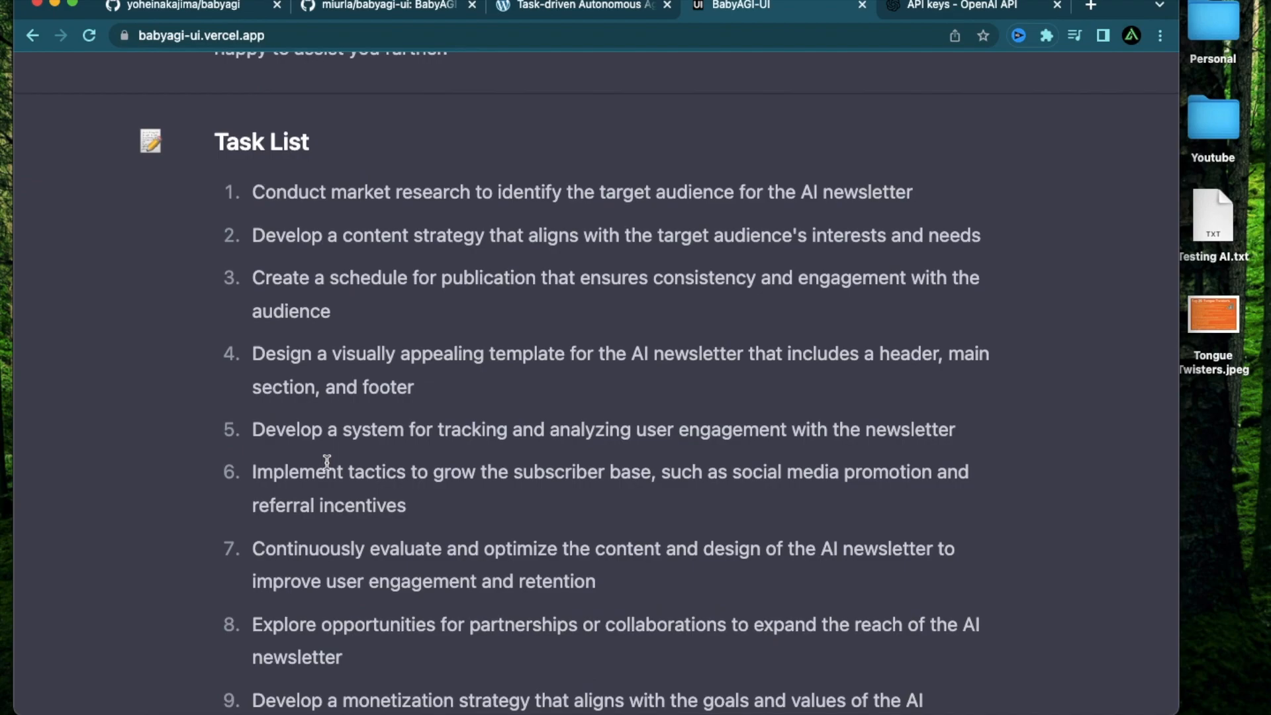
pyautogui.scroll(-3)
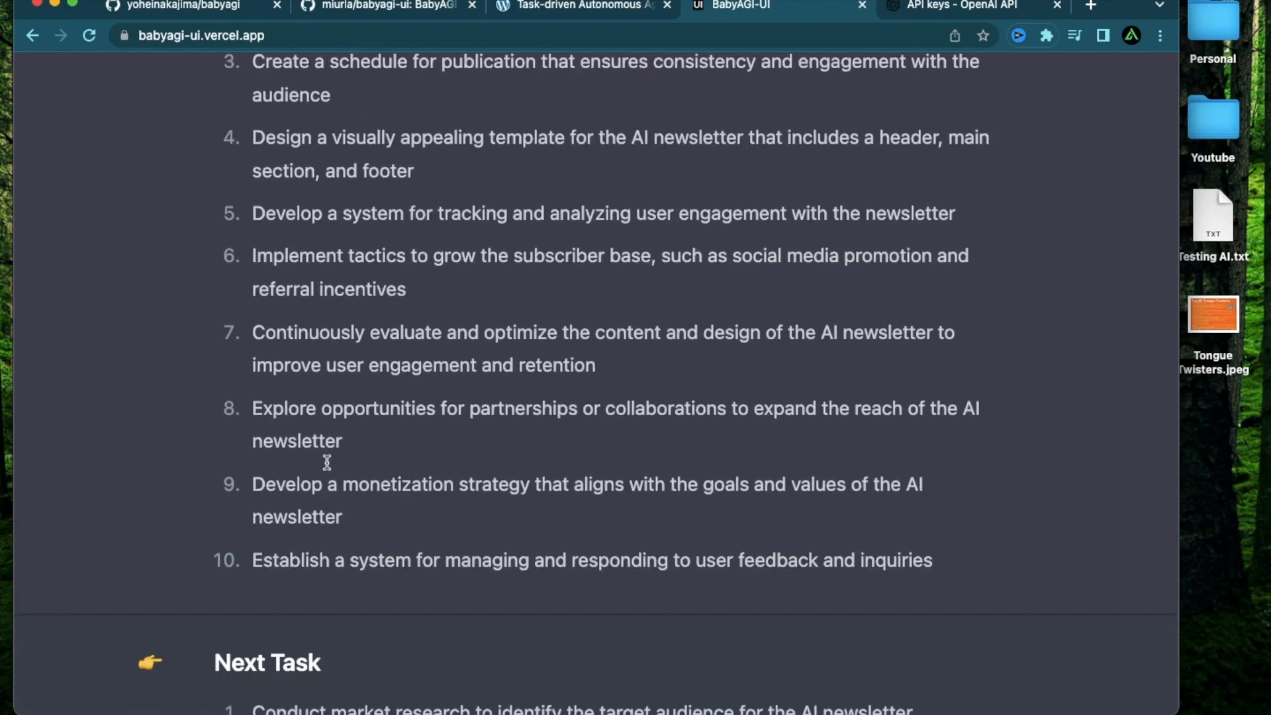
pyautogui.scroll(3)
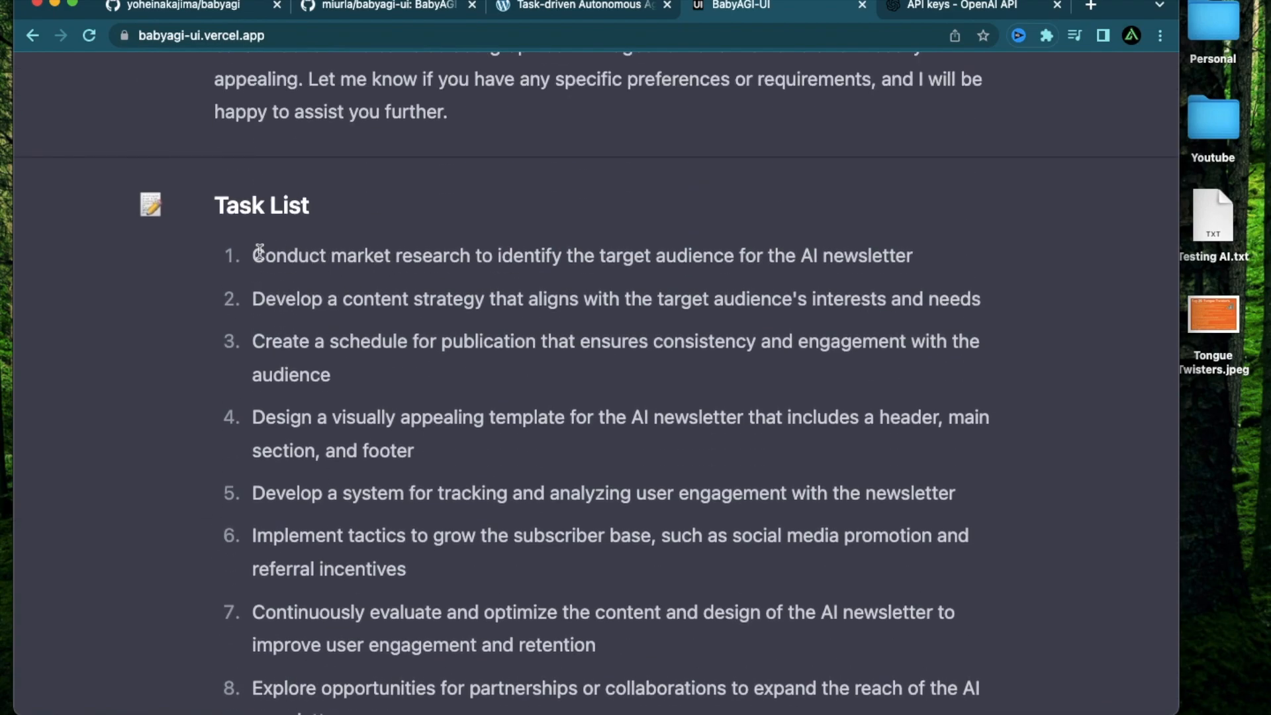
pyautogui.doubleClick(375, 299)
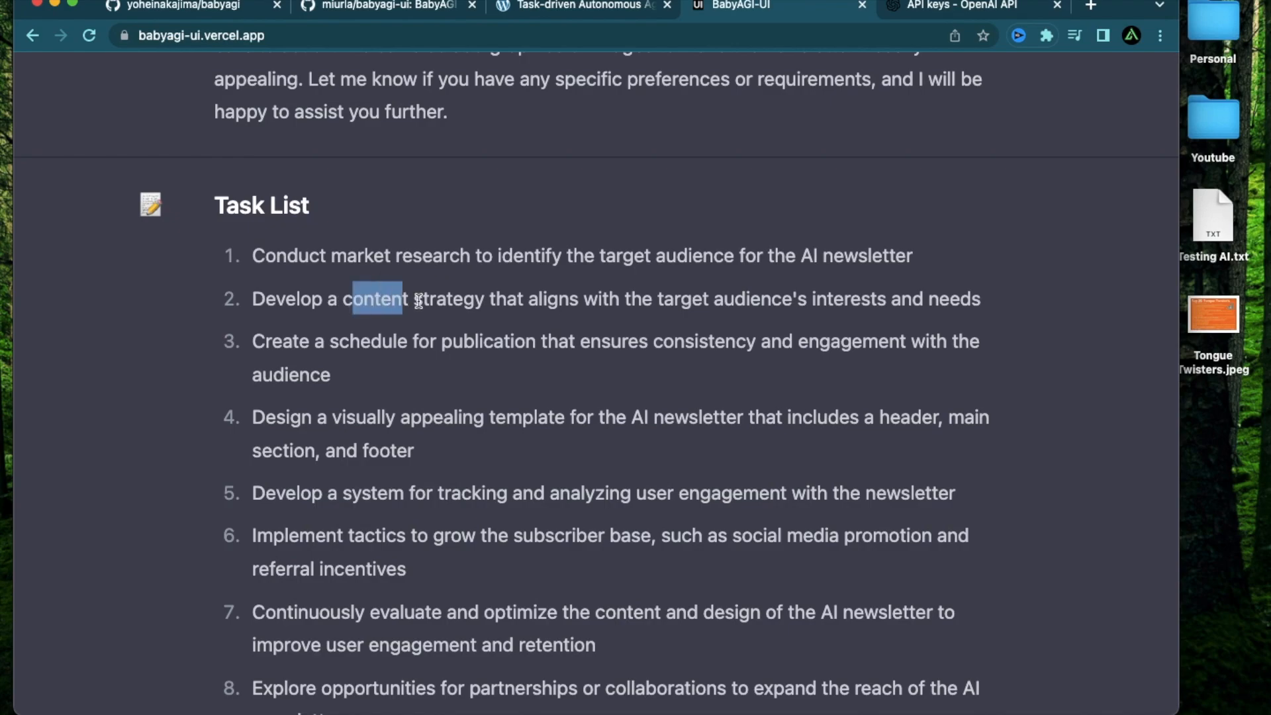
pyautogui.doubleClick(507, 340)
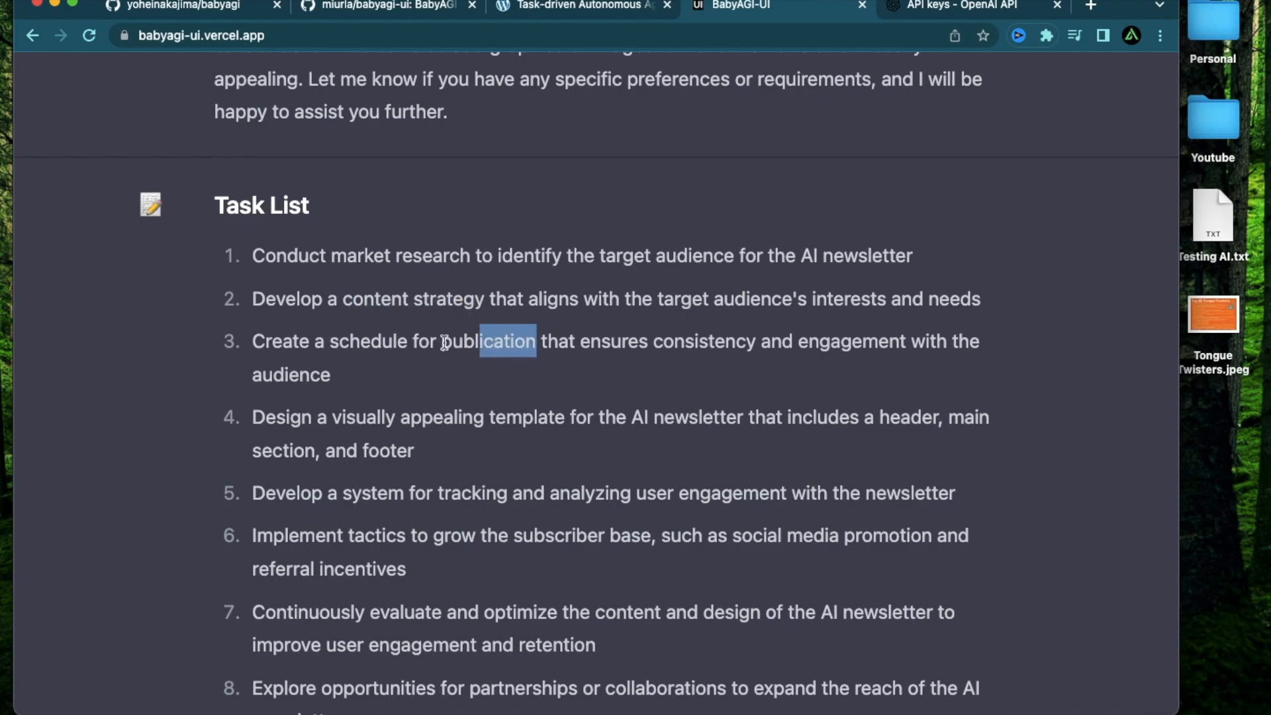
pyautogui.doubleClick(360, 417)
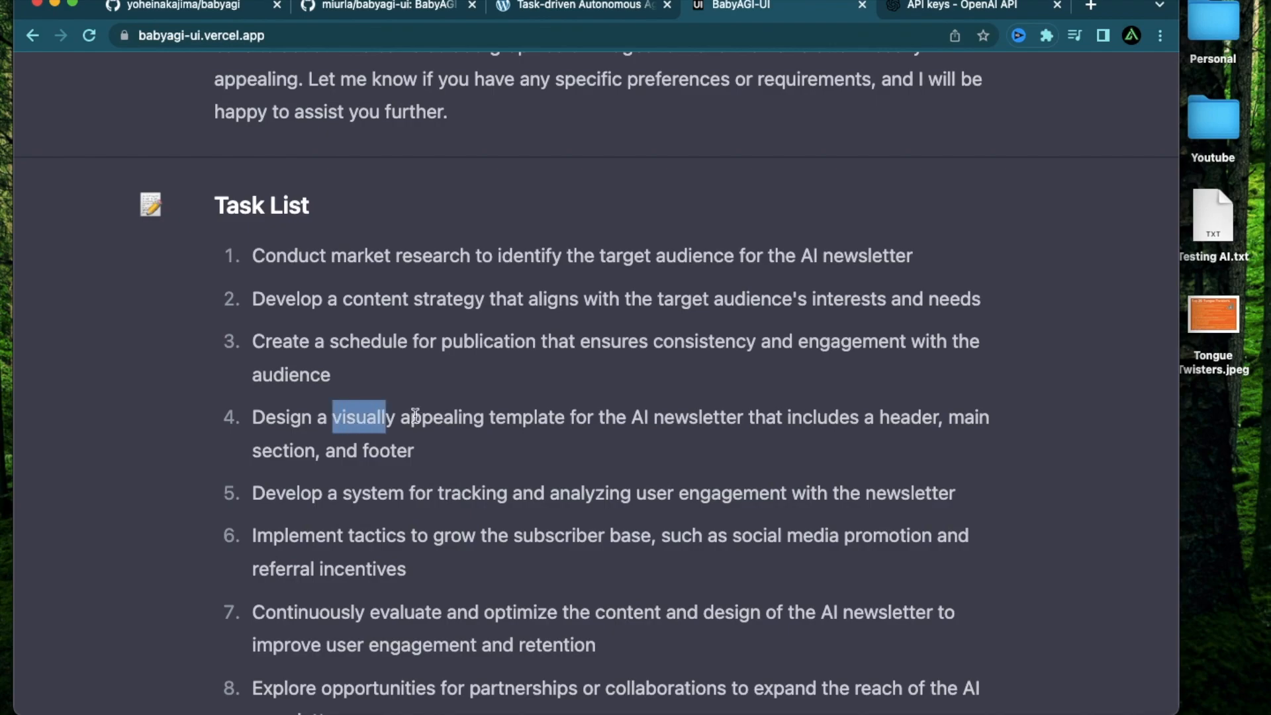
pyautogui.scroll(-3)
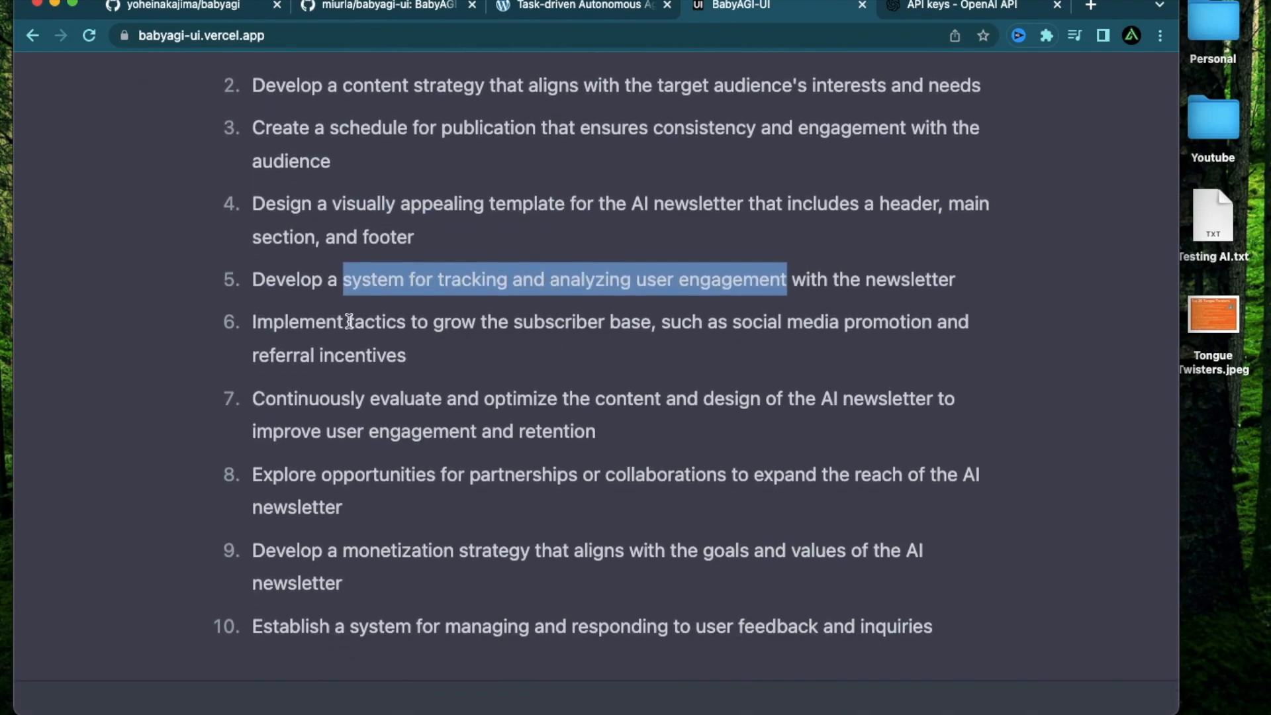
pyautogui.moveTo(347, 321); pyautogui.dragTo(649, 321)
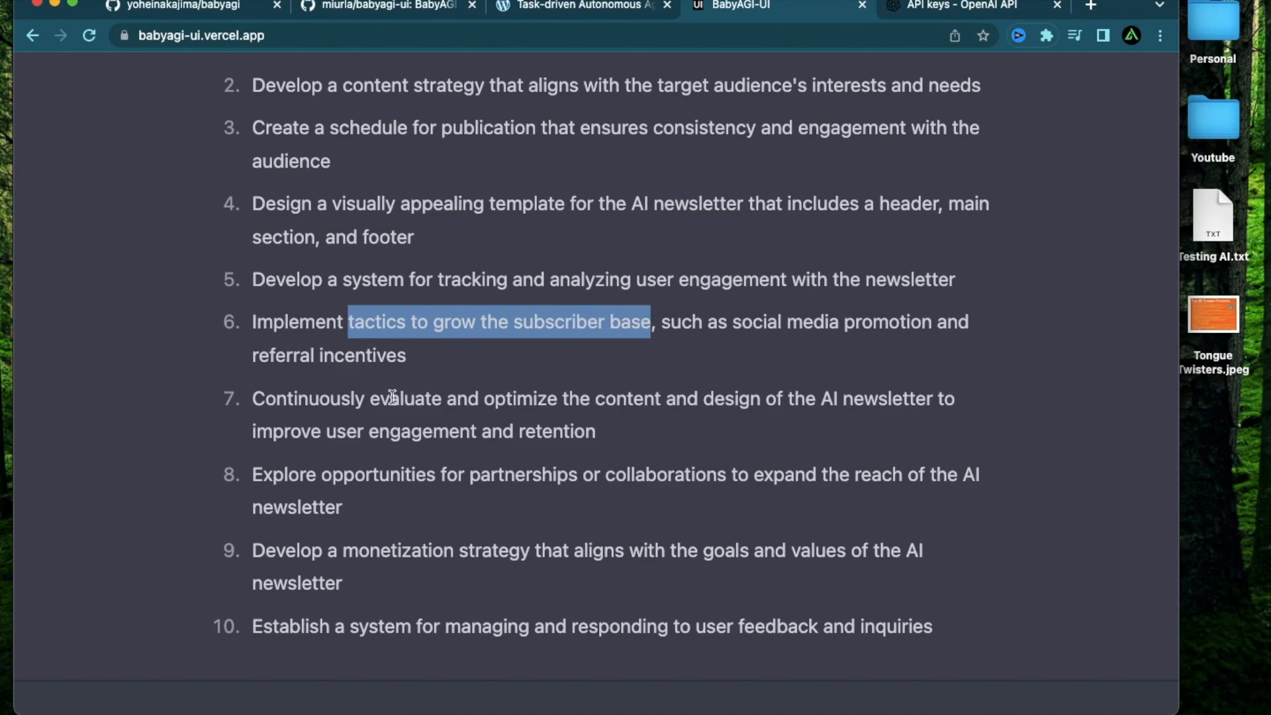
pyautogui.scroll(-3)
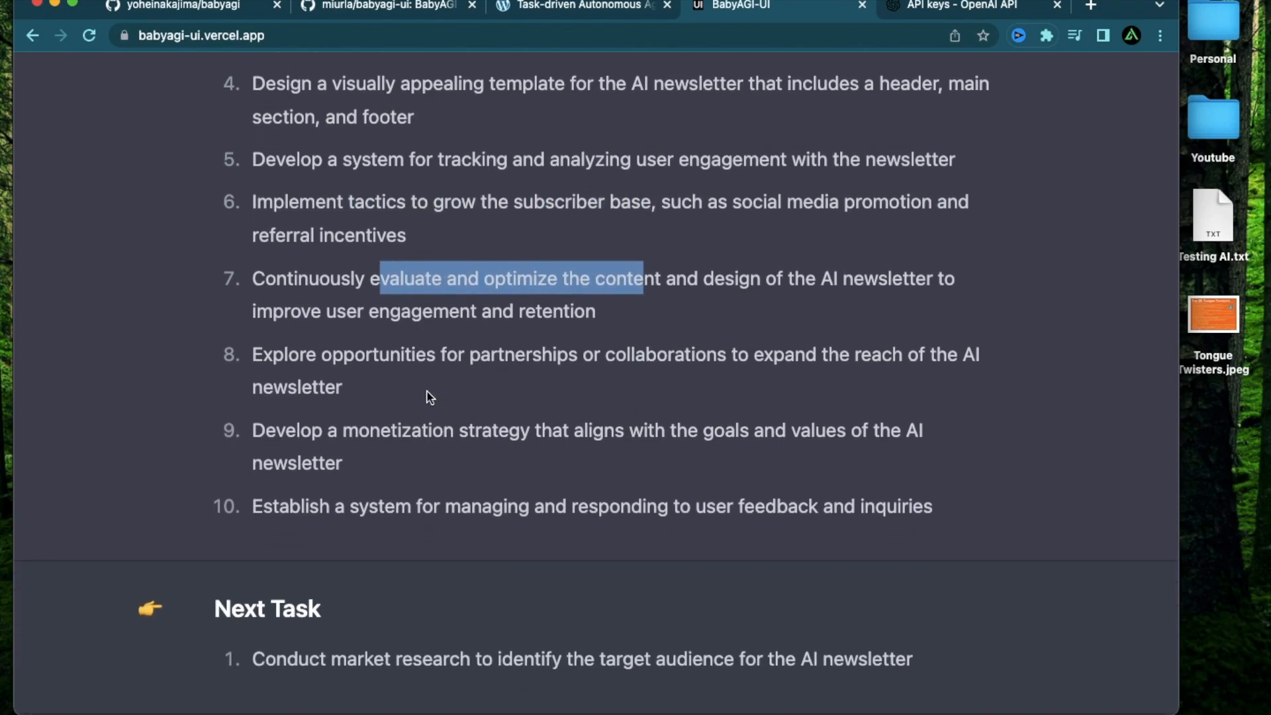
pyautogui.moveTo(387, 354); pyautogui.dragTo(673, 354)
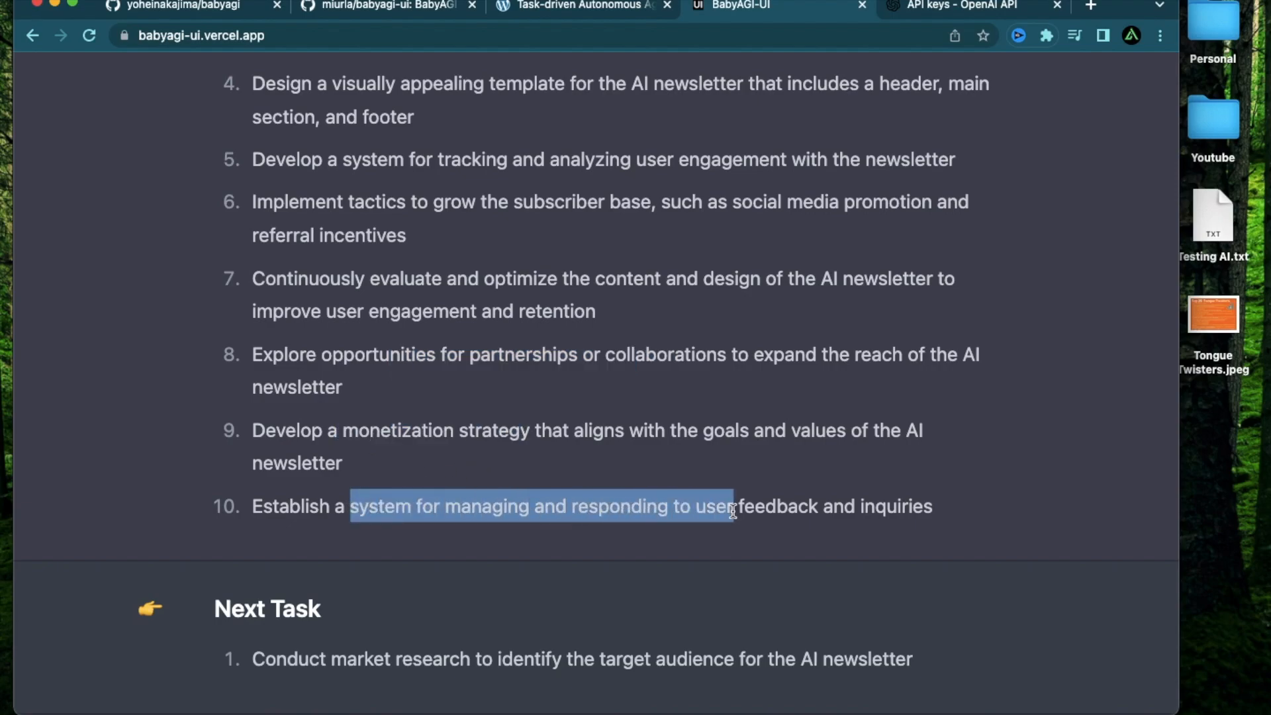
pyautogui.scroll(-3)
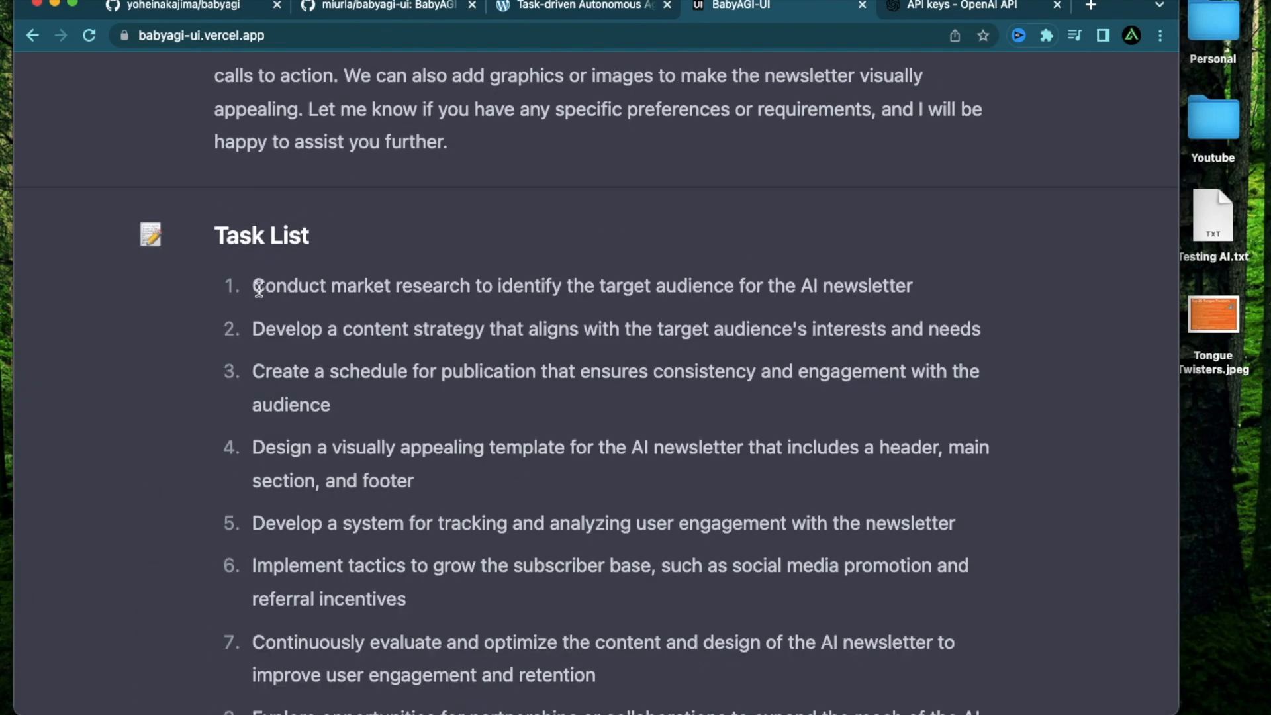
# Step: Read the target-audience result and nineteen-item task list headed by lead generation strategy
pyautogui.moveTo(253, 286); pyautogui.dragTo(911, 286)
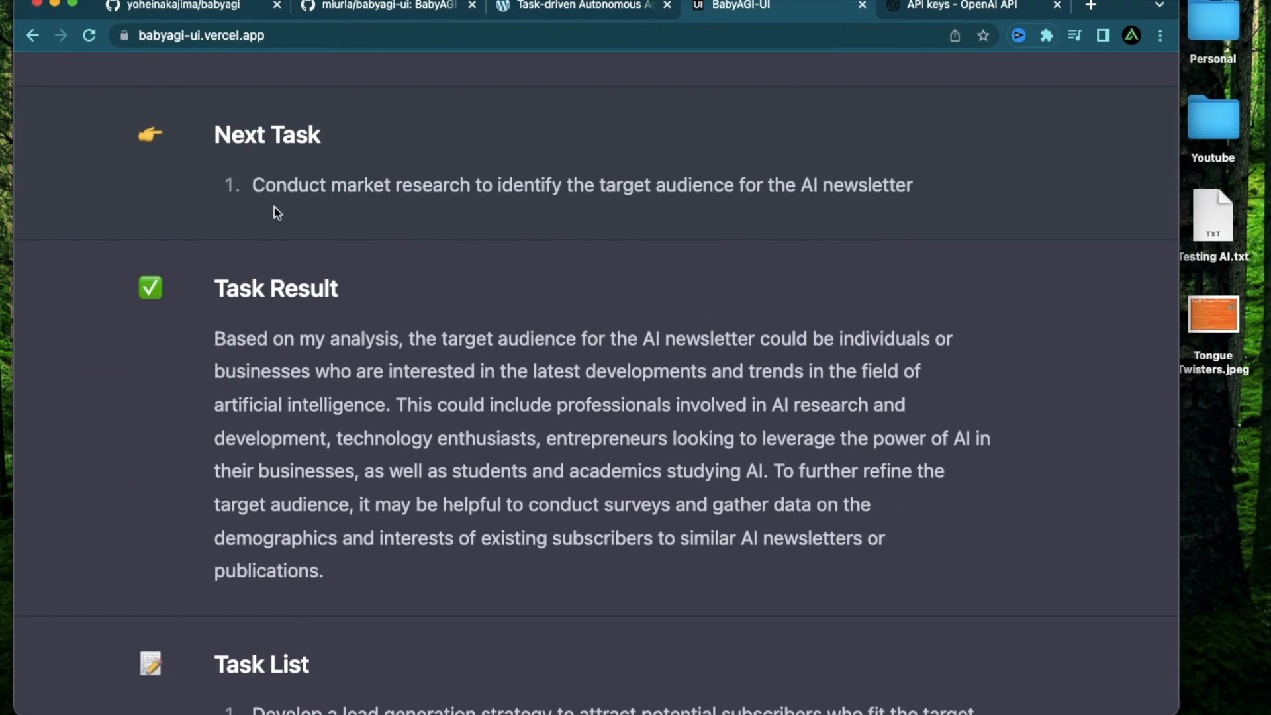
pyautogui.moveTo(407, 284)
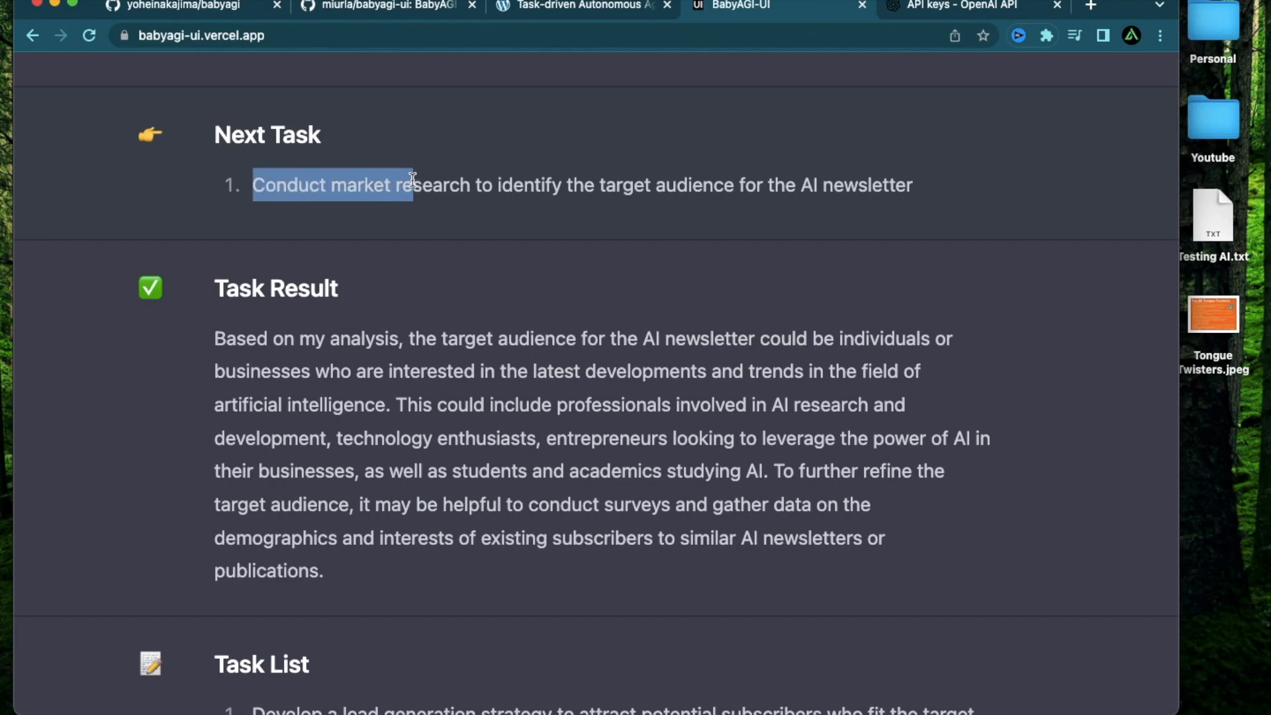
pyautogui.scroll(-3)
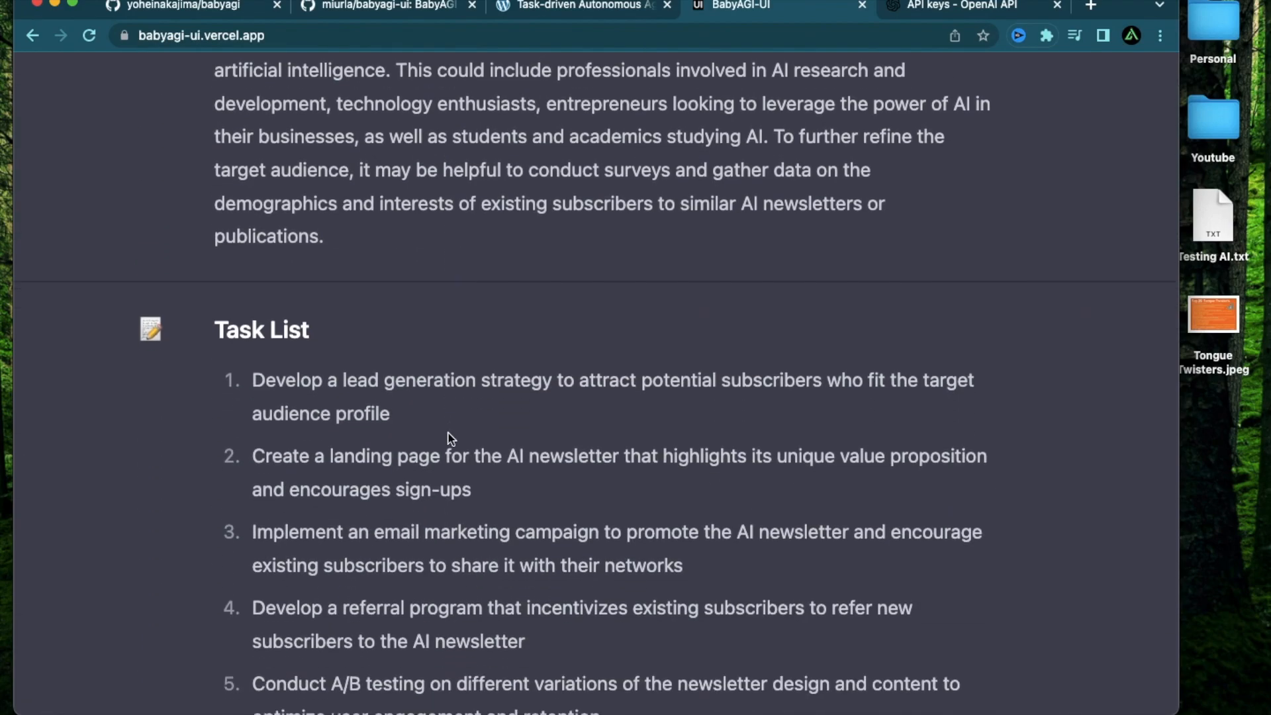
pyautogui.scroll(-3)
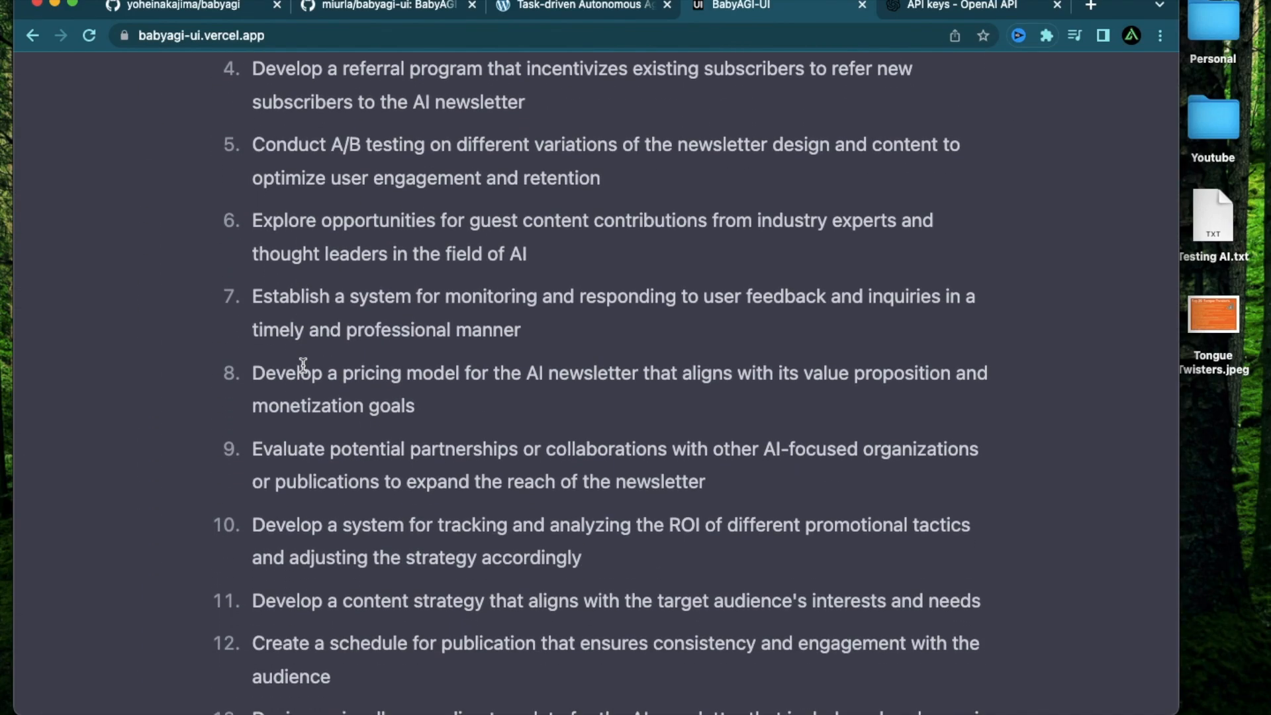
pyautogui.scroll(-3)
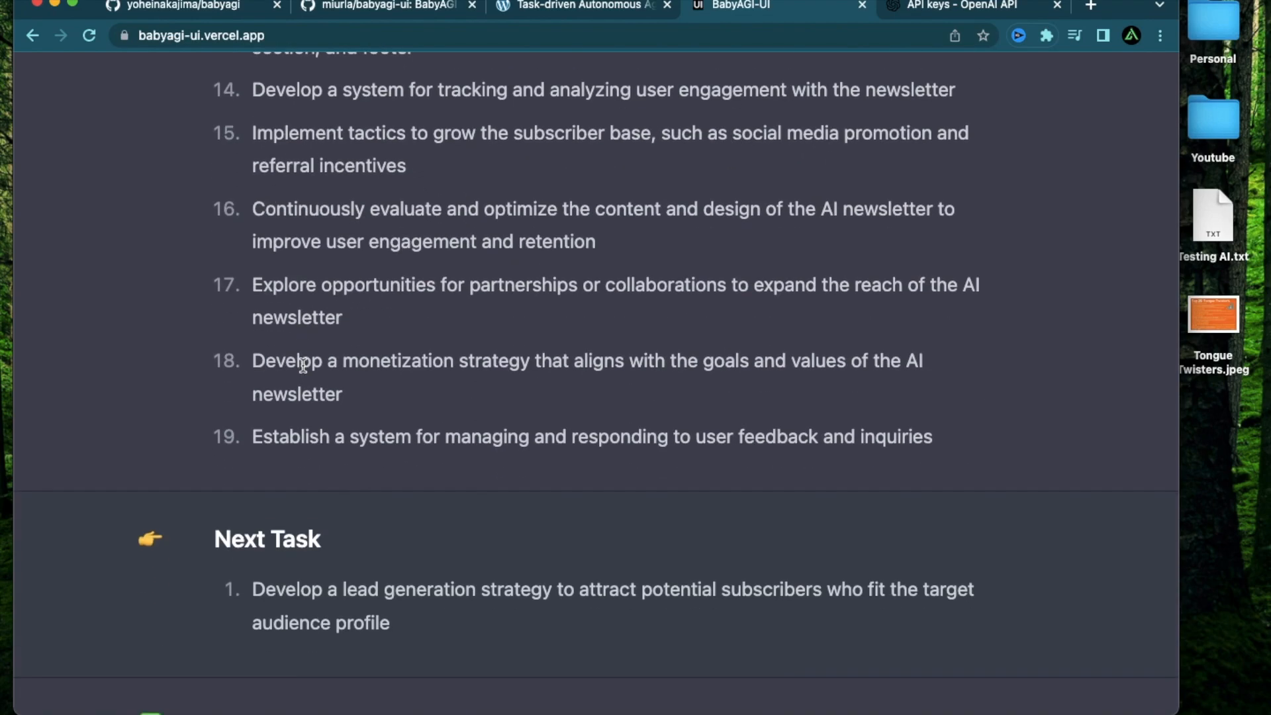
pyautogui.scroll(-3)
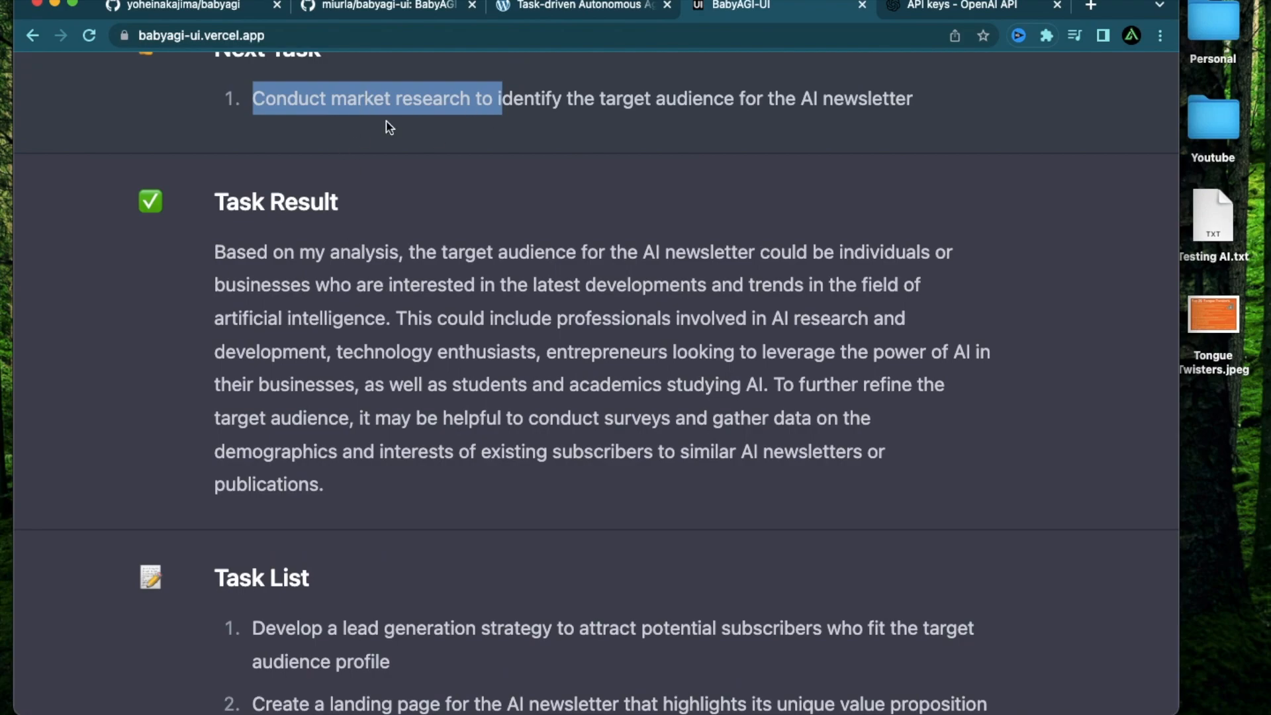
pyautogui.scroll(-3)
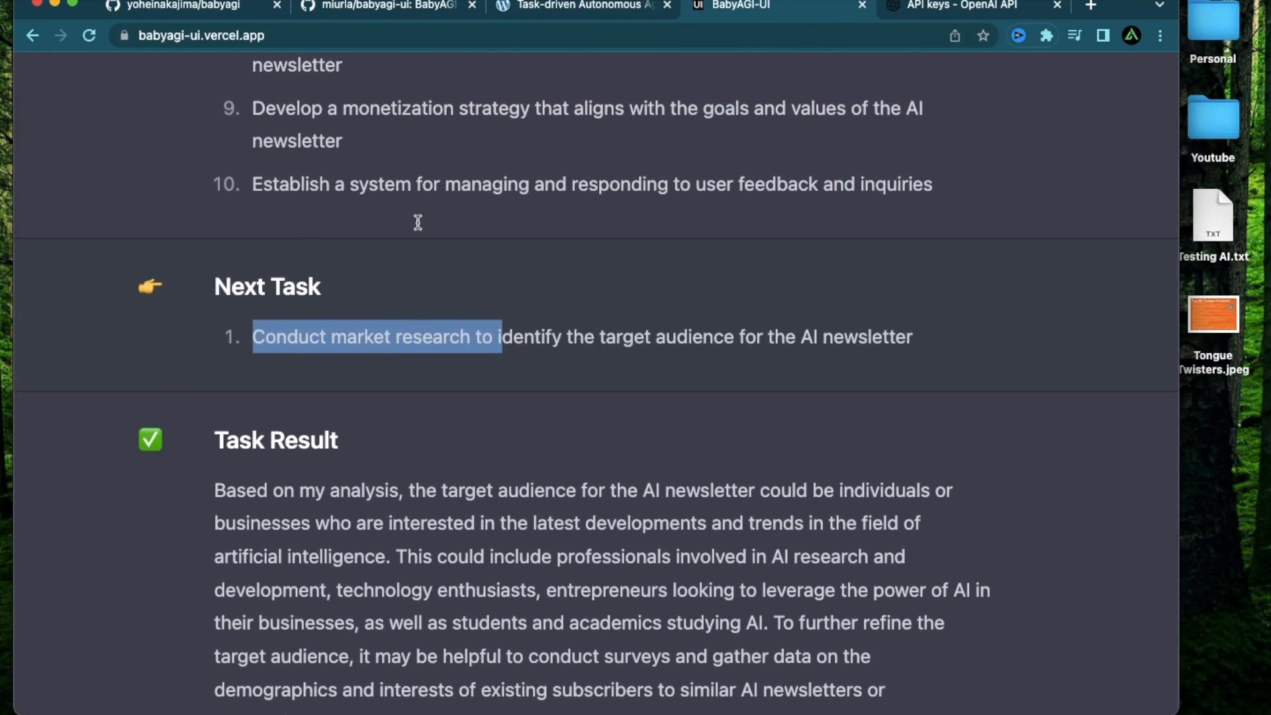
pyautogui.moveTo(510, 475)
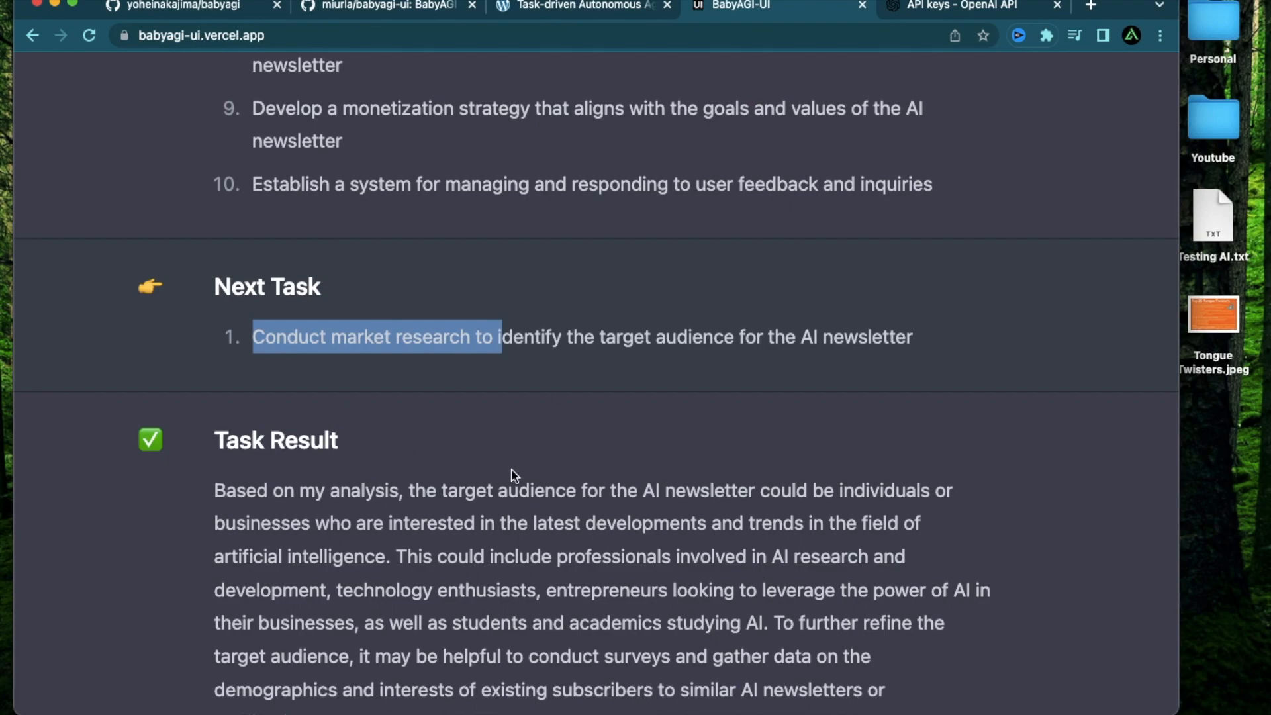
pyautogui.scroll(-3)
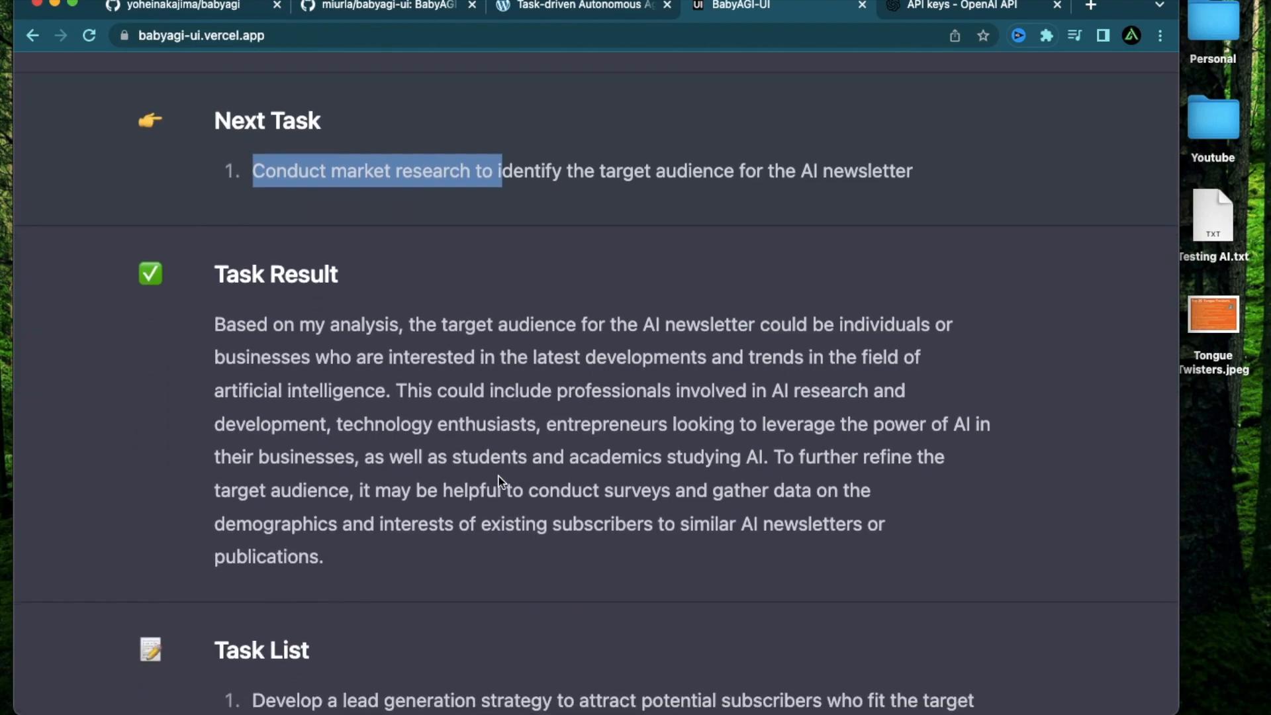
pyautogui.scroll(-3)
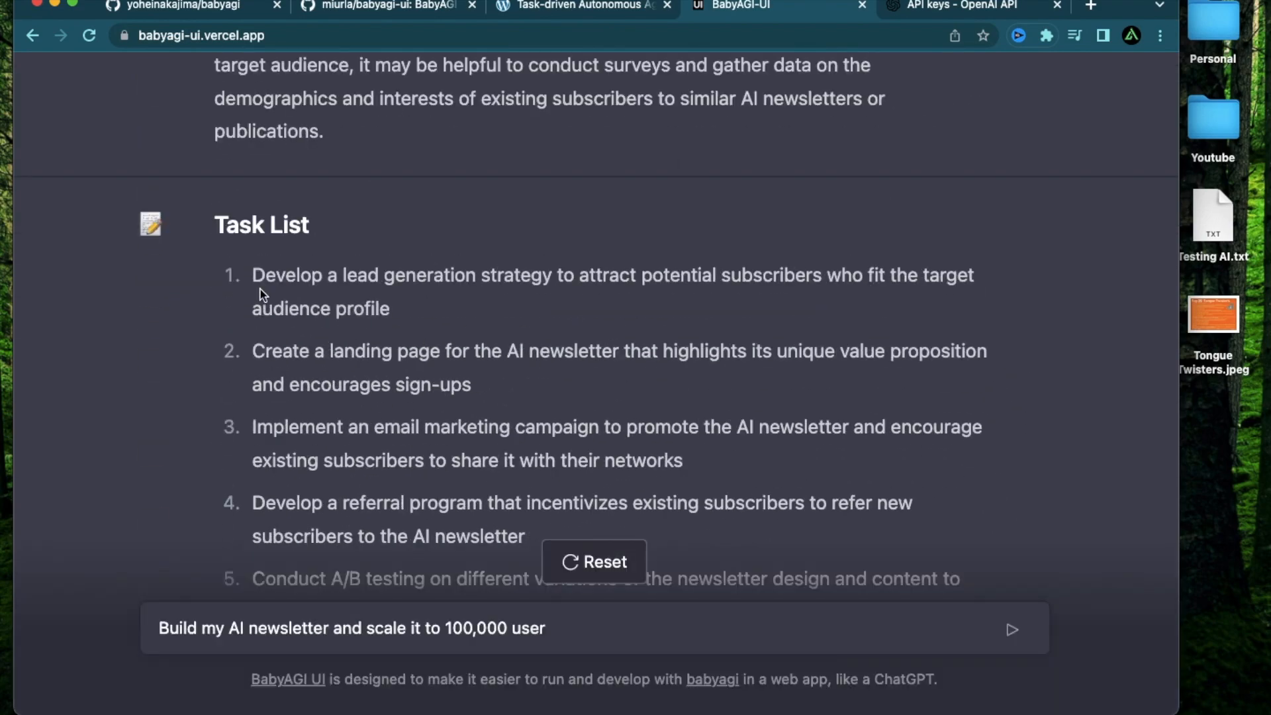
pyautogui.moveTo(254, 274); pyautogui.dragTo(389, 308)
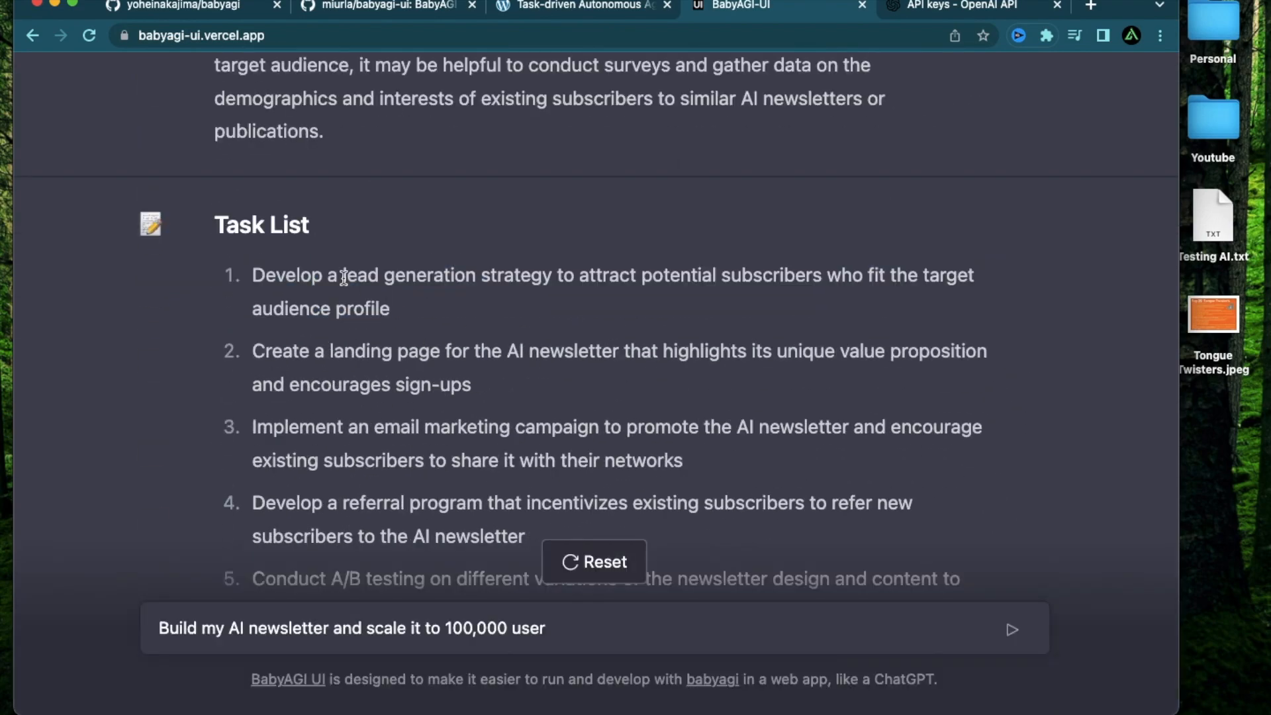
pyautogui.scroll(-3)
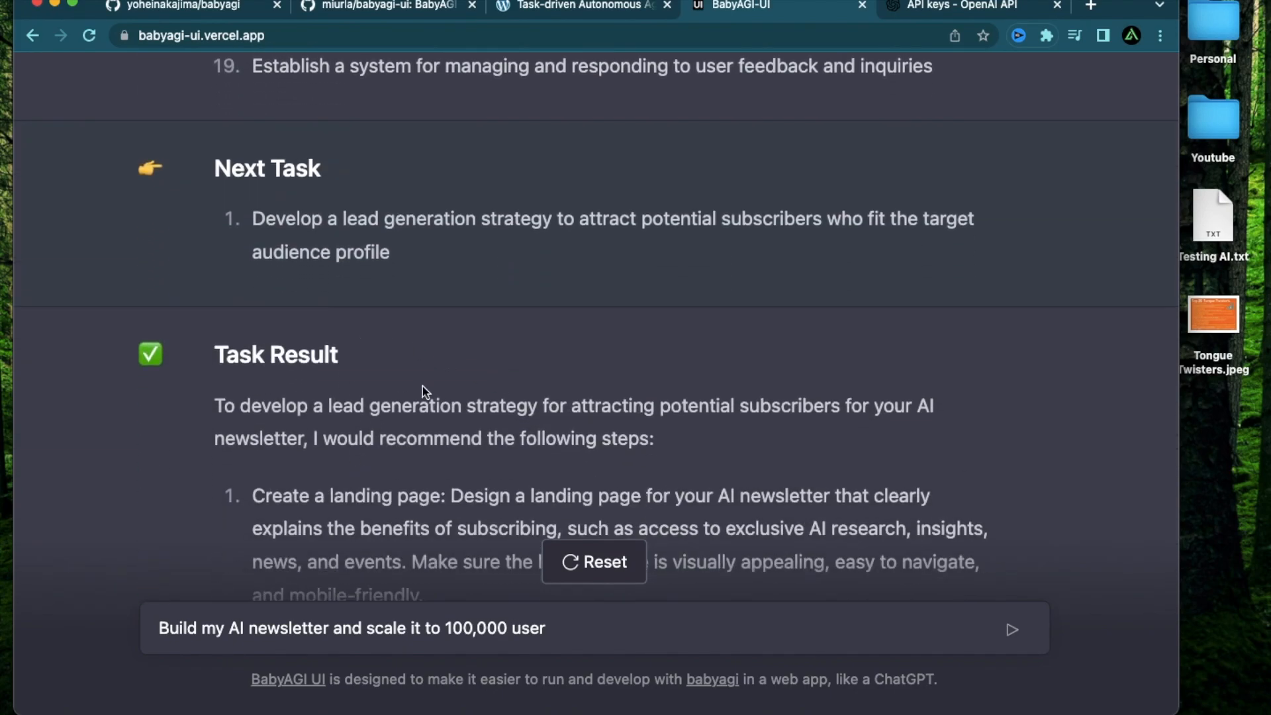
# Step: Scroll through the five-strategy lead generation result down to the End of Iterations marker
pyautogui.scroll(-3)
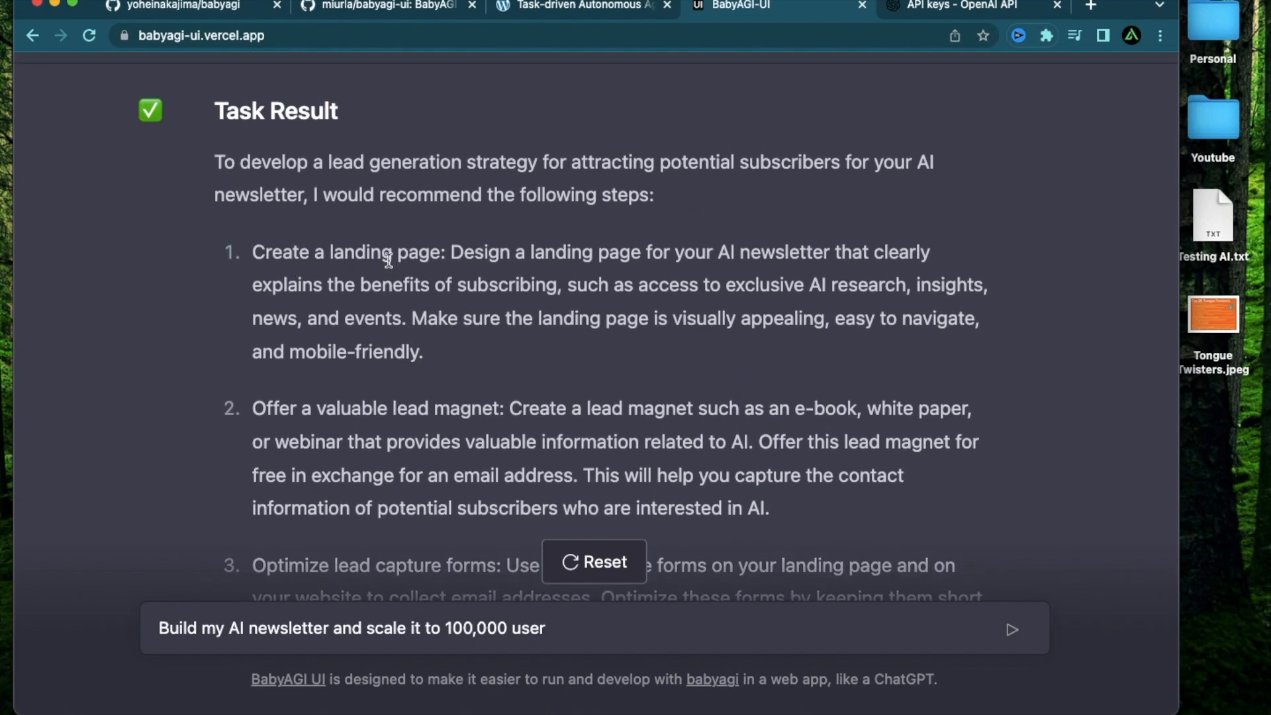
pyautogui.moveTo(452, 163)
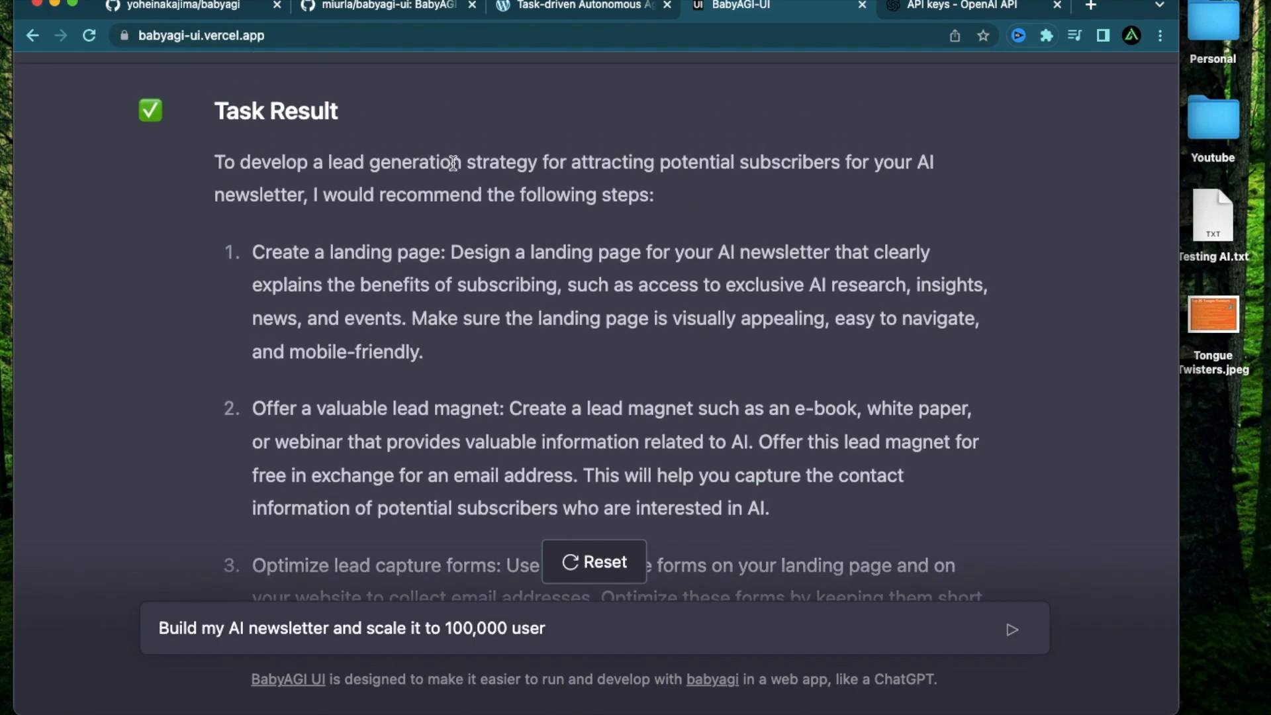
pyautogui.moveTo(252, 252); pyautogui.dragTo(331, 252)
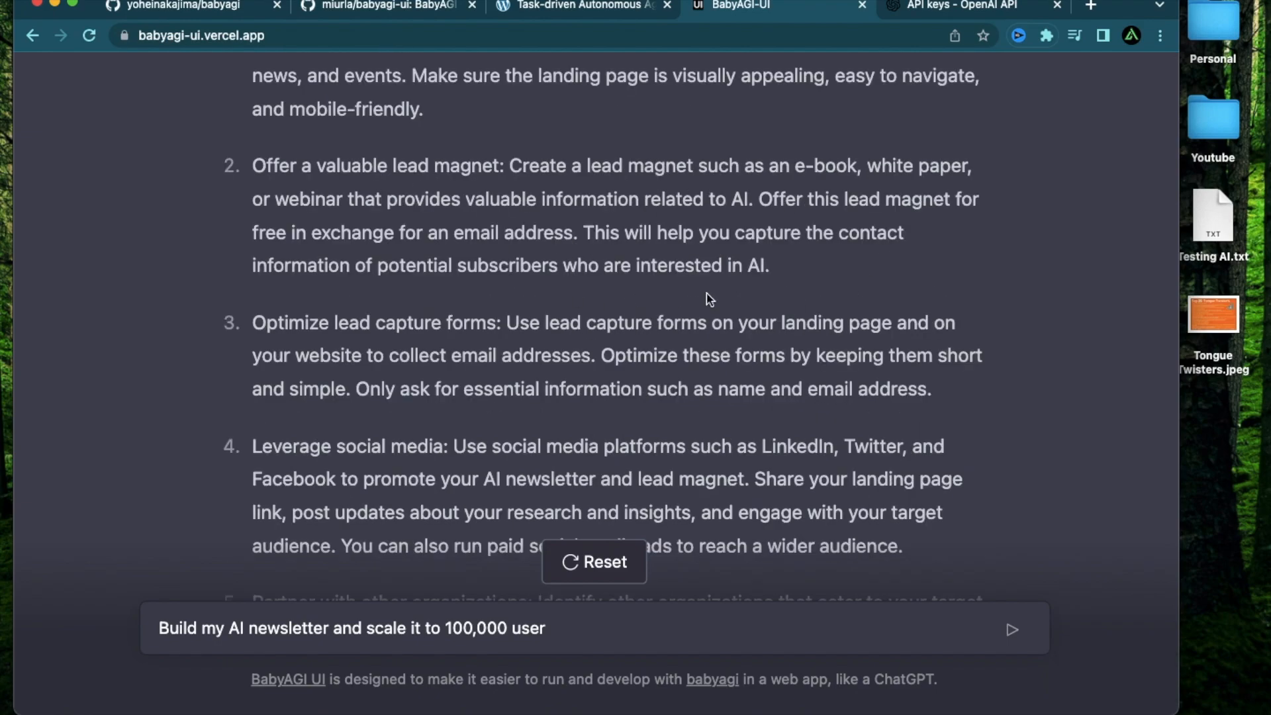
pyautogui.moveTo(476, 346)
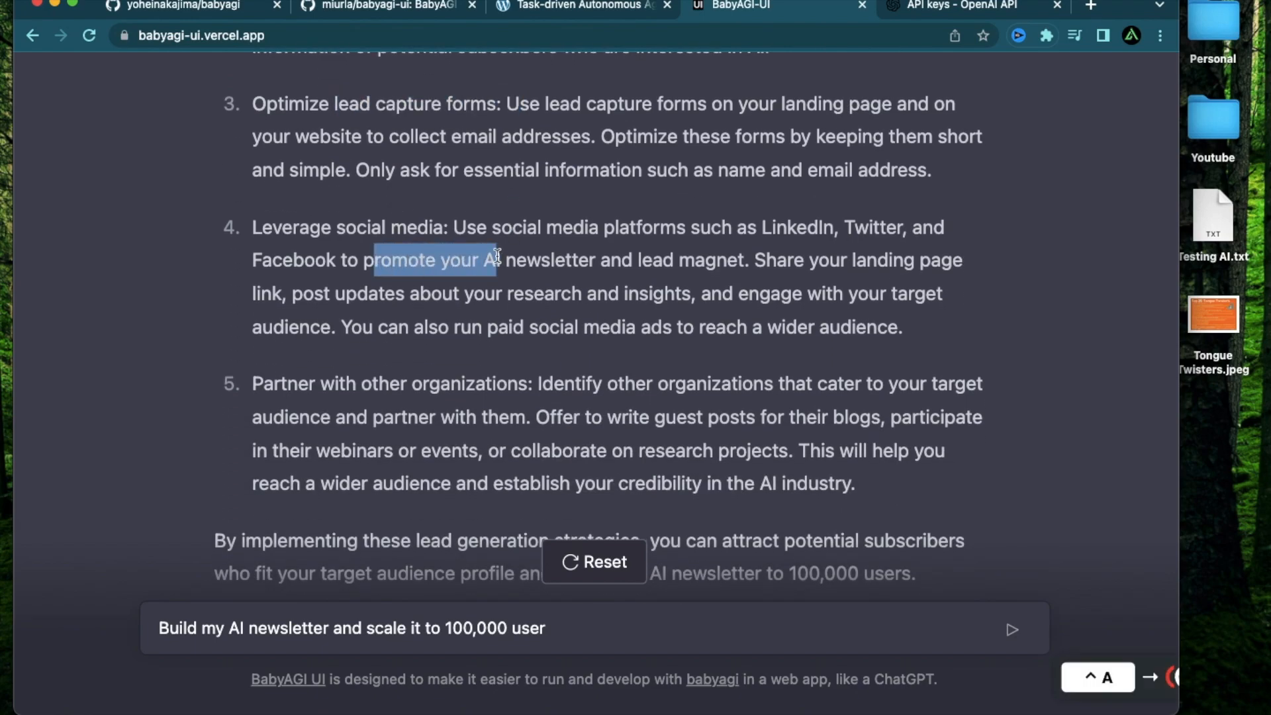
pyautogui.scroll(-3)
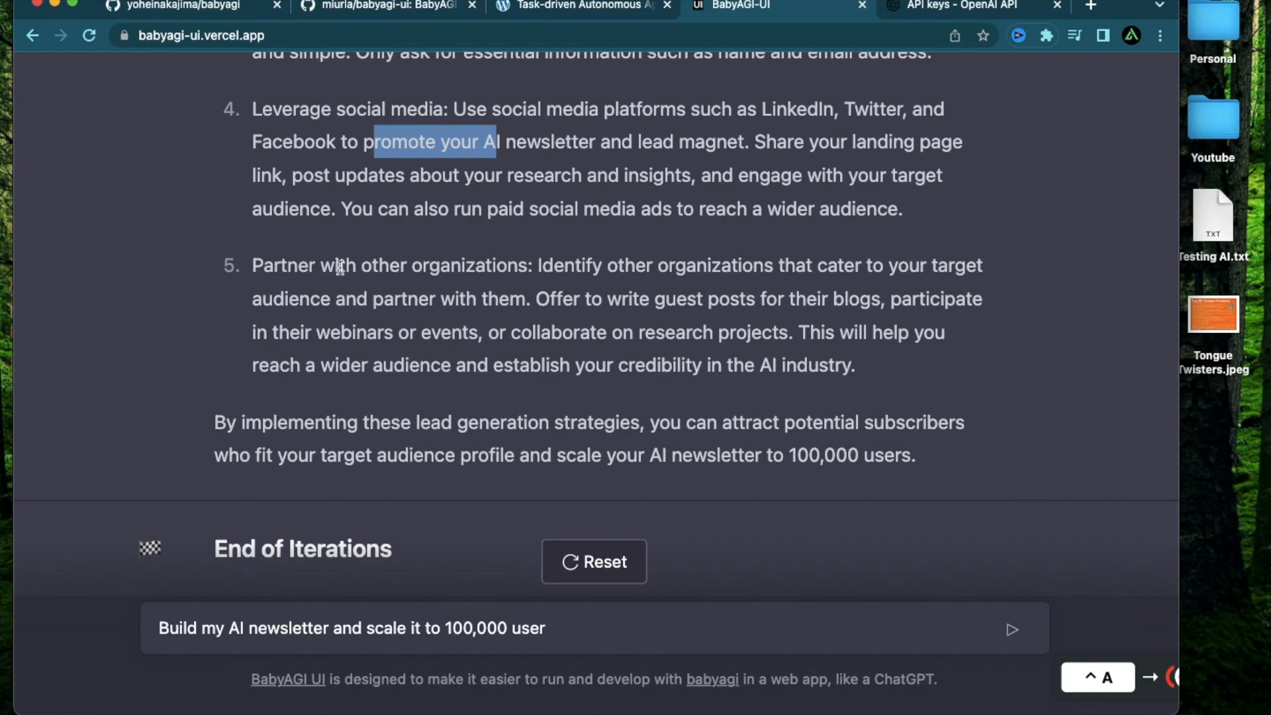
pyautogui.scroll(-3)
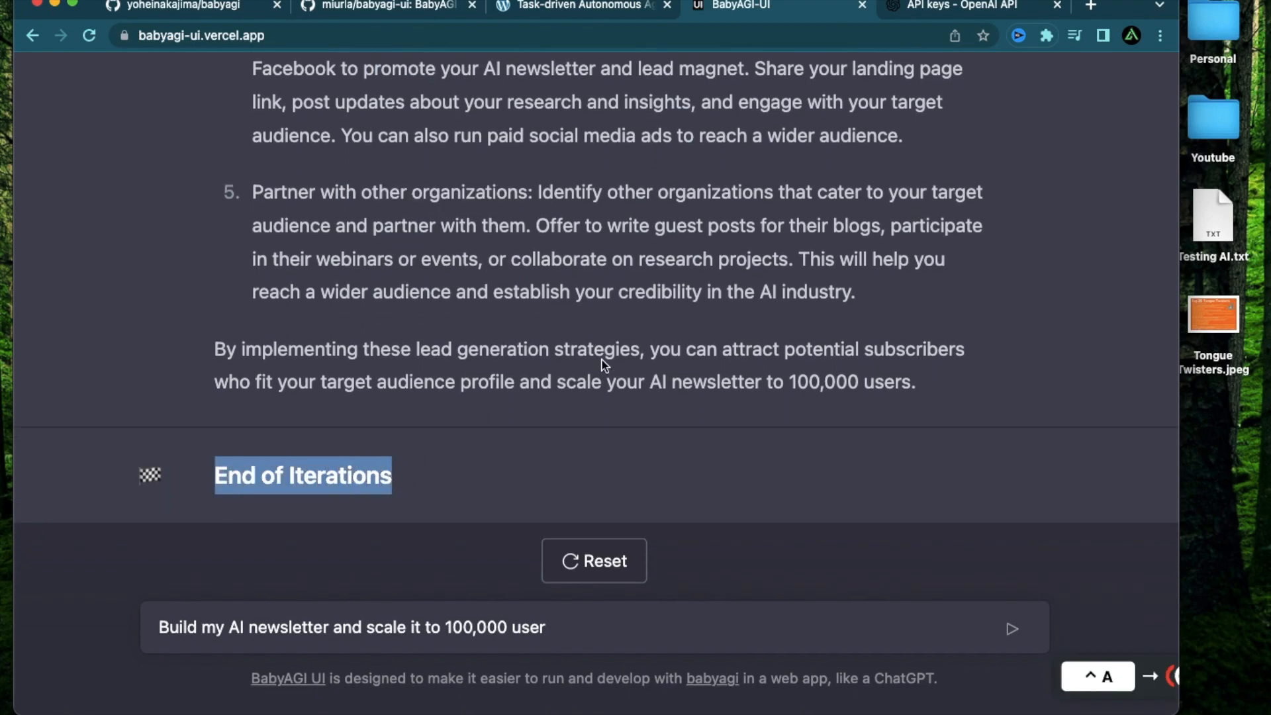
pyautogui.scroll(3)
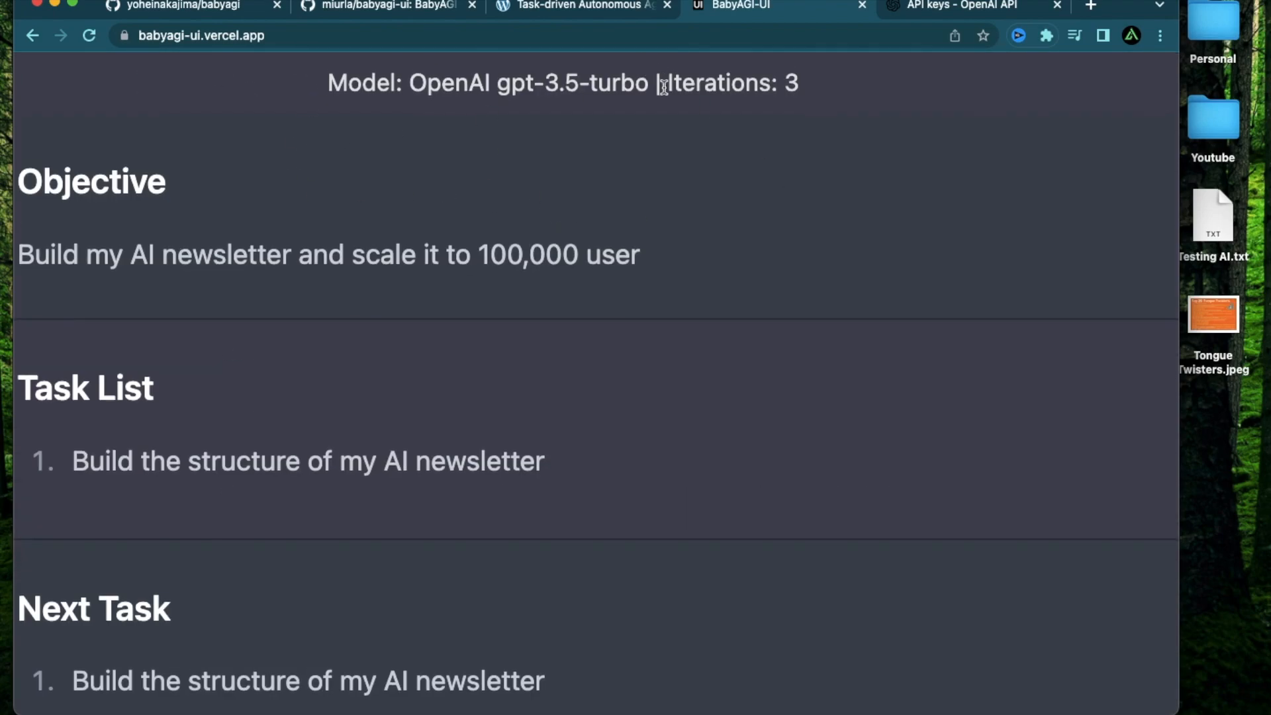
pyautogui.moveTo(661, 83); pyautogui.dragTo(798, 83)
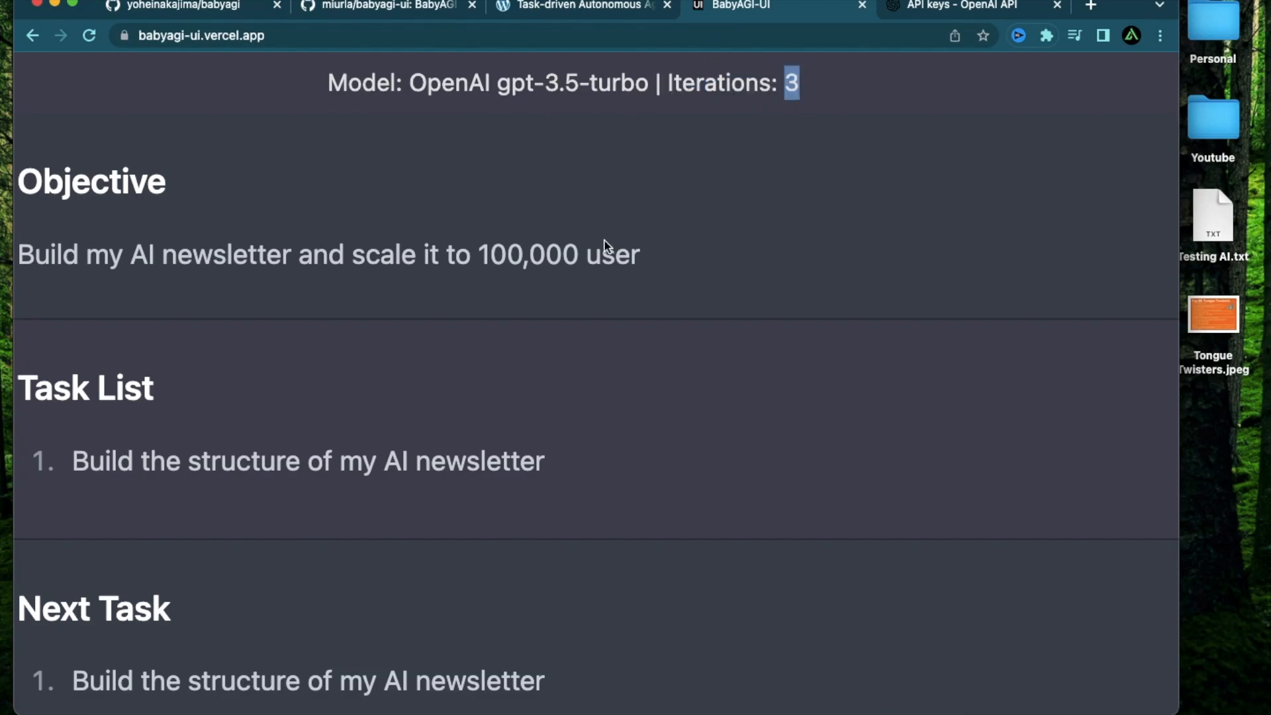
pyautogui.scroll(-3)
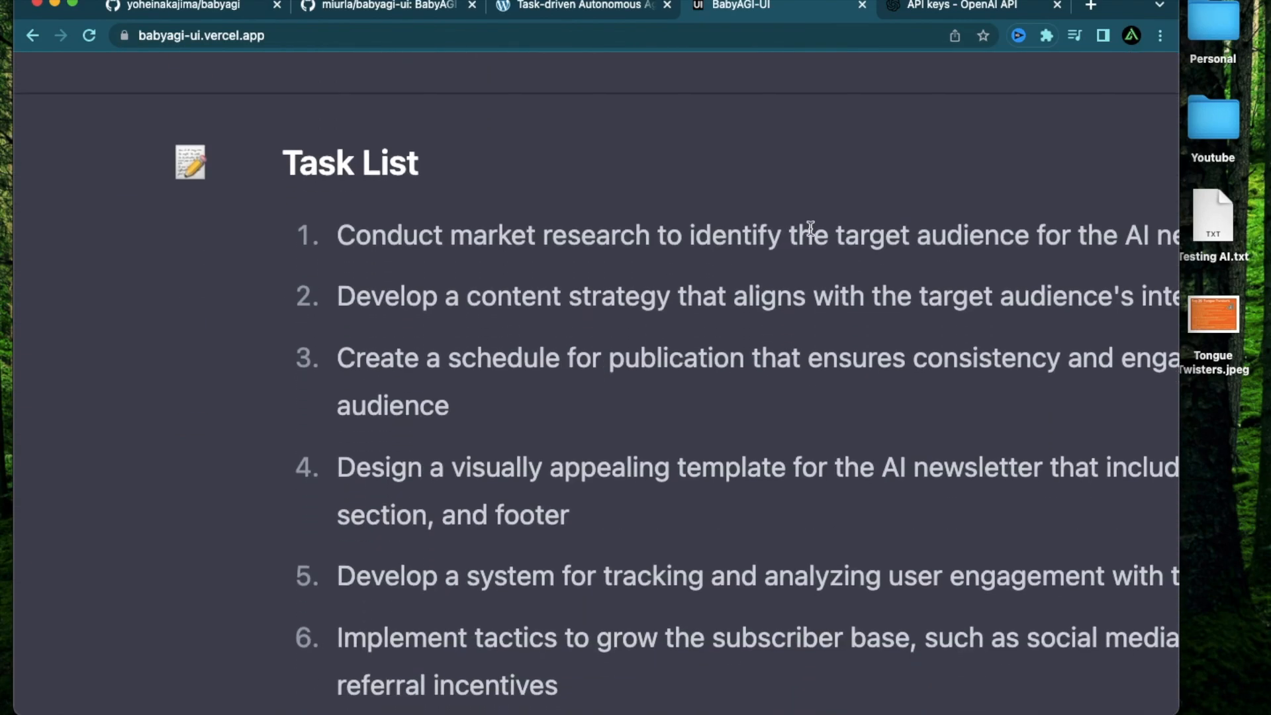
pyautogui.scroll(-3)
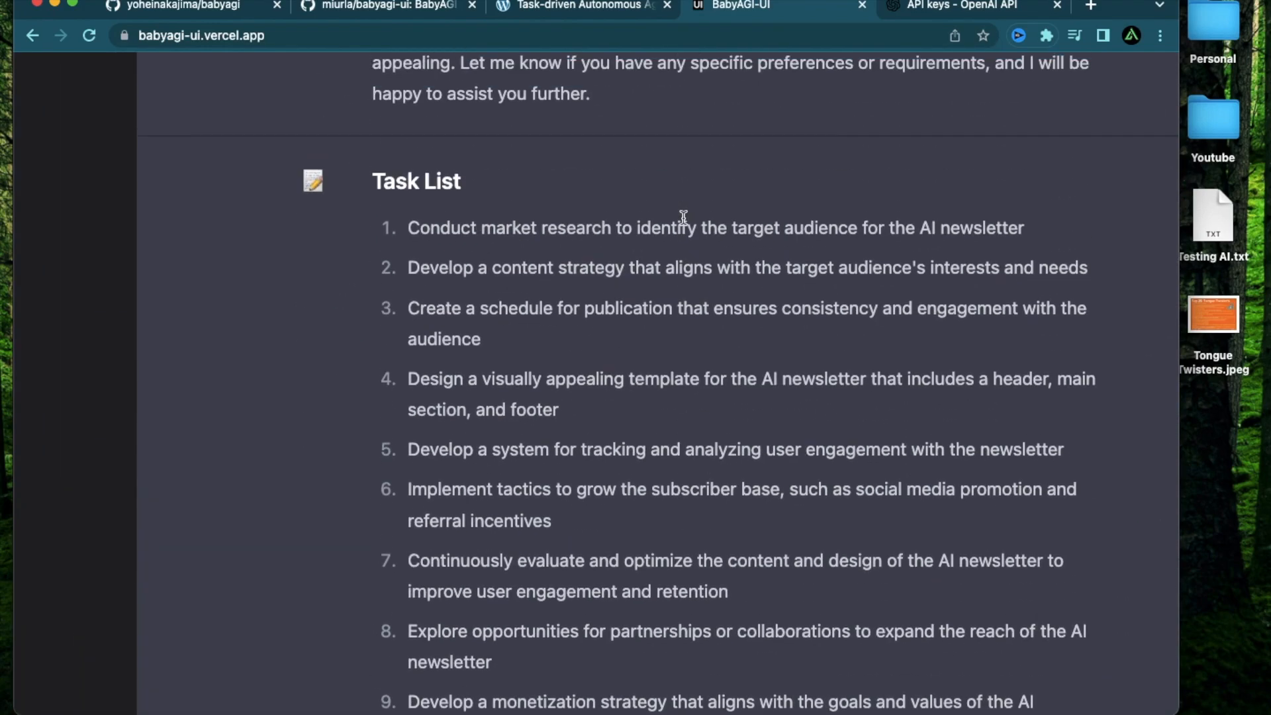
pyautogui.tripleClick(713, 245)
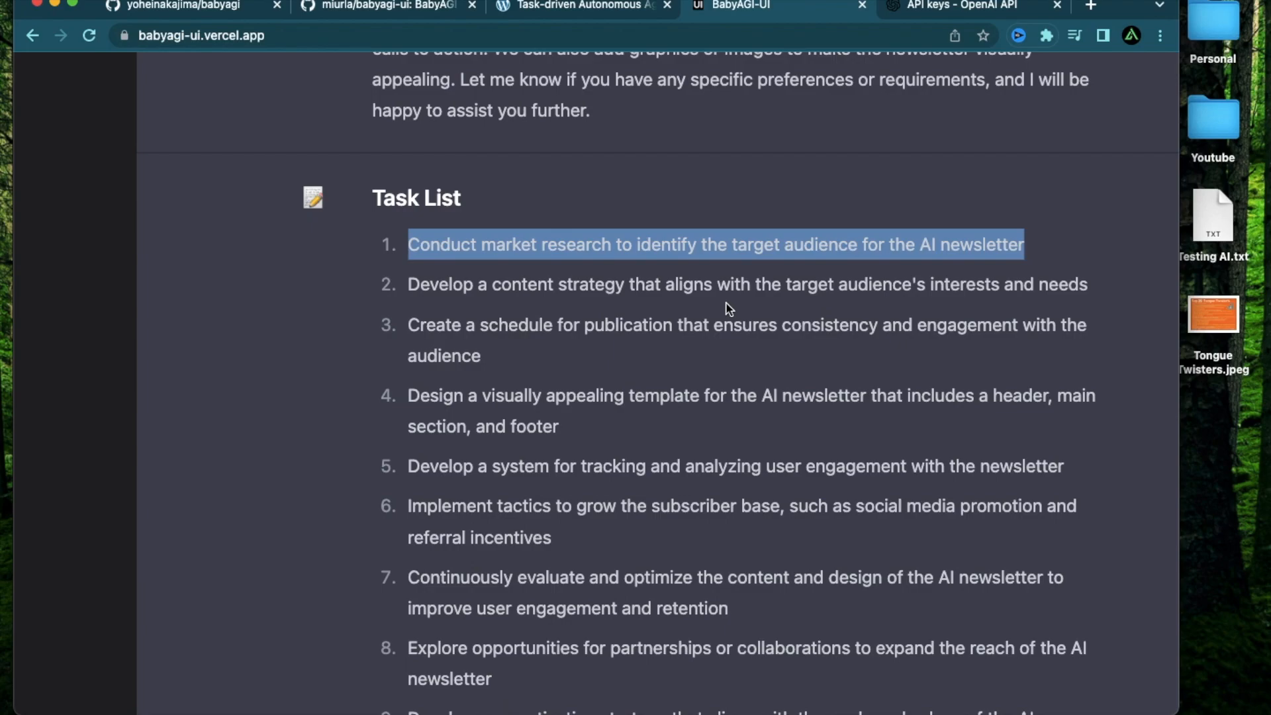
pyautogui.scroll(-3)
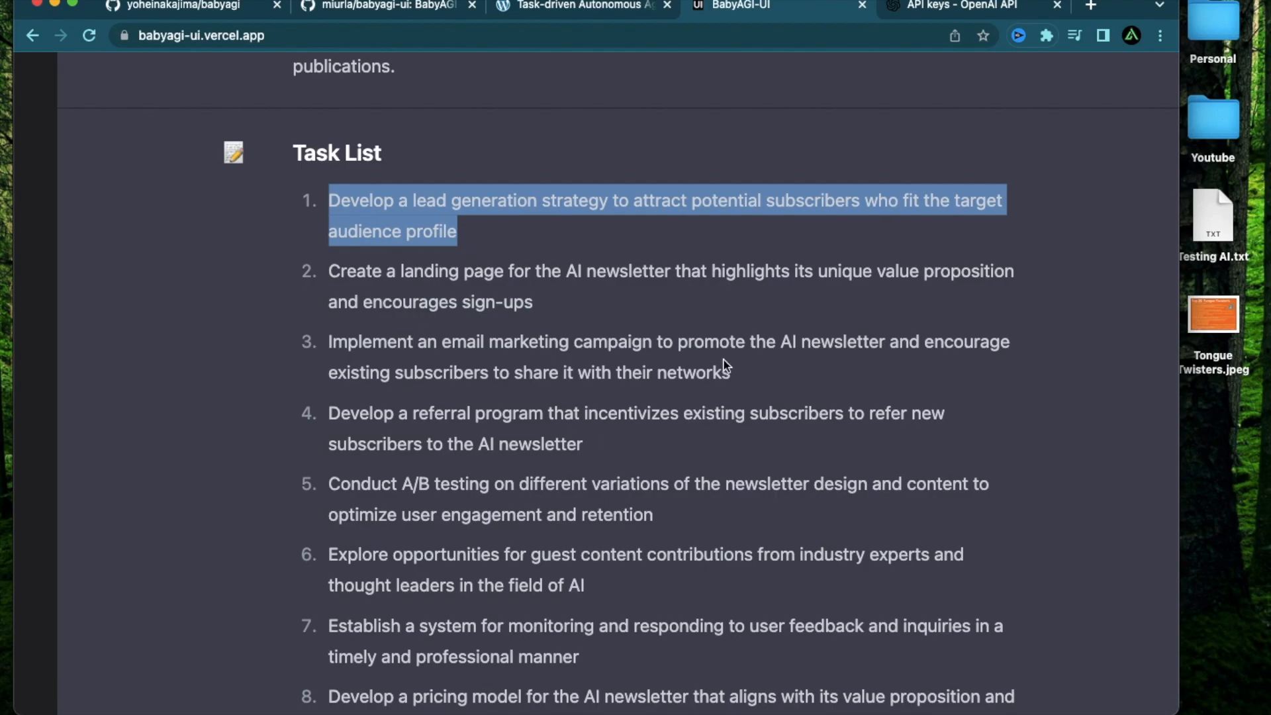
pyautogui.moveTo(709, 507)
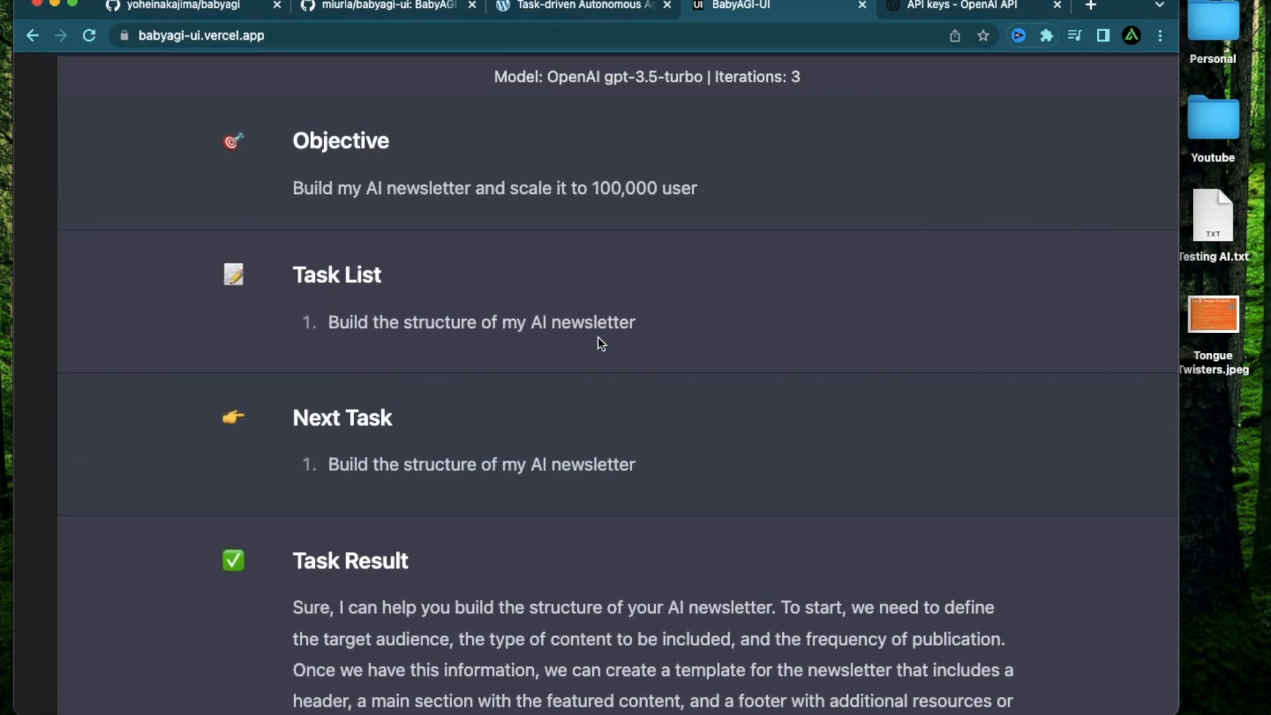
pyautogui.scroll(-3)
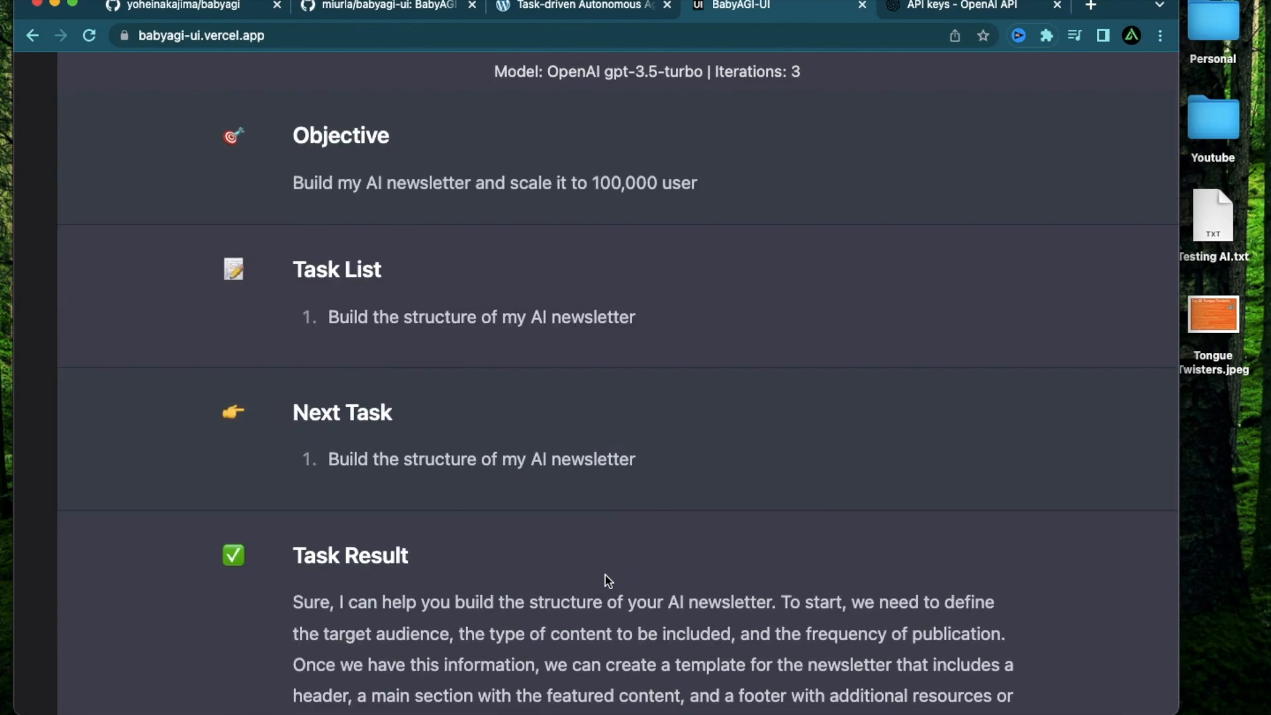
pyautogui.scroll(-3)
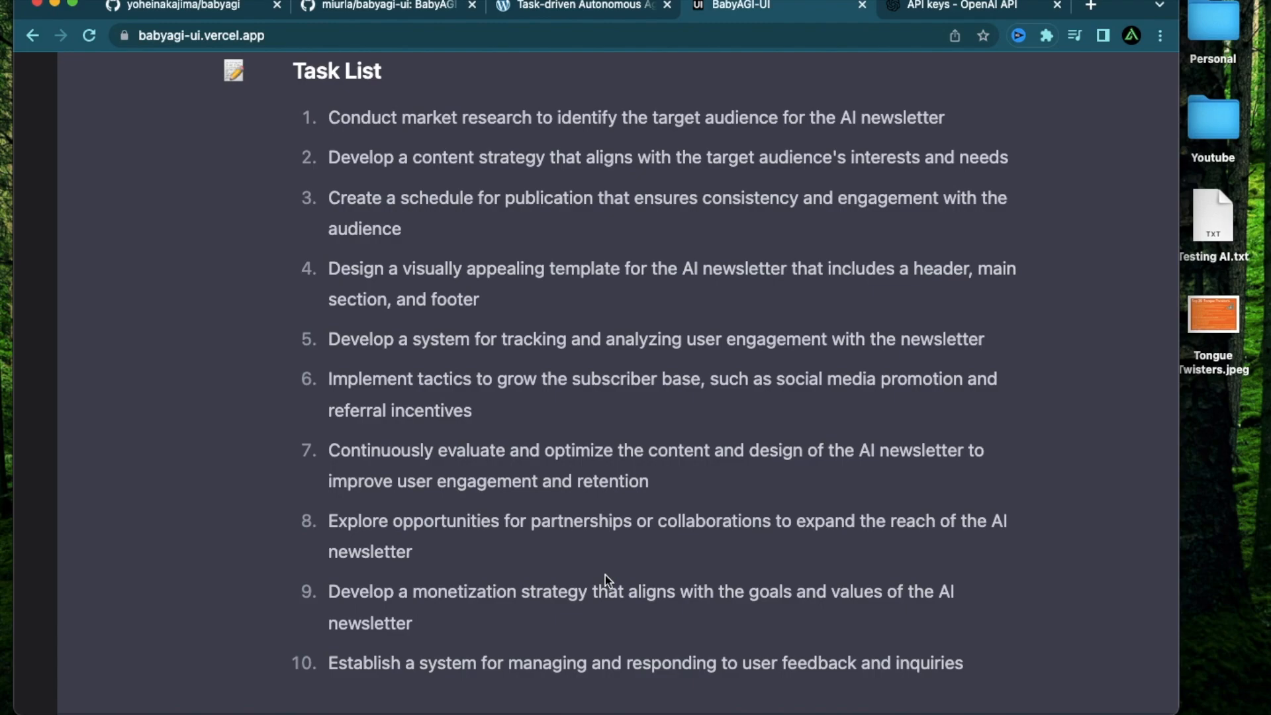
pyautogui.moveTo(665, 415)
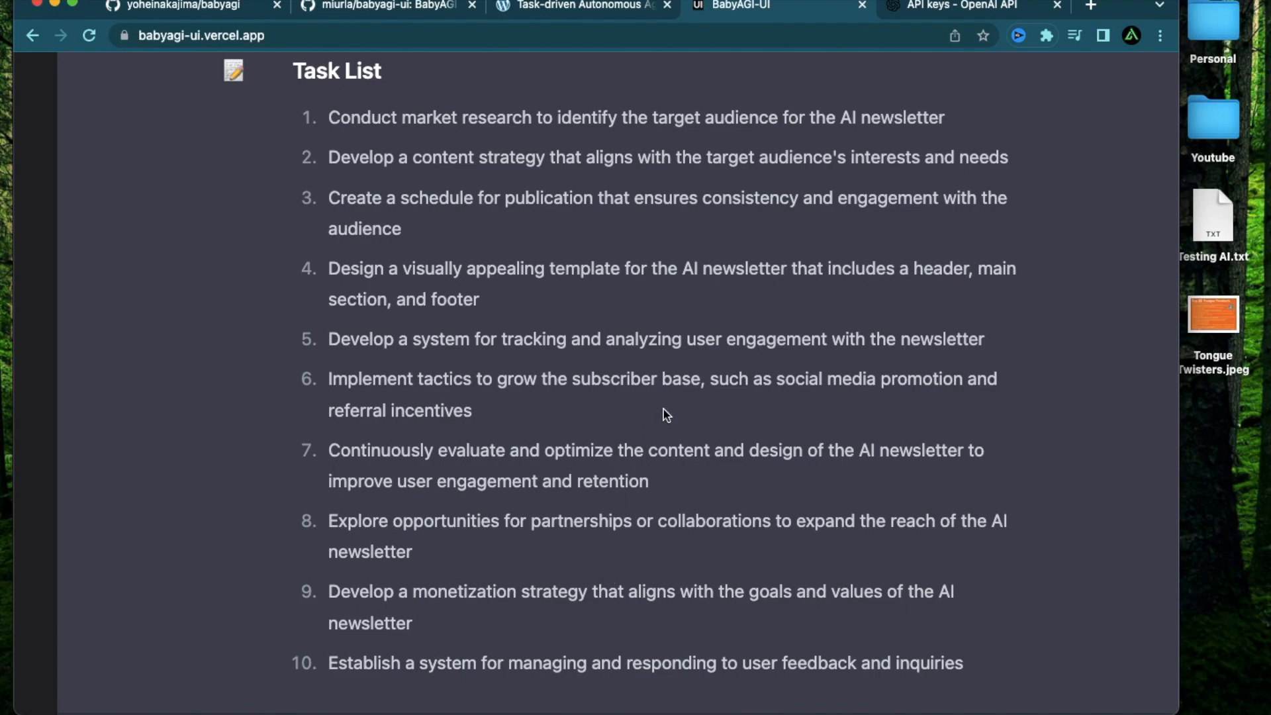
pyautogui.moveTo(434, 445)
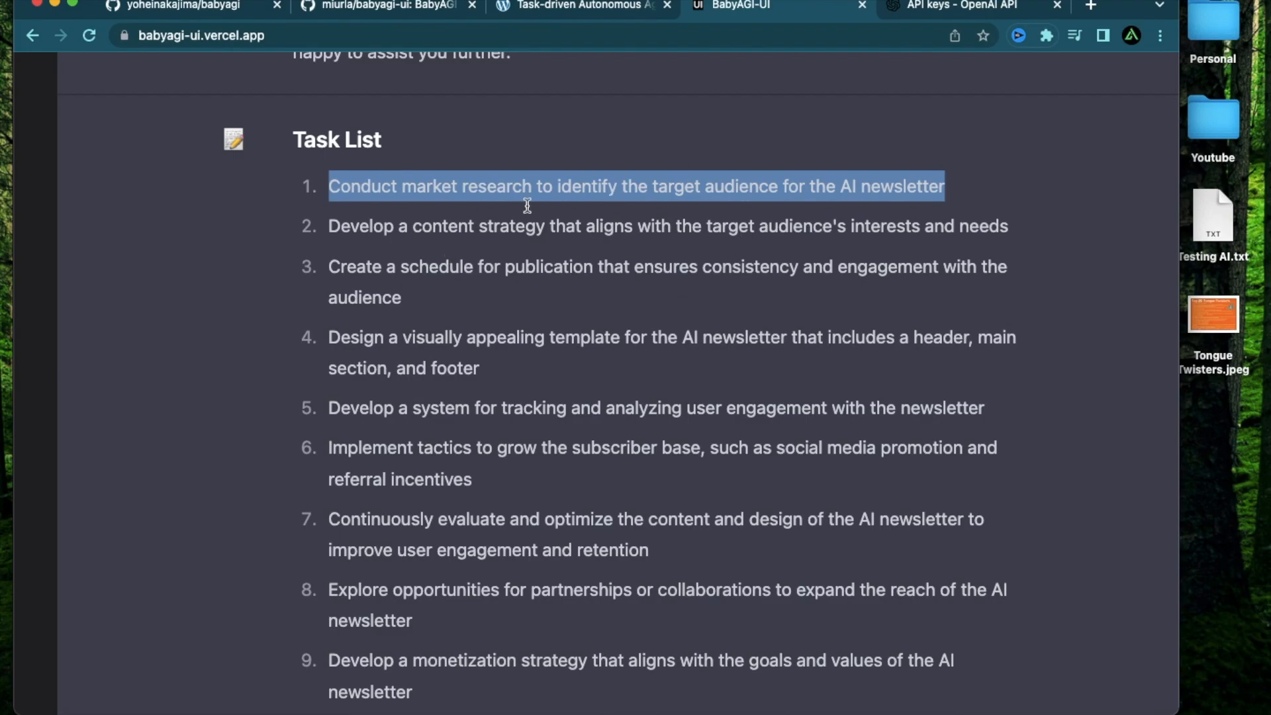
pyautogui.moveTo(461, 336)
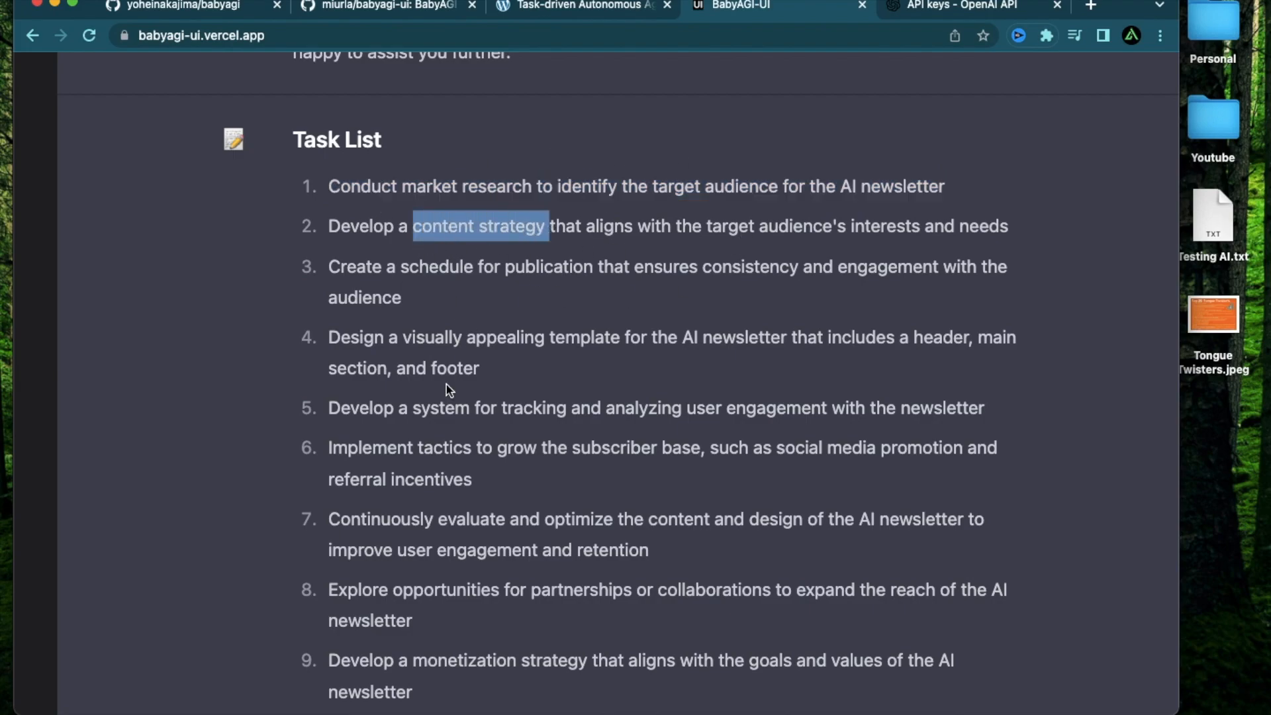
pyautogui.scroll(-3)
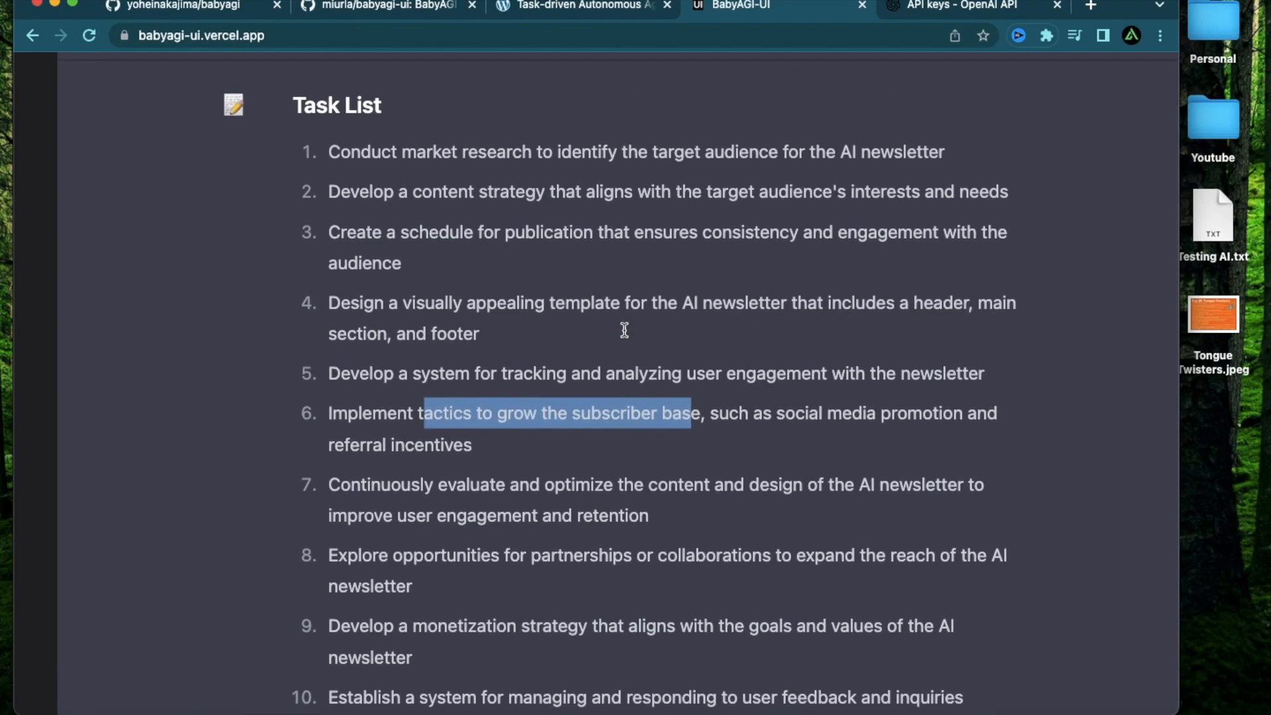
pyautogui.click(588, 539)
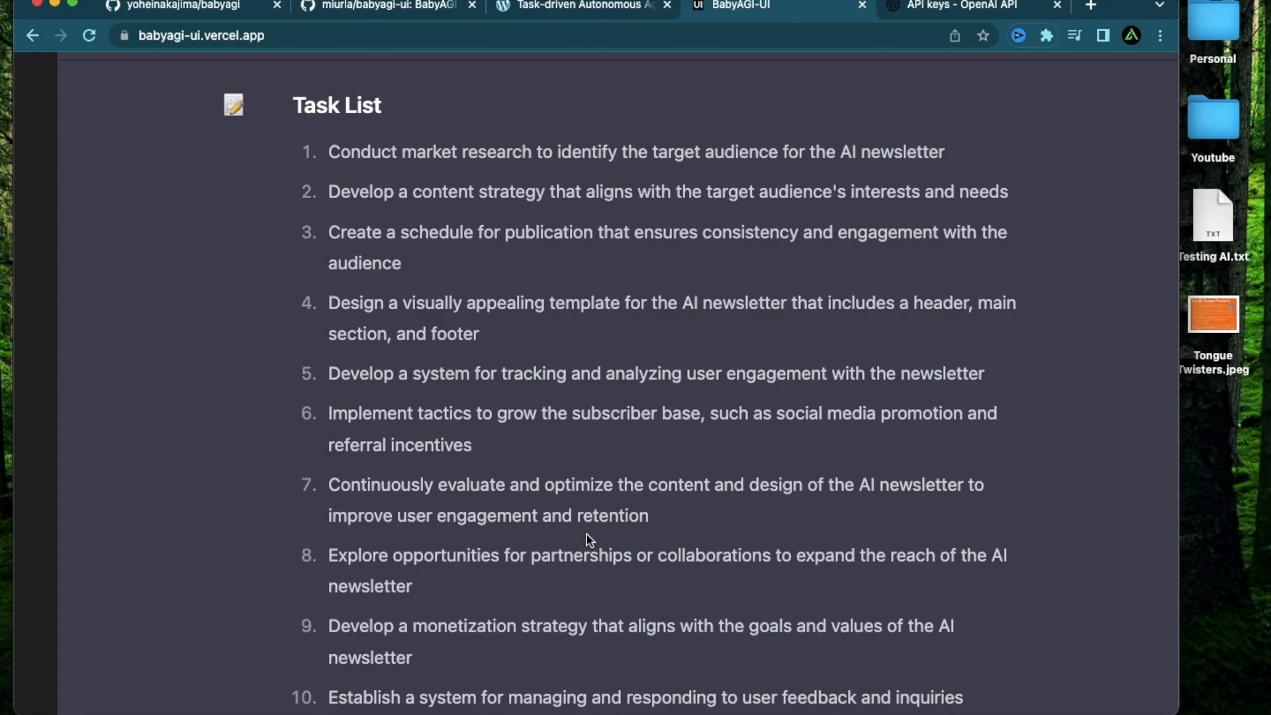
pyautogui.scroll(-3)
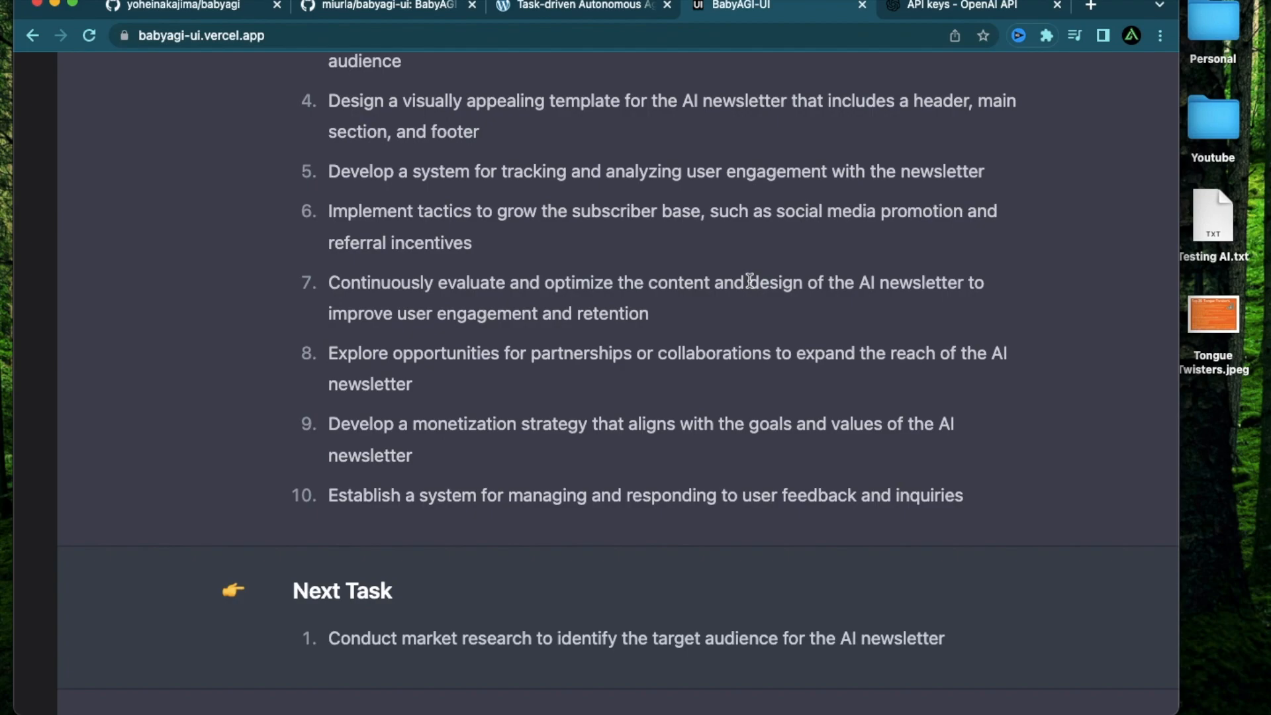
pyautogui.moveTo(575, 292)
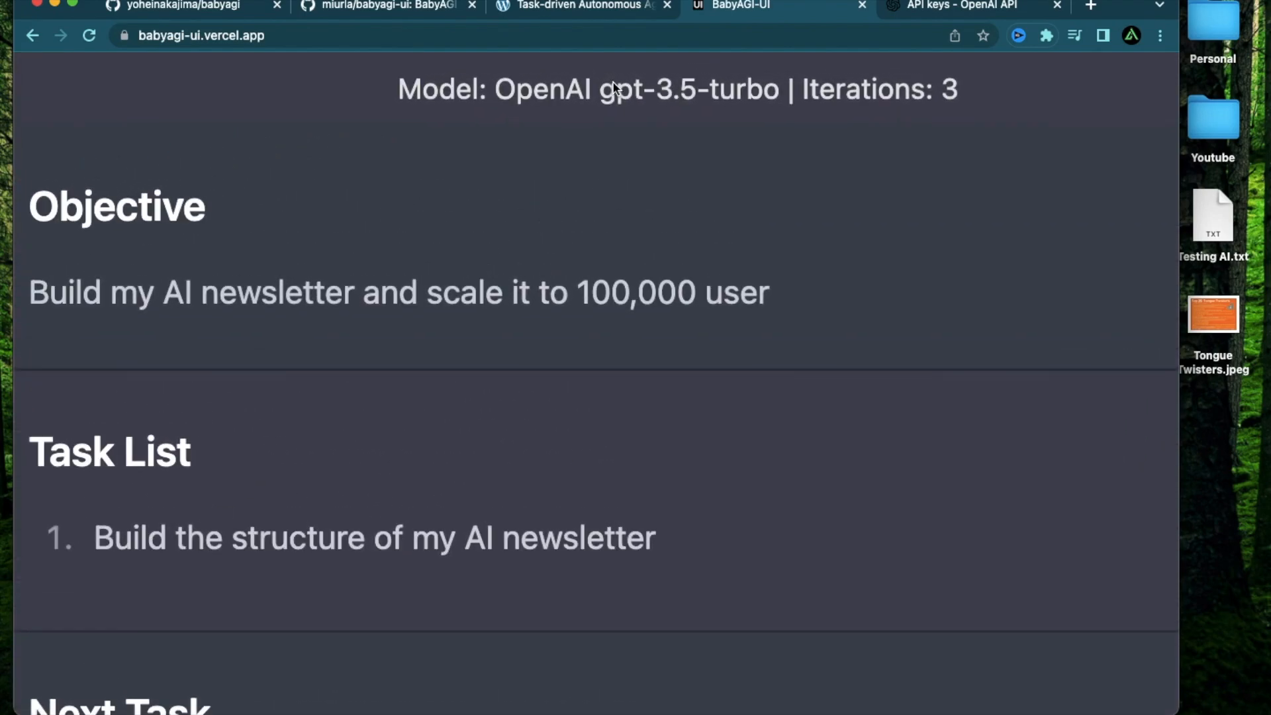
pyautogui.doubleClick(625, 90)
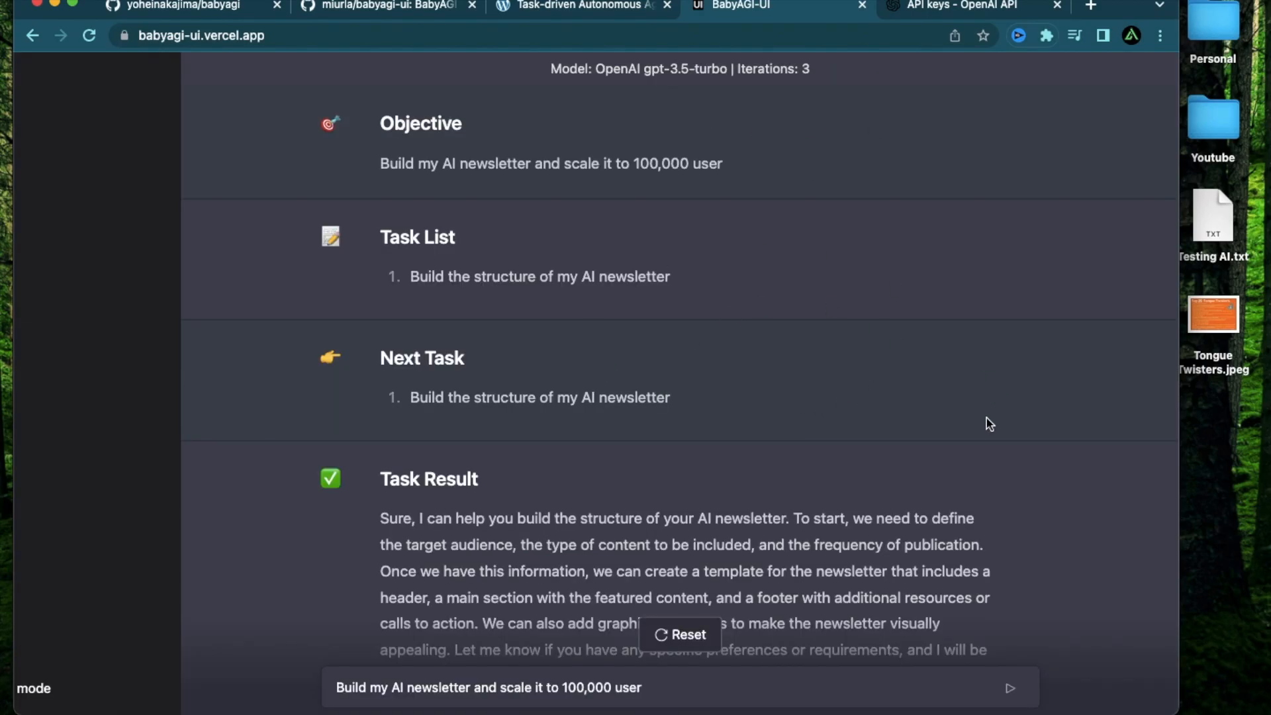
pyautogui.moveTo(838, 419)
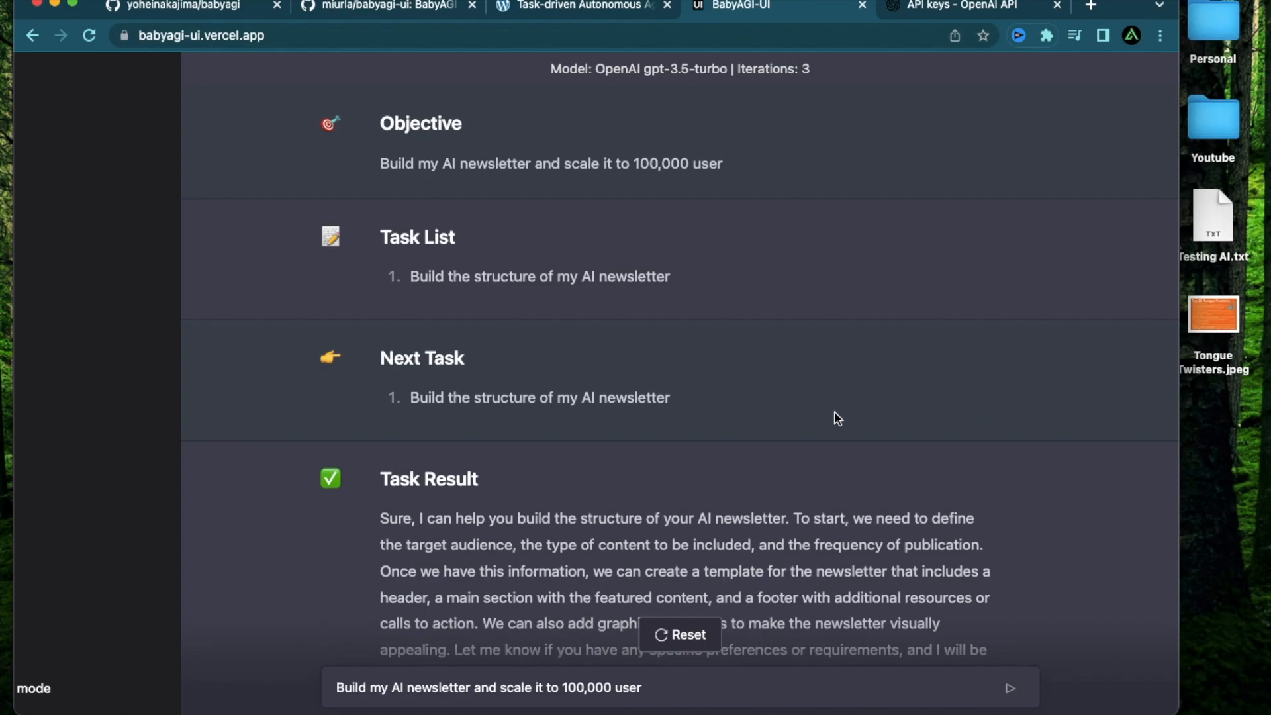
pyautogui.moveTo(821, 83)
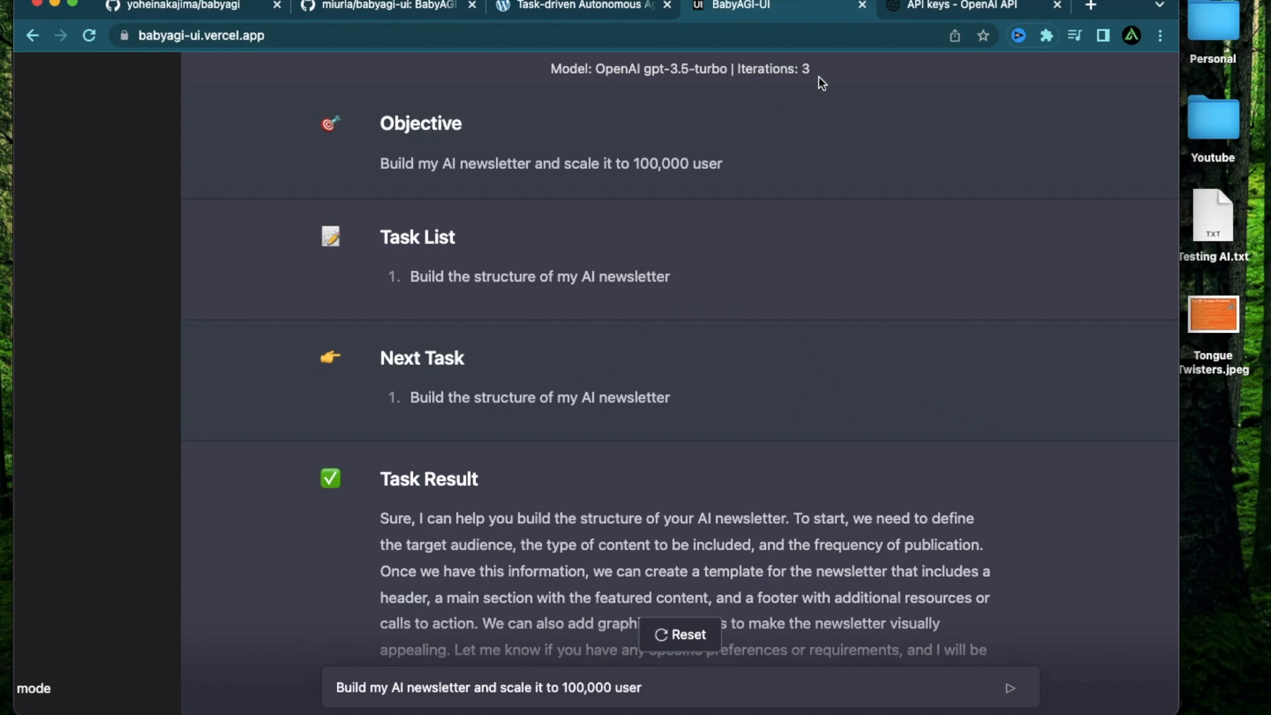
pyautogui.moveTo(857, 365)
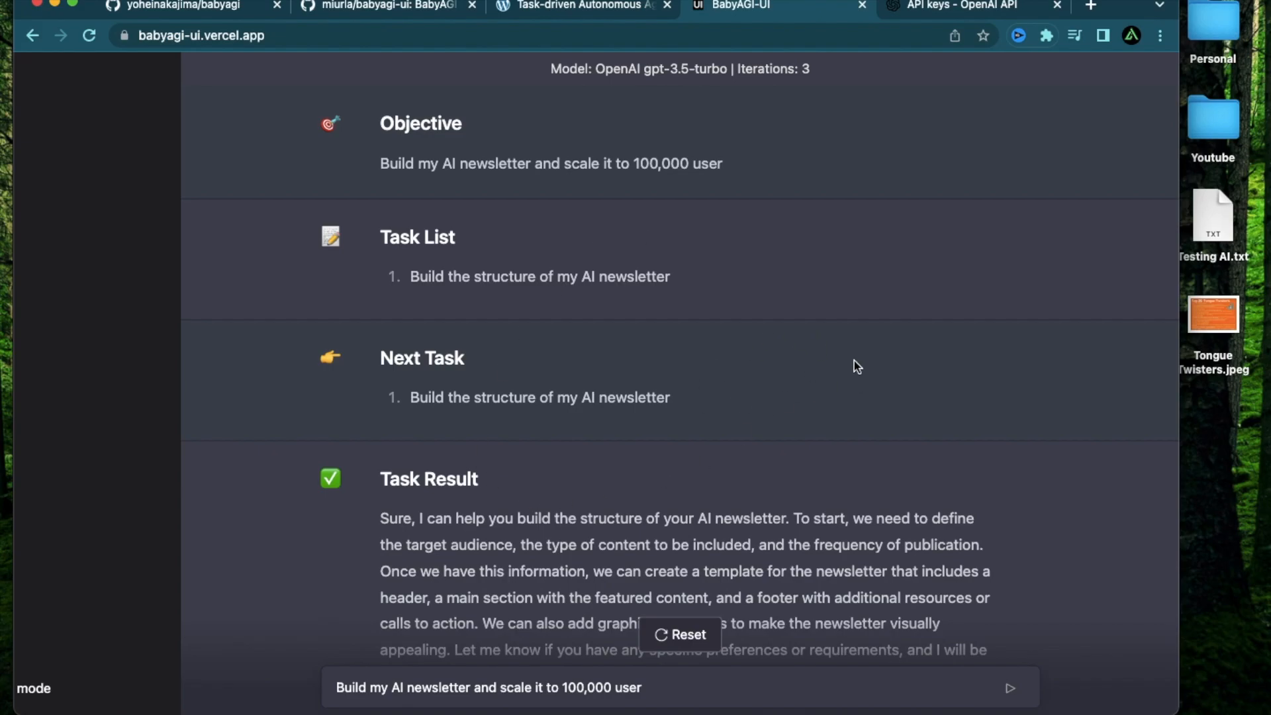
pyautogui.moveTo(685, 430)
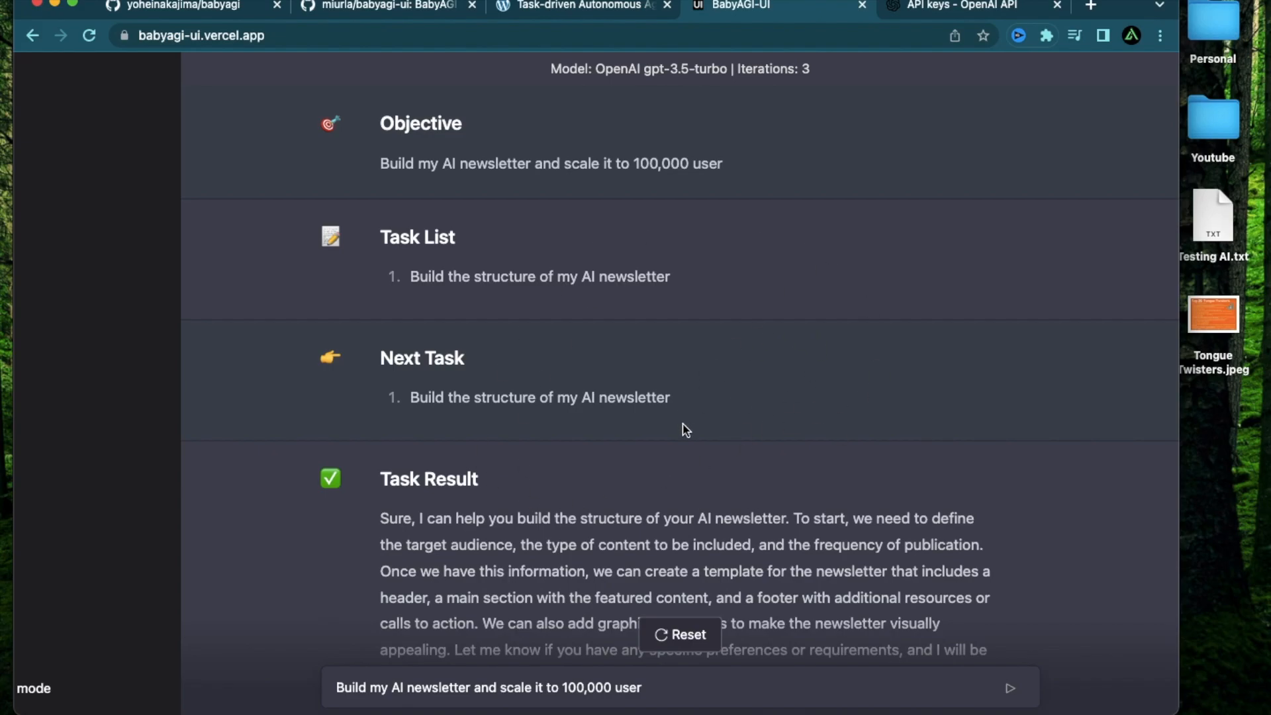
pyautogui.moveTo(791, 411)
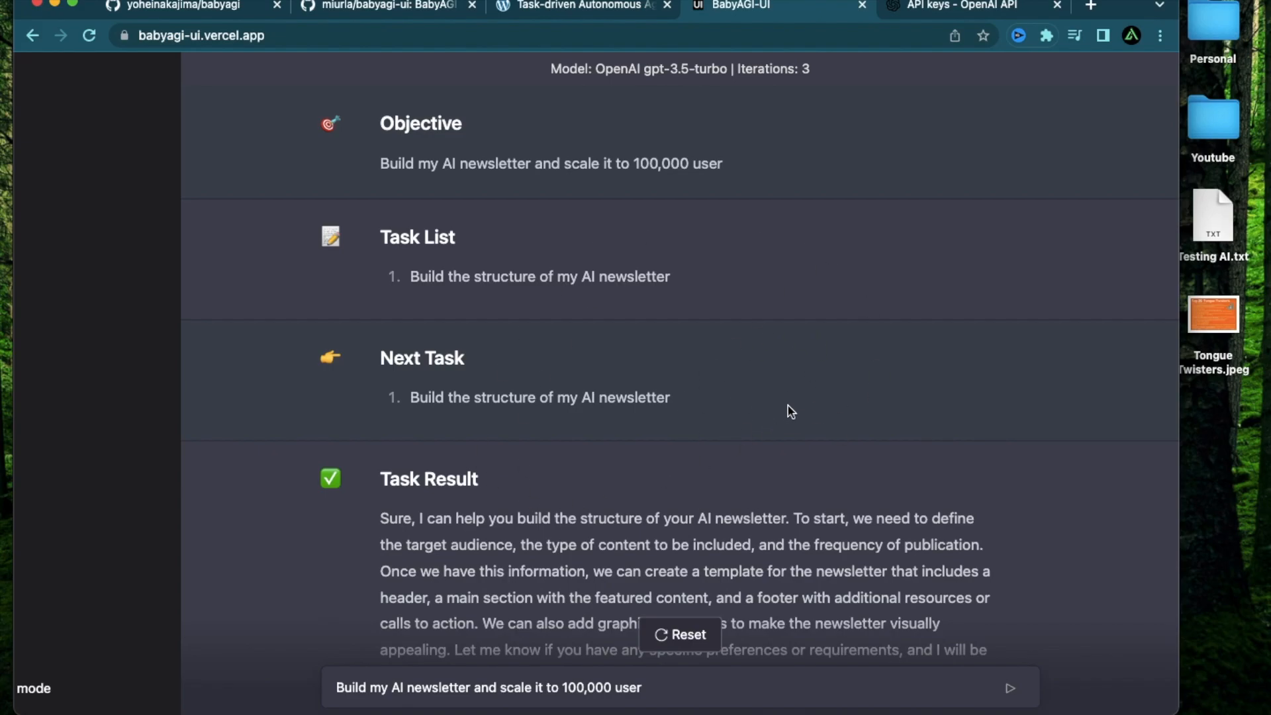
pyautogui.moveTo(741, 416)
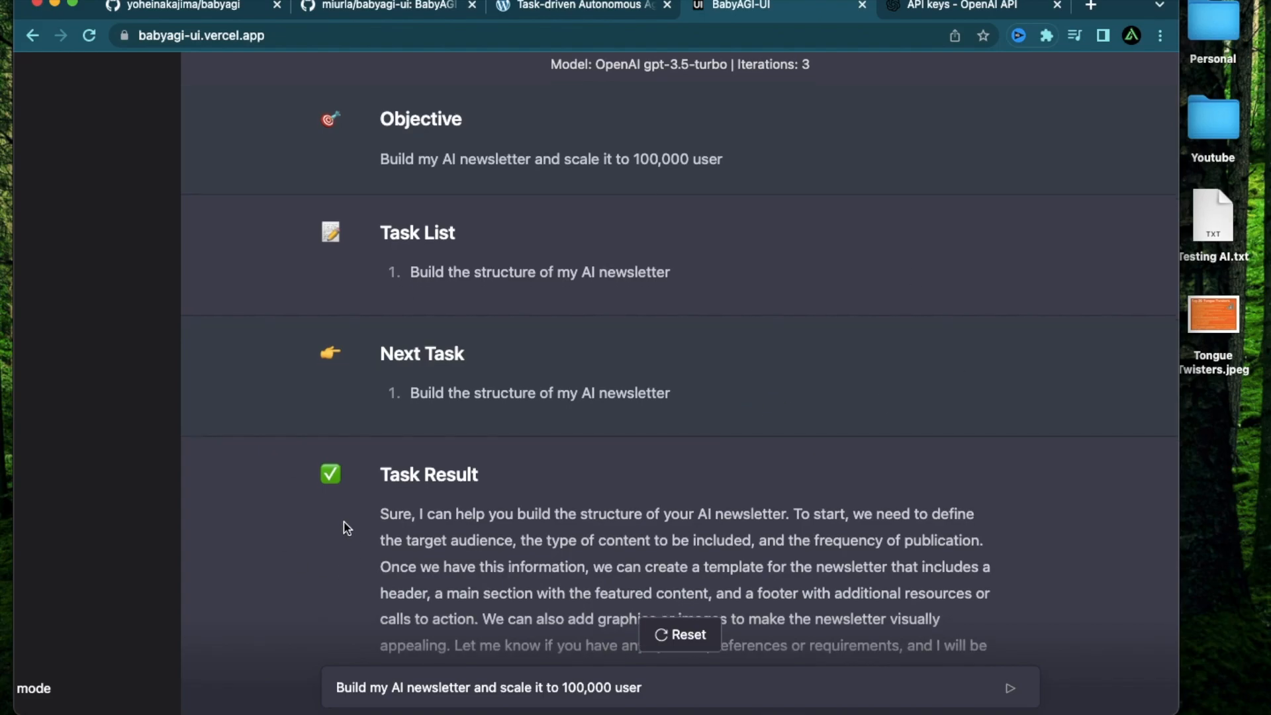
pyautogui.scroll(-3)
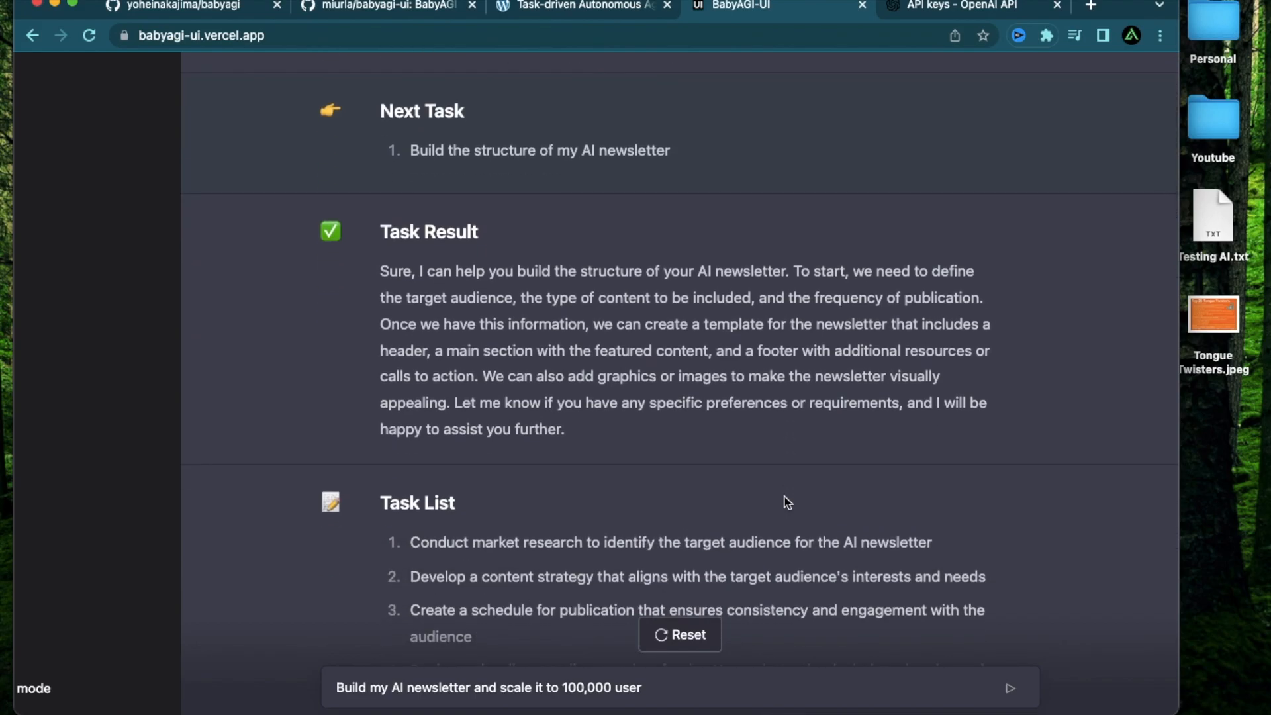
pyautogui.moveTo(542, 339)
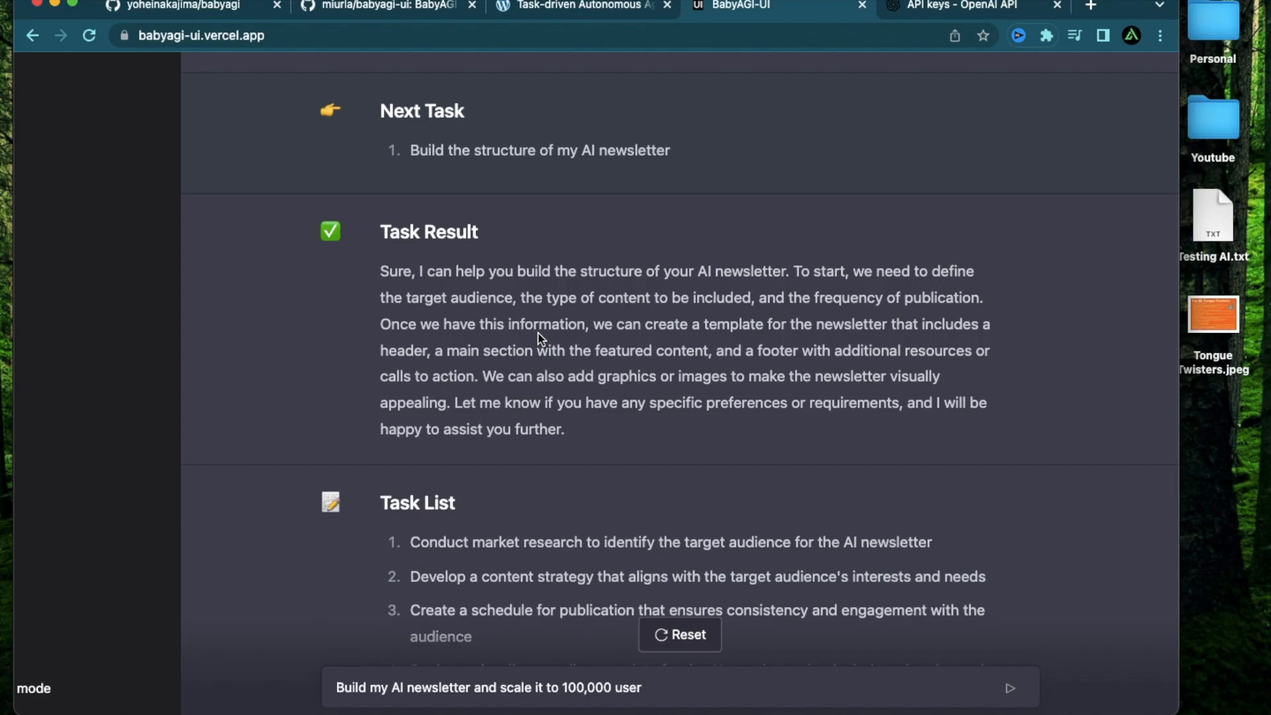
pyautogui.scroll(-3)
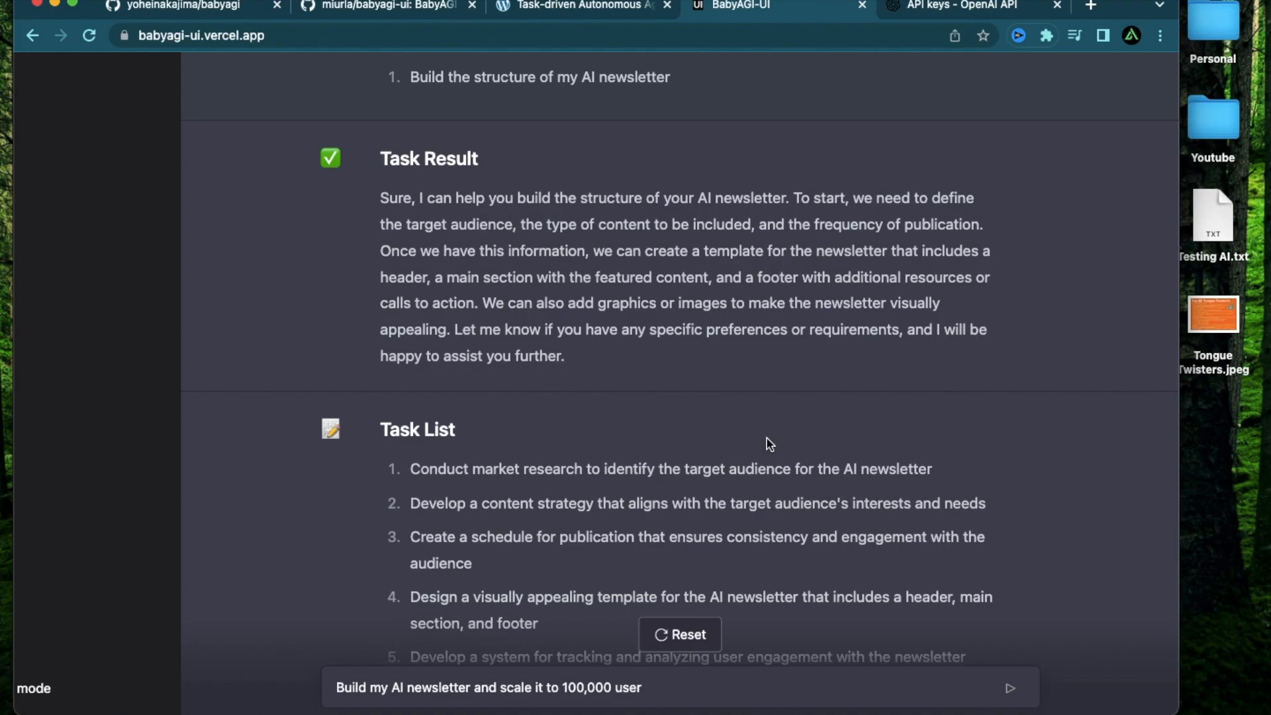
pyautogui.scroll(-3)
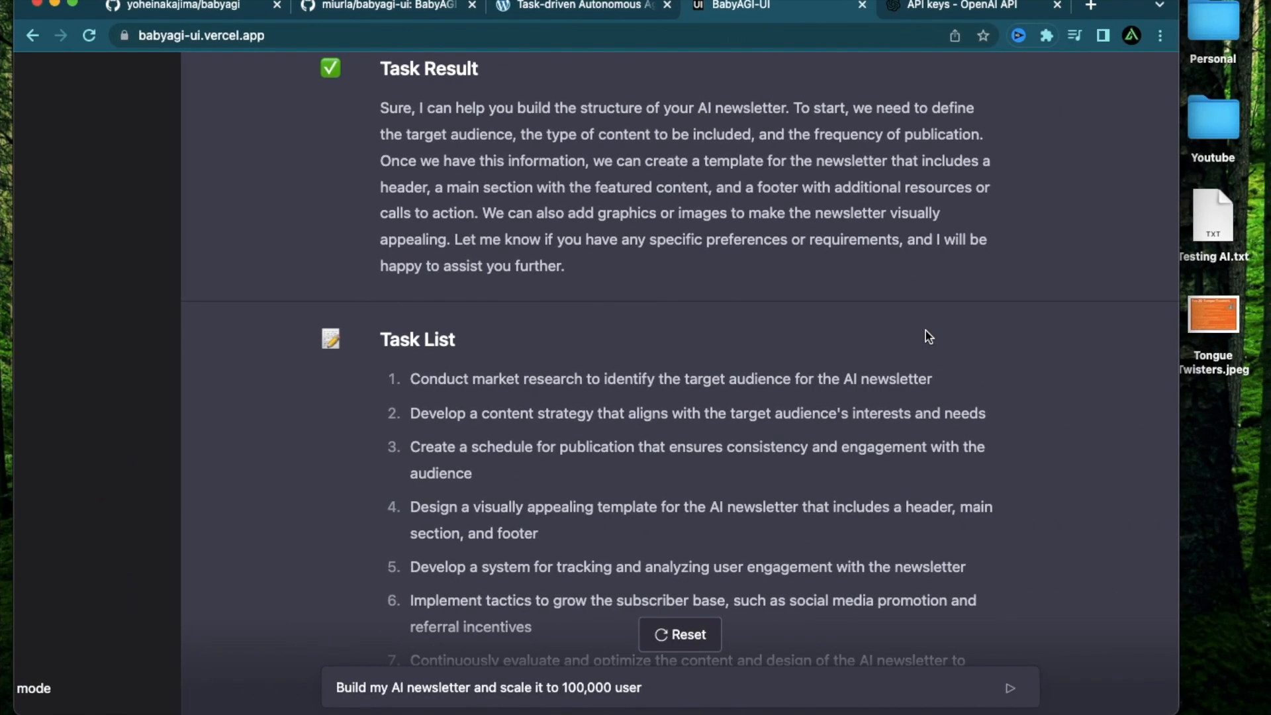
pyautogui.moveTo(819, 330)
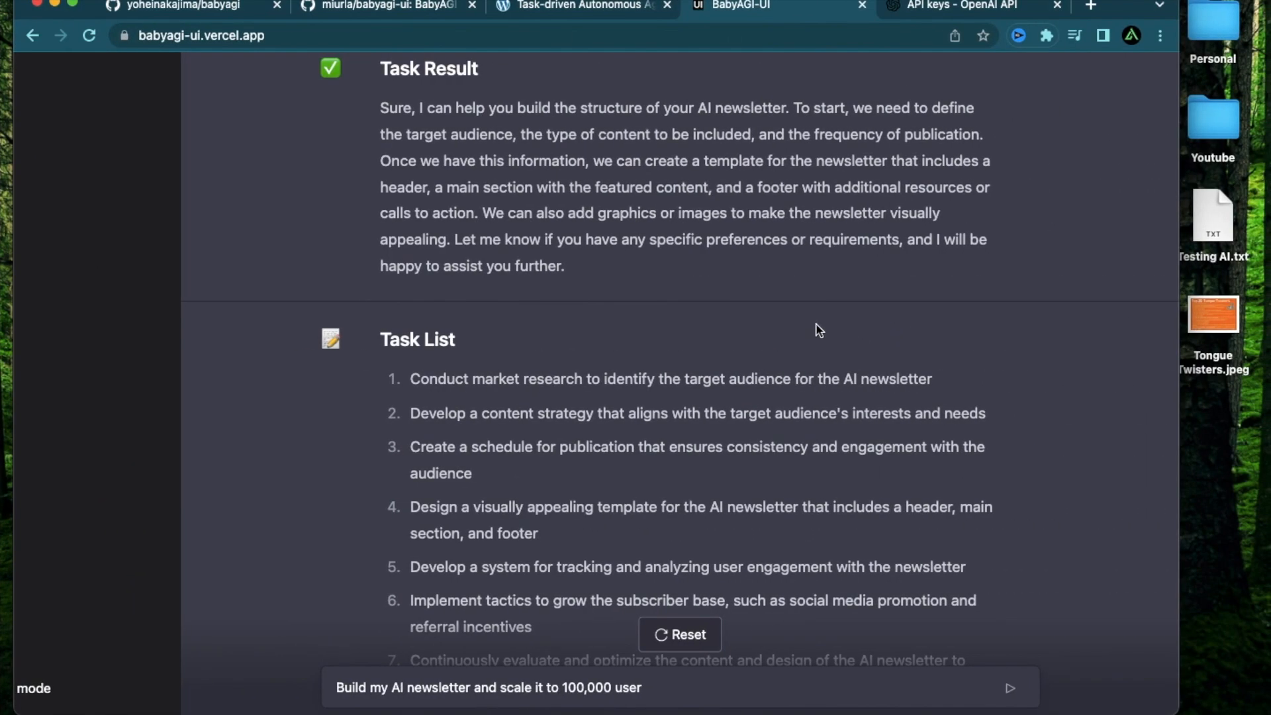